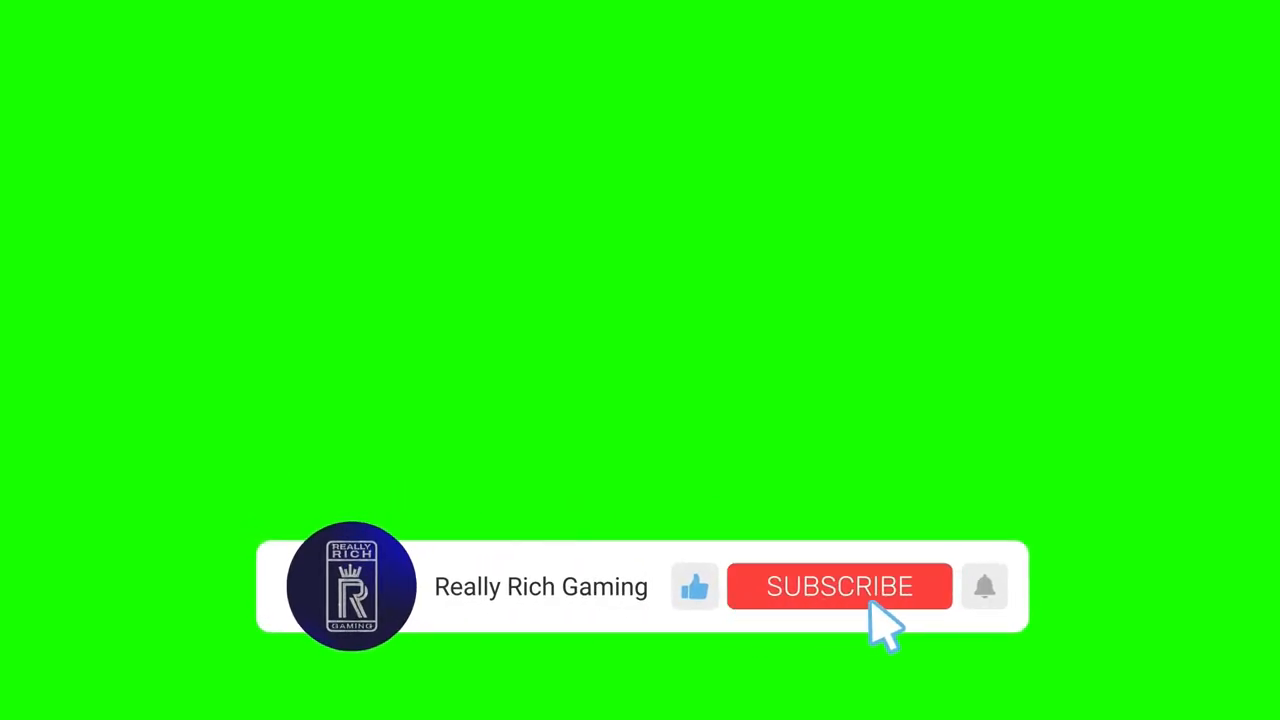
Step: Bring up the Los Santos RED mod page in Edge and scroll its installation notes and features
{"action": "left_click", "coordinate": [839, 586]}
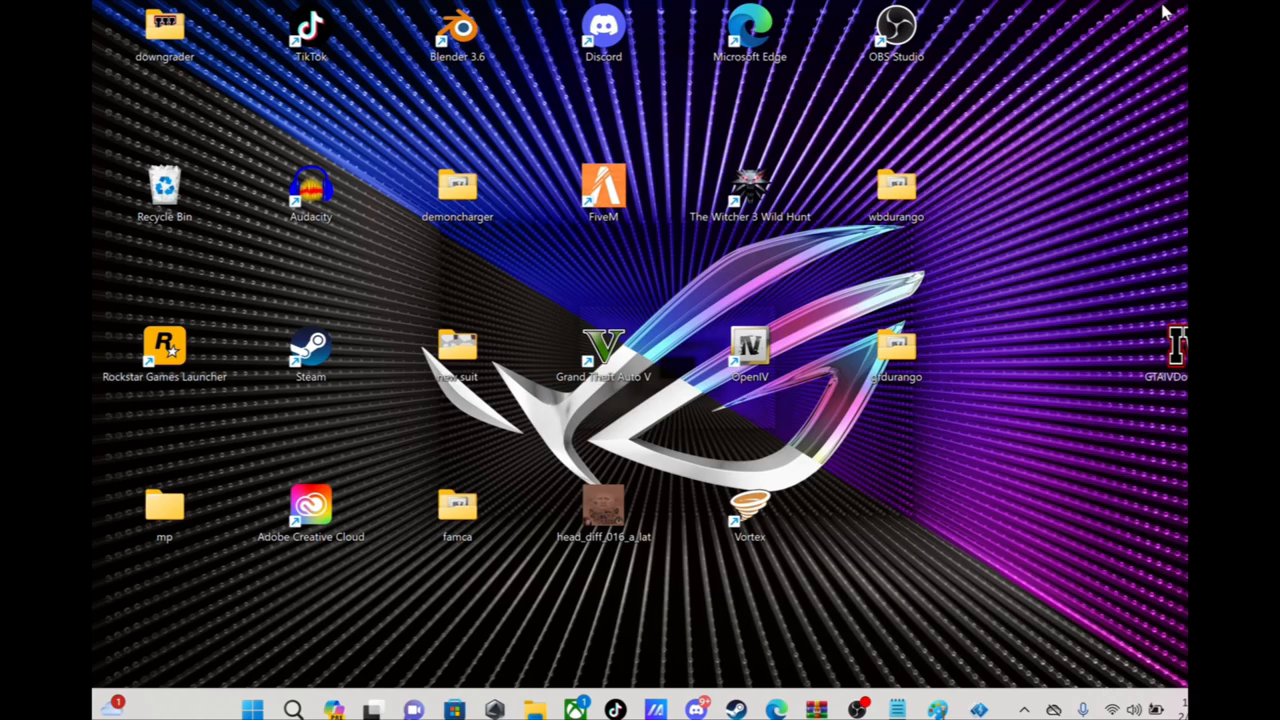
{"action": "mouse_move", "coordinate": [868, 543]}
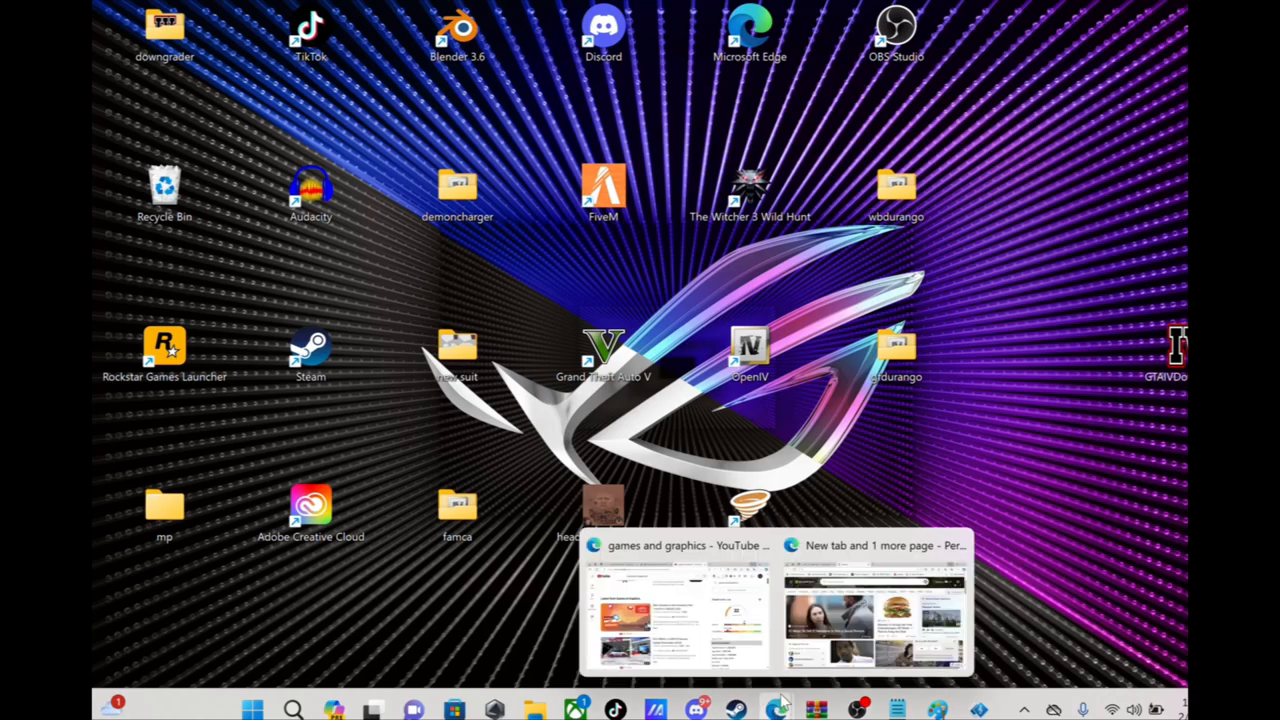
{"action": "left_click", "coordinate": [870, 600]}
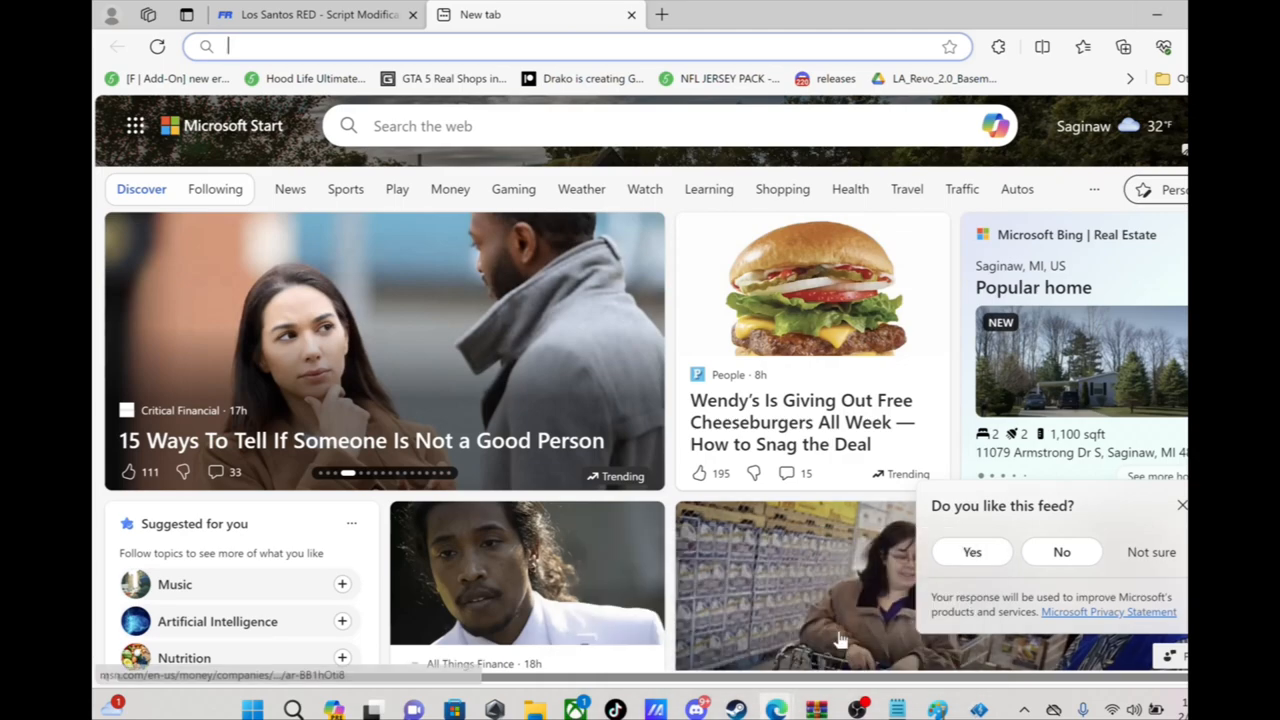
{"action": "left_click", "coordinate": [313, 14]}
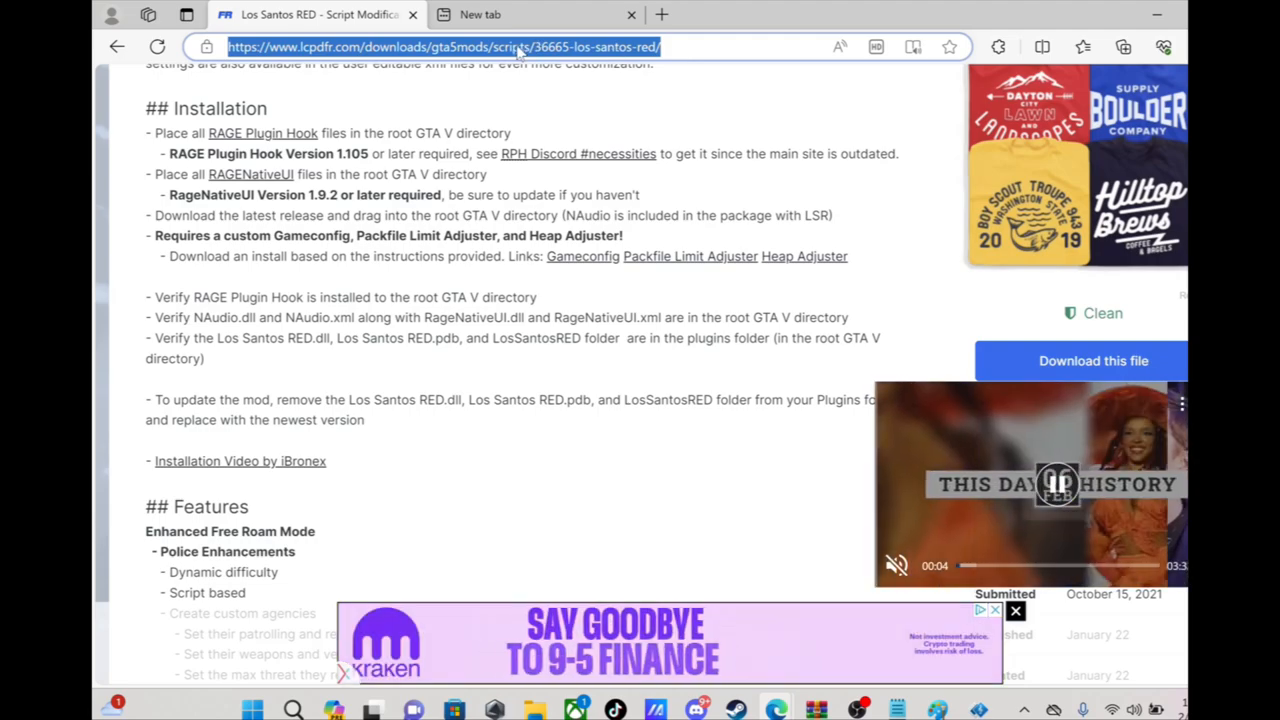
{"action": "left_click", "coordinate": [1057, 484]}
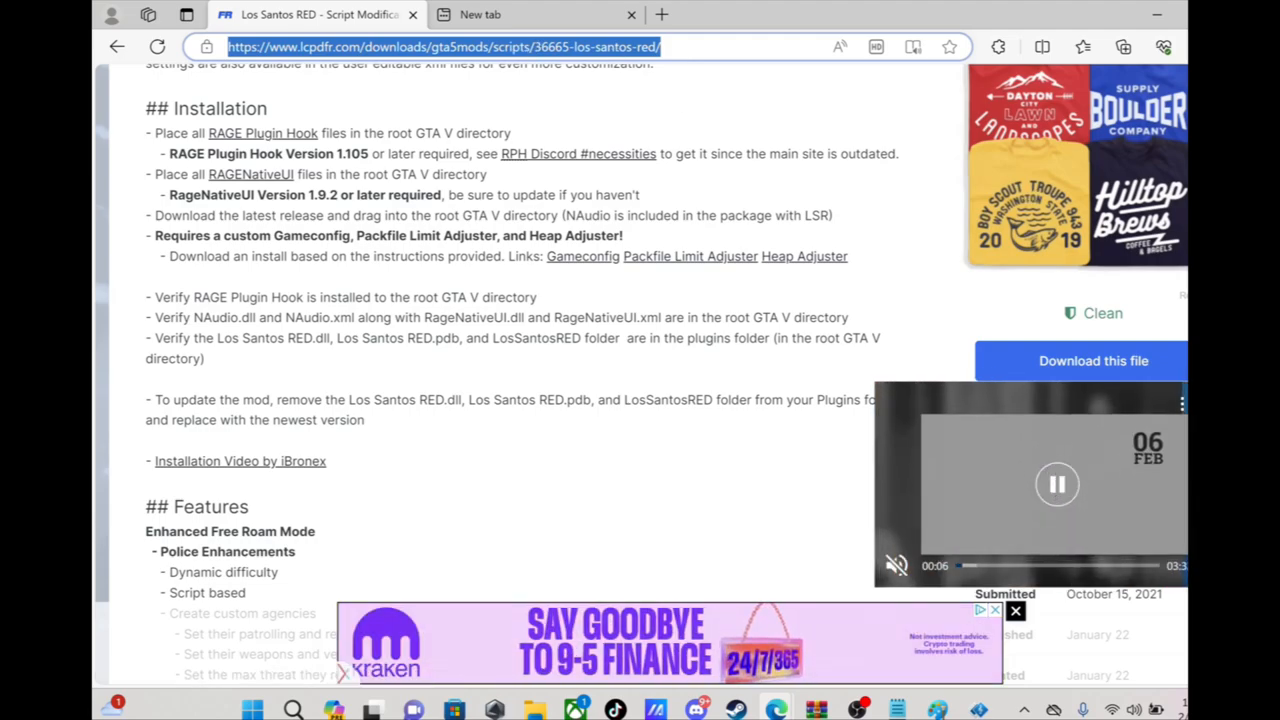
{"action": "scroll", "scroll_direction": "up", "scroll_amount": 3}
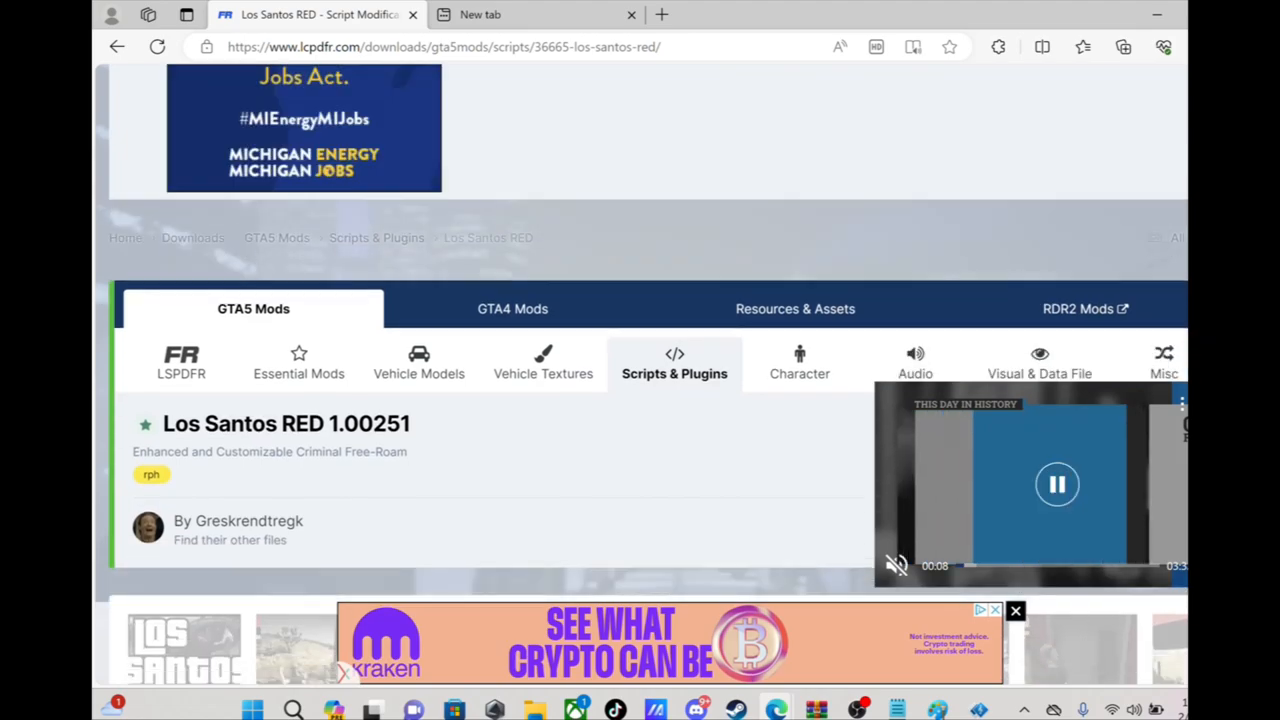
{"action": "scroll", "scroll_direction": "down", "scroll_amount": 3}
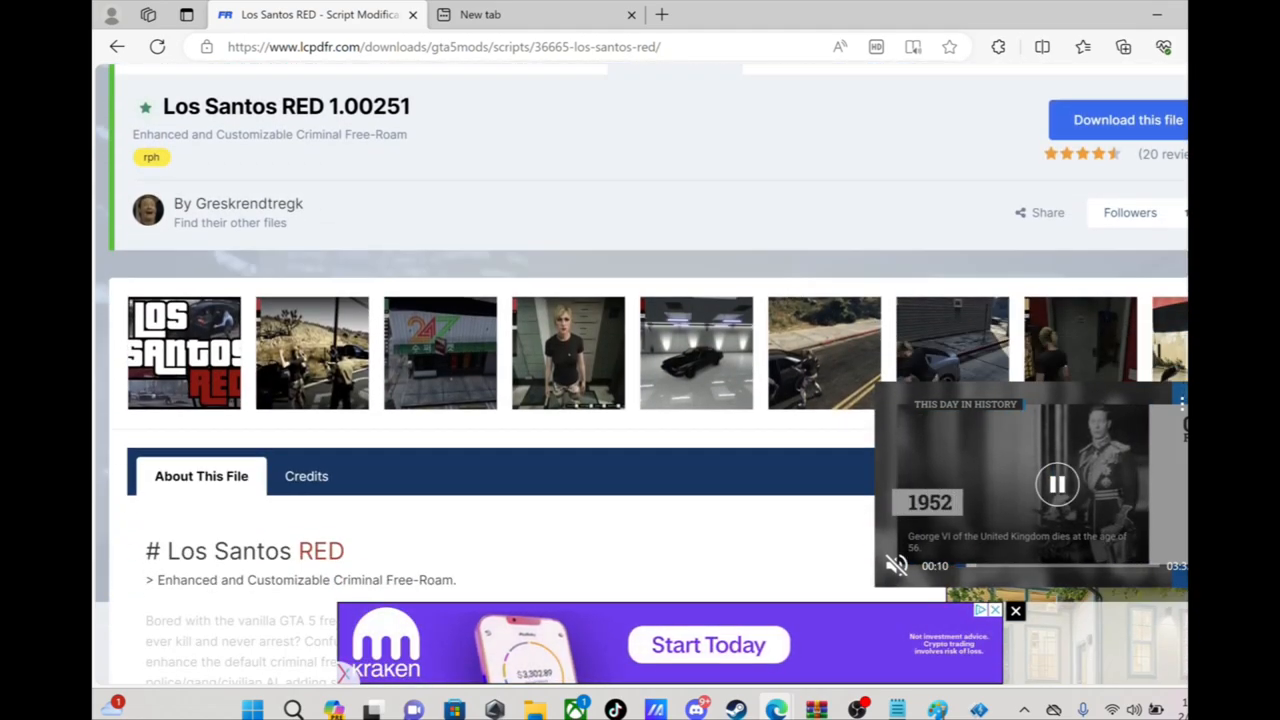
{"action": "scroll", "scroll_direction": "down", "scroll_amount": 3}
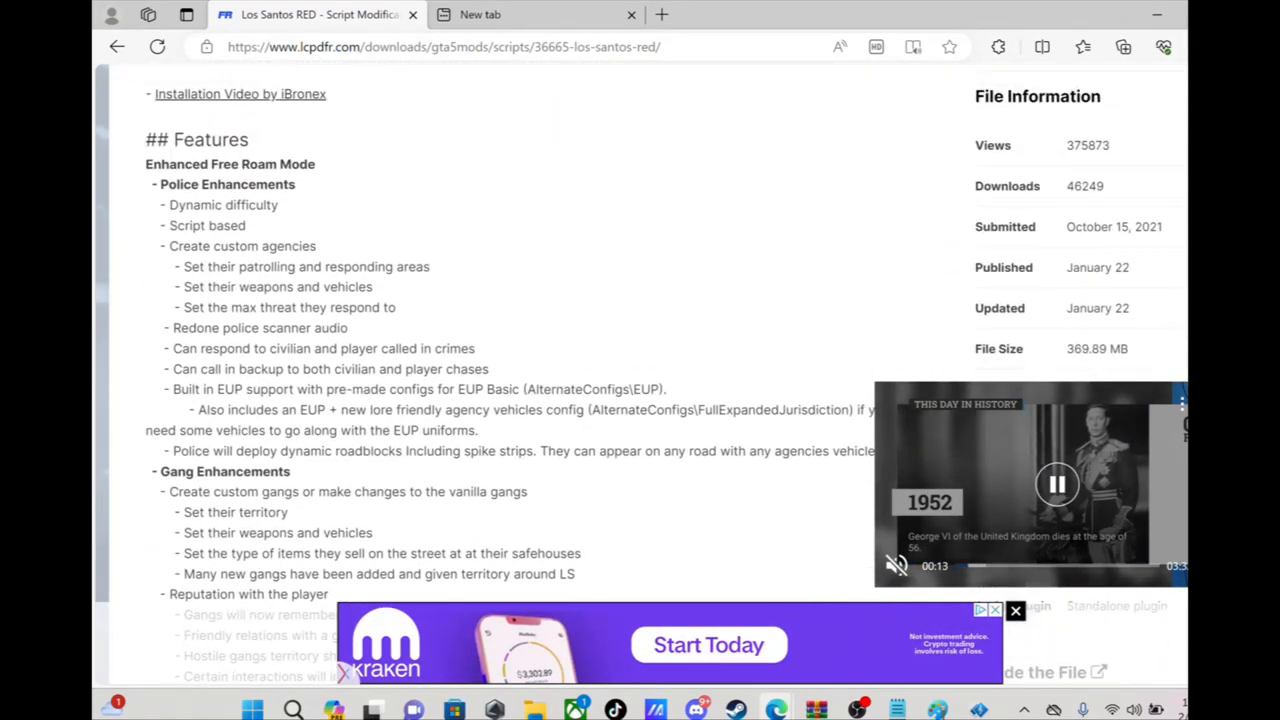
{"action": "scroll", "scroll_direction": "up", "scroll_amount": 3}
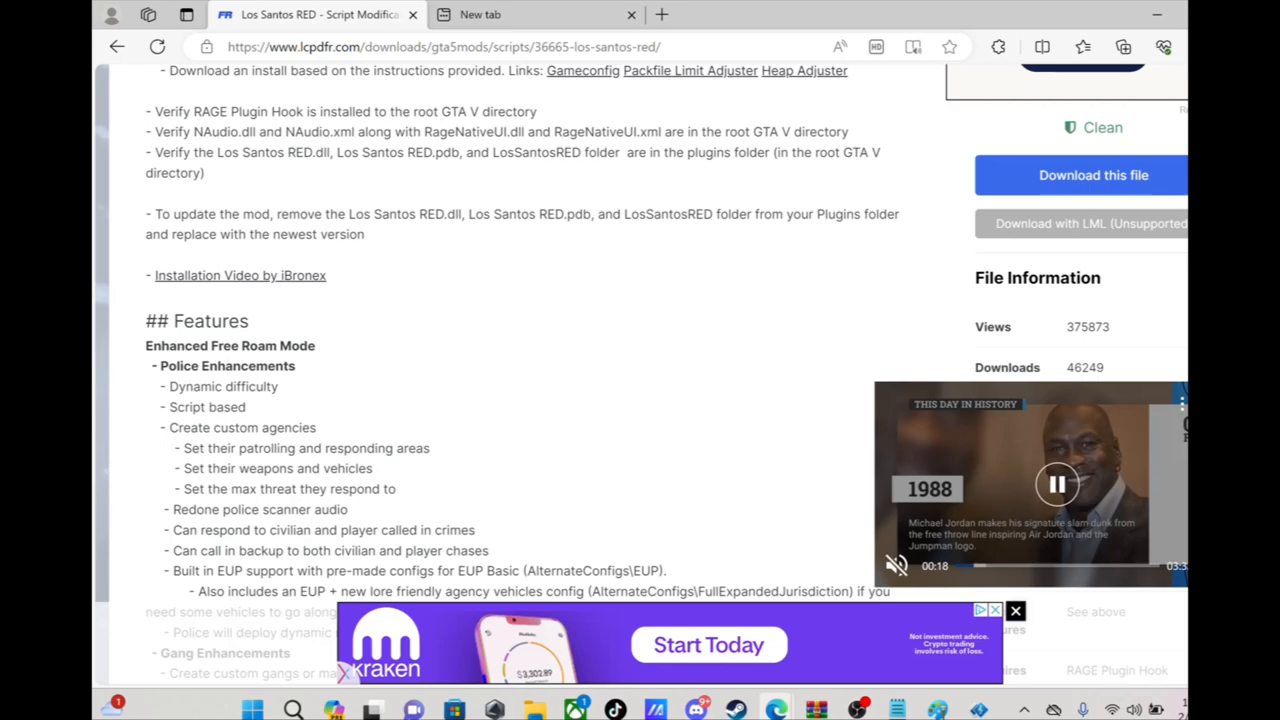
{"action": "scroll", "scroll_direction": "up", "scroll_amount": 3}
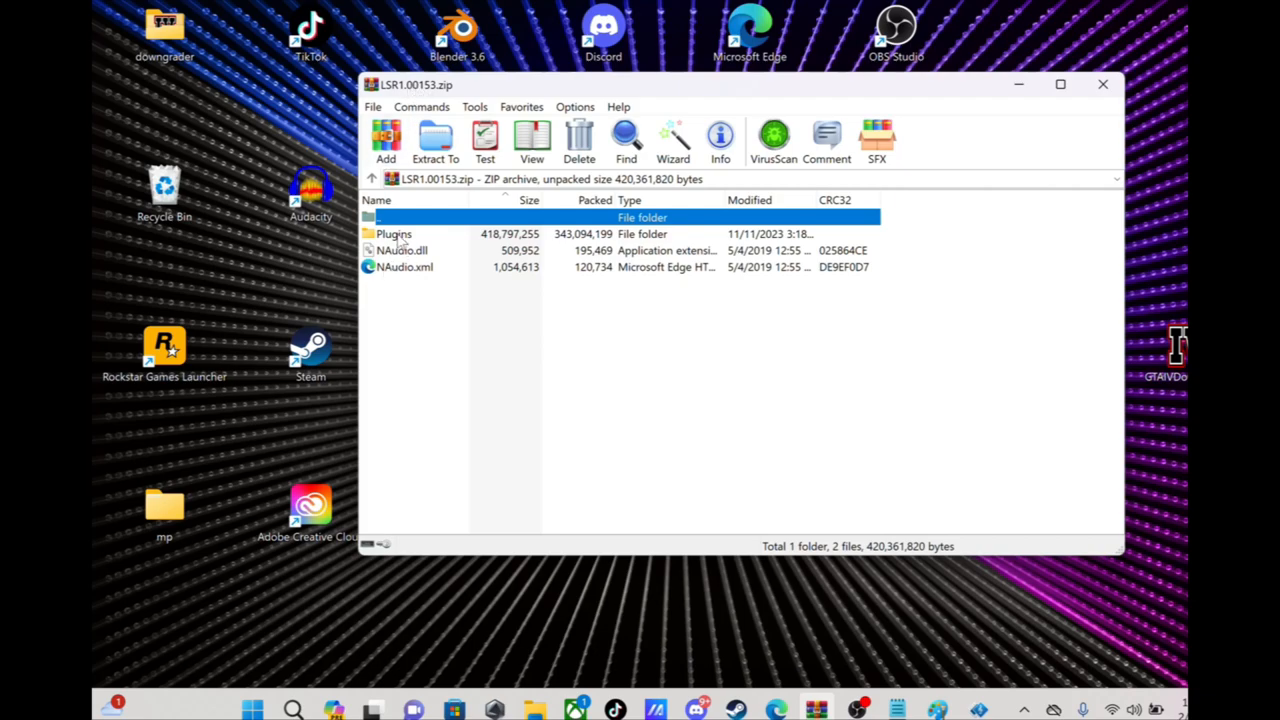
{"action": "mouse_move", "coordinate": [413, 290]}
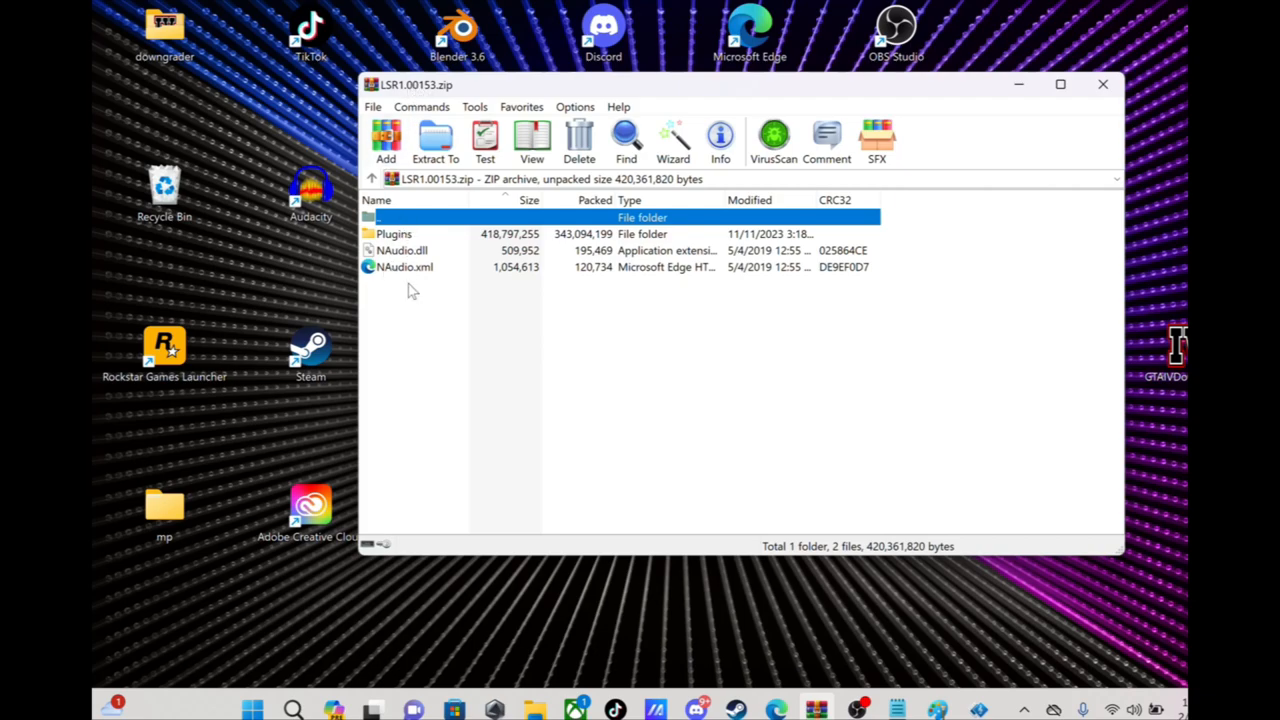
{"action": "mouse_move", "coordinate": [537, 709]}
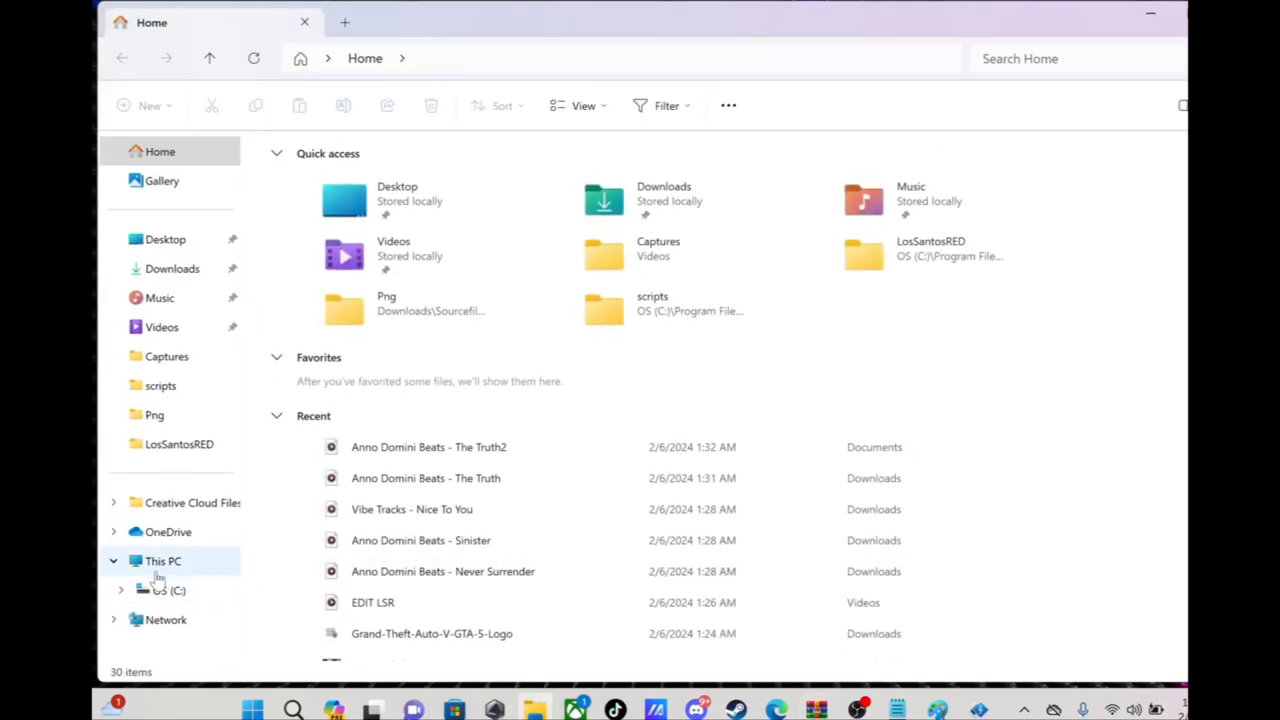
Step: Browse from This PC to Program Files (x86)\Steam\steamapps\common\Grand Theft Auto V
{"action": "left_click", "coordinate": [163, 561]}
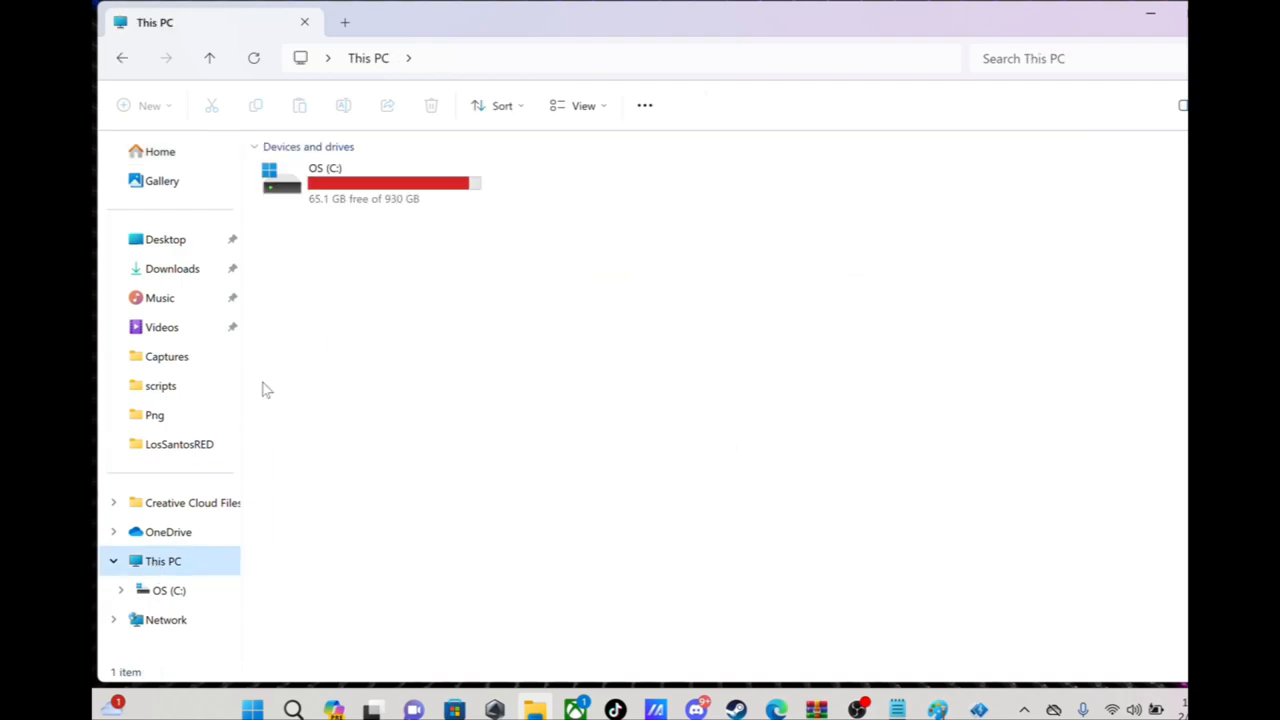
{"action": "mouse_move", "coordinate": [347, 193]}
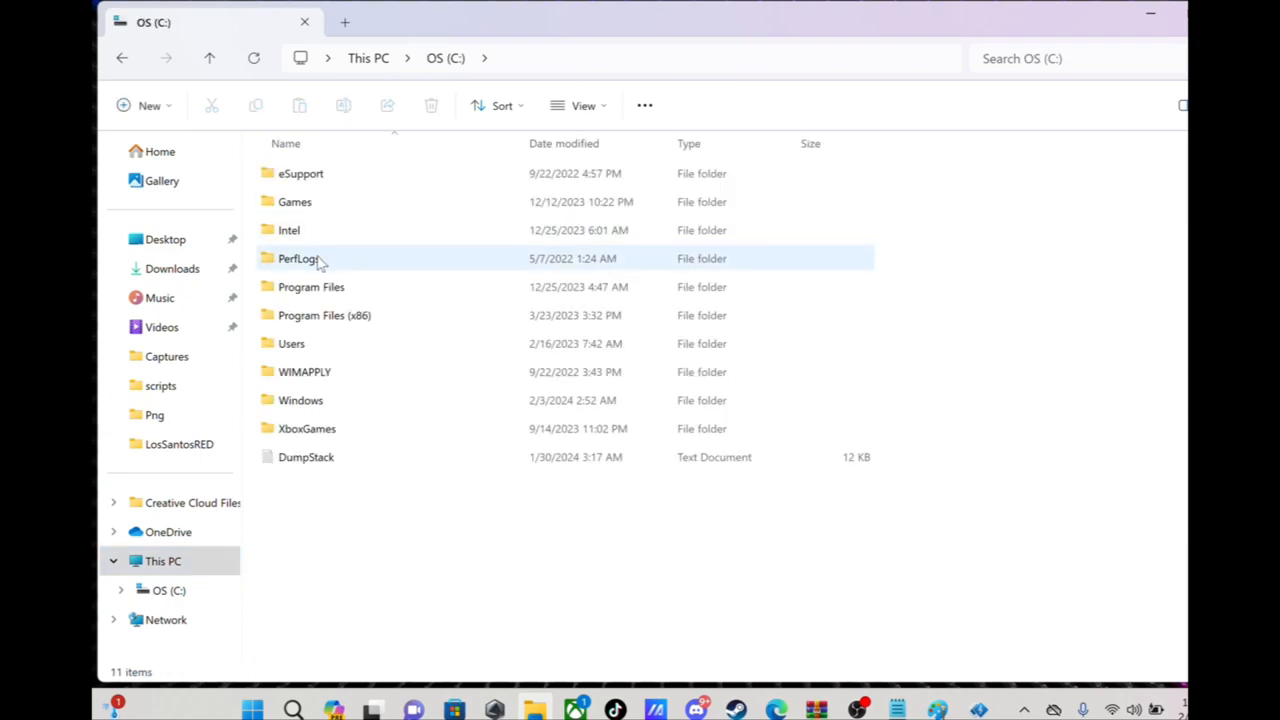
{"action": "mouse_move", "coordinate": [320, 315]}
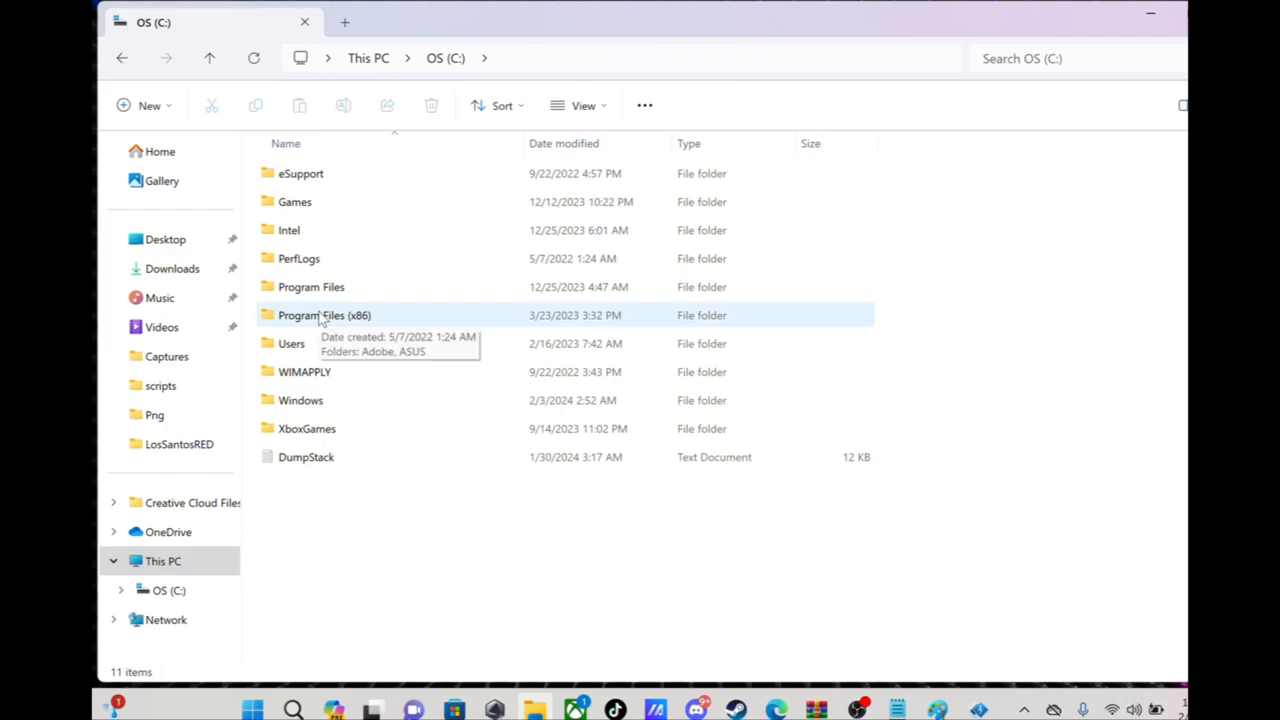
{"action": "double_click", "coordinate": [324, 315]}
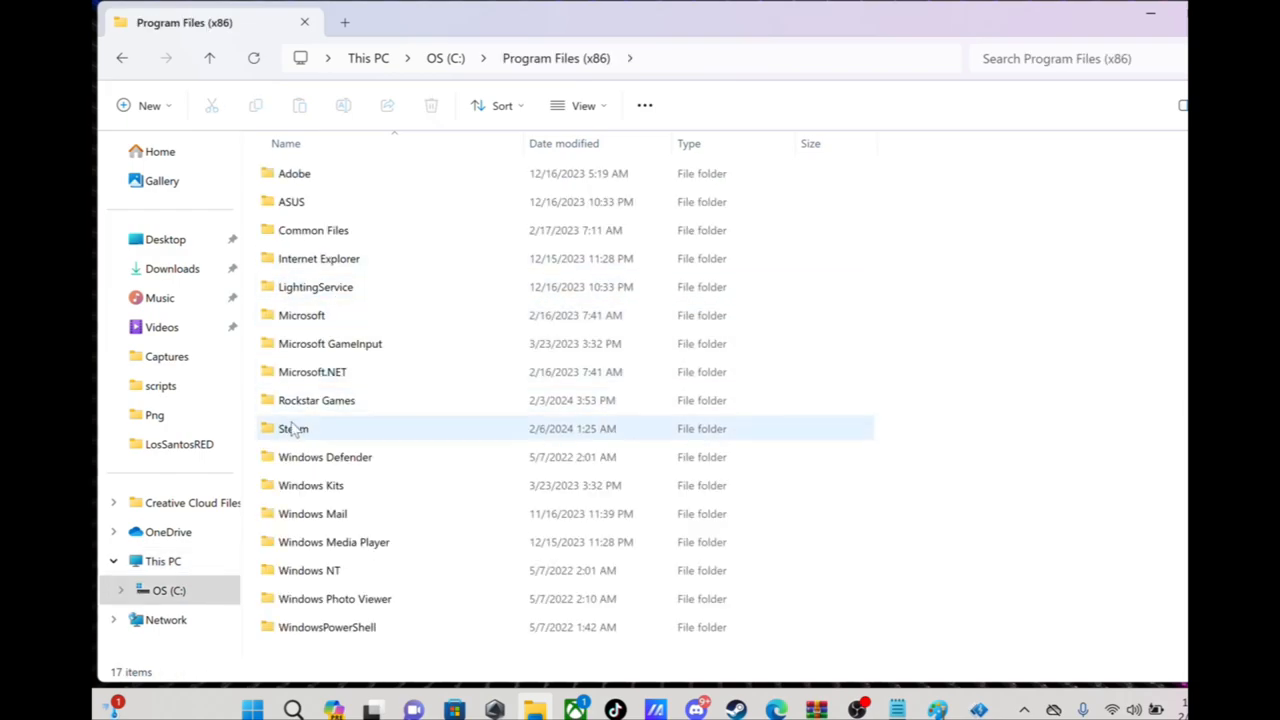
{"action": "double_click", "coordinate": [294, 428]}
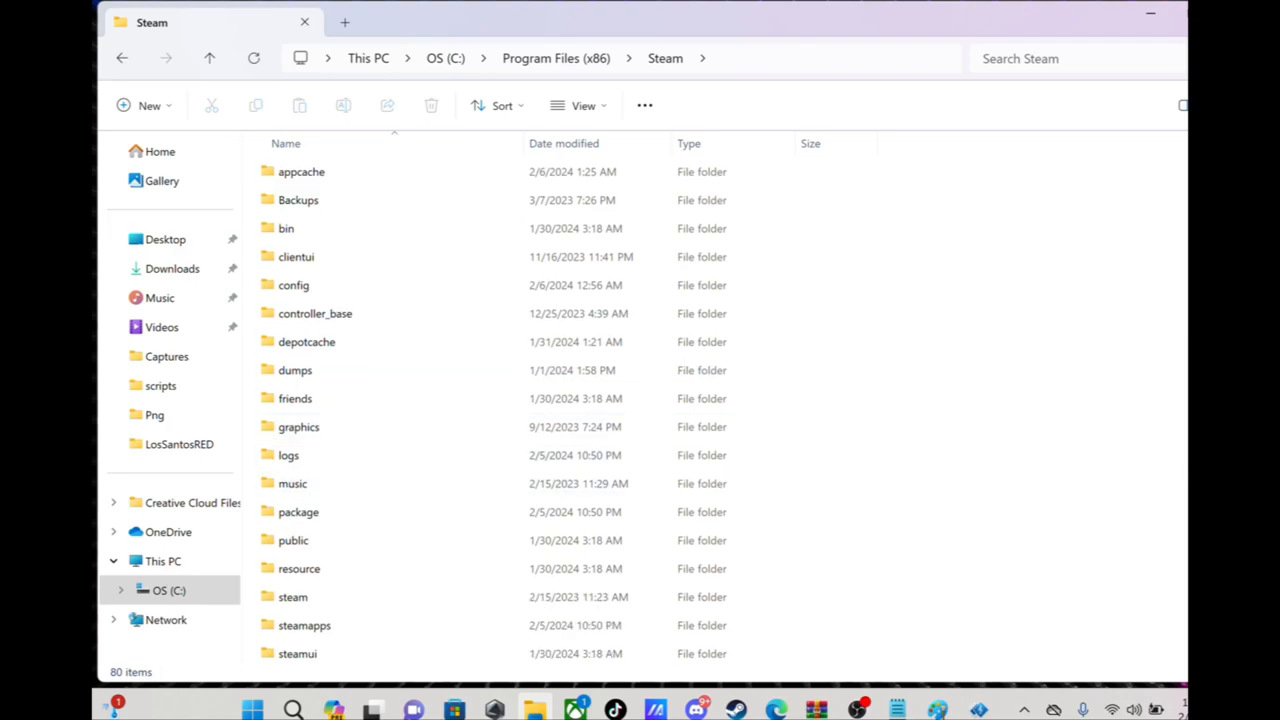
{"action": "double_click", "coordinate": [304, 625]}
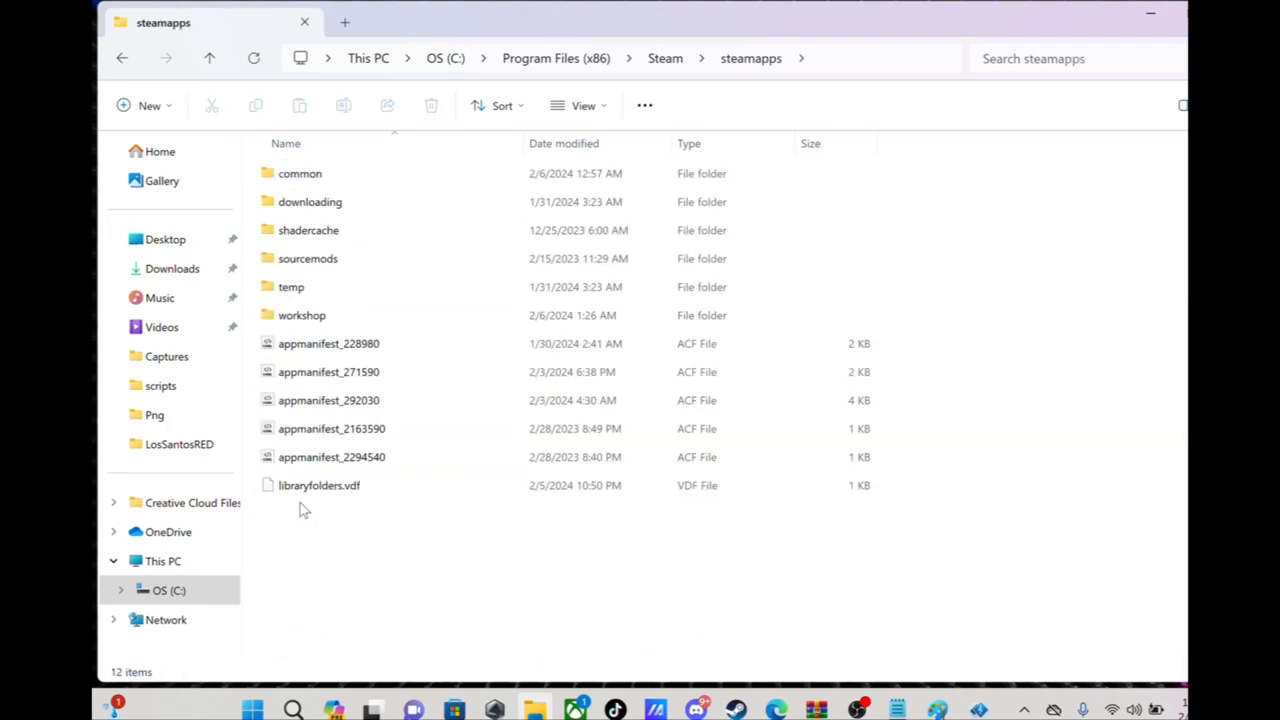
{"action": "double_click", "coordinate": [300, 173]}
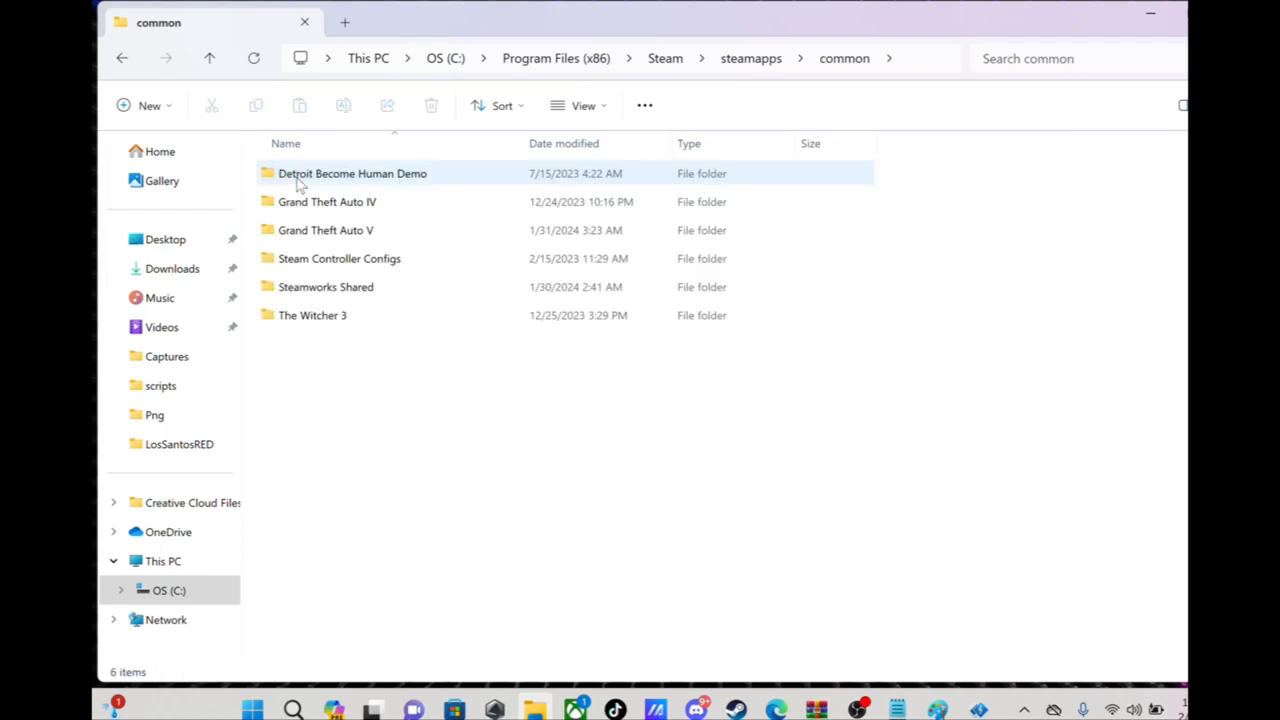
{"action": "double_click", "coordinate": [326, 230]}
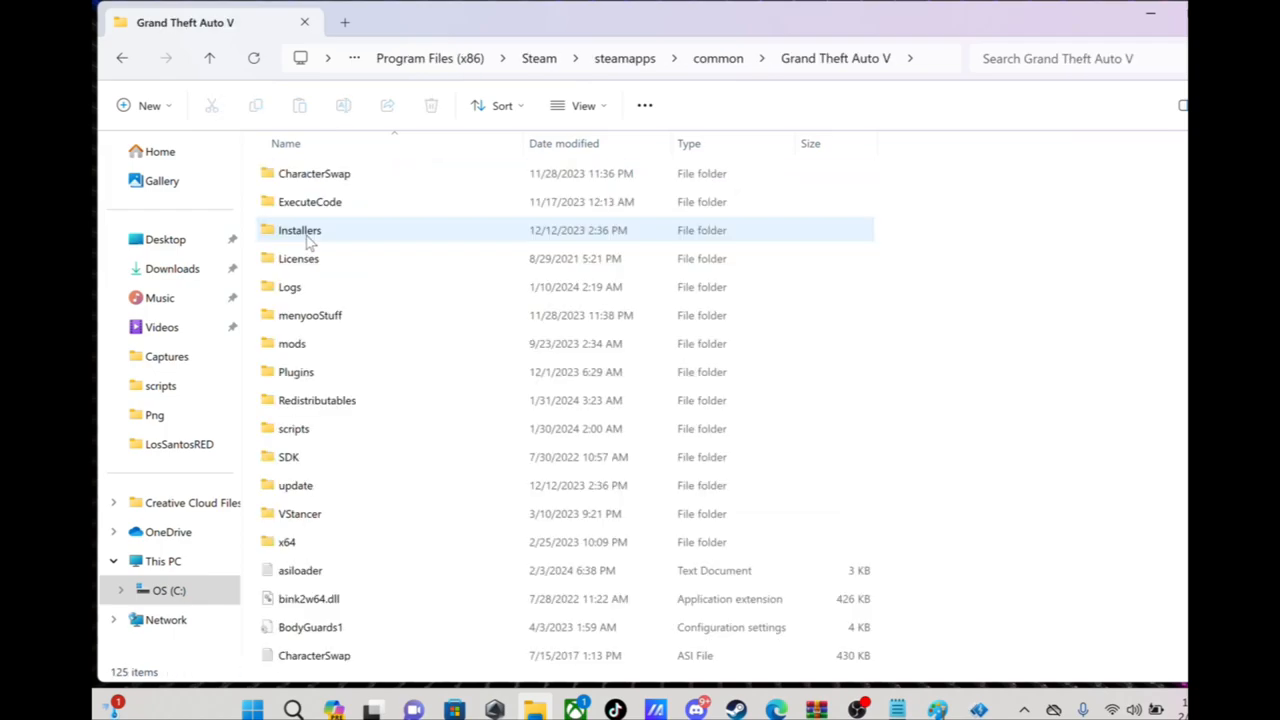
{"action": "mouse_move", "coordinate": [818, 708]}
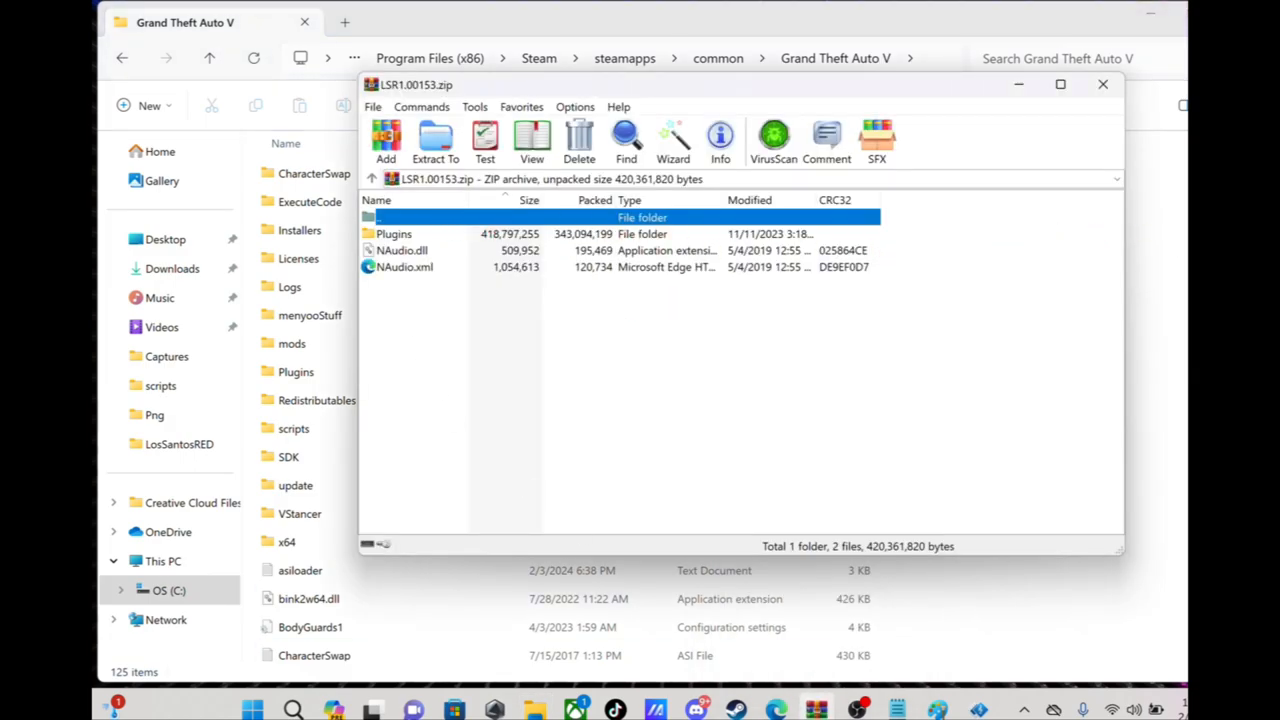
{"action": "mouse_move", "coordinate": [745, 225]}
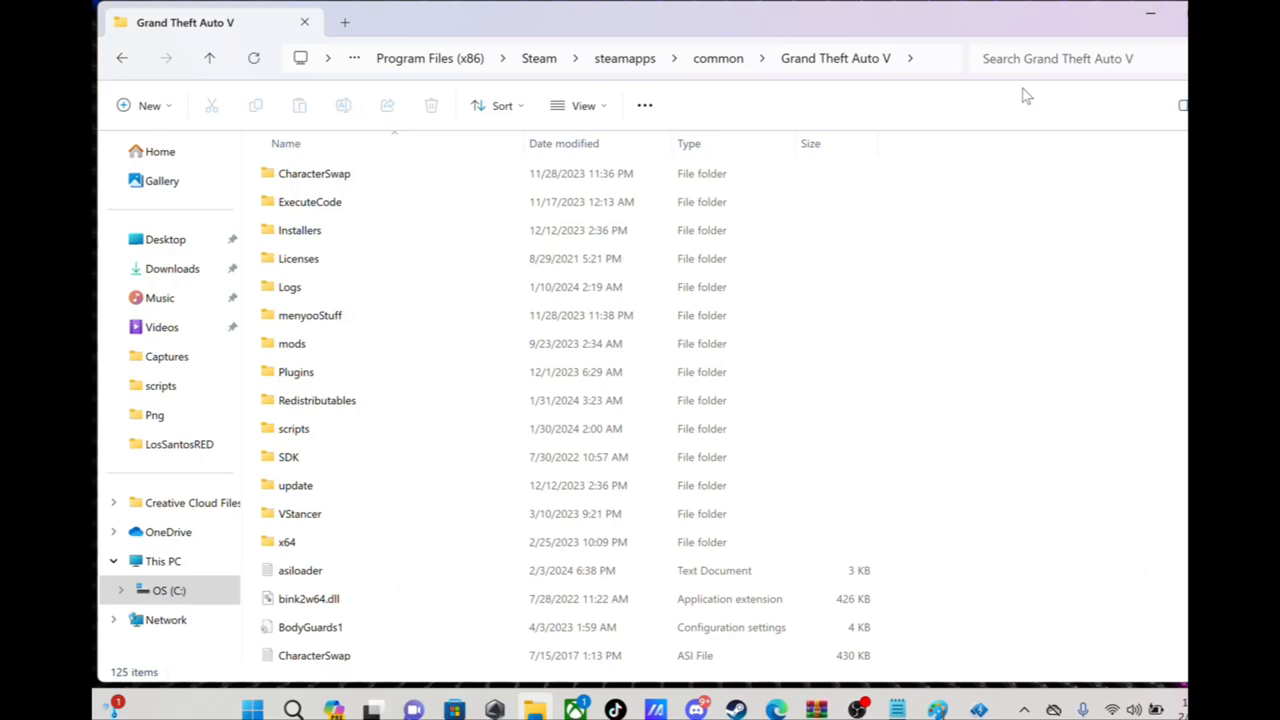
Step: Open Plugins\LosSantosRED and edit the Gangs file in Notepad
{"action": "left_click", "coordinate": [310, 315]}
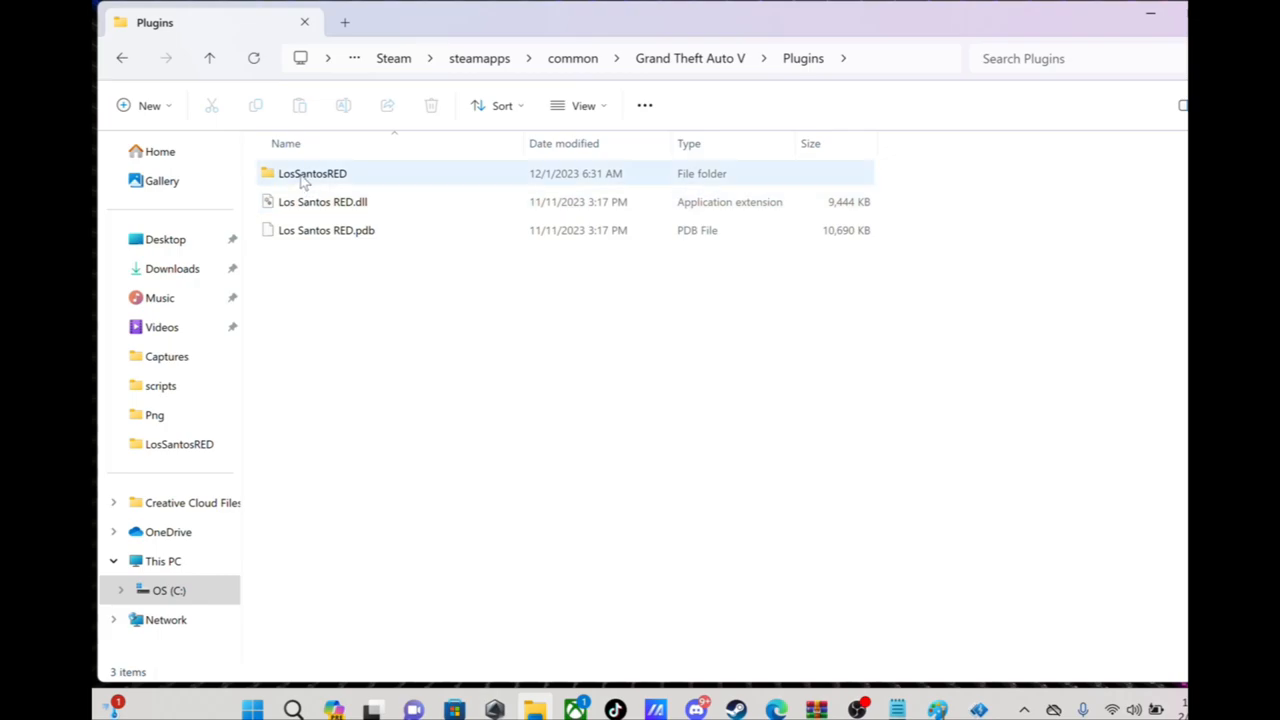
{"action": "mouse_move", "coordinate": [312, 173]}
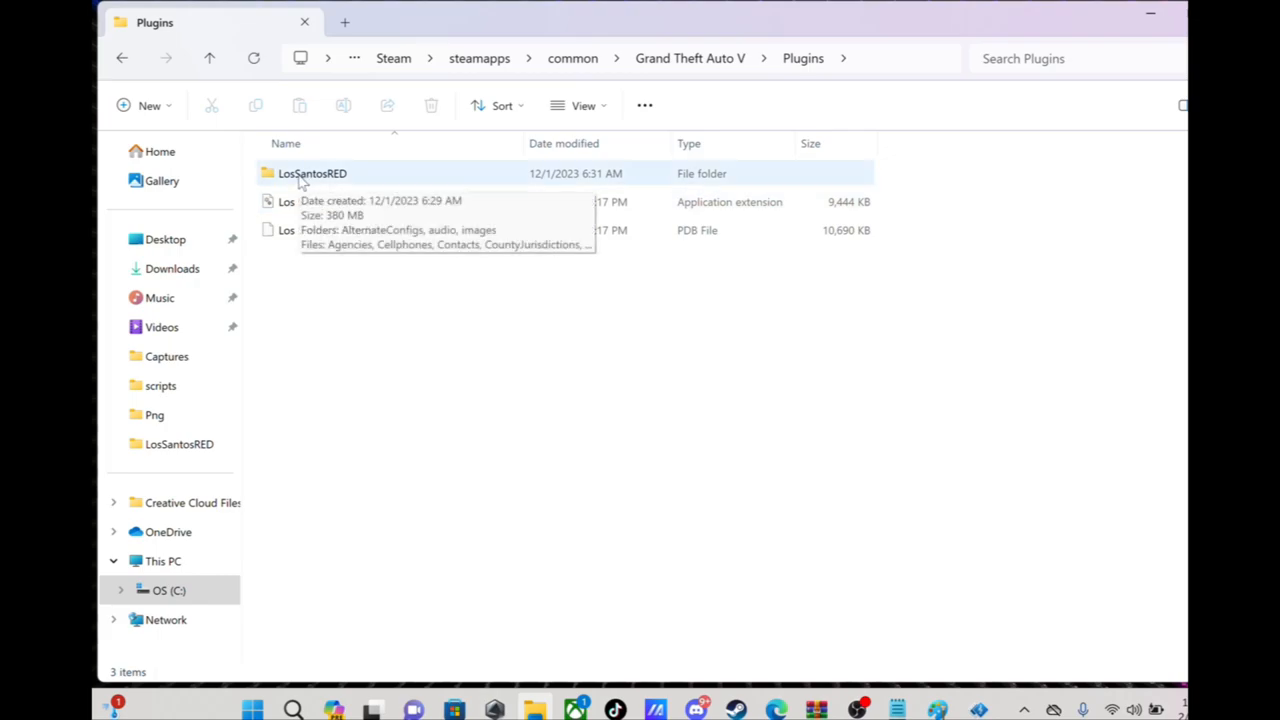
{"action": "double_click", "coordinate": [312, 173]}
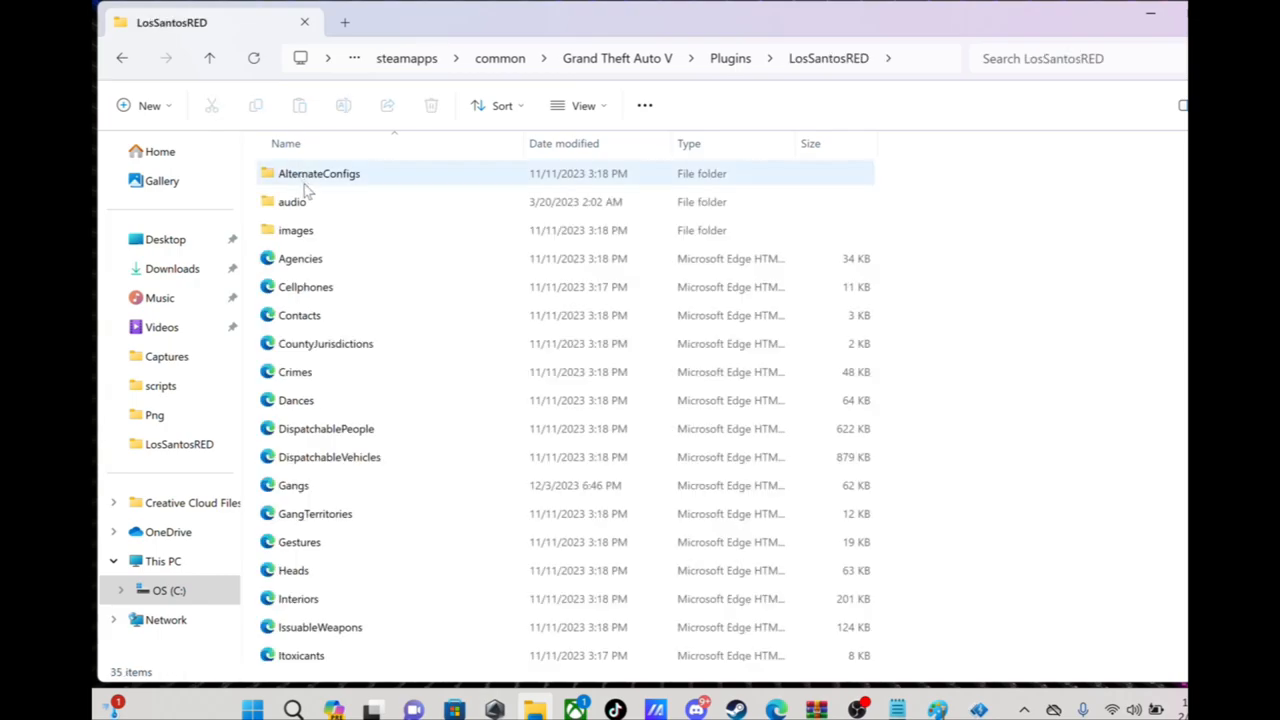
{"action": "mouse_move", "coordinate": [340, 315]}
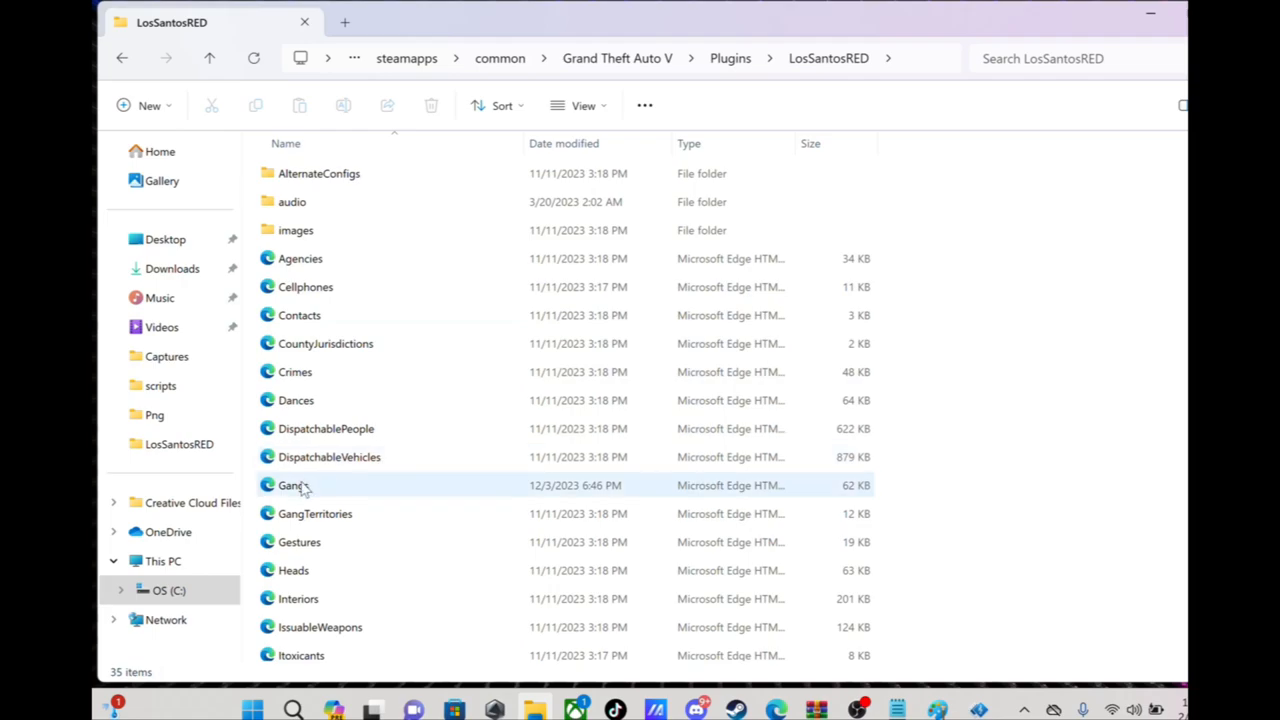
{"action": "right_click", "coordinate": [291, 485]}
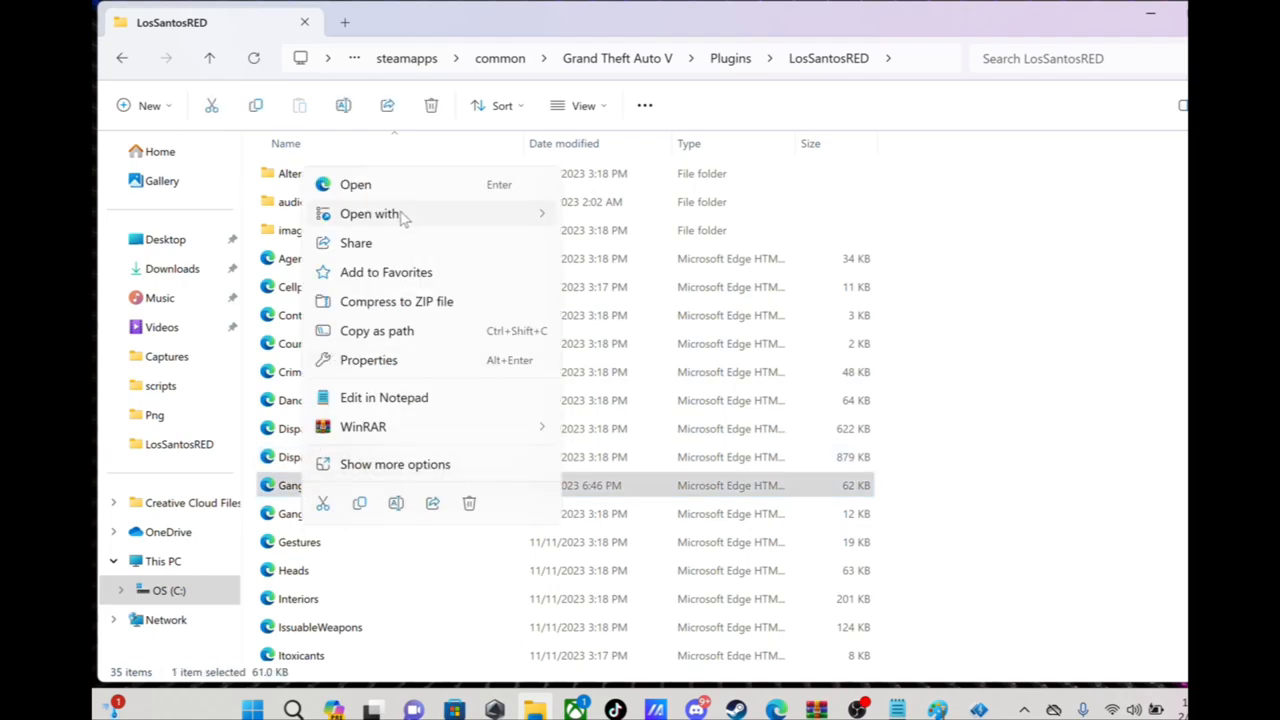
{"action": "left_click", "coordinate": [384, 397]}
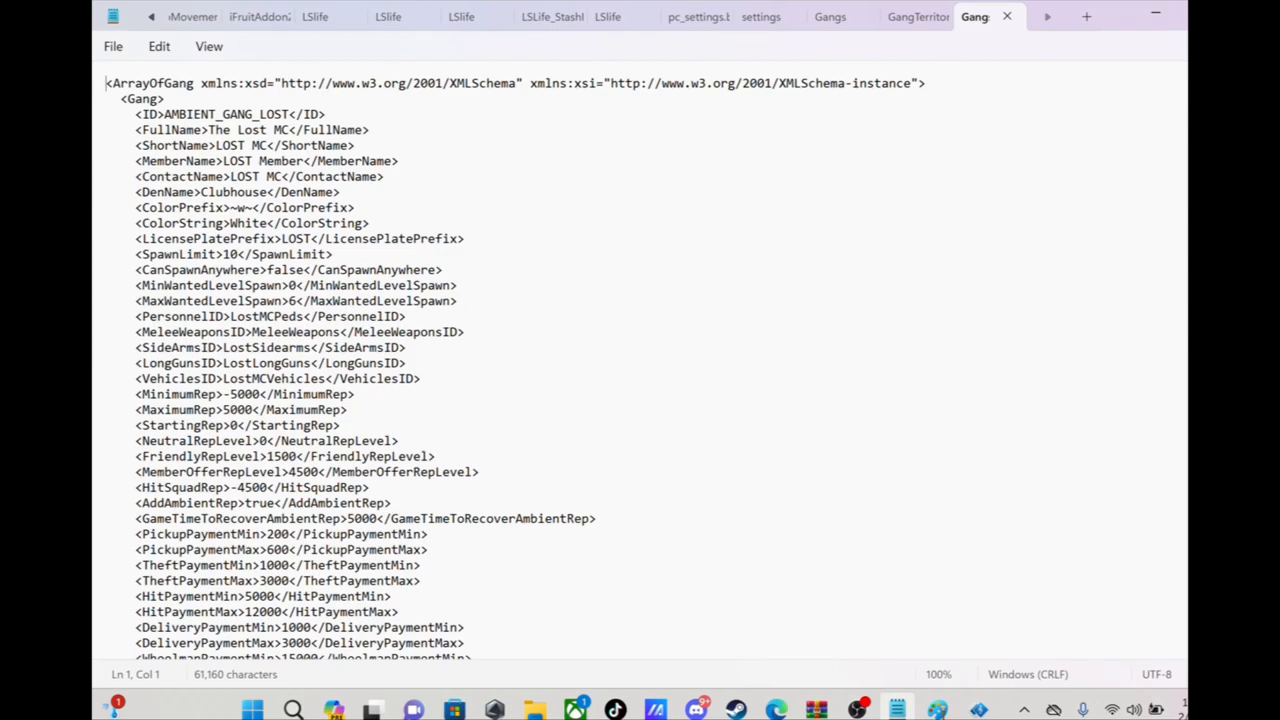
Step: Scroll through Gangs.xml to review The Lost MC's reputation and payment settings
{"action": "scroll", "scroll_direction": "down", "scroll_amount": 3}
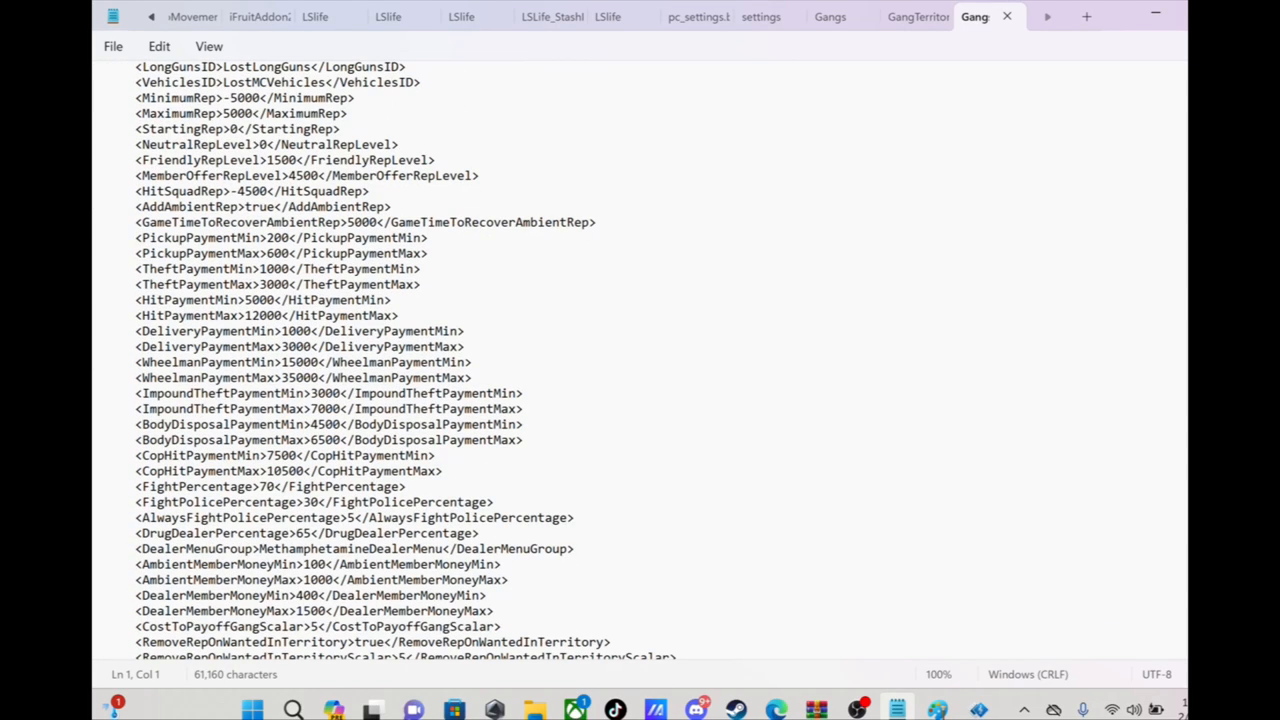
{"action": "scroll", "scroll_direction": "up", "scroll_amount": 3}
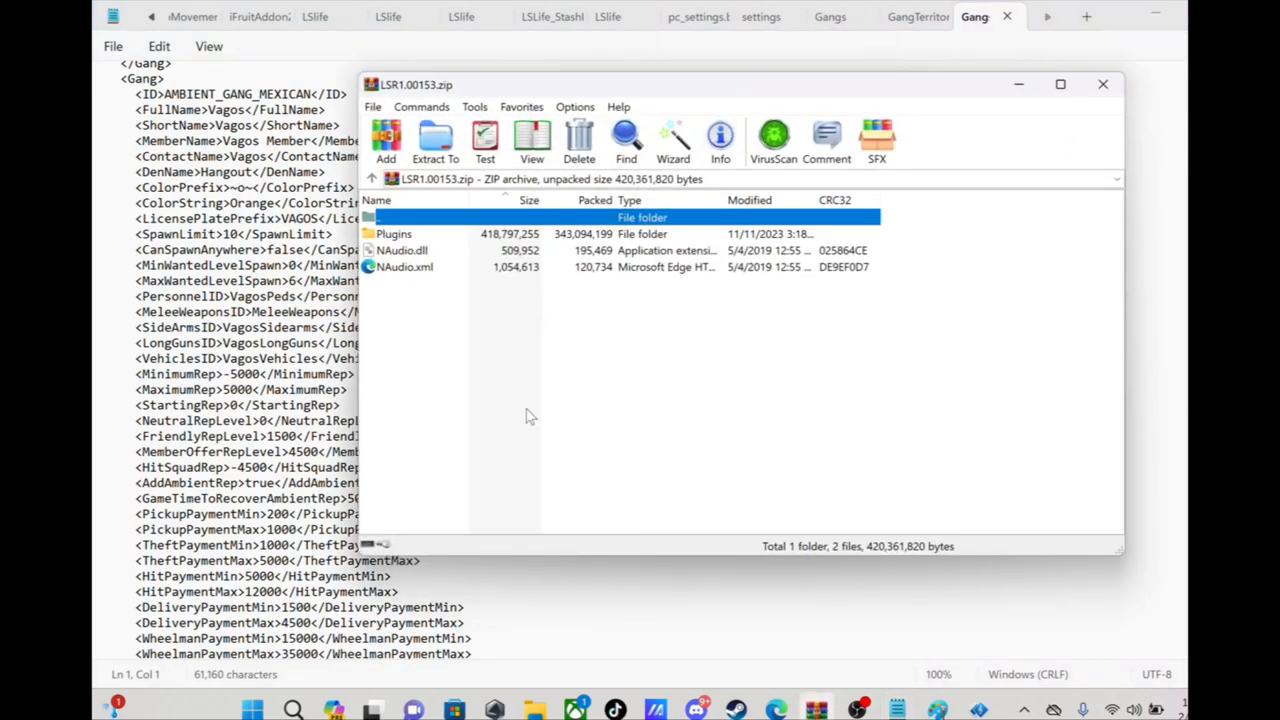
Step: Browse into the archive's Plugins\LosSantosRED folder in WinRAR and scroll its file list
{"action": "double_click", "coordinate": [394, 233]}
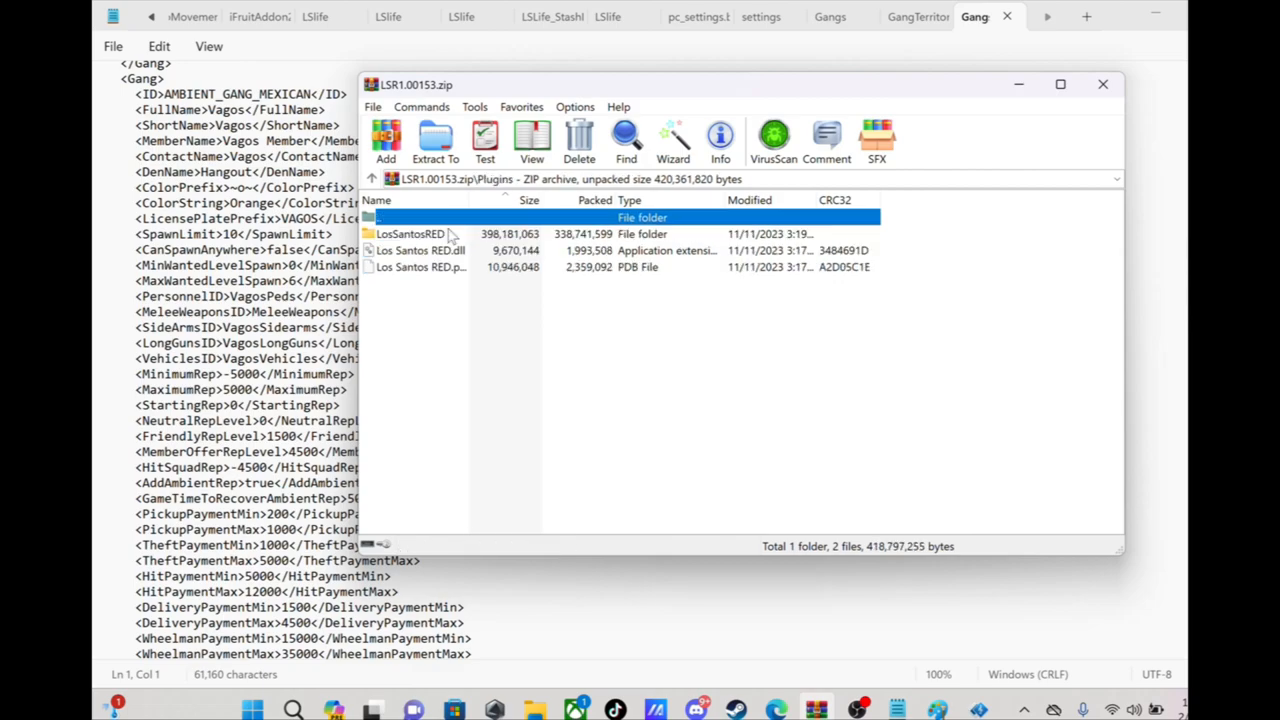
{"action": "double_click", "coordinate": [410, 233]}
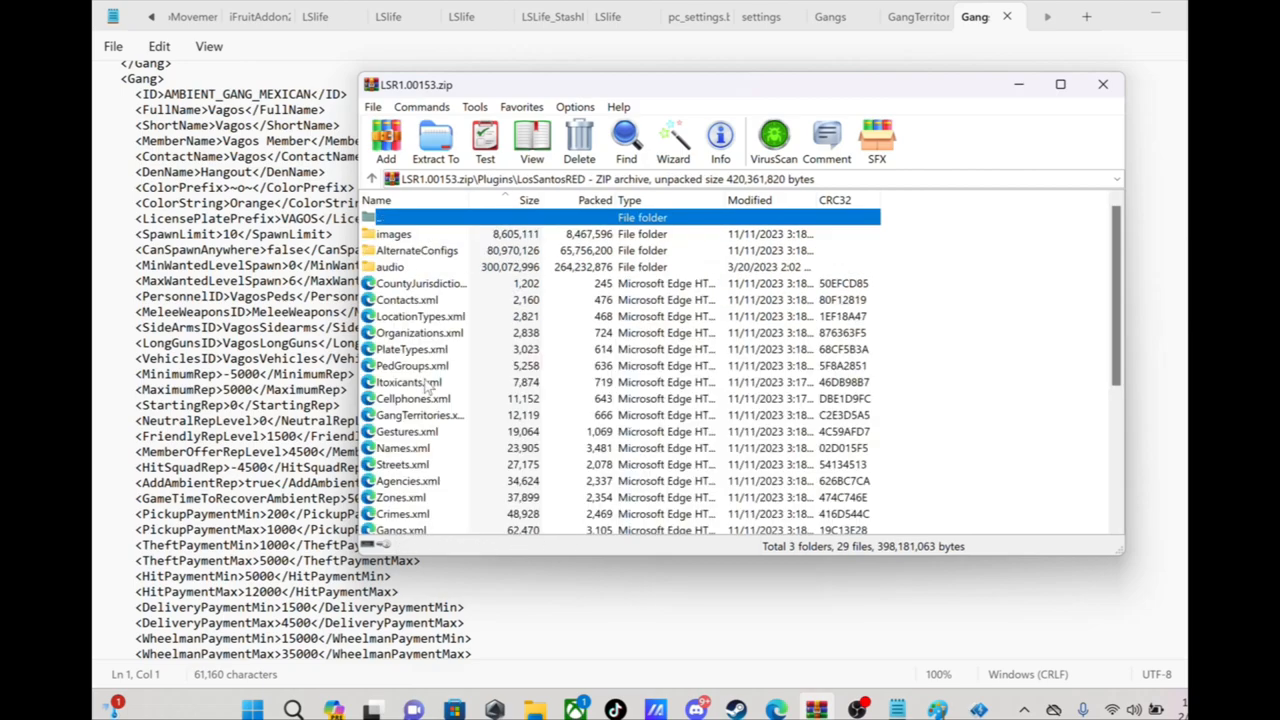
{"action": "mouse_move", "coordinate": [420, 415]}
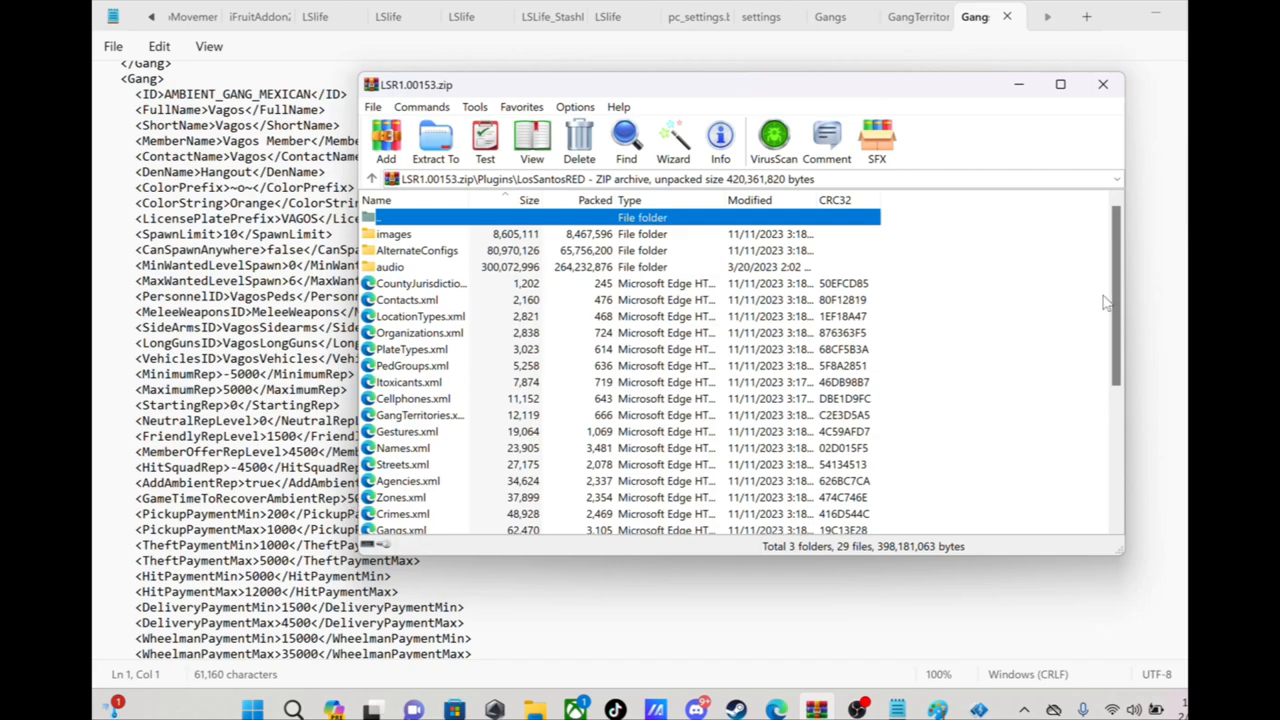
{"action": "scroll", "scroll_direction": "down", "scroll_amount": 3}
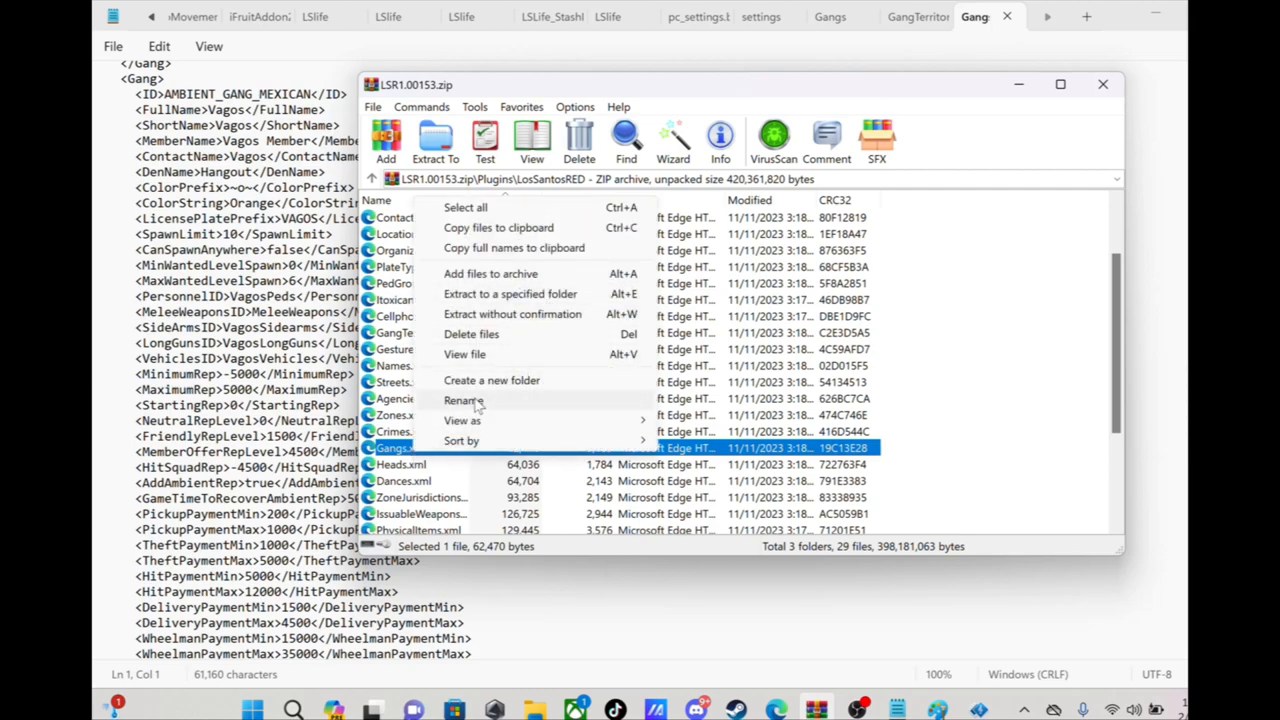
{"action": "mouse_move", "coordinate": [1013, 91]}
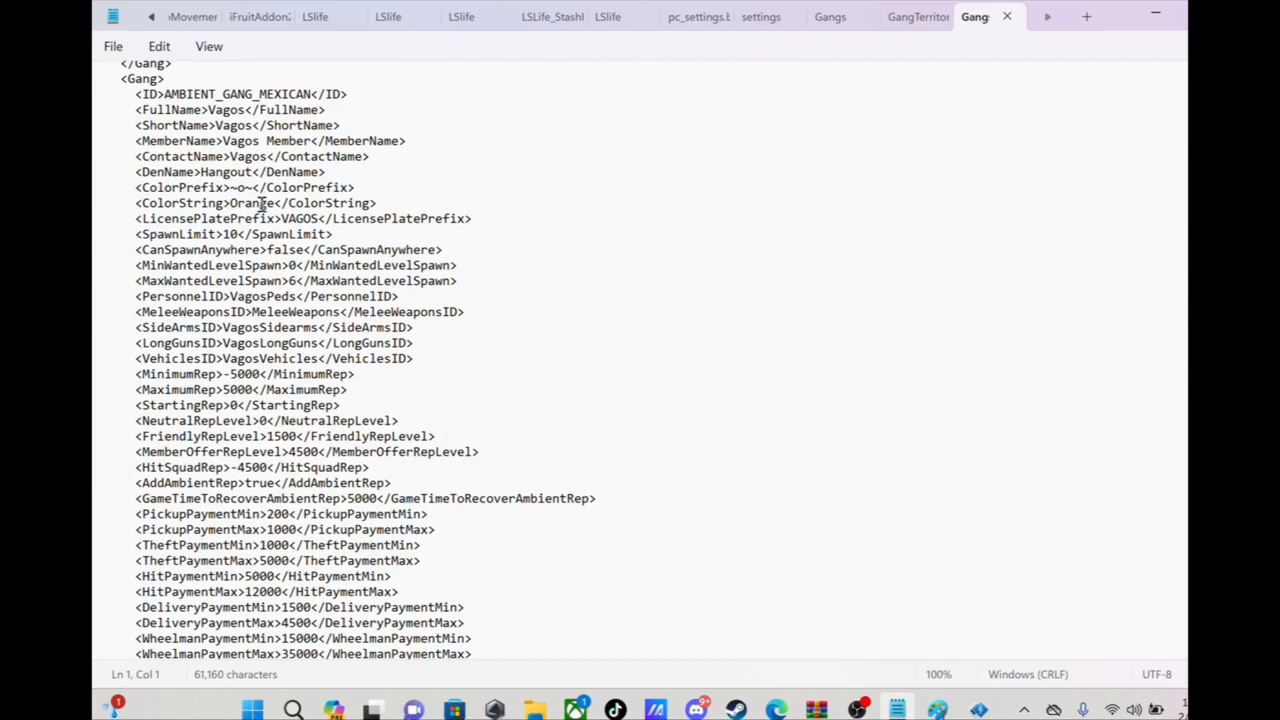
{"action": "mouse_move", "coordinate": [305, 428]}
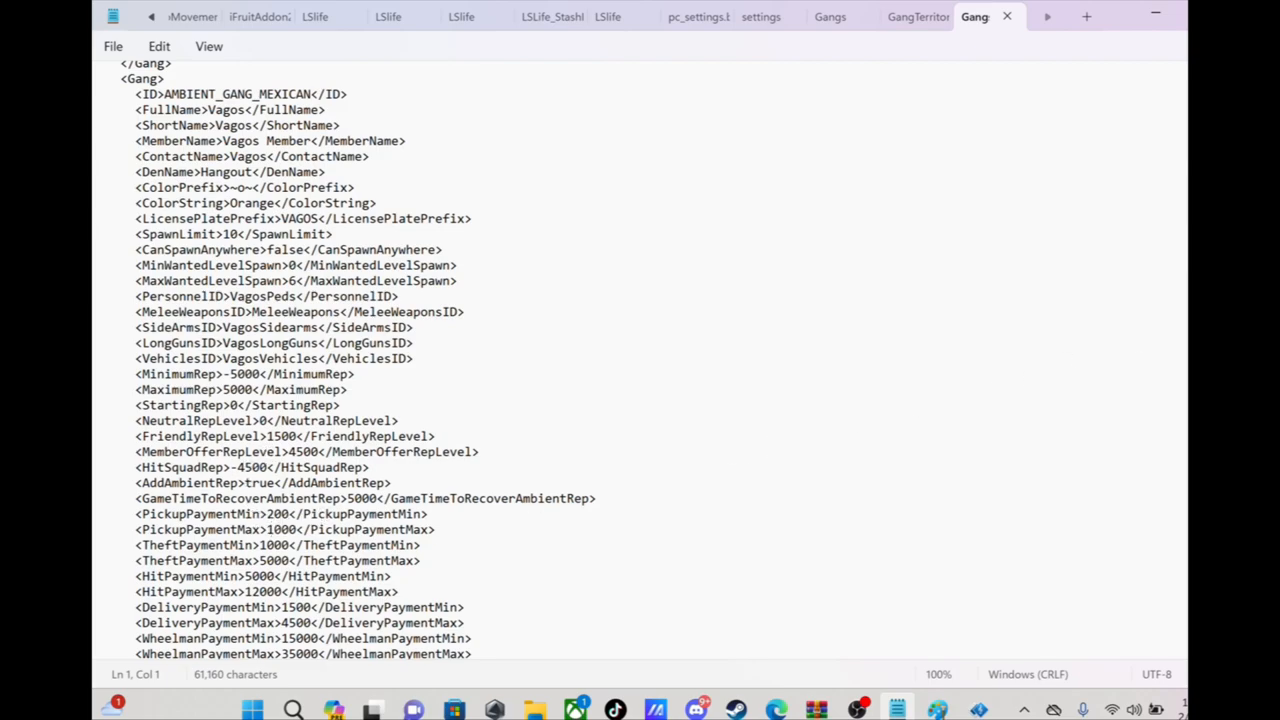
Step: Scroll to the enemy-gang list and select the AMBIENT_GANG_SALVA entry
{"action": "scroll", "scroll_direction": "down", "scroll_amount": 3}
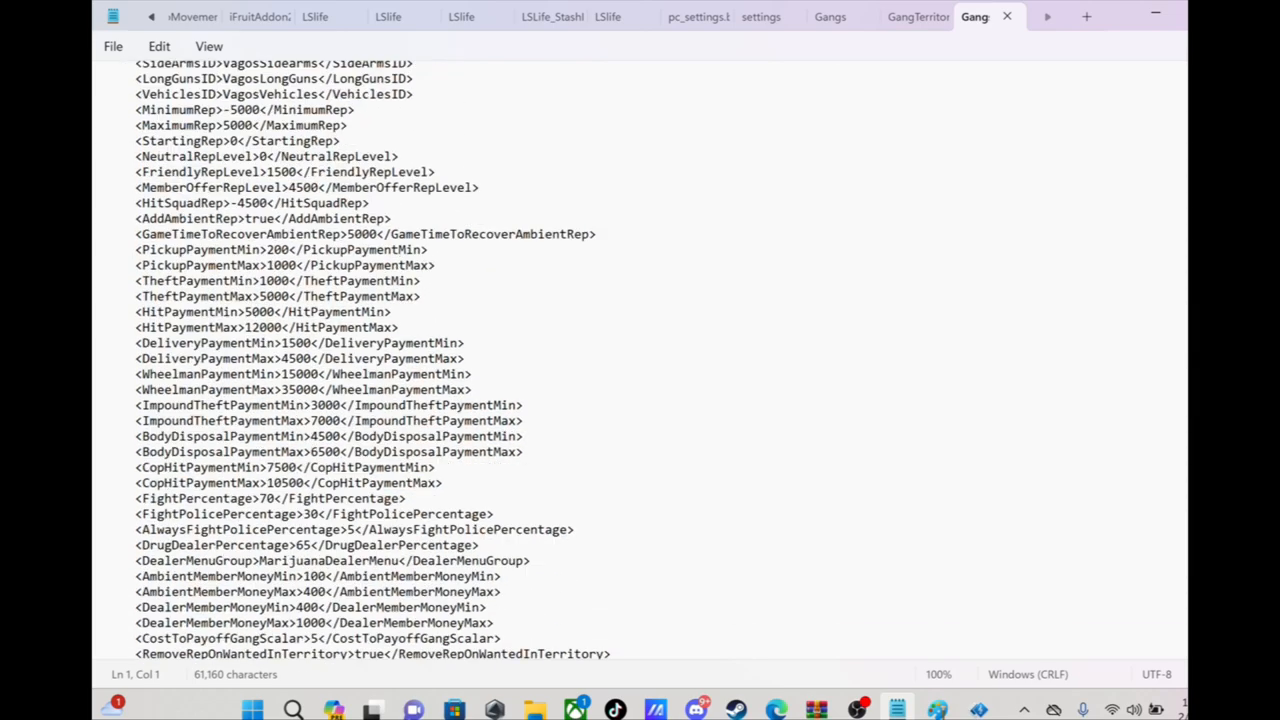
{"action": "scroll", "scroll_direction": "down", "scroll_amount": 3}
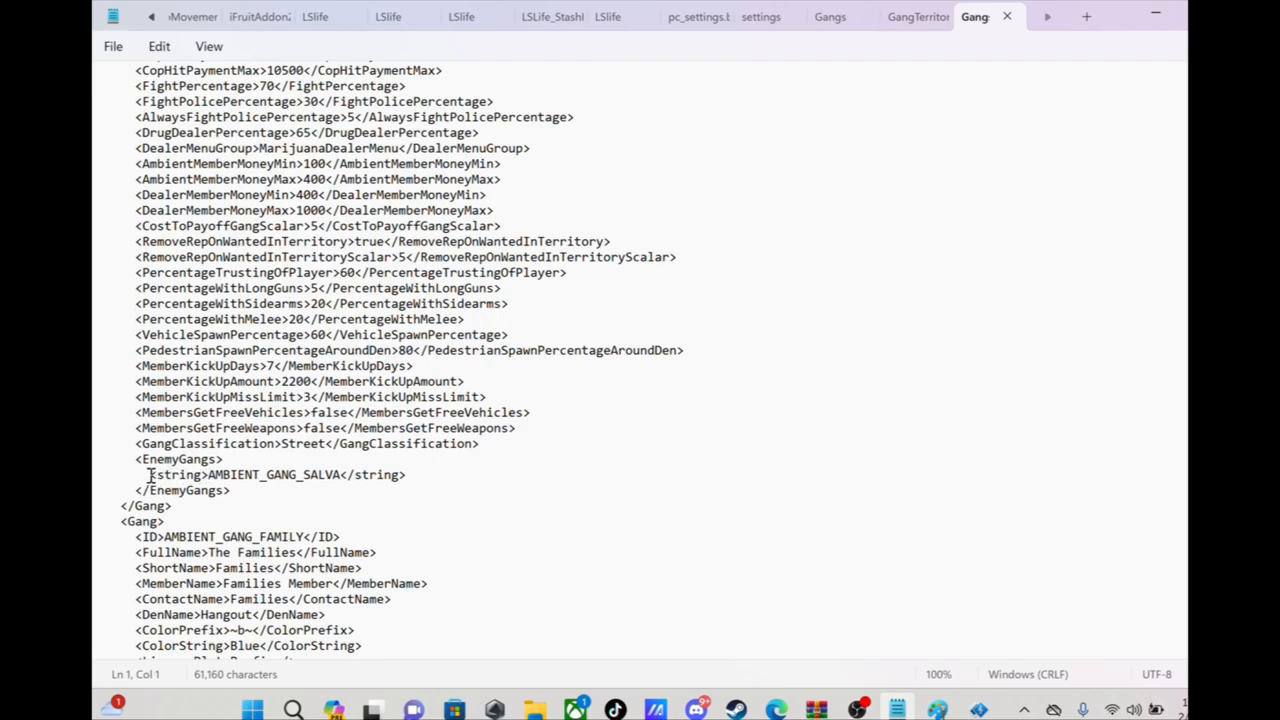
{"action": "double_click", "coordinate": [177, 474]}
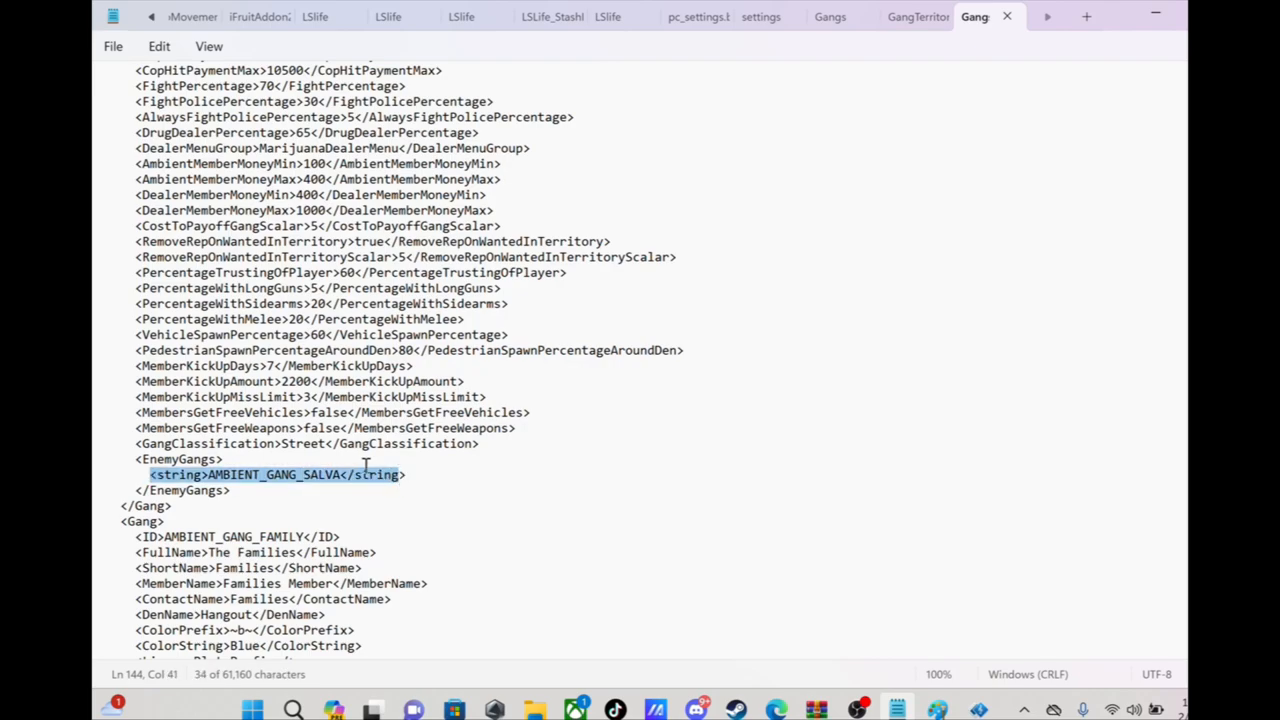
{"action": "mouse_move", "coordinate": [146, 476]}
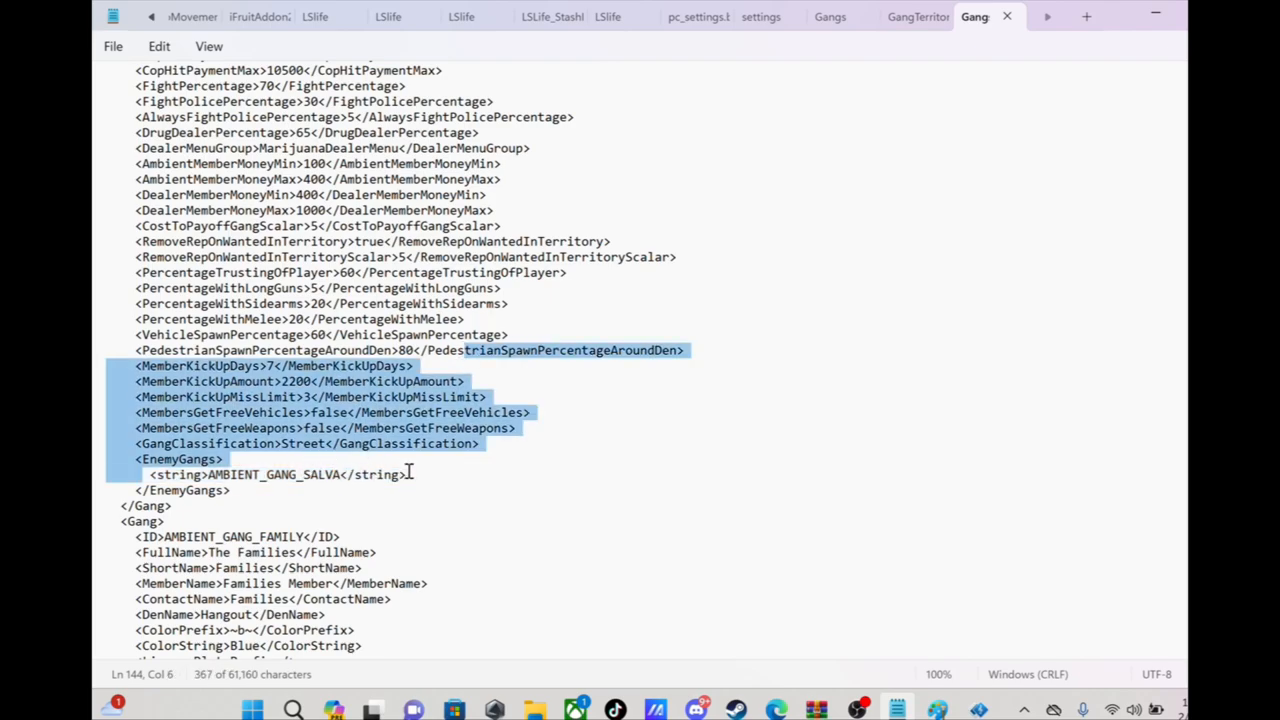
{"action": "double_click", "coordinate": [300, 474]}
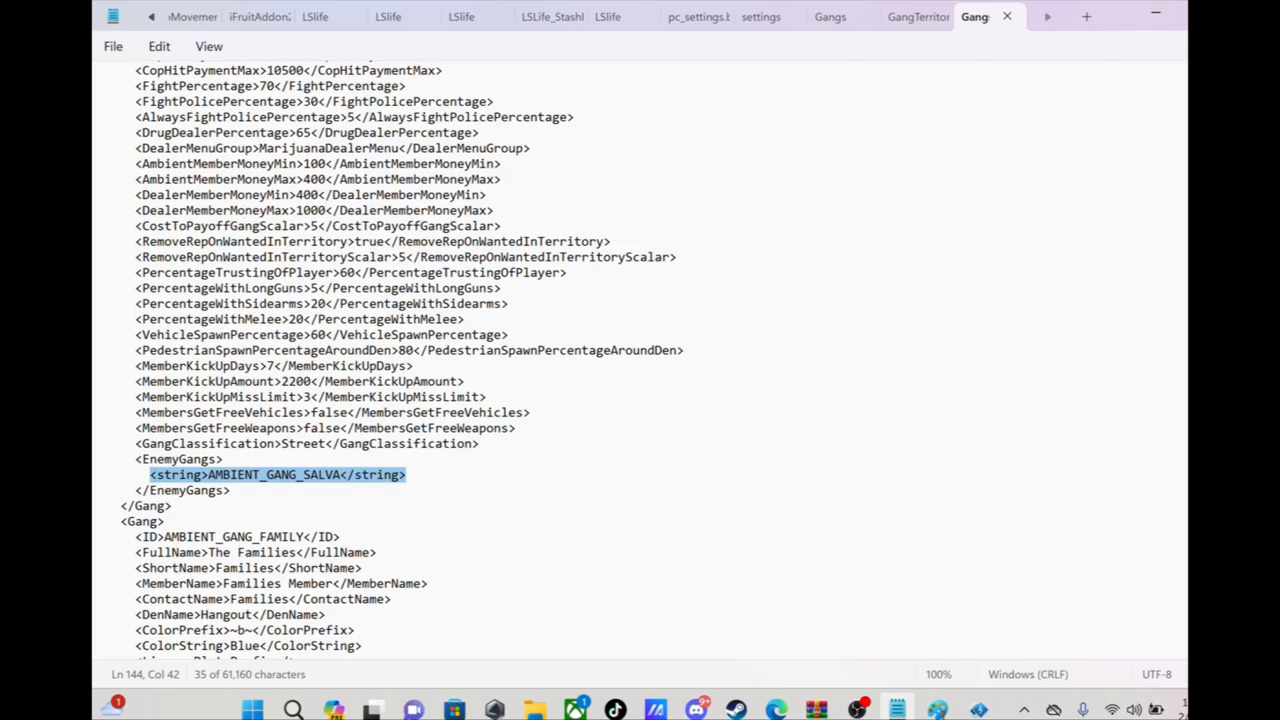
Step: Scroll on through the remaining gang blocks in Gangs.xml
{"action": "scroll", "scroll_direction": "down", "scroll_amount": 3}
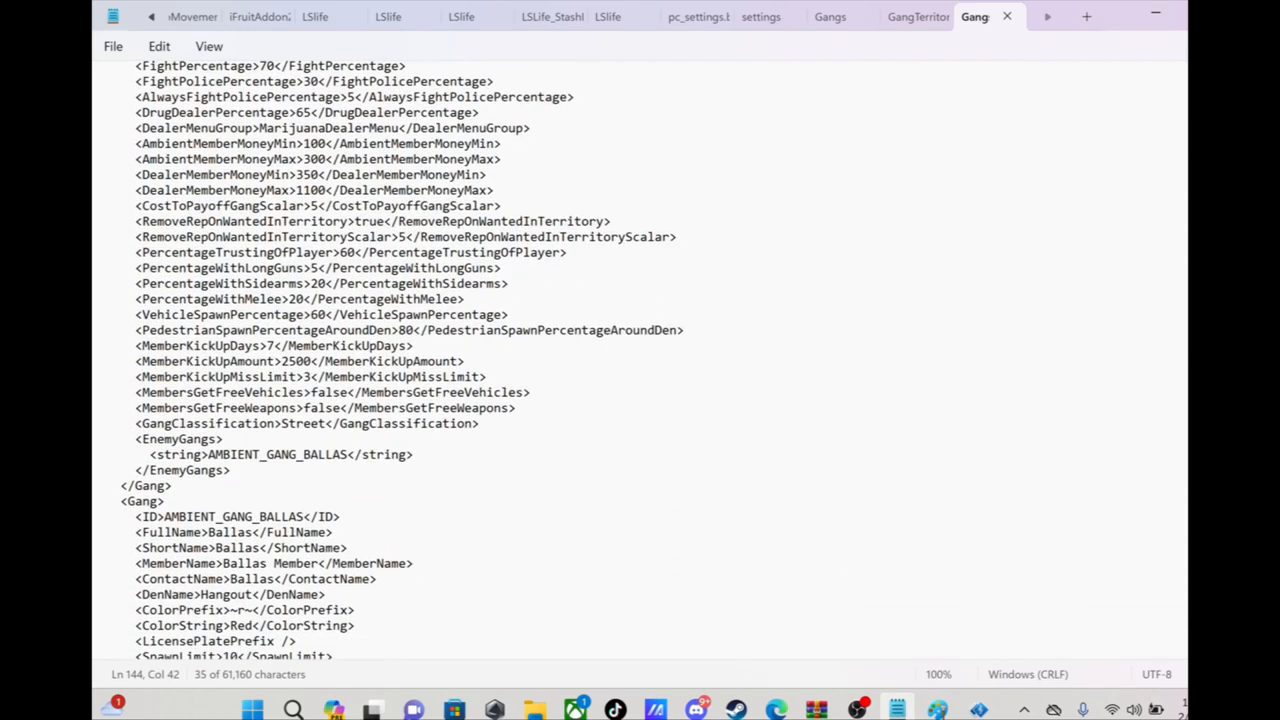
{"action": "mouse_move", "coordinate": [417, 458]}
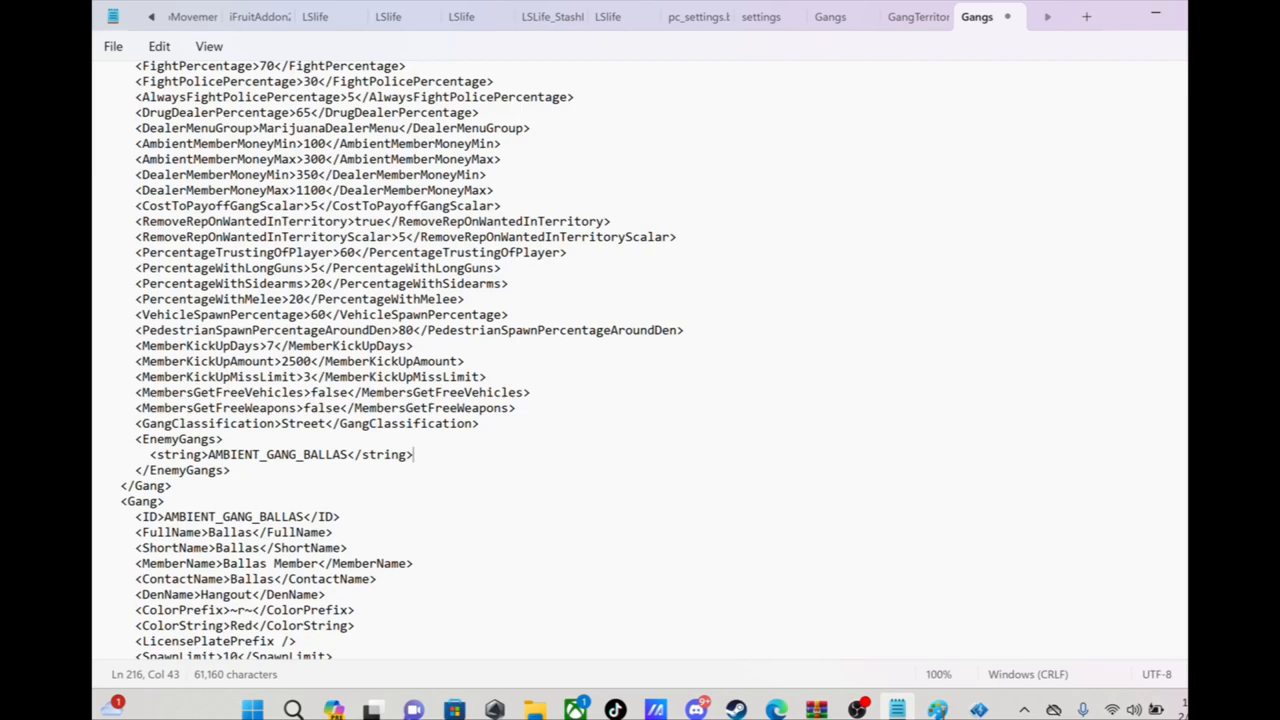
{"action": "scroll", "scroll_direction": "down", "scroll_amount": 3}
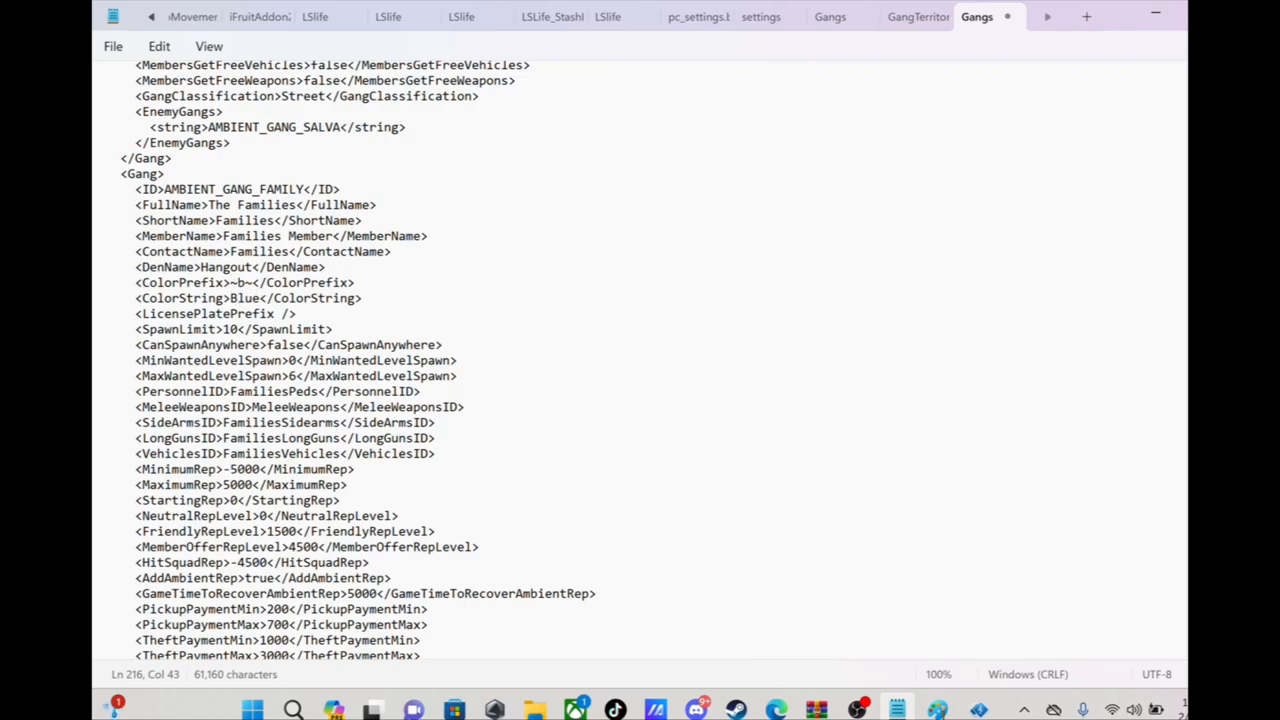
{"action": "scroll", "scroll_direction": "down", "scroll_amount": 3}
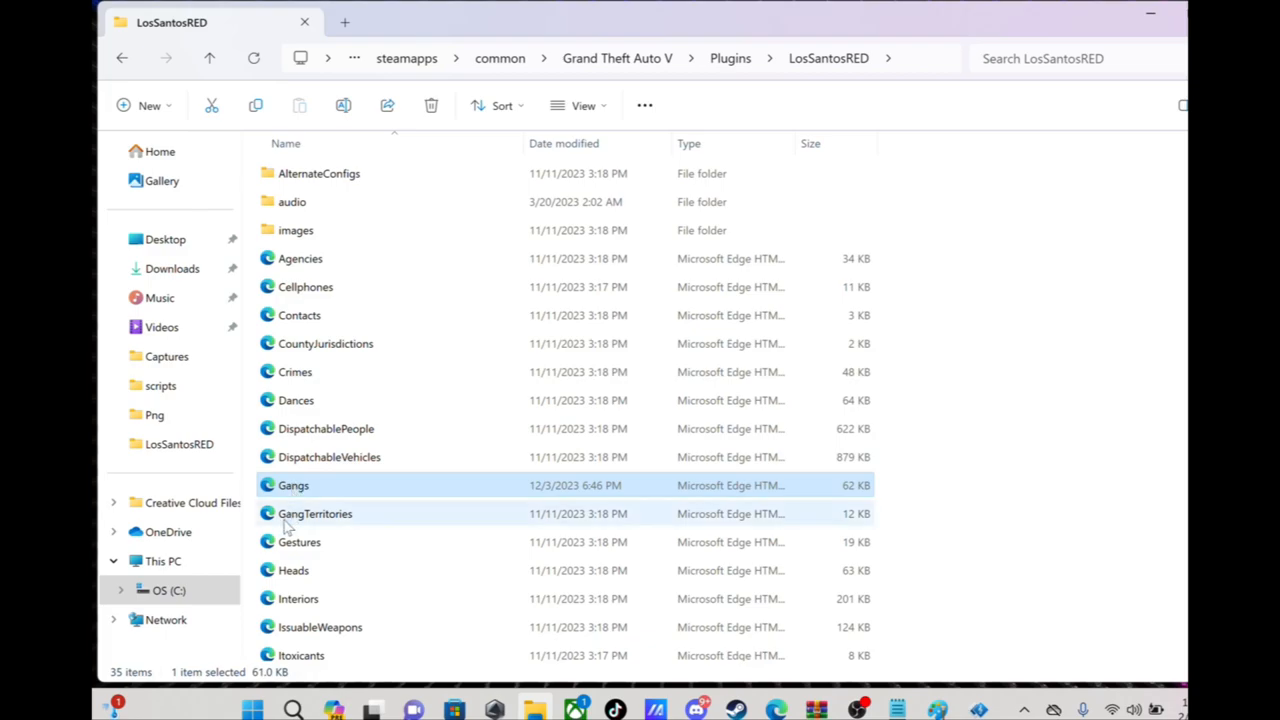
Step: Show the Open with app list for the GangTerritories file
{"action": "right_click", "coordinate": [315, 513]}
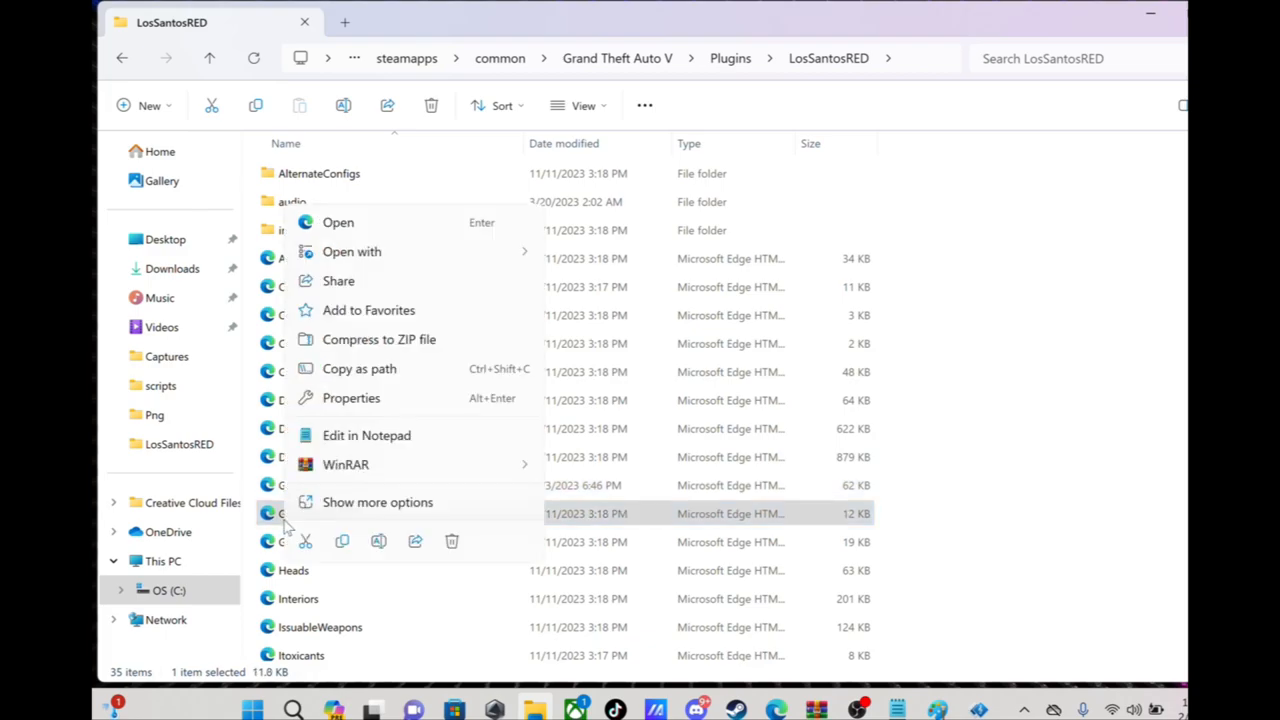
{"action": "left_click", "coordinate": [351, 251]}
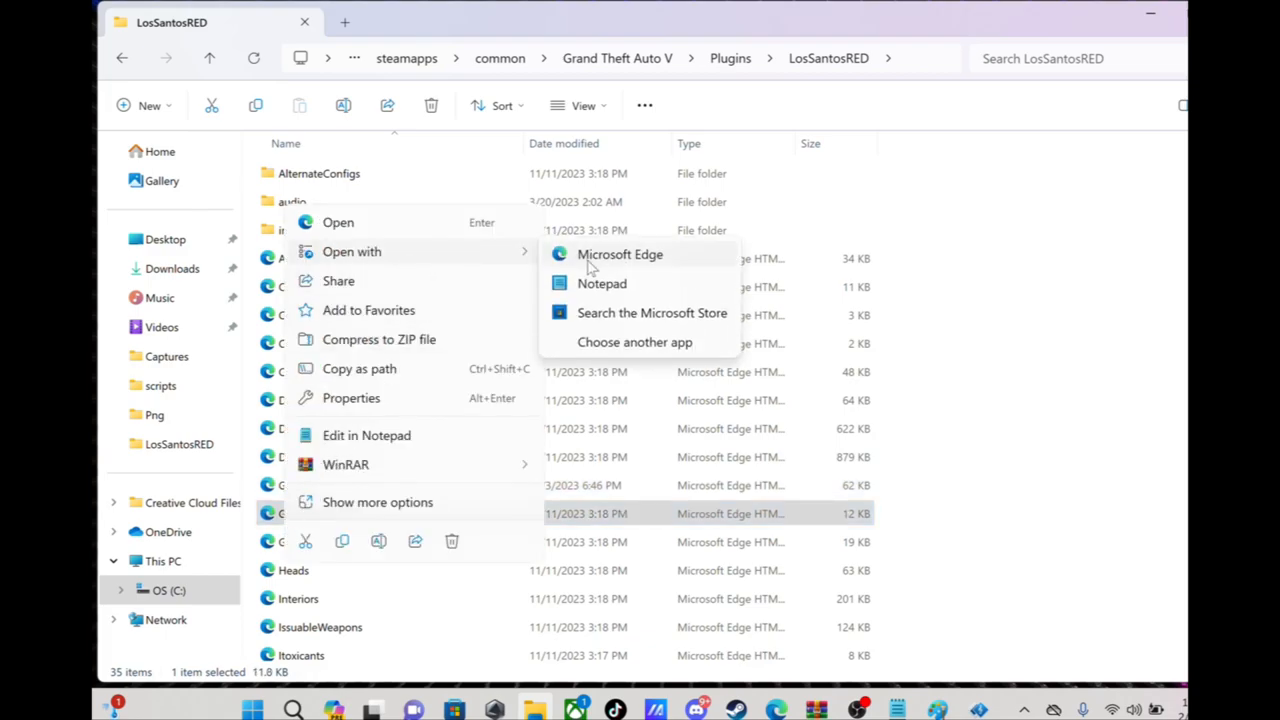
Step: Open GangTerritories in Notepad and copy the BEACH zone's AMBIENT_GANG_YARDIES name
{"action": "left_click", "coordinate": [601, 283]}
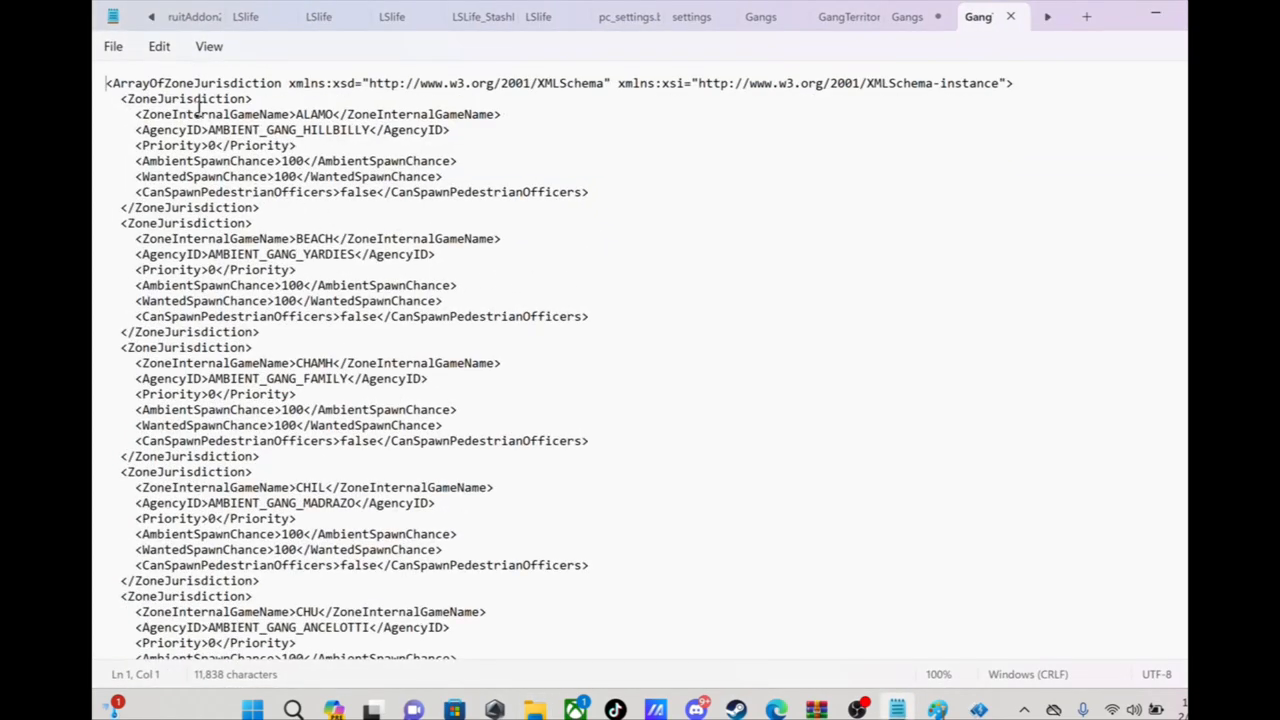
{"action": "mouse_move", "coordinate": [150, 120]}
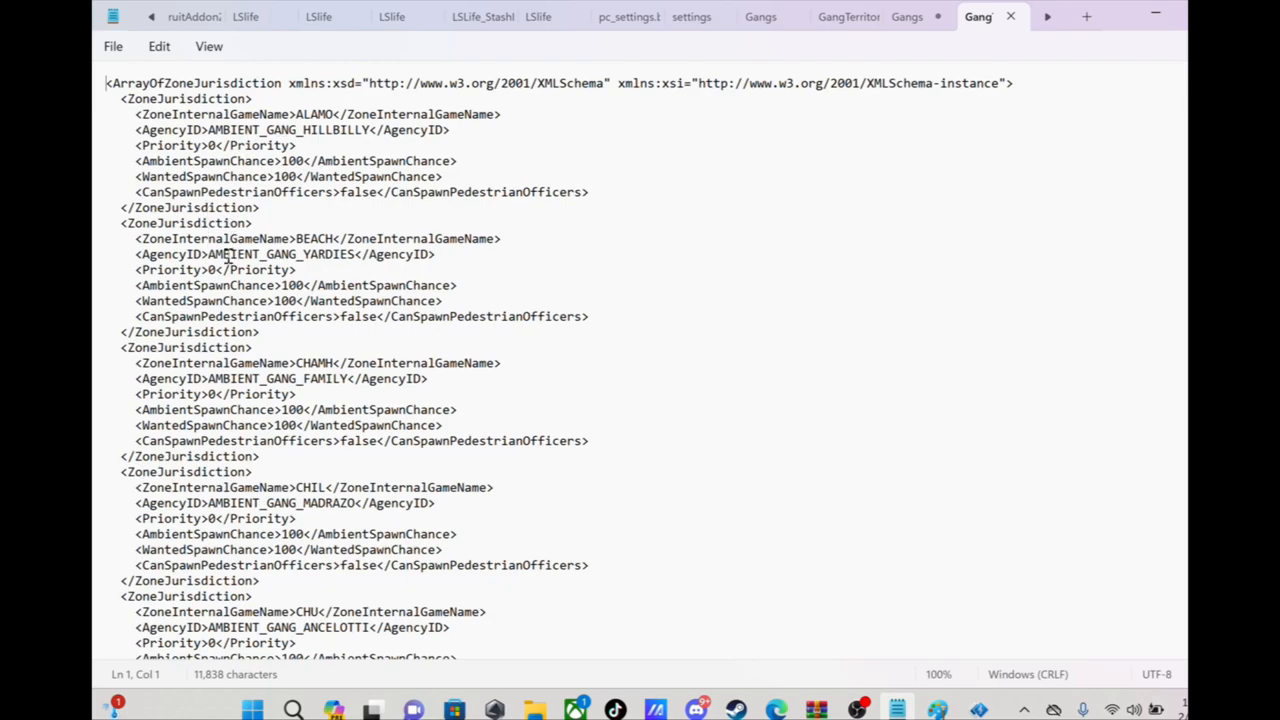
{"action": "double_click", "coordinate": [265, 254]}
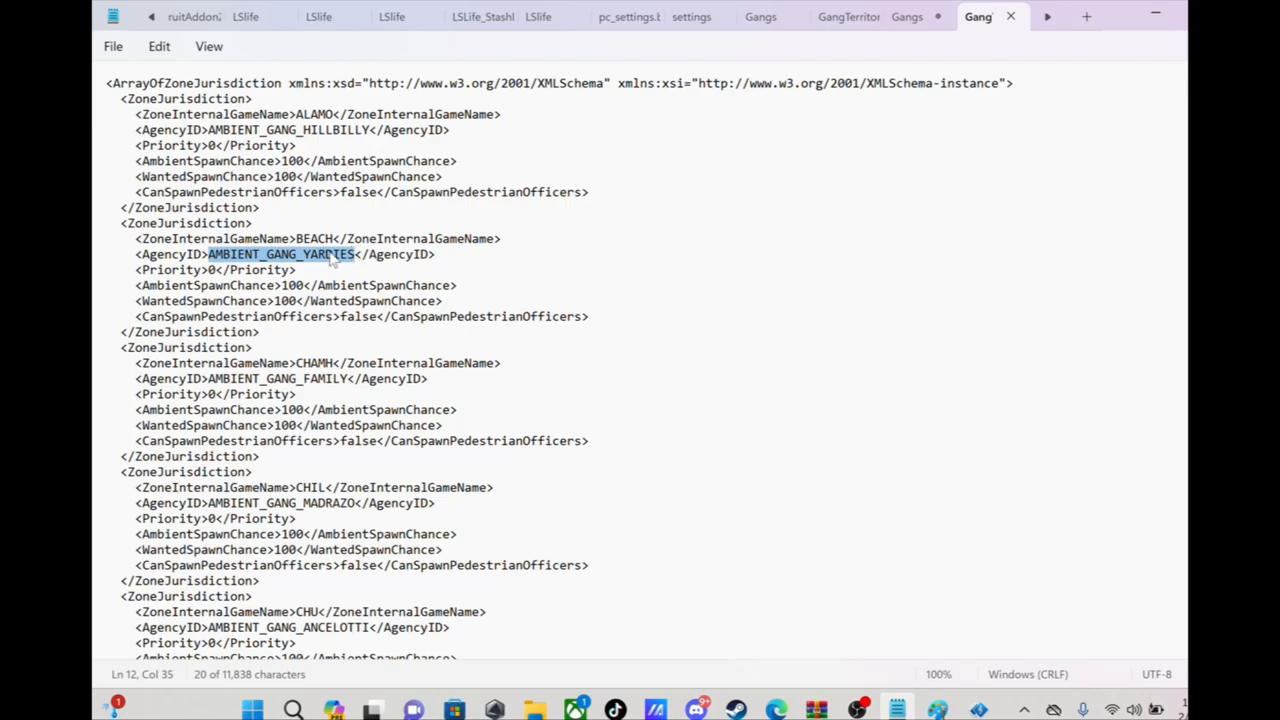
{"action": "right_click", "coordinate": [330, 254]}
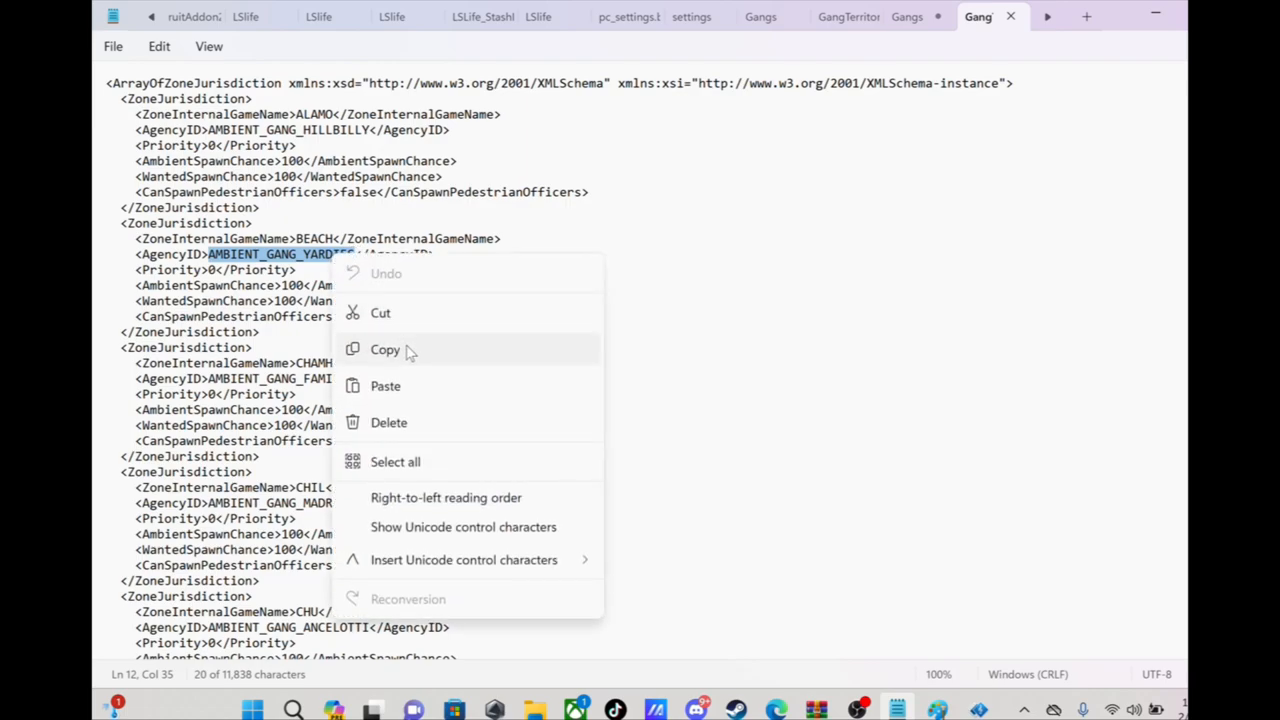
{"action": "left_click", "coordinate": [385, 349]}
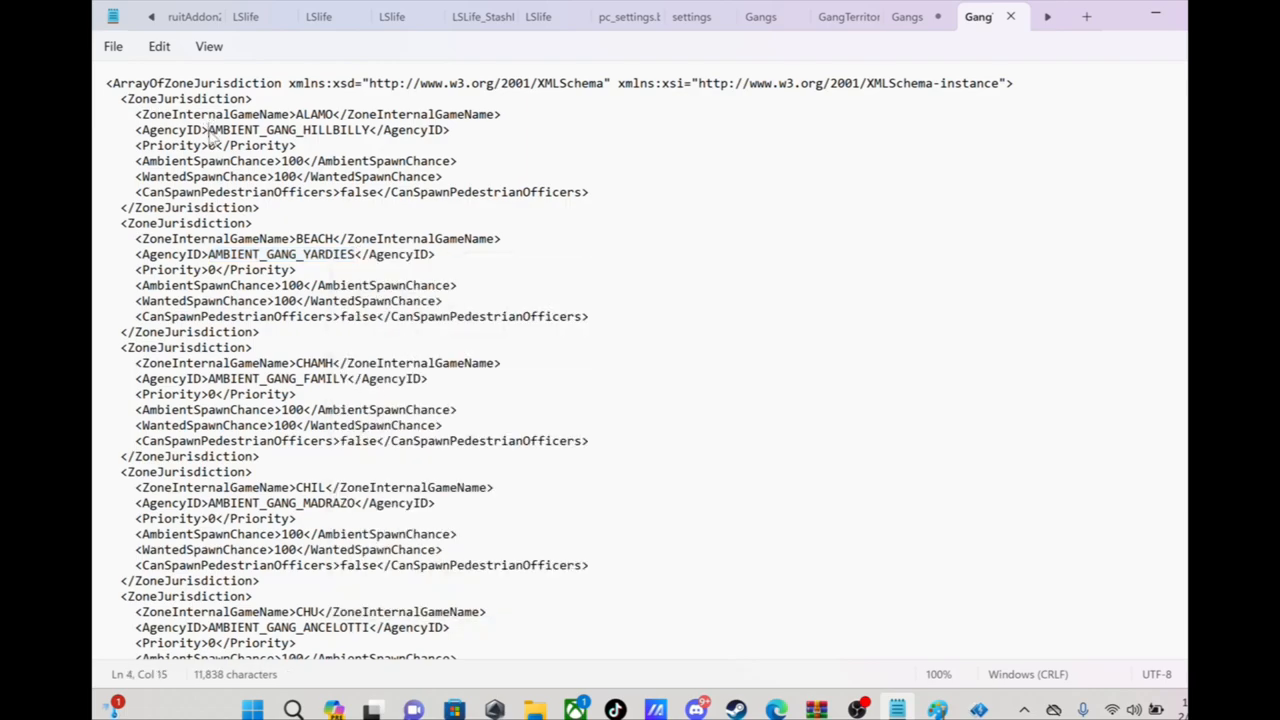
Step: Overwrite the ALAMO zone's agency ID with 'YY', then delete one character
{"action": "double_click", "coordinate": [288, 130]}
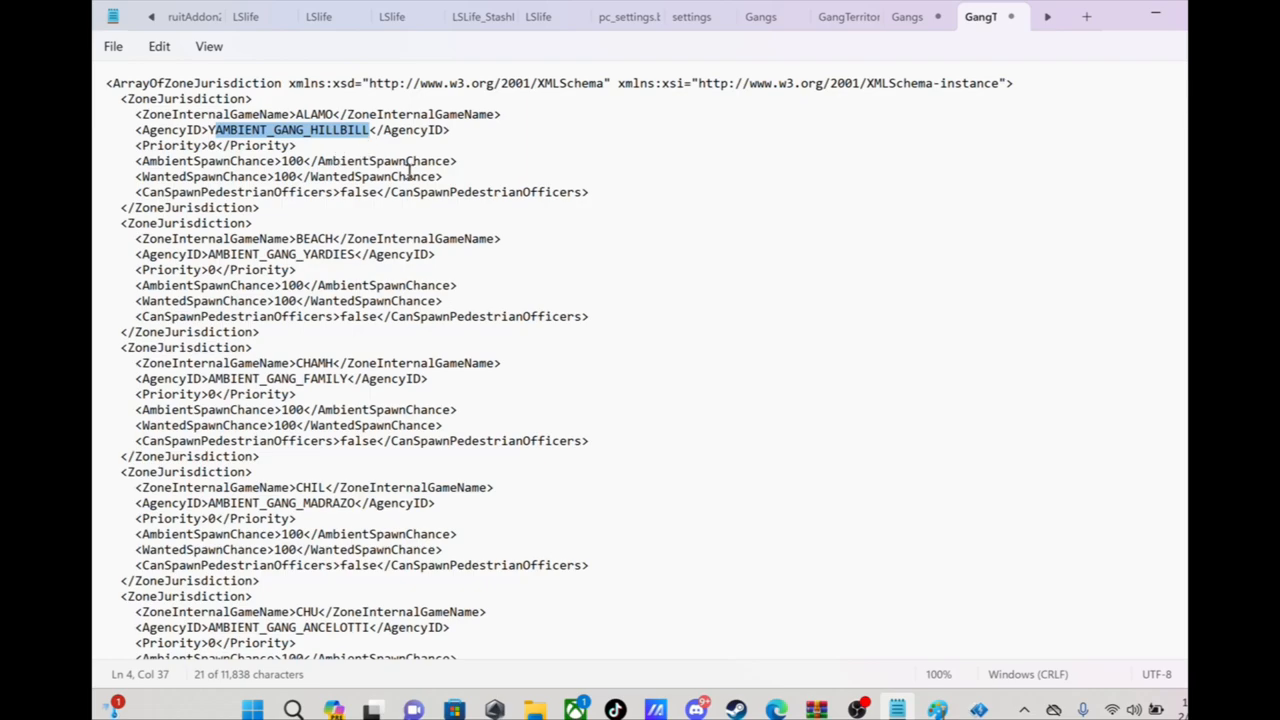
{"action": "type", "text": "YY"}
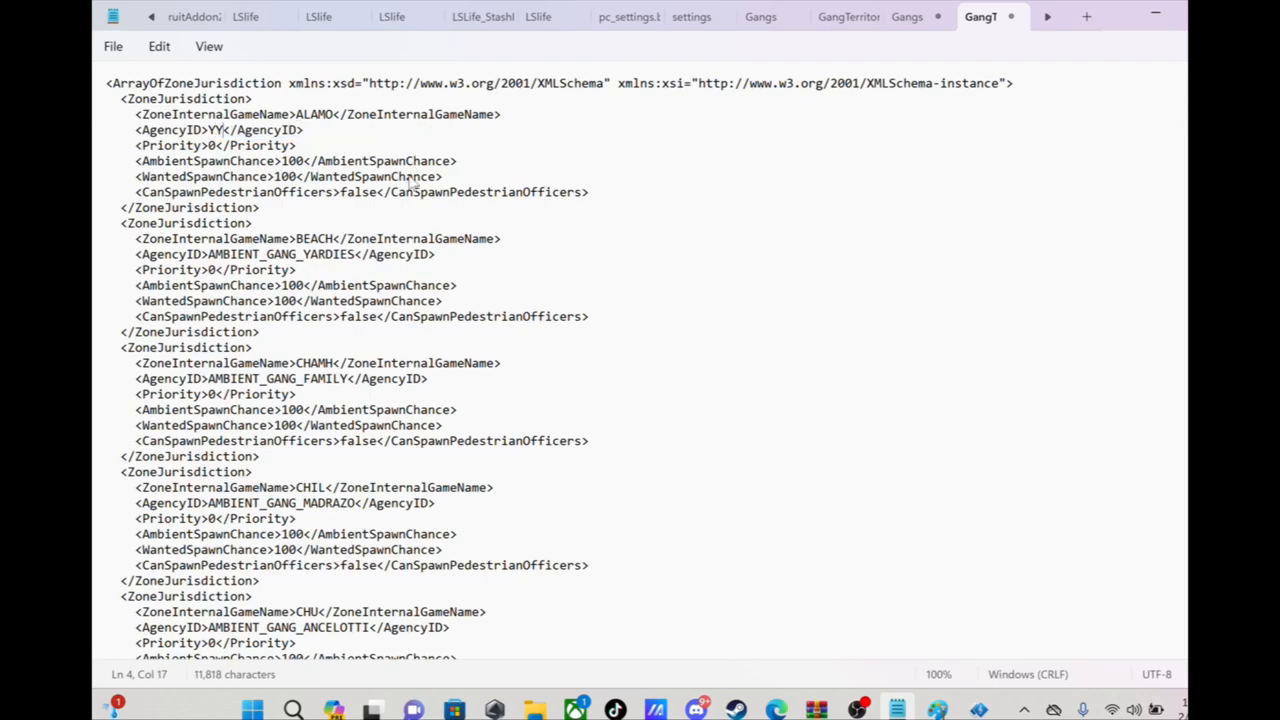
{"action": "key", "text": "Backspace"}
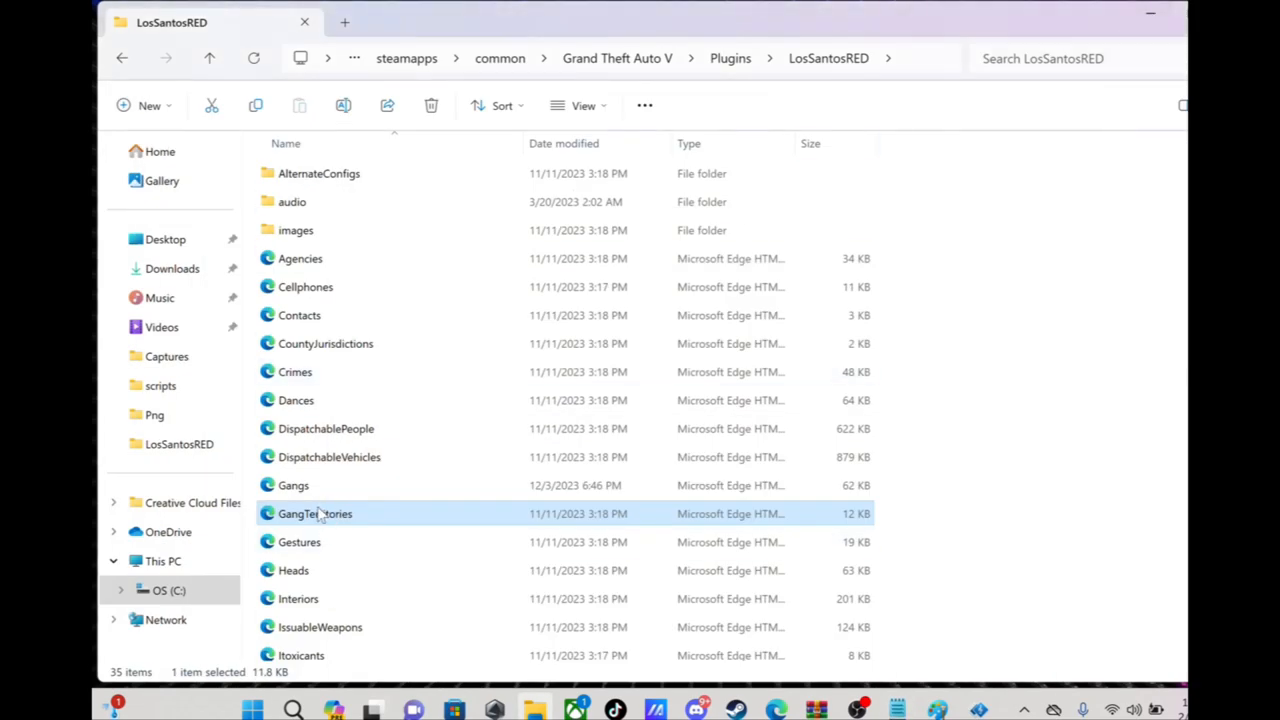
Step: Reopen GangTerritories in Notepad using Open with from File Explorer
{"action": "right_click", "coordinate": [315, 513]}
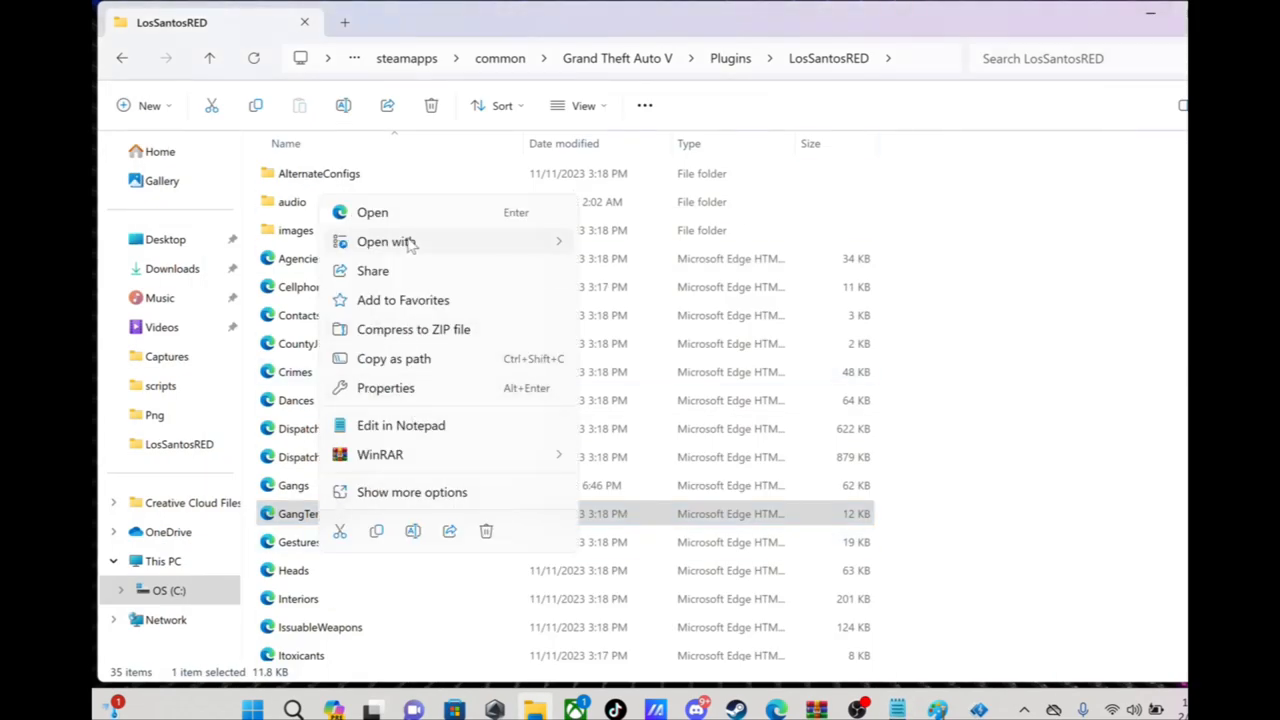
{"action": "left_click", "coordinate": [386, 241]}
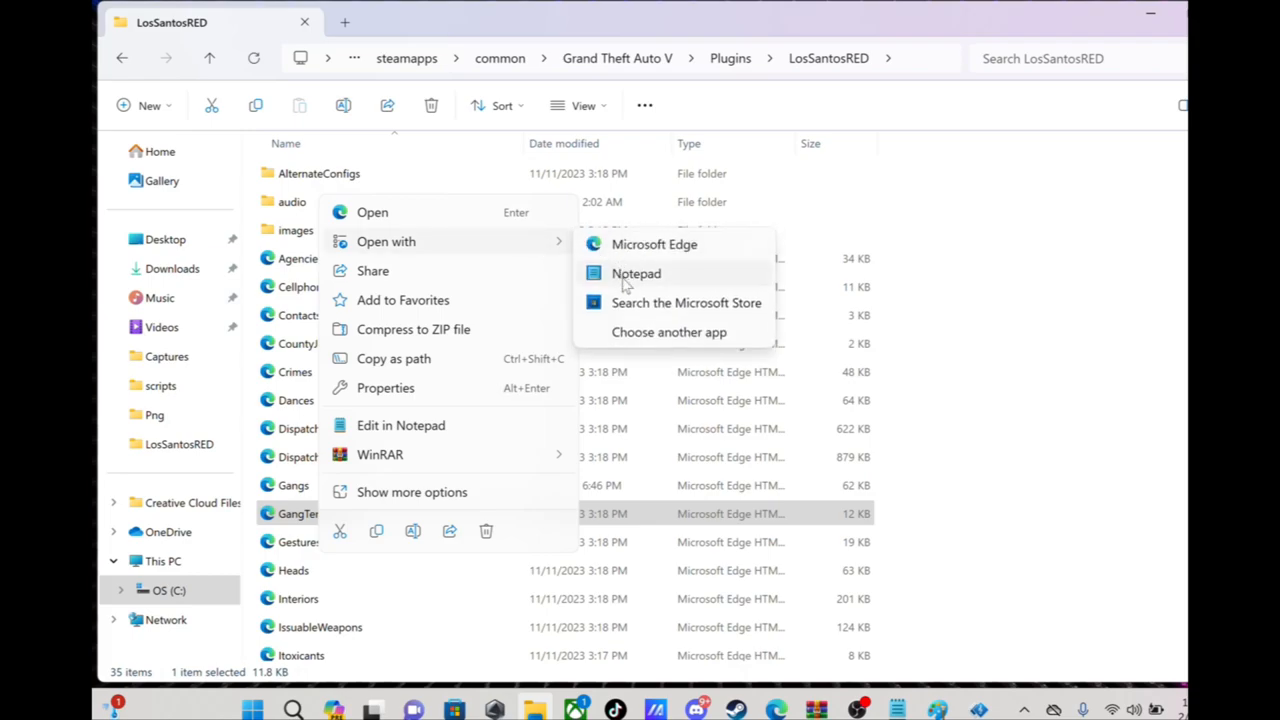
{"action": "left_click", "coordinate": [636, 273]}
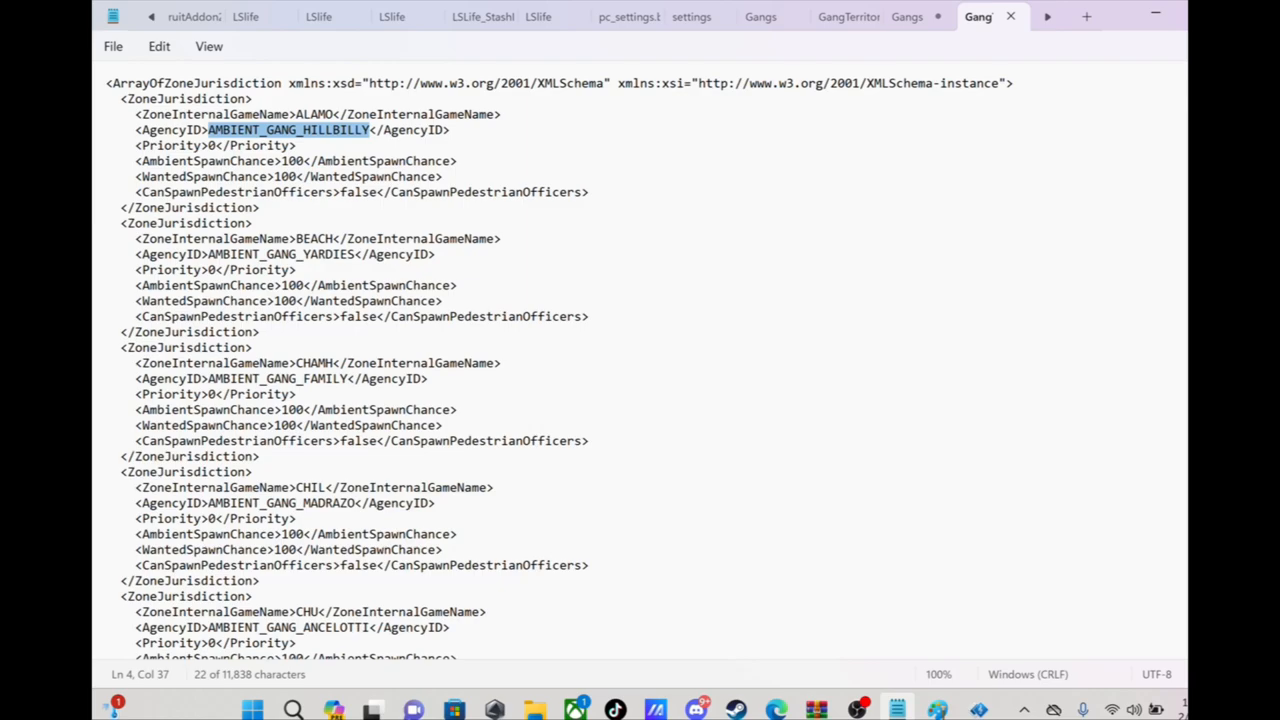
Step: Paste the copied gang name over DAVIS's AMBIENT_GANG_BALLAS, then close without saving
{"action": "scroll", "scroll_direction": "down", "scroll_amount": 3}
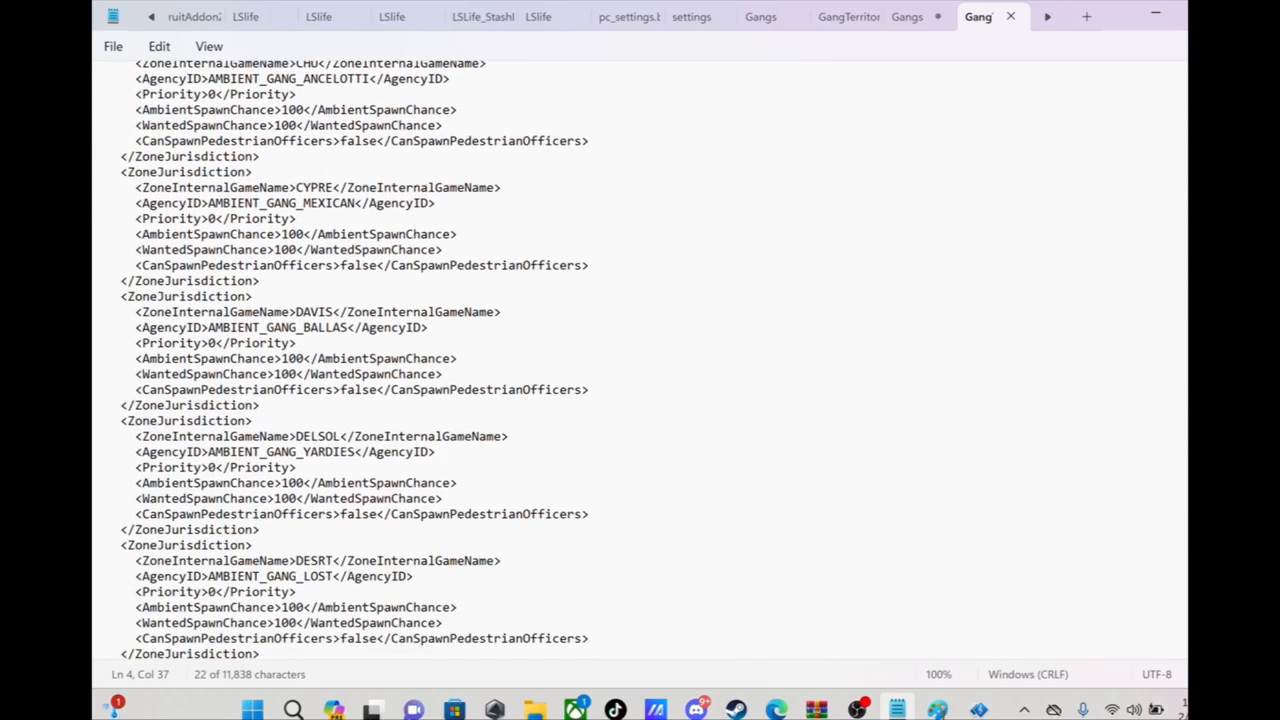
{"action": "scroll", "scroll_direction": "down", "scroll_amount": 3}
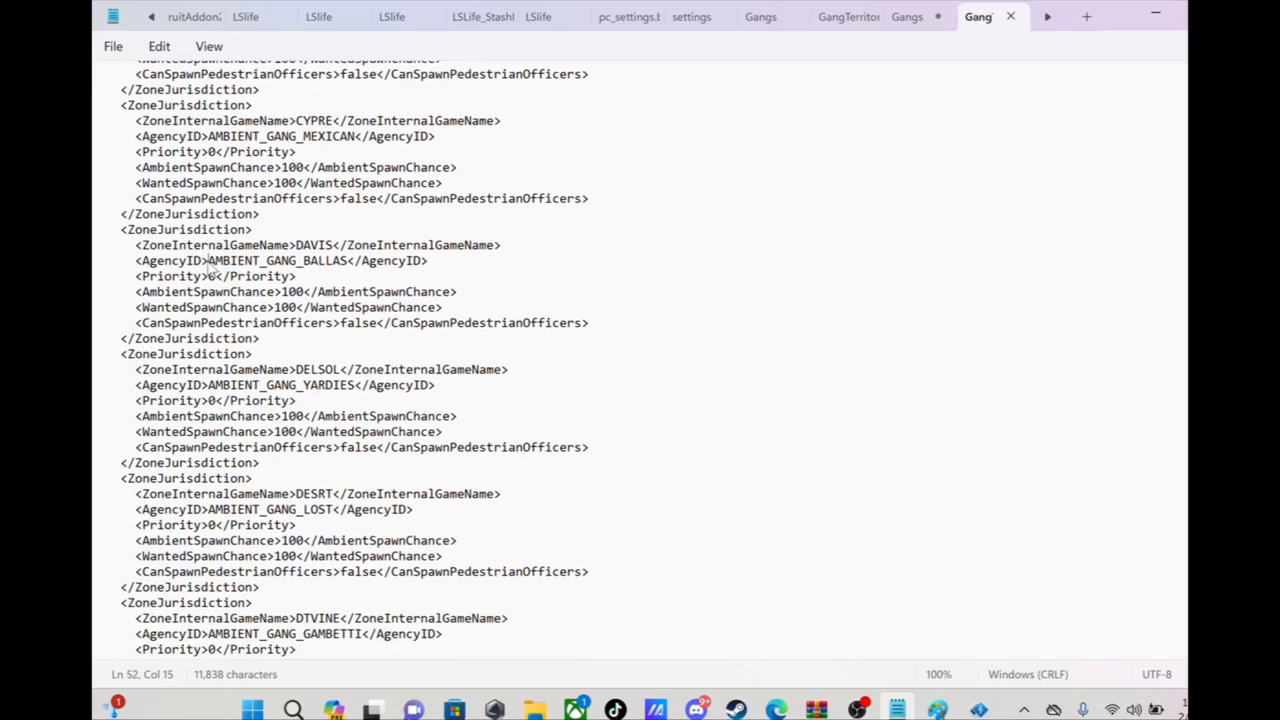
{"action": "double_click", "coordinate": [275, 260]}
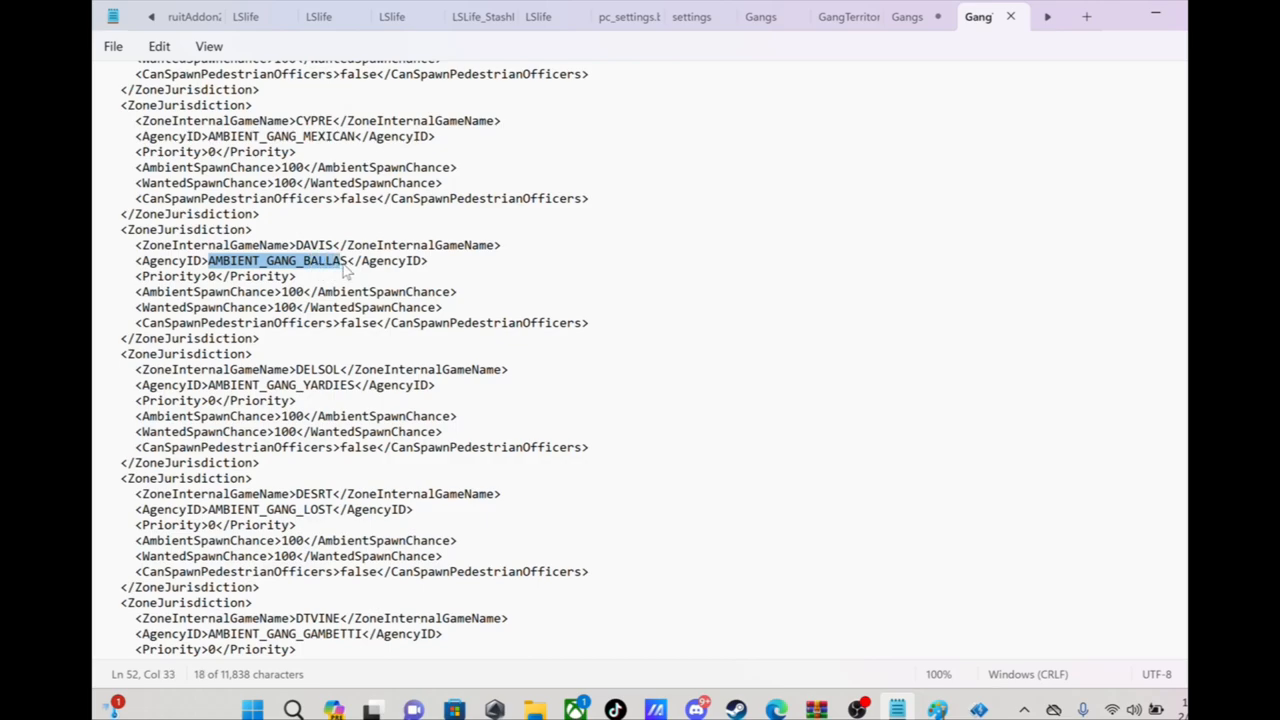
{"action": "right_click", "coordinate": [345, 262]}
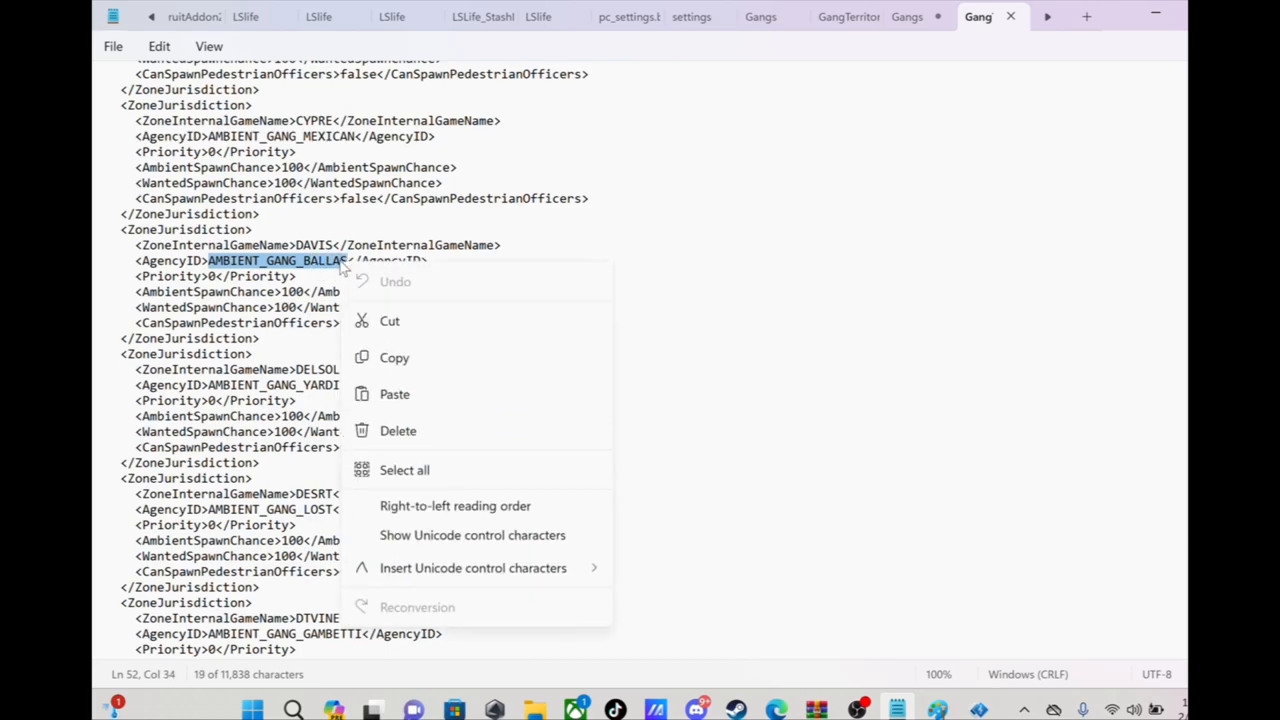
{"action": "mouse_move", "coordinate": [394, 394]}
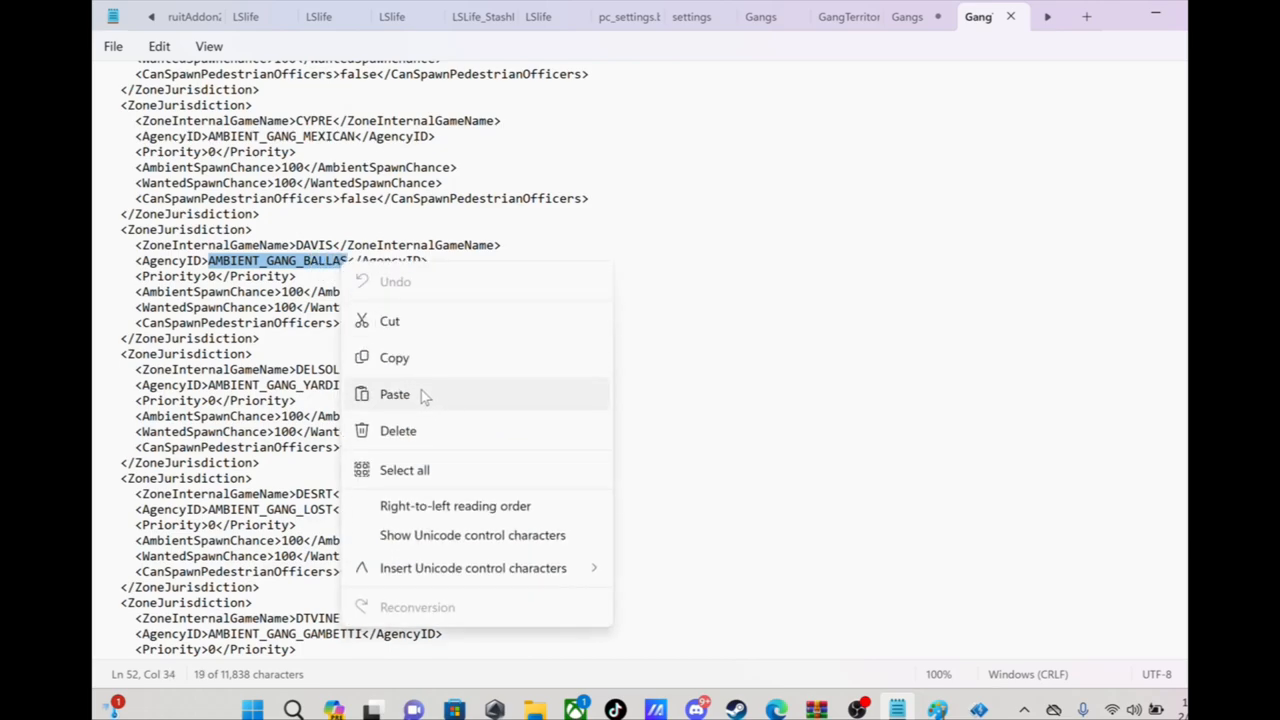
{"action": "left_click", "coordinate": [394, 394]}
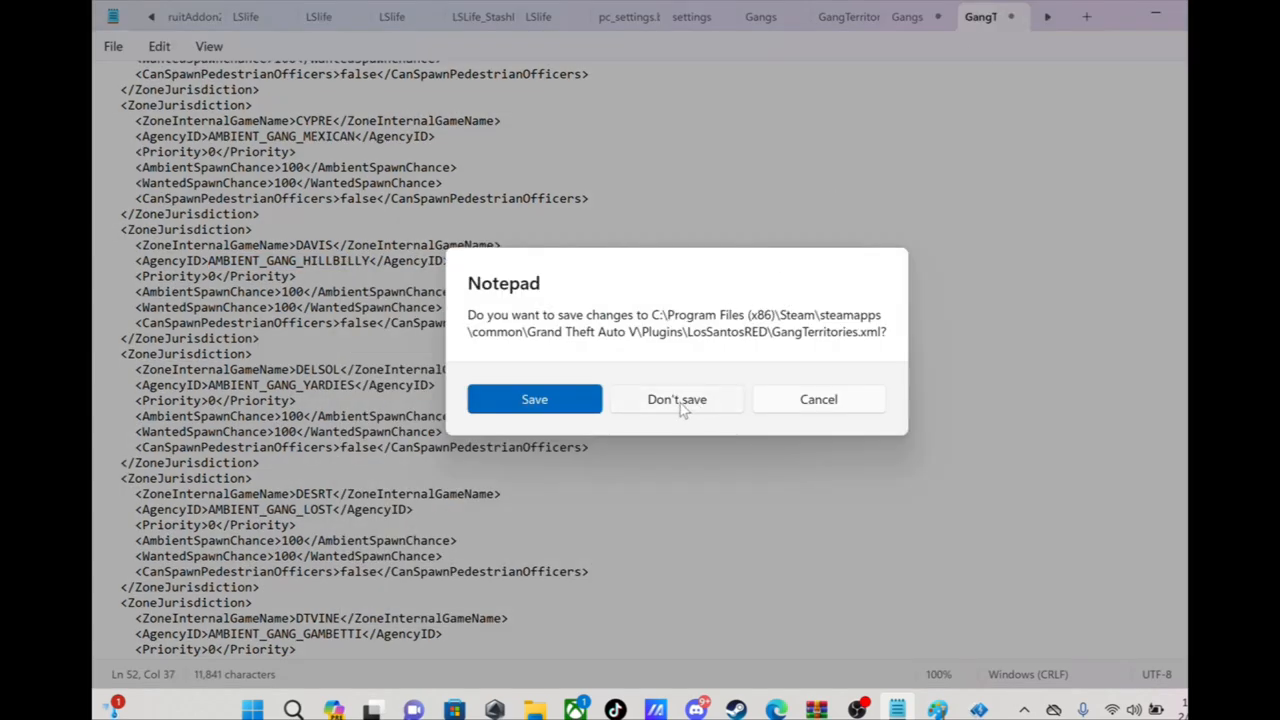
{"action": "left_click", "coordinate": [677, 399]}
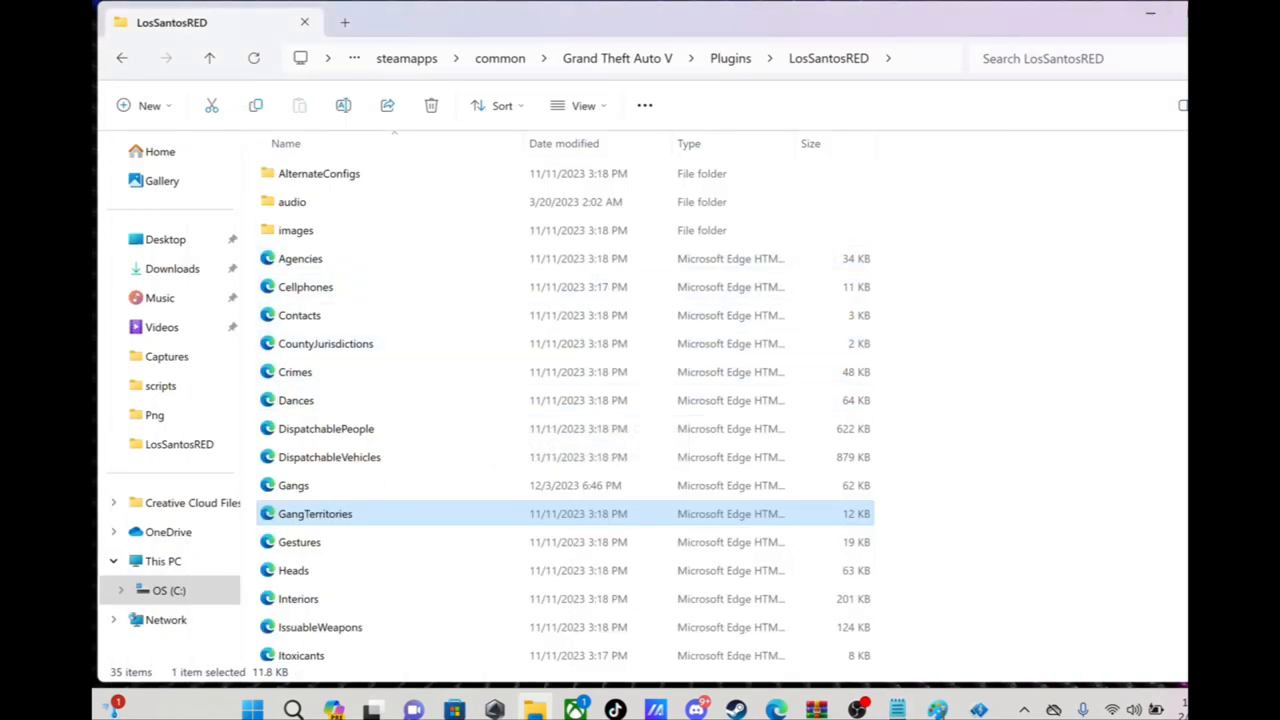
{"action": "scroll", "scroll_direction": "down", "scroll_amount": 3}
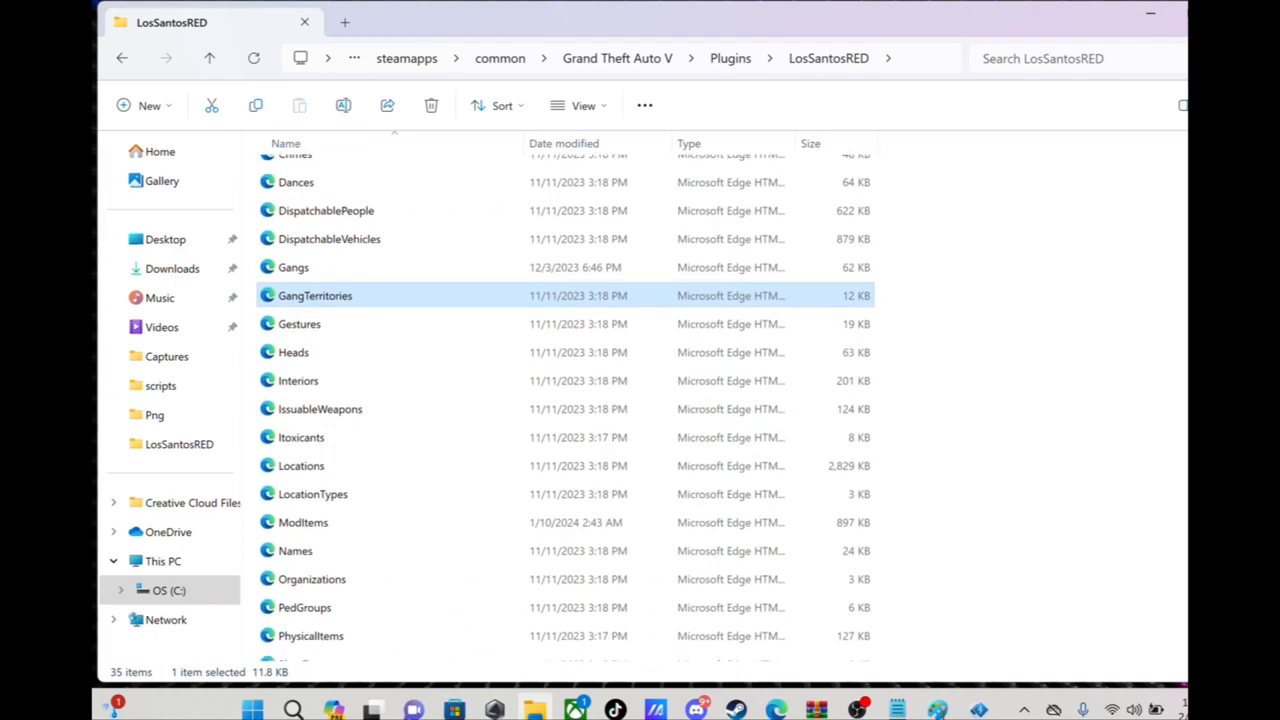
{"action": "scroll", "scroll_direction": "down", "scroll_amount": 3}
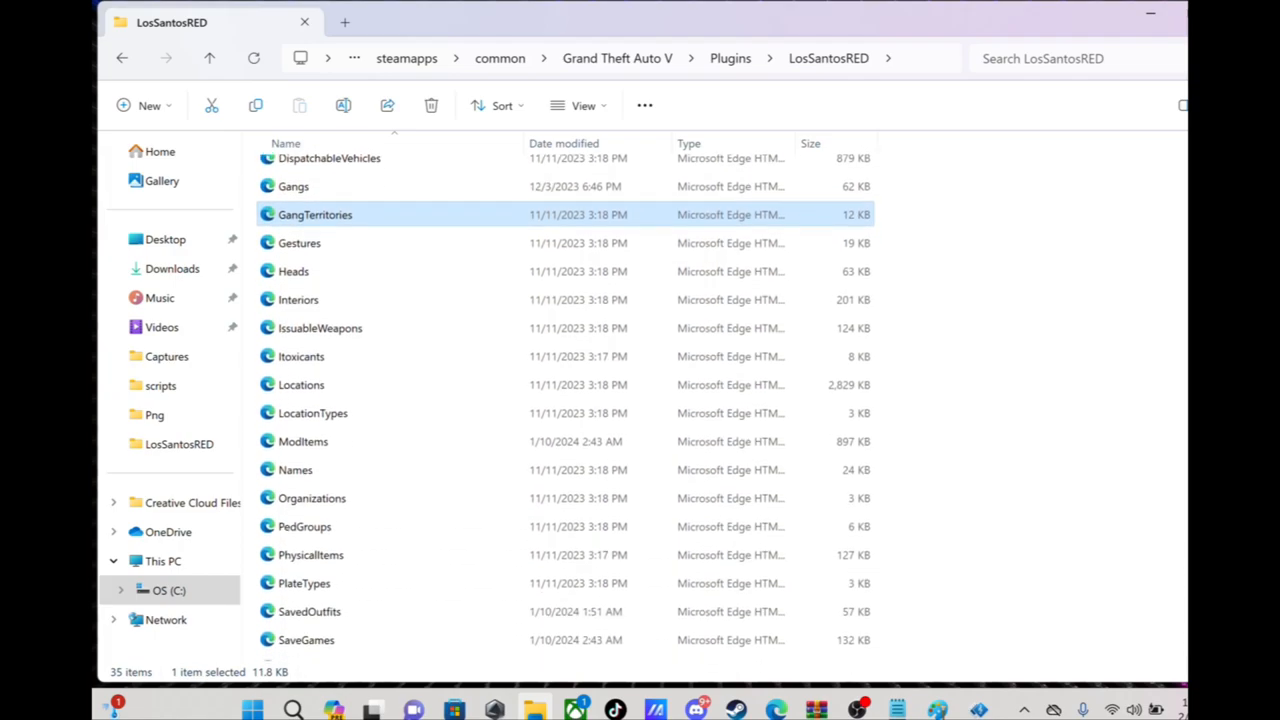
{"action": "scroll", "scroll_direction": "down", "scroll_amount": 3}
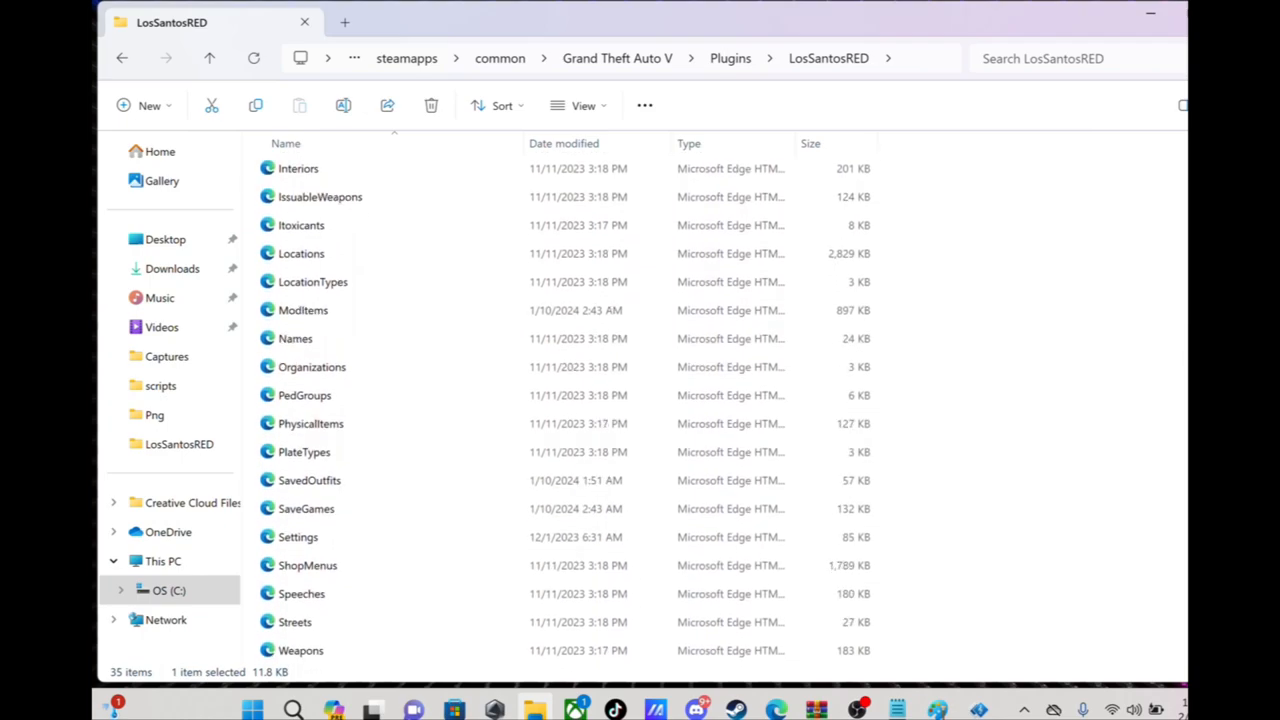
{"action": "scroll", "scroll_direction": "down", "scroll_amount": 3}
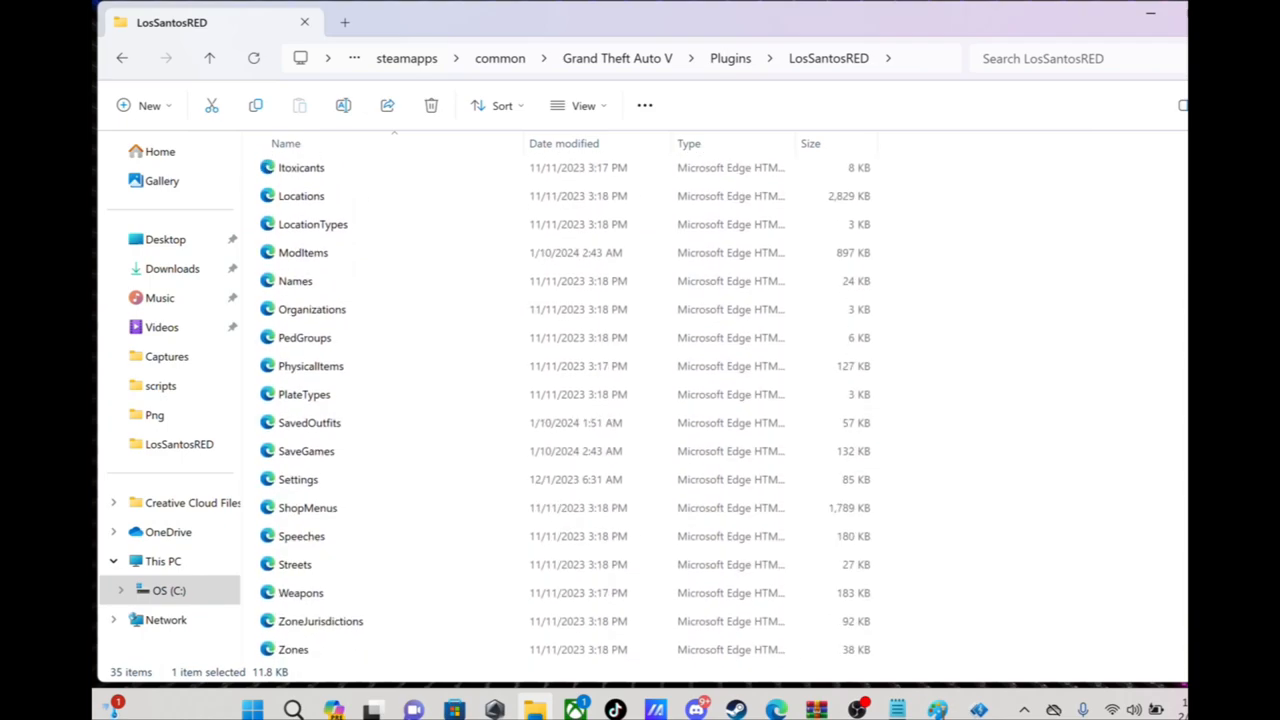
{"action": "scroll", "scroll_direction": "up", "scroll_amount": 3}
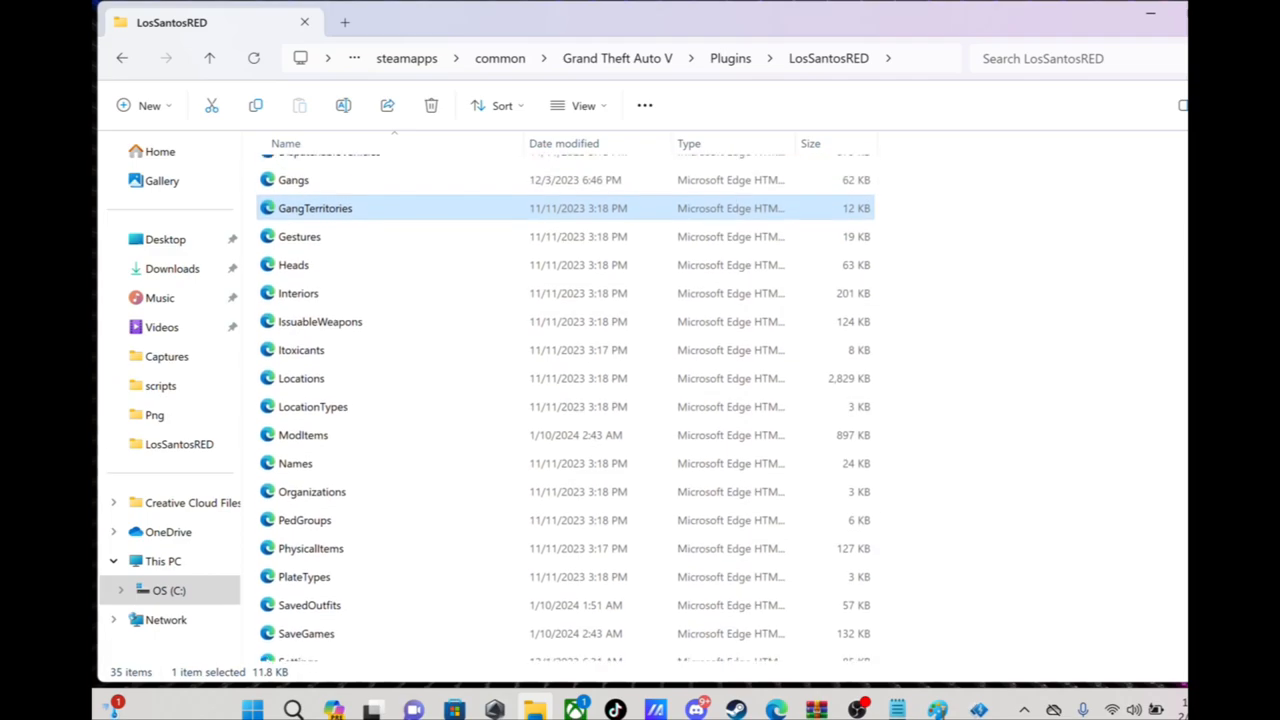
{"action": "scroll", "scroll_direction": "up", "scroll_amount": 3}
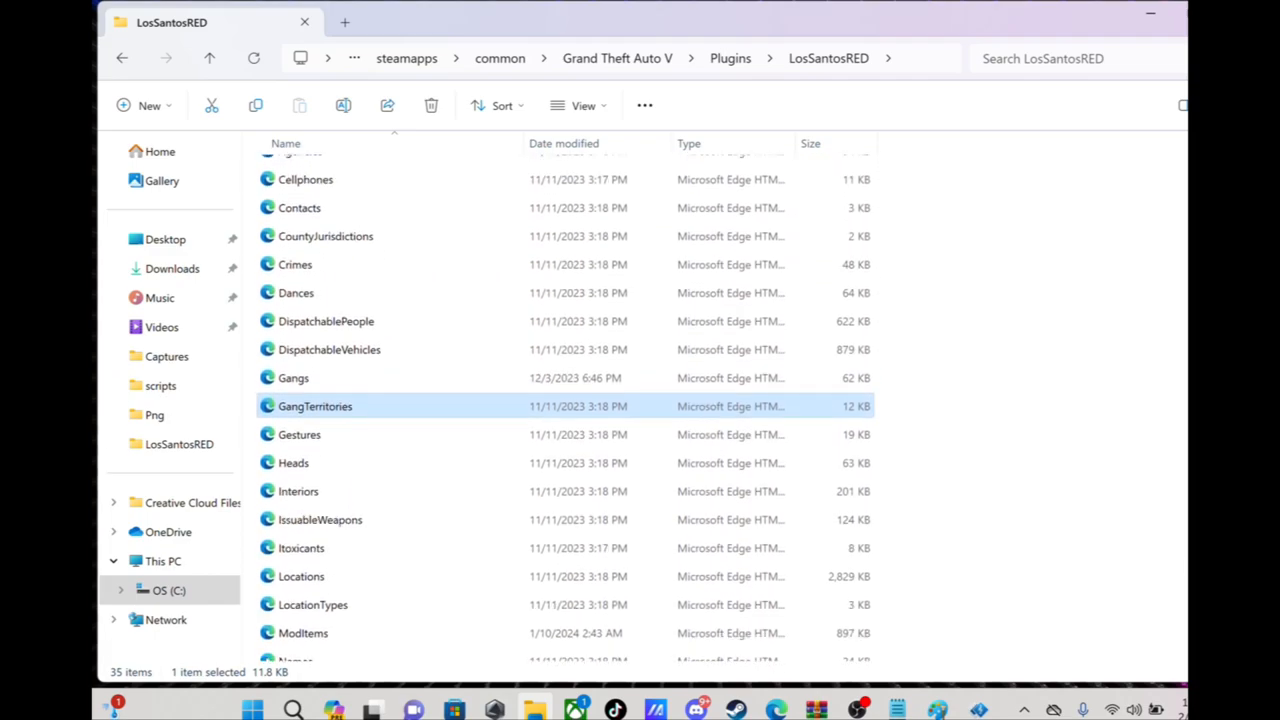
{"action": "scroll", "scroll_direction": "down", "scroll_amount": 3}
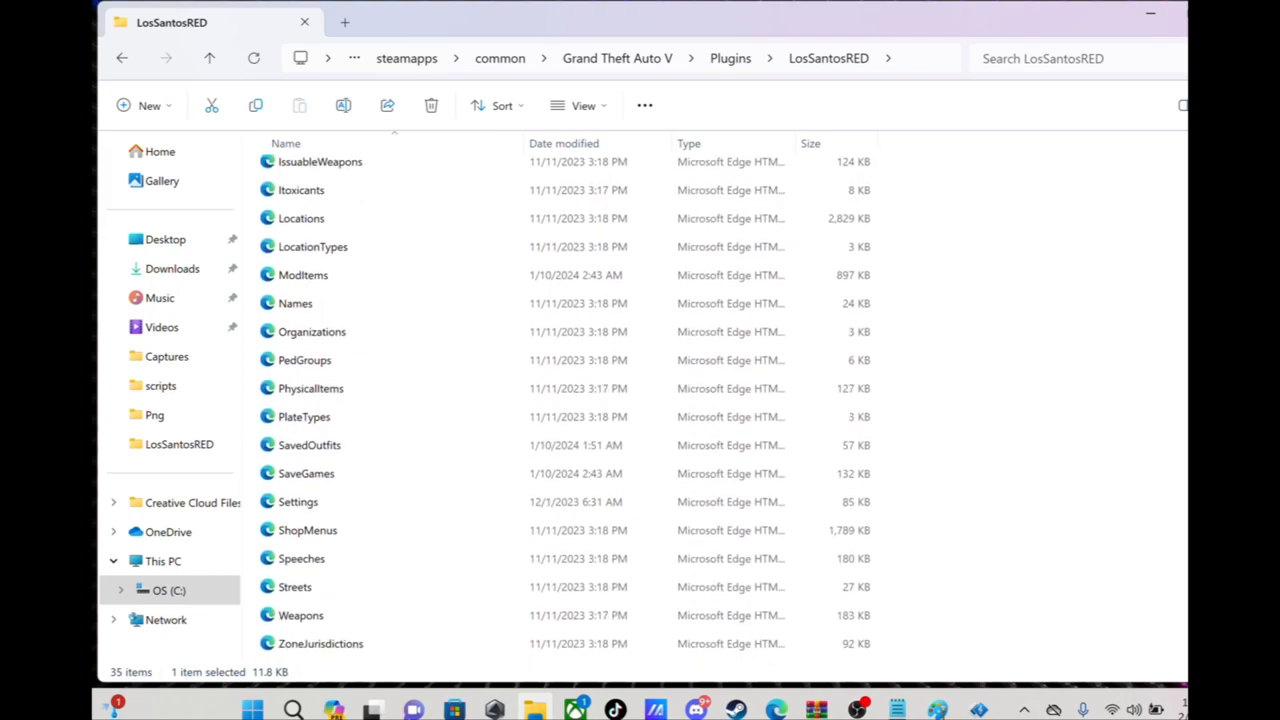
{"action": "scroll", "scroll_direction": "down", "scroll_amount": 3}
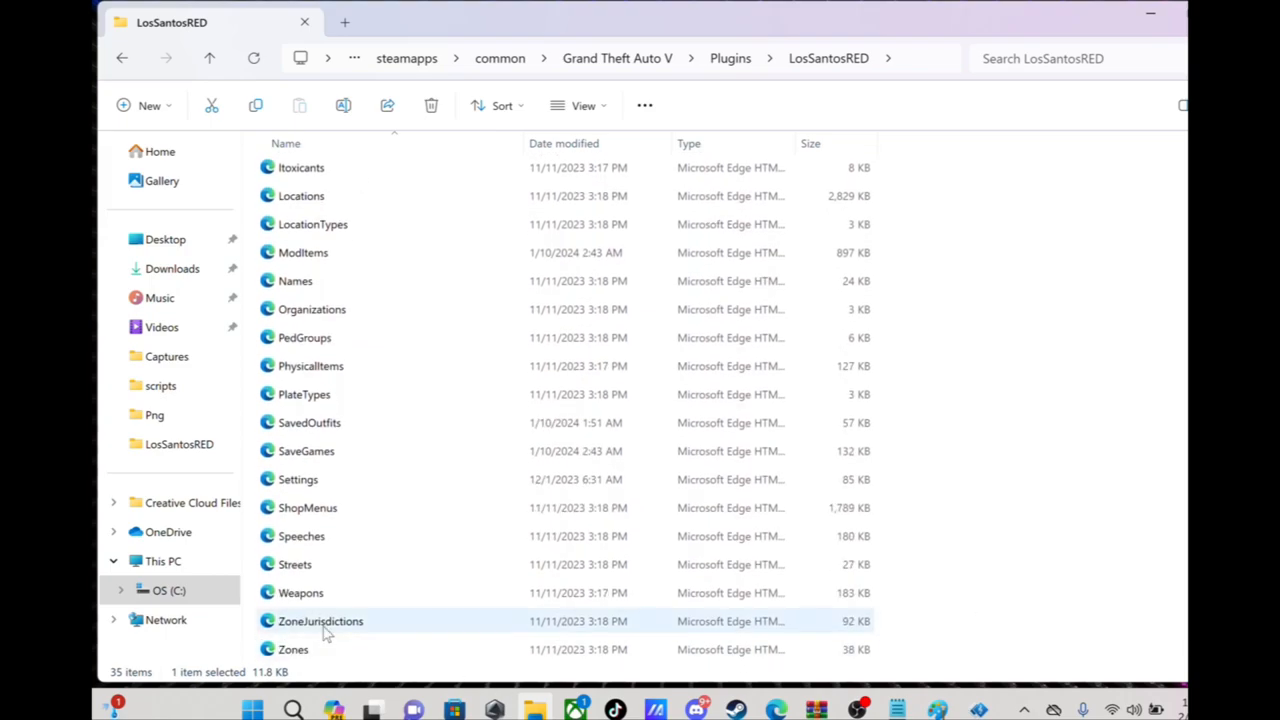
{"action": "left_click", "coordinate": [295, 564]}
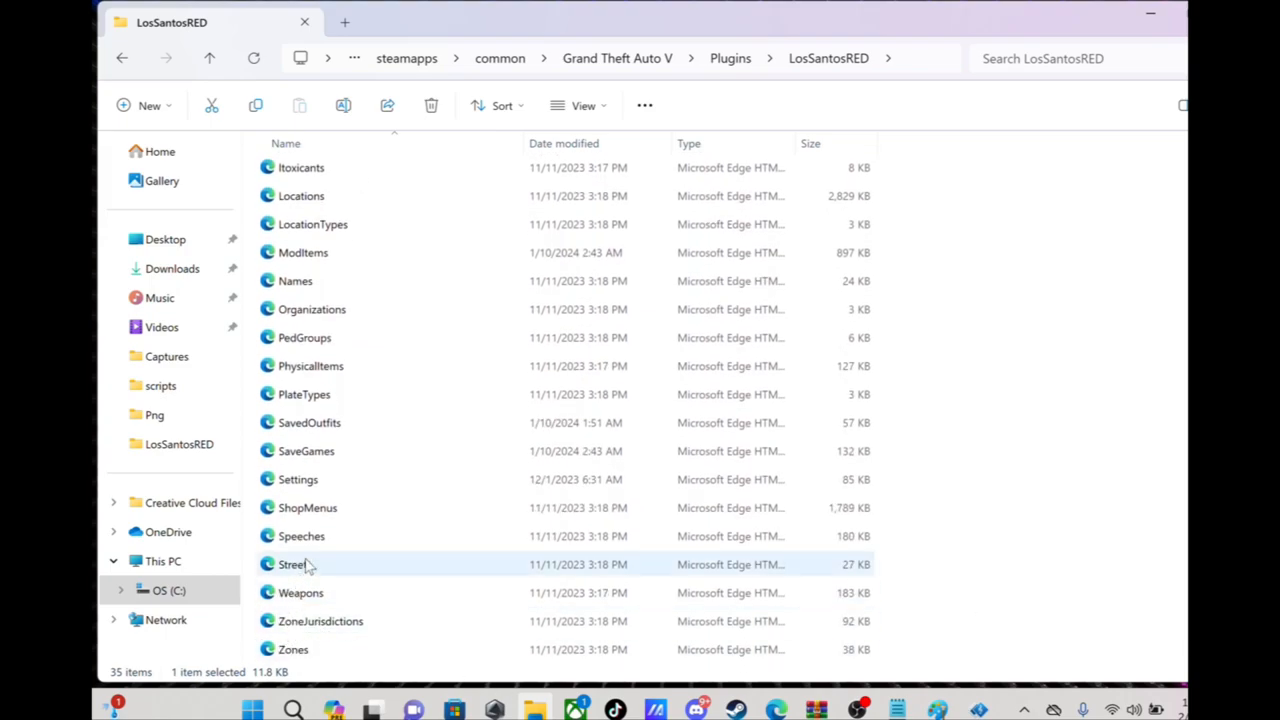
{"action": "left_click", "coordinate": [298, 479]}
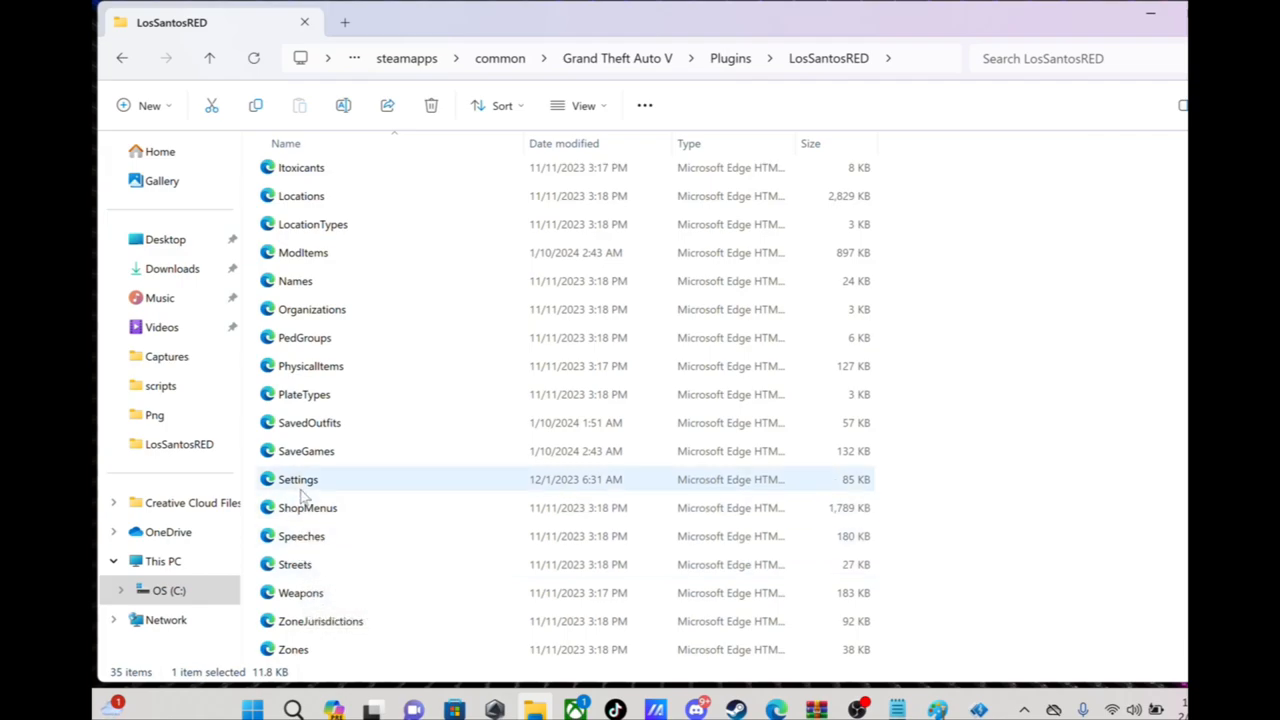
Step: Open the LosSantosRED Settings file with Notepad, then return to File Explorer
{"action": "right_click", "coordinate": [298, 479]}
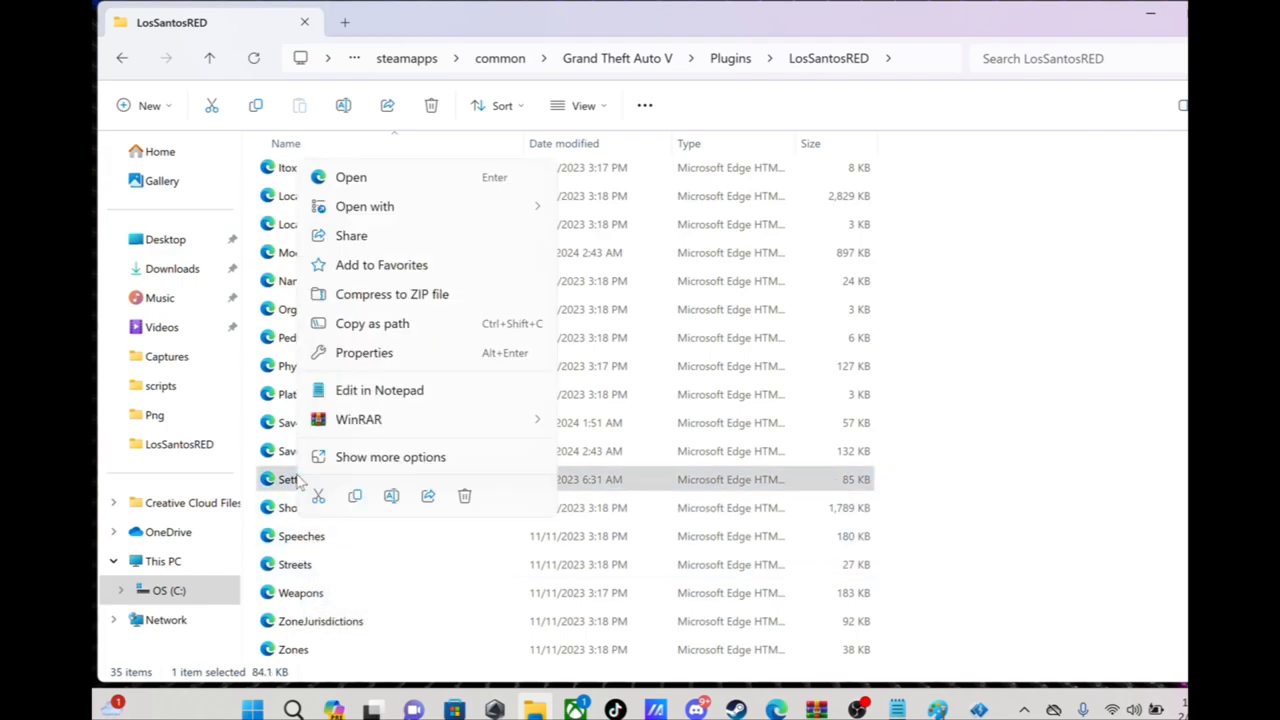
{"action": "left_click", "coordinate": [365, 206]}
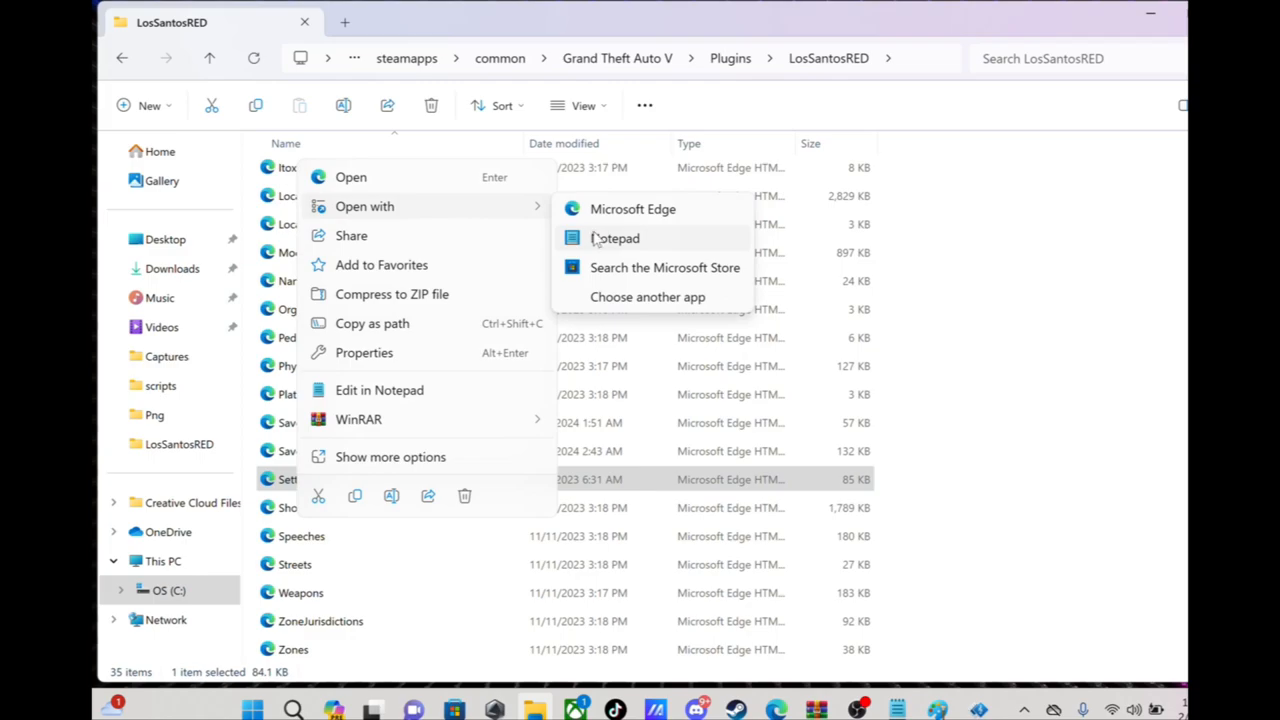
{"action": "left_click", "coordinate": [615, 238]}
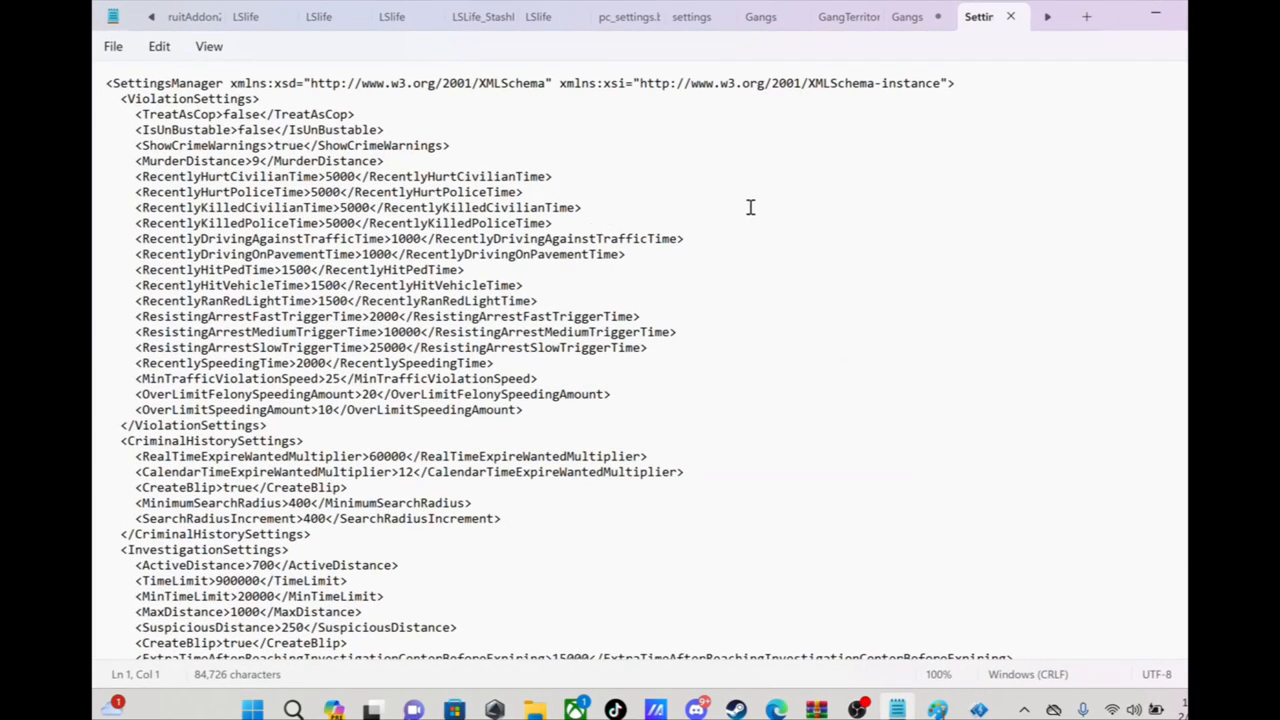
{"action": "left_click", "coordinate": [976, 16]}
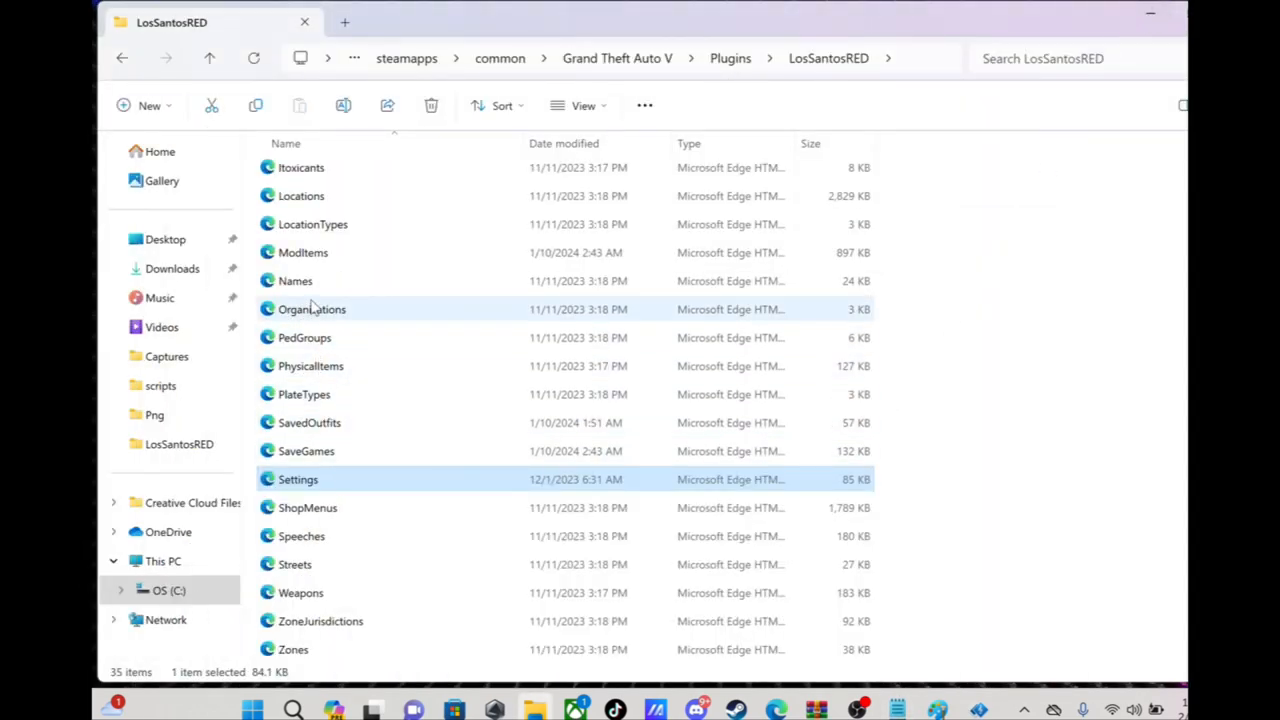
Step: Open ModItems in Notepad, skim its flashlight and drink items, then close it
{"action": "left_click", "coordinate": [303, 252]}
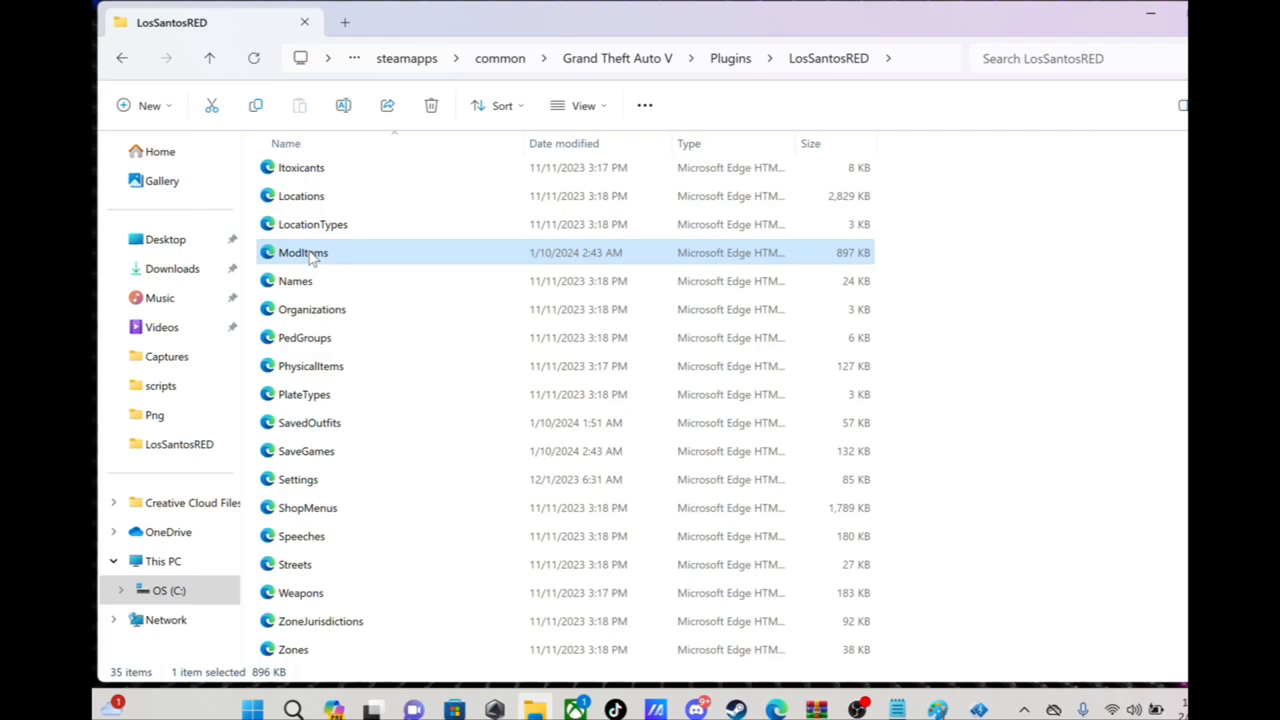
{"action": "right_click", "coordinate": [303, 252]}
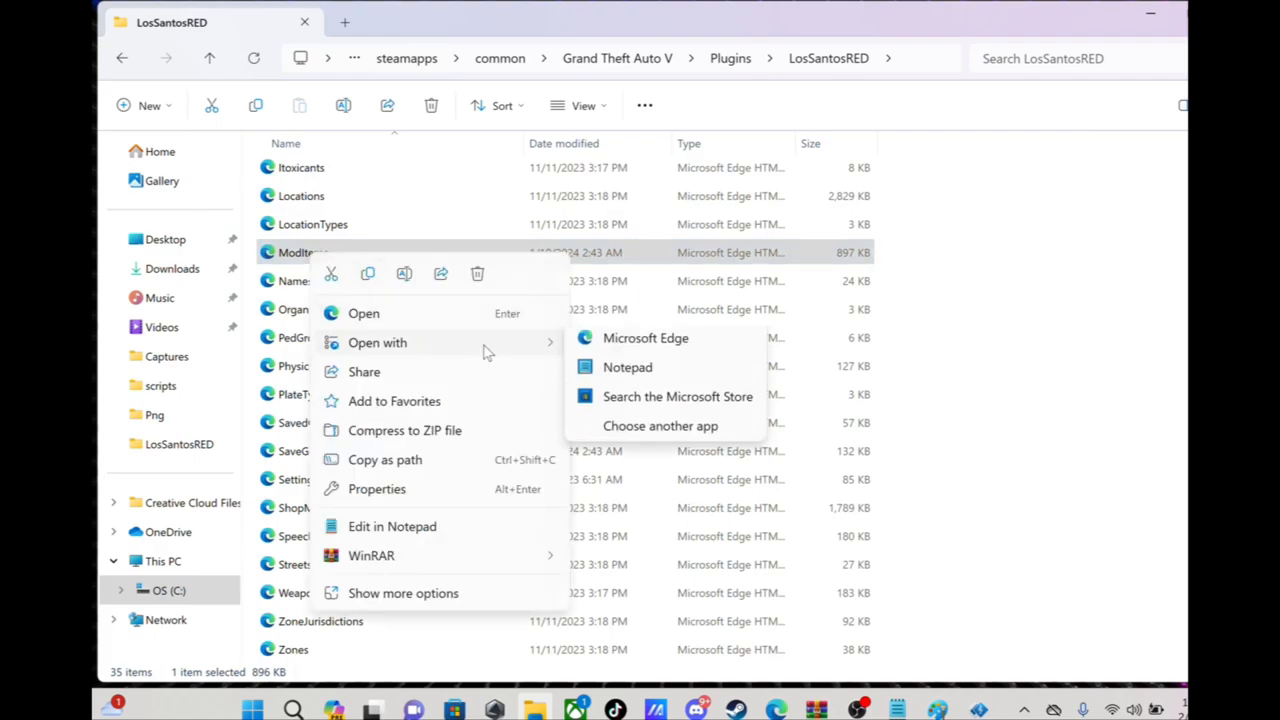
{"action": "left_click", "coordinate": [627, 367]}
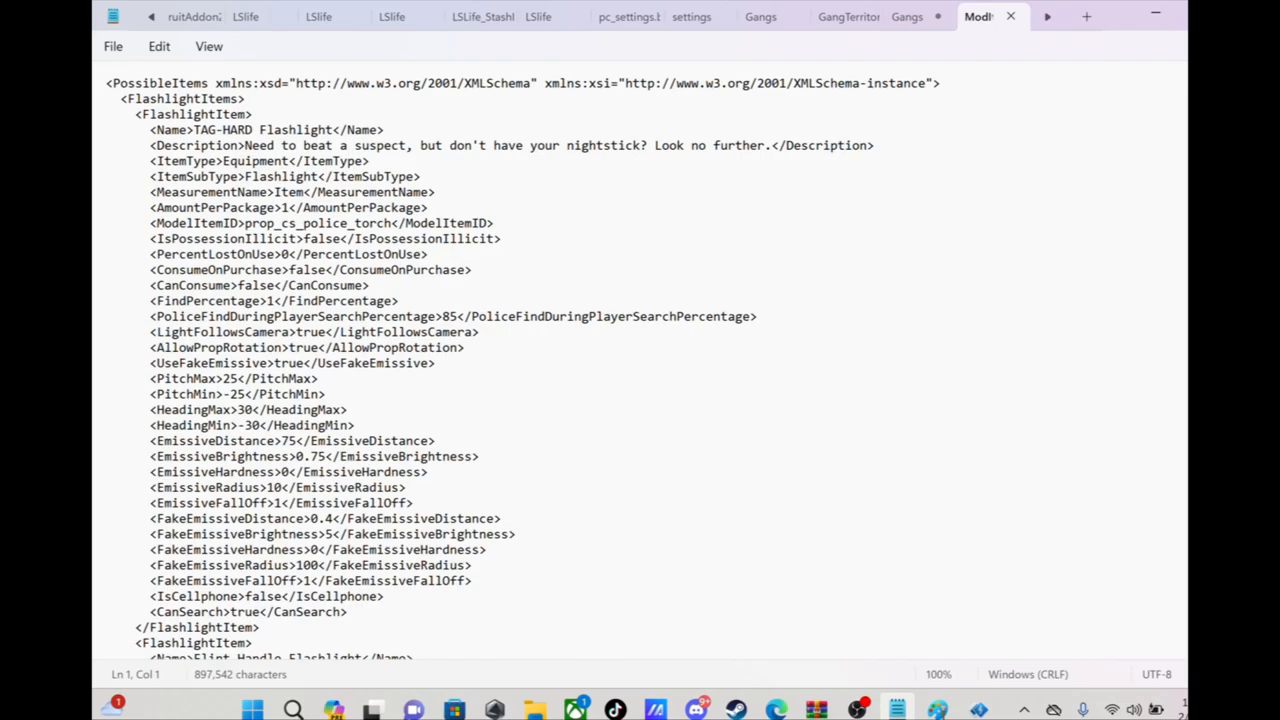
{"action": "scroll", "scroll_direction": "down", "scroll_amount": 3}
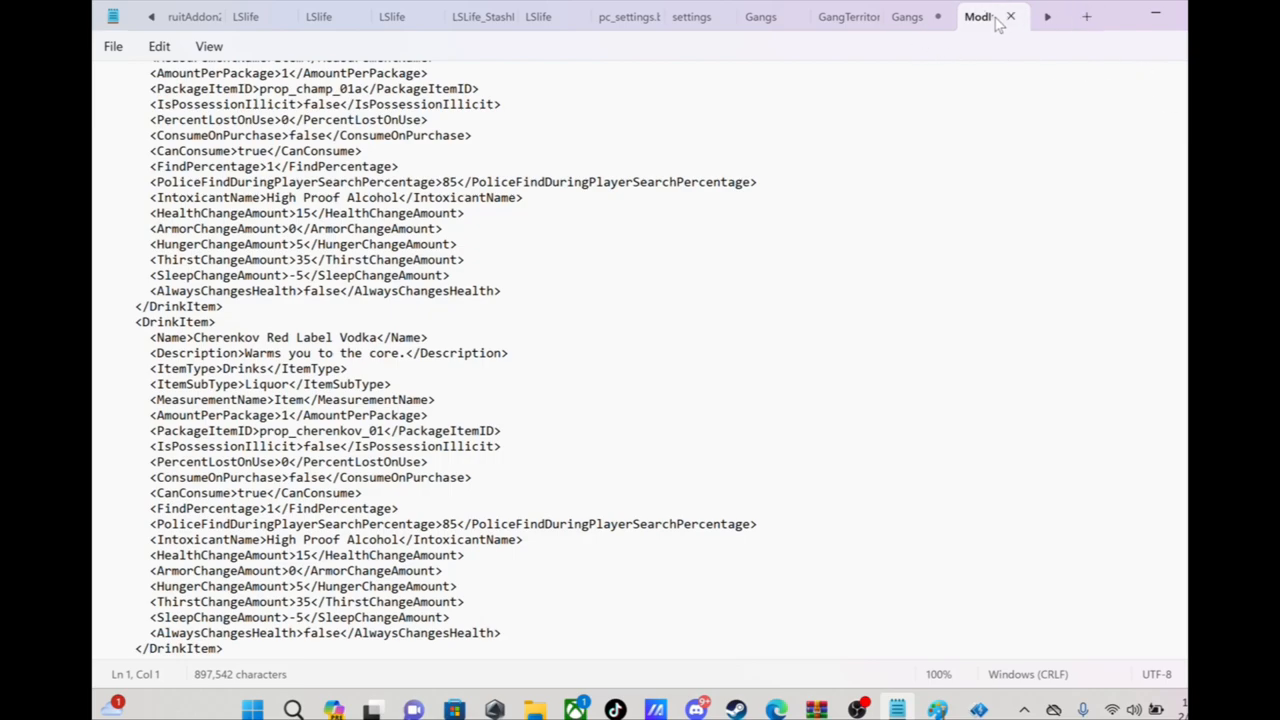
{"action": "left_click", "coordinate": [977, 16]}
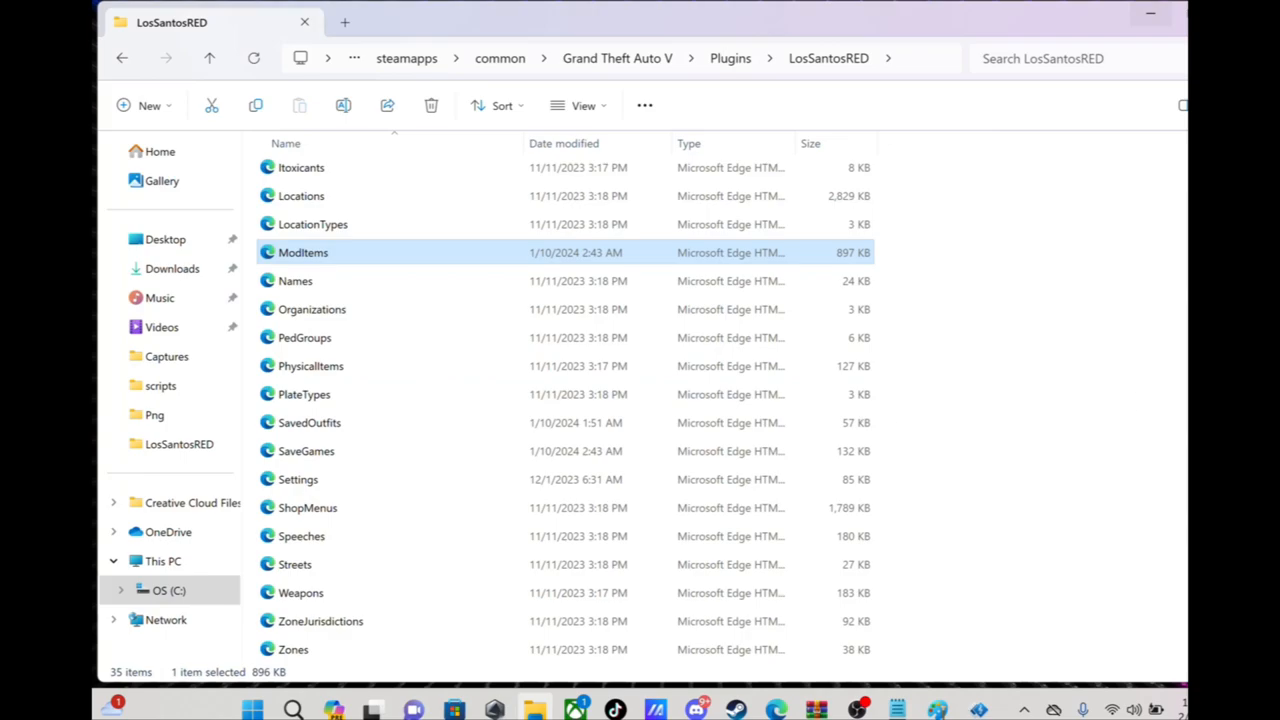
Step: Locate the Locations file in the LosSantosRED folder and open it with Notepad
{"action": "scroll", "scroll_direction": "up", "scroll_amount": 3}
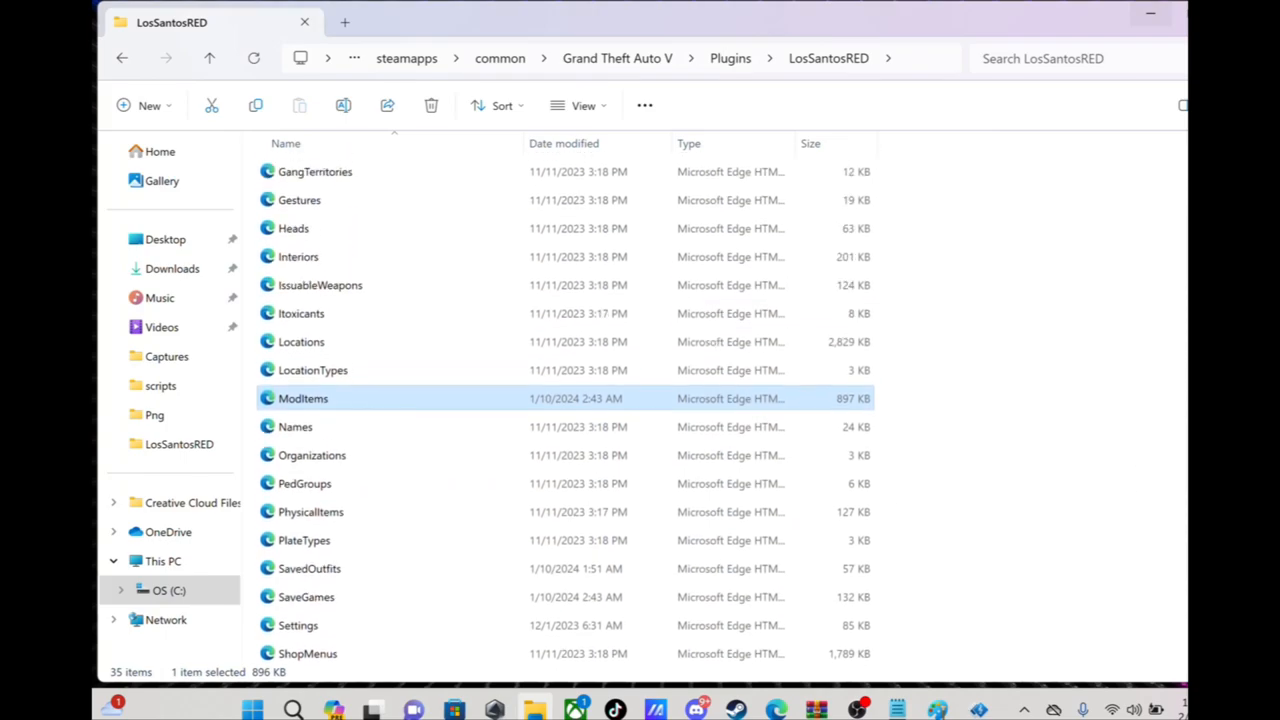
{"action": "scroll", "scroll_direction": "up", "scroll_amount": 3}
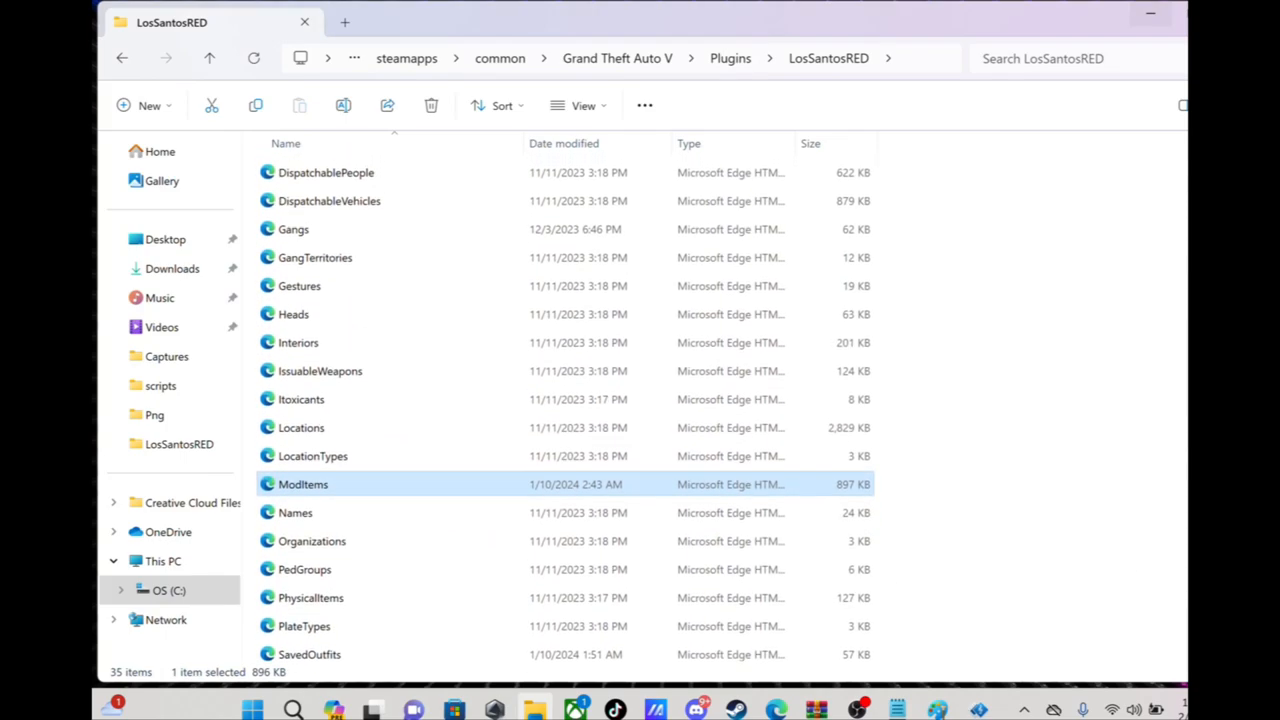
{"action": "scroll", "scroll_direction": "up", "scroll_amount": 3}
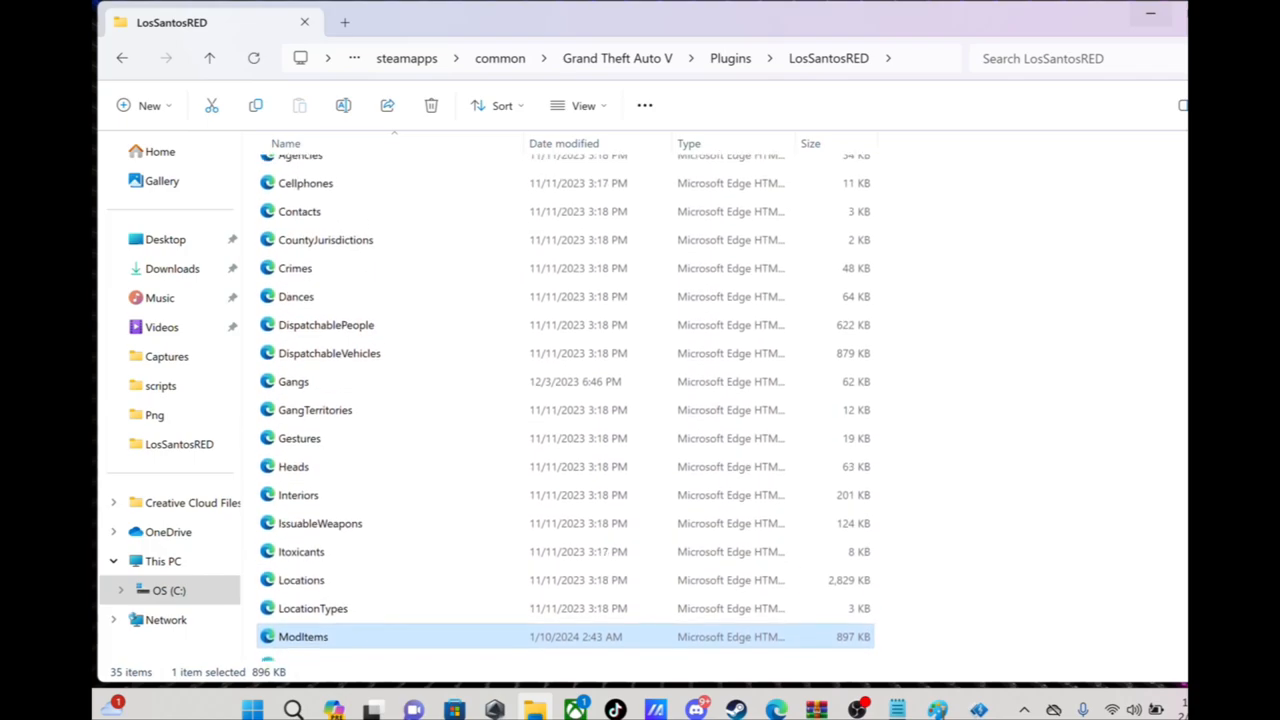
{"action": "scroll", "scroll_direction": "down", "scroll_amount": 3}
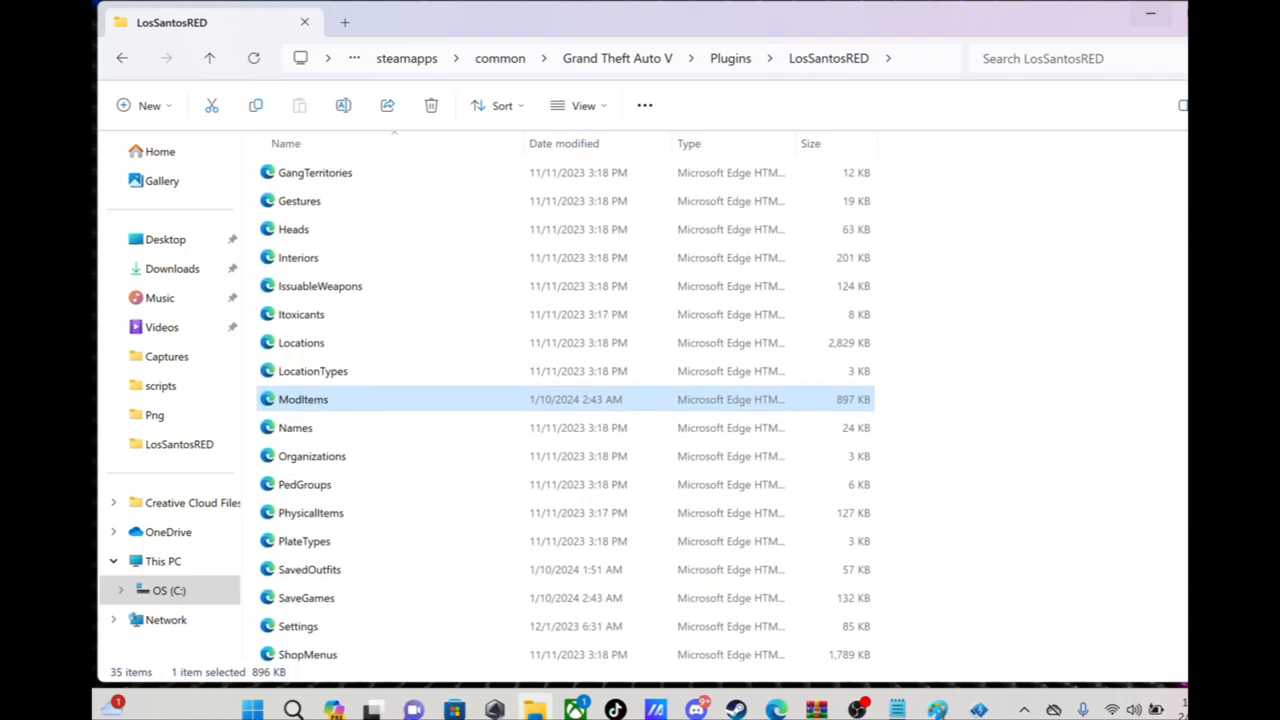
{"action": "scroll", "scroll_direction": "down", "scroll_amount": 3}
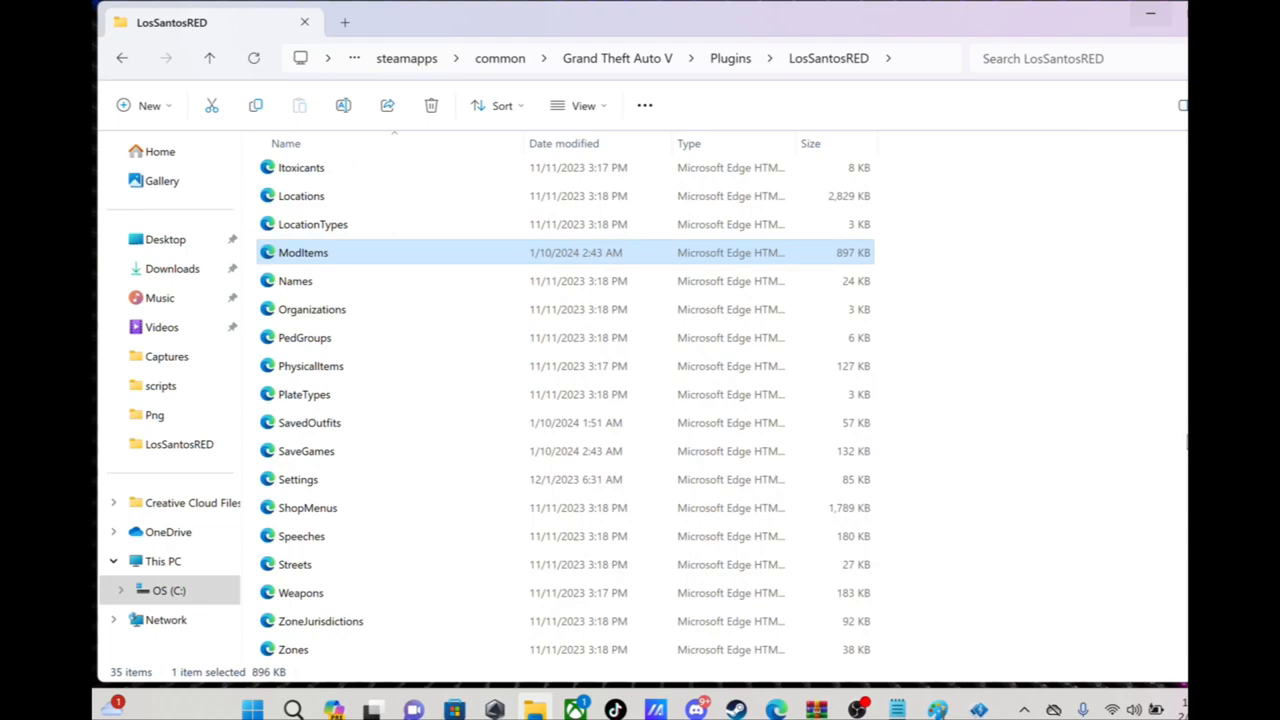
{"action": "scroll", "scroll_direction": "up", "scroll_amount": 3}
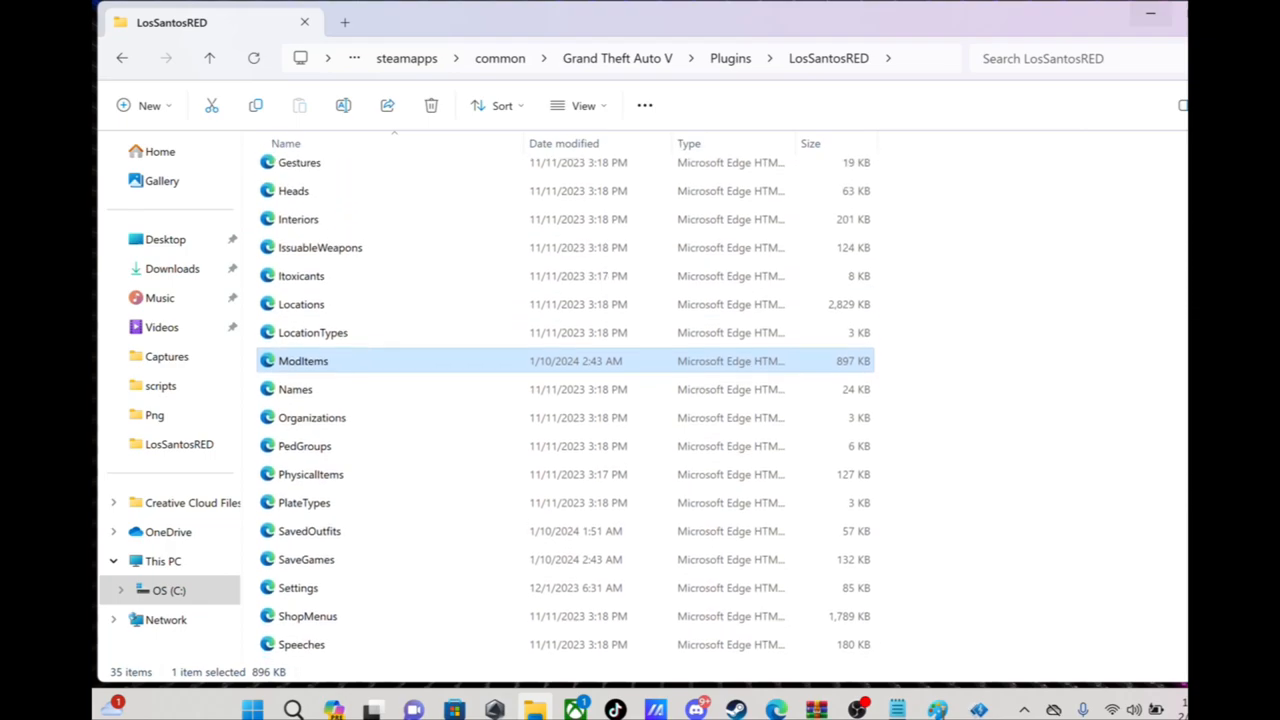
{"action": "scroll", "scroll_direction": "up", "scroll_amount": 3}
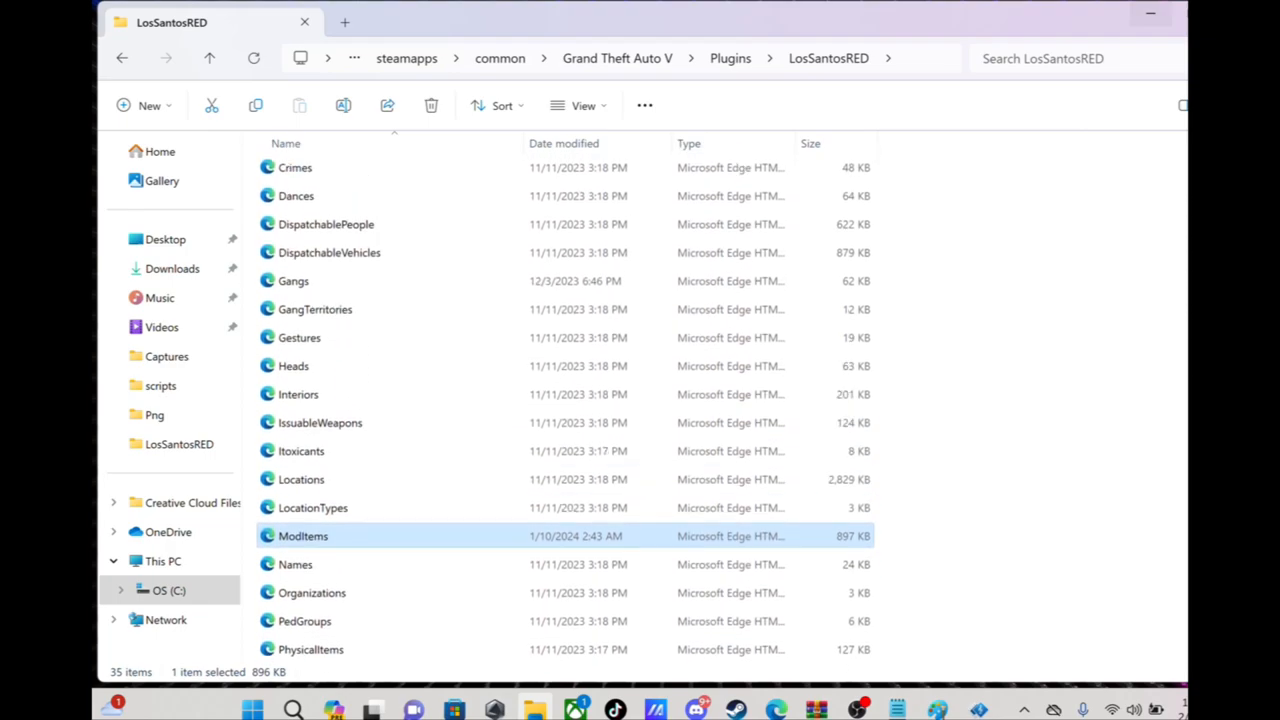
{"action": "scroll", "scroll_direction": "up", "scroll_amount": 3}
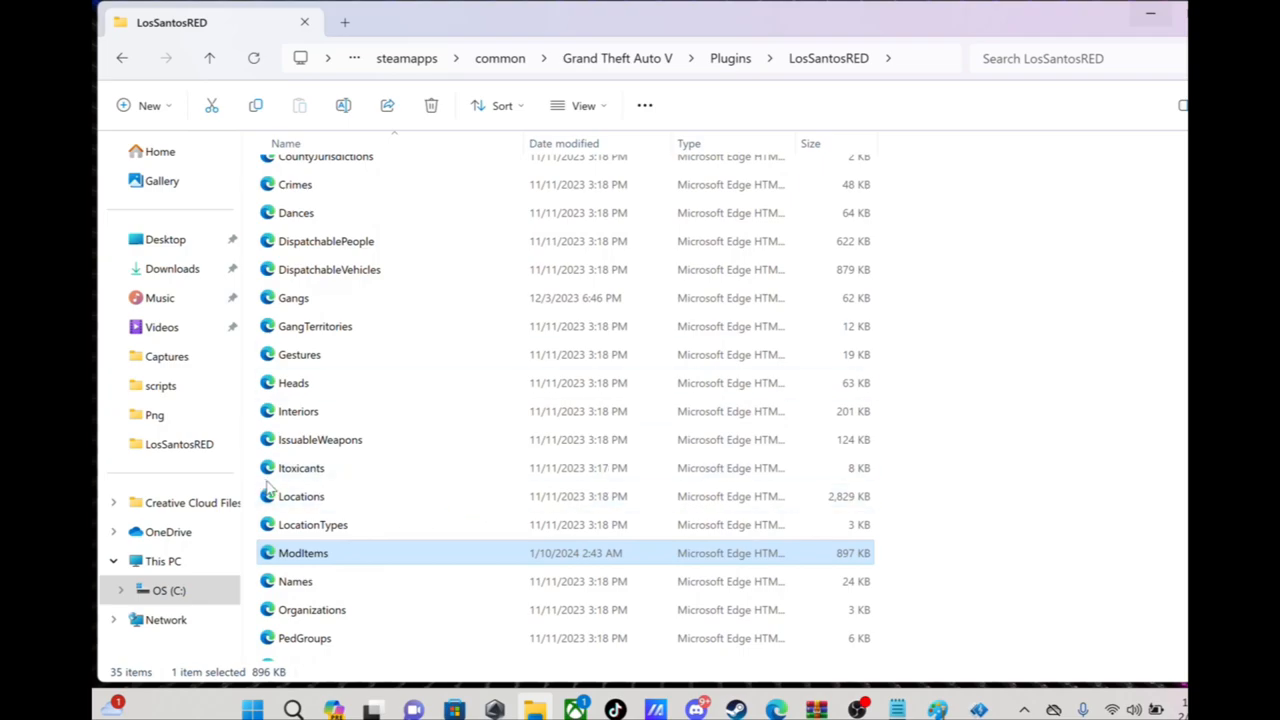
{"action": "mouse_move", "coordinate": [301, 496]}
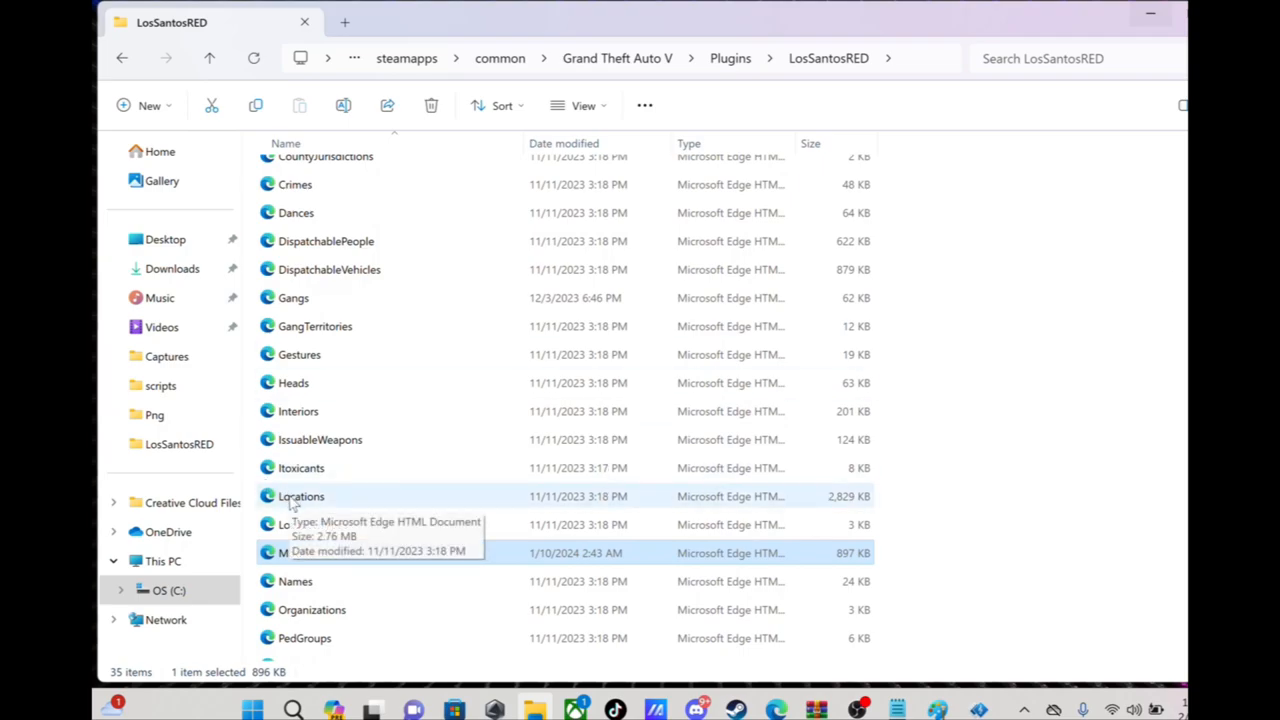
{"action": "right_click", "coordinate": [301, 496]}
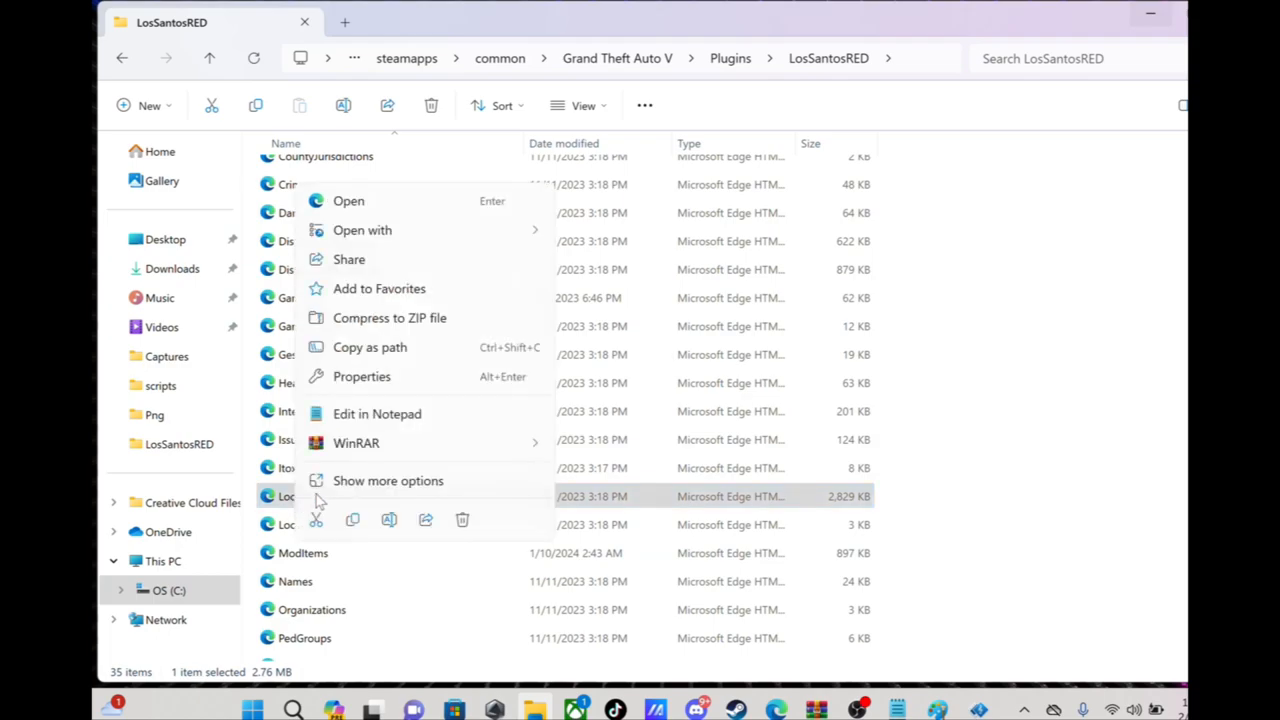
{"action": "left_click", "coordinate": [362, 230]}
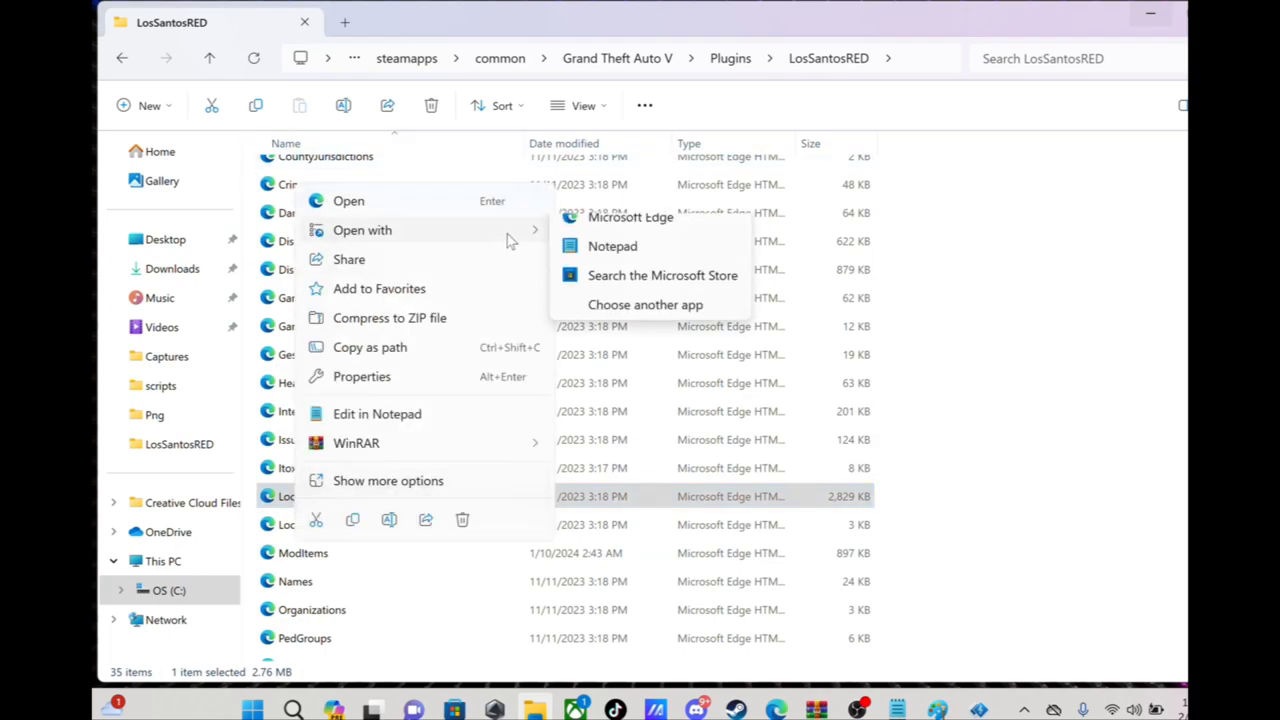
{"action": "left_click", "coordinate": [612, 246]}
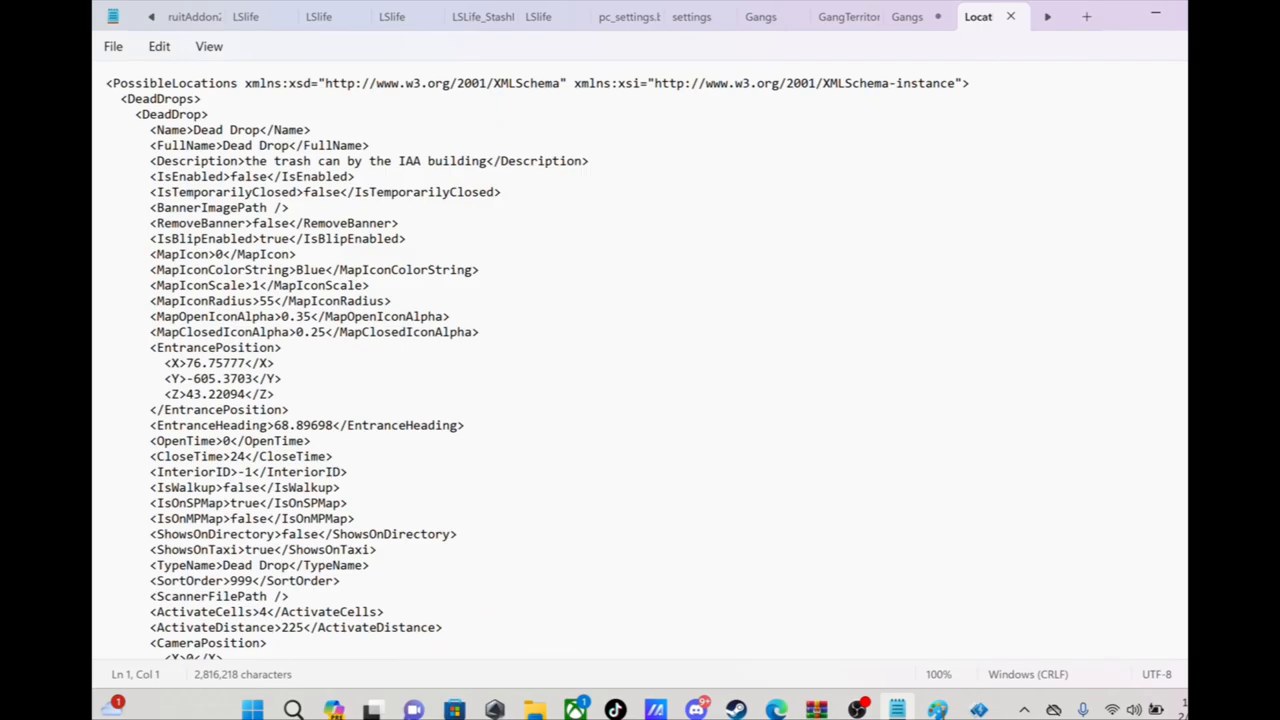
Step: Browse the Locations gun store and hotel entries, then close the file
{"action": "scroll", "scroll_direction": "down", "scroll_amount": 3}
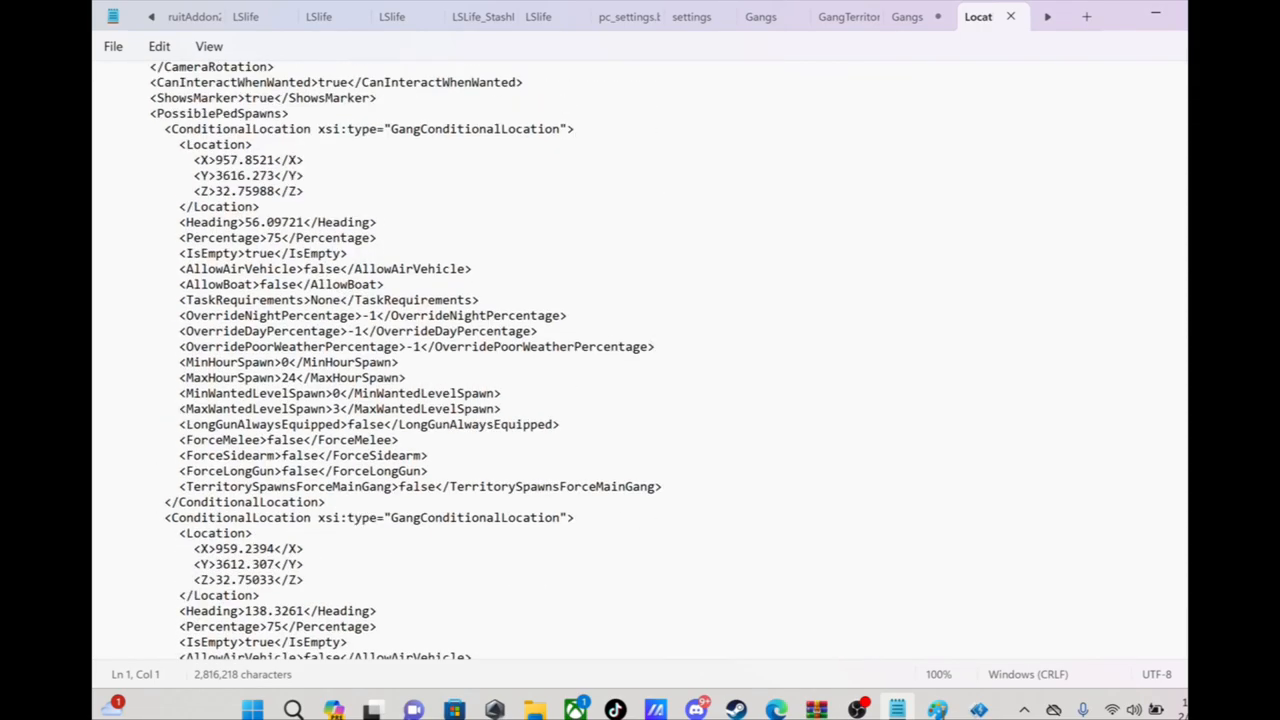
{"action": "scroll", "scroll_direction": "up", "scroll_amount": 3}
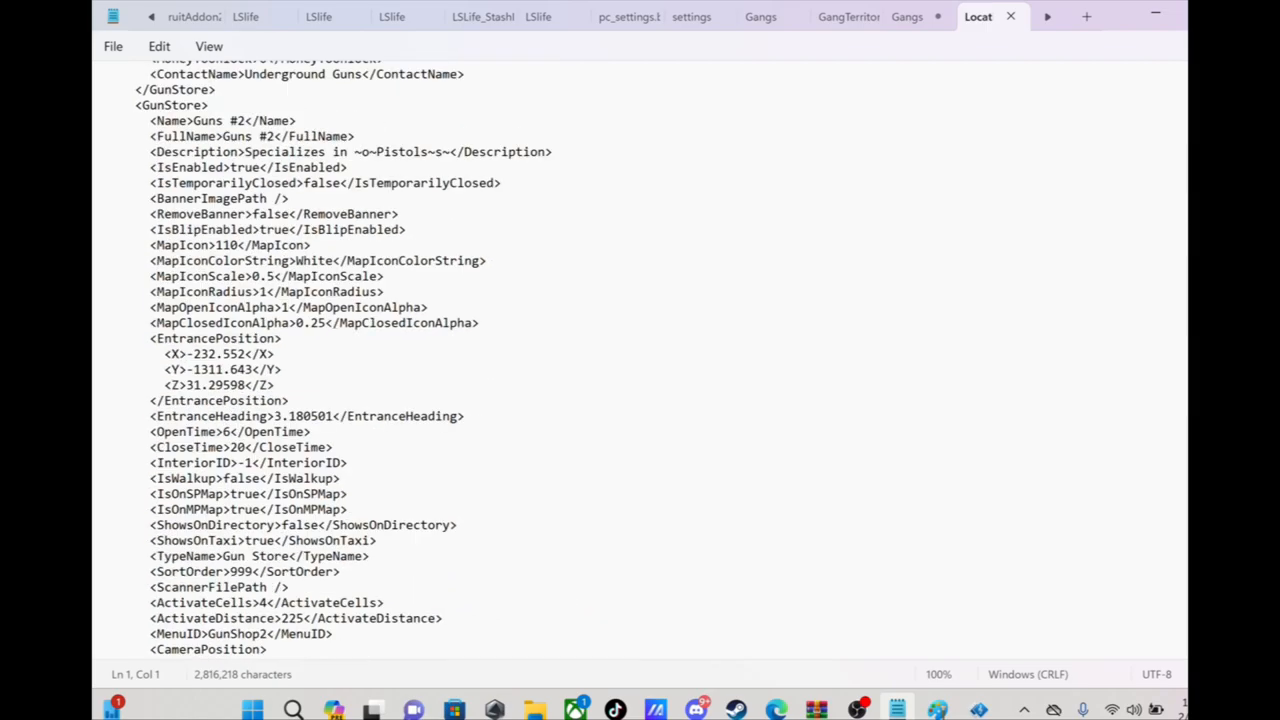
{"action": "scroll", "scroll_direction": "down", "scroll_amount": 3}
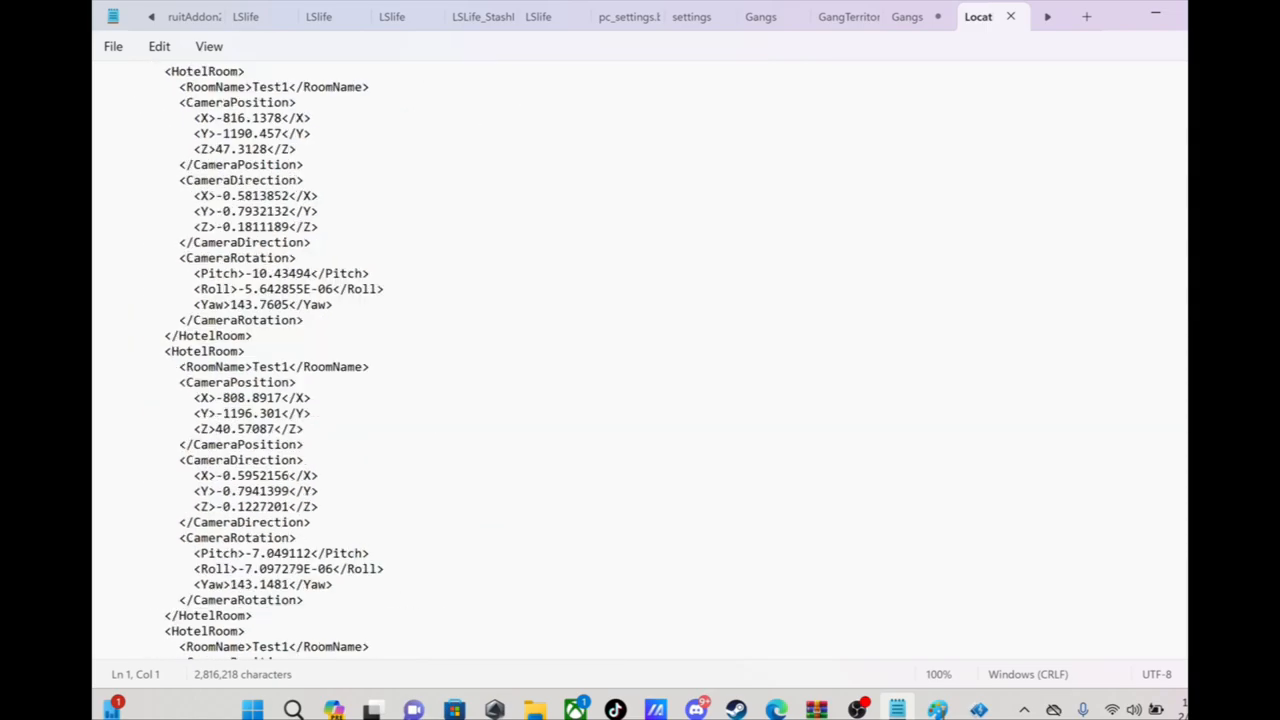
{"action": "scroll", "scroll_direction": "up", "scroll_amount": 3}
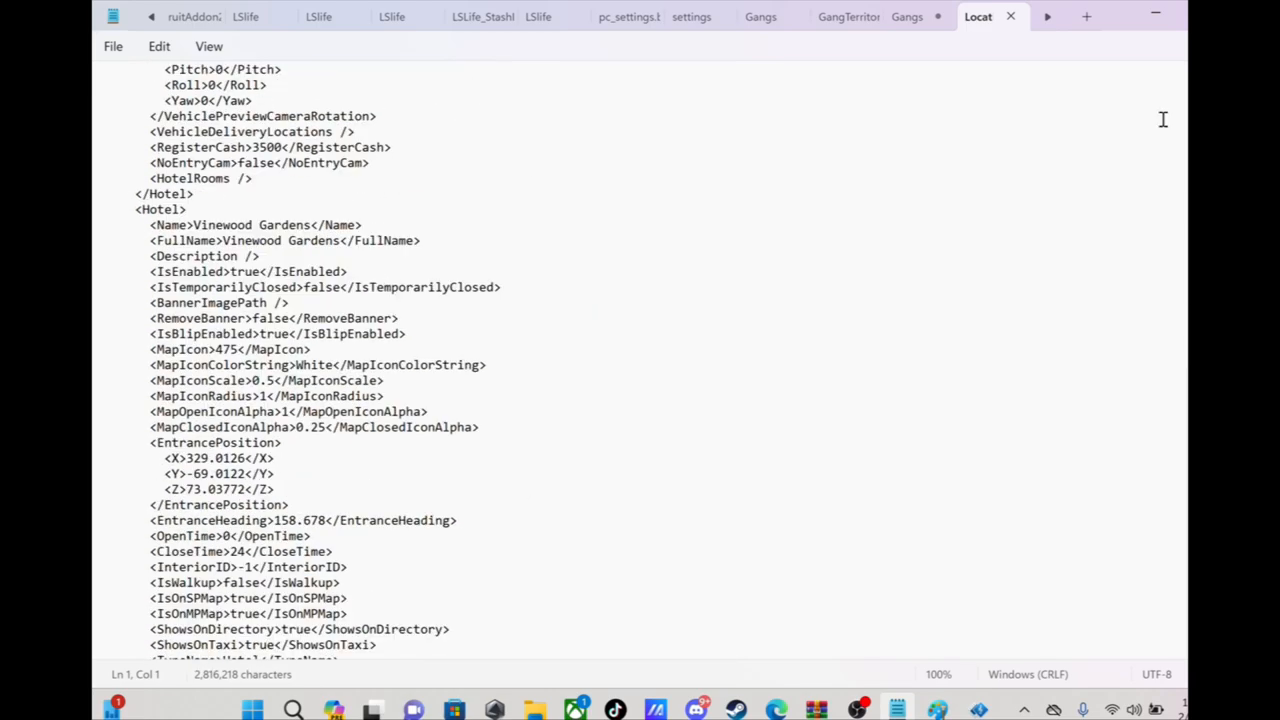
{"action": "left_click", "coordinate": [976, 16]}
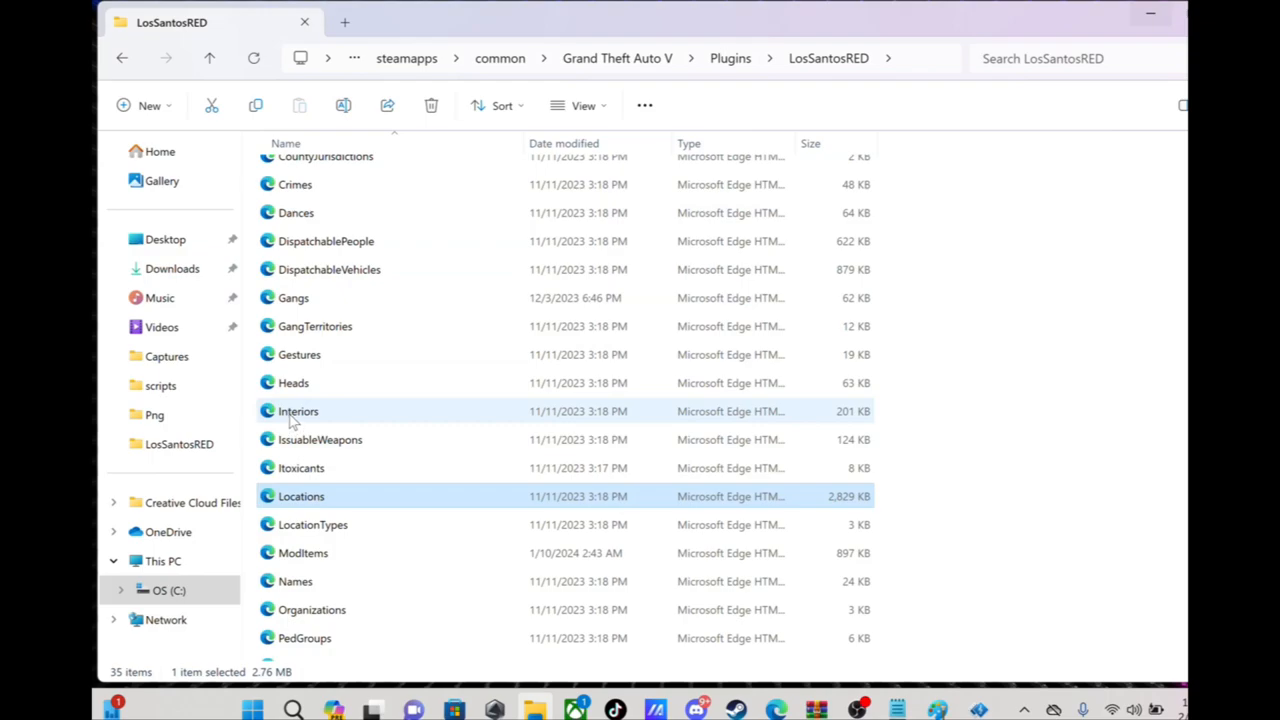
{"action": "left_click", "coordinate": [298, 411]}
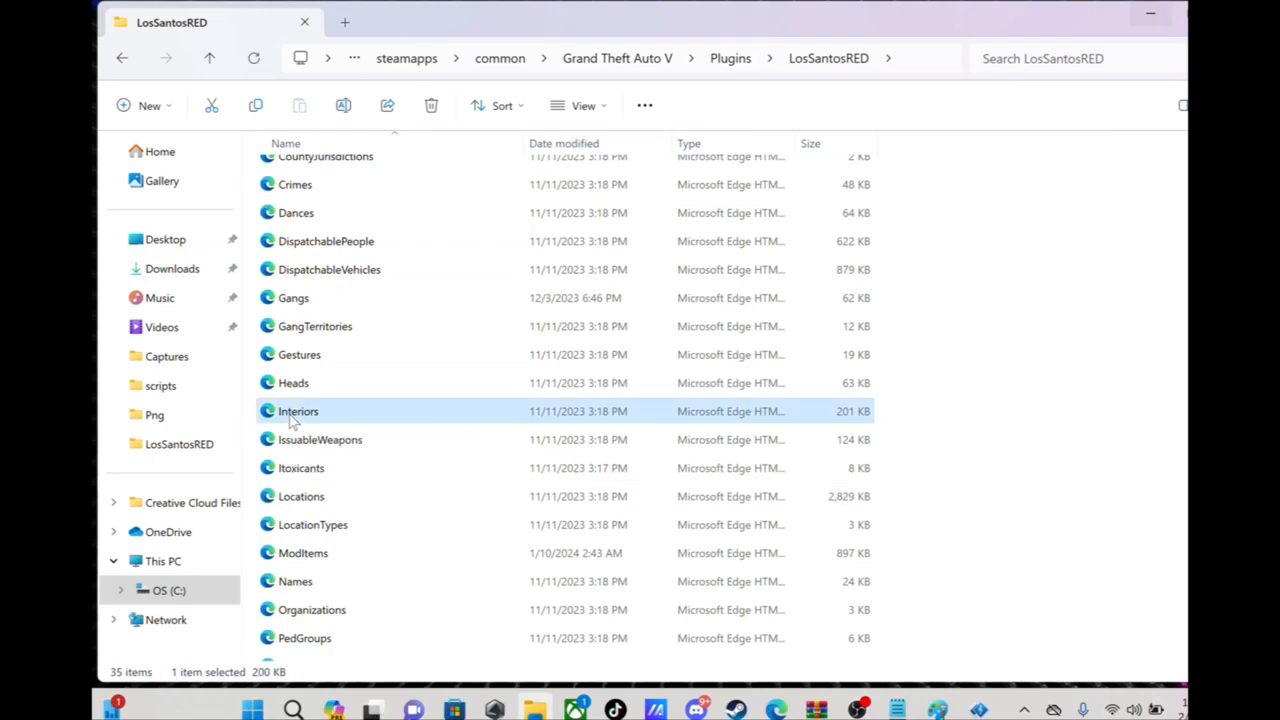
{"action": "right_click", "coordinate": [298, 411]}
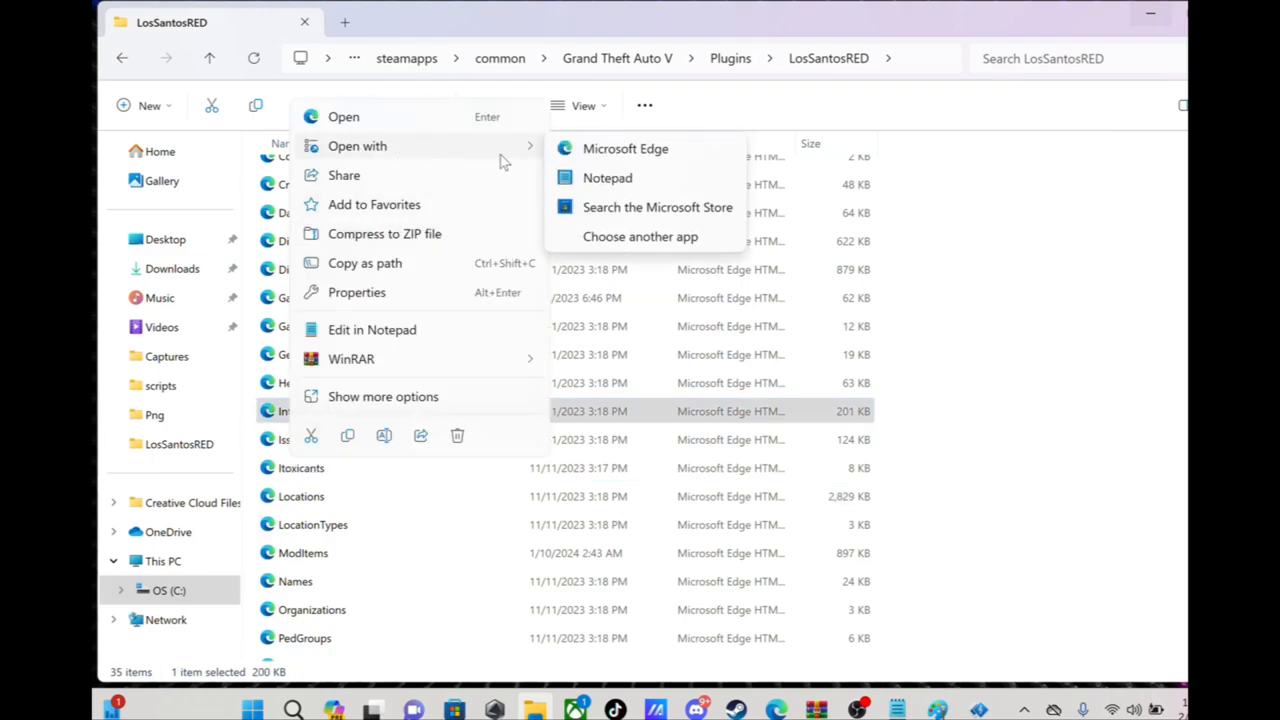
{"action": "left_click", "coordinate": [607, 177]}
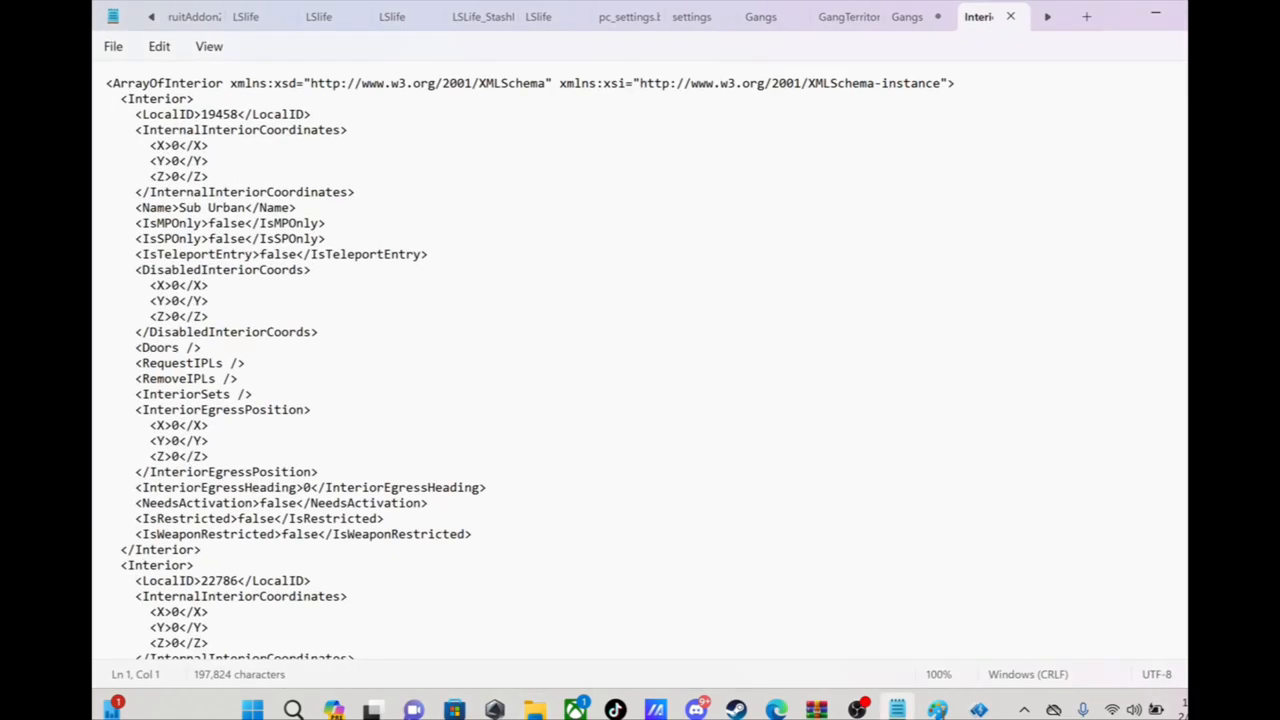
{"action": "scroll", "scroll_direction": "down", "scroll_amount": 3}
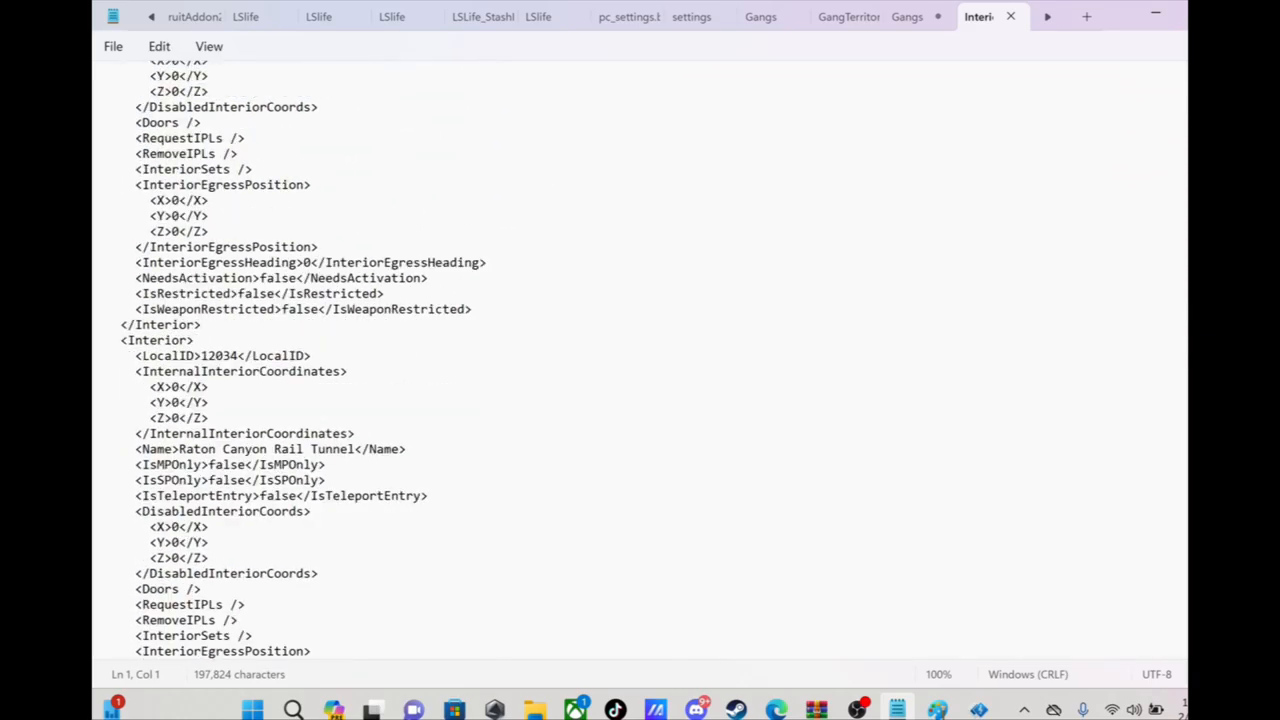
{"action": "scroll", "scroll_direction": "down", "scroll_amount": 3}
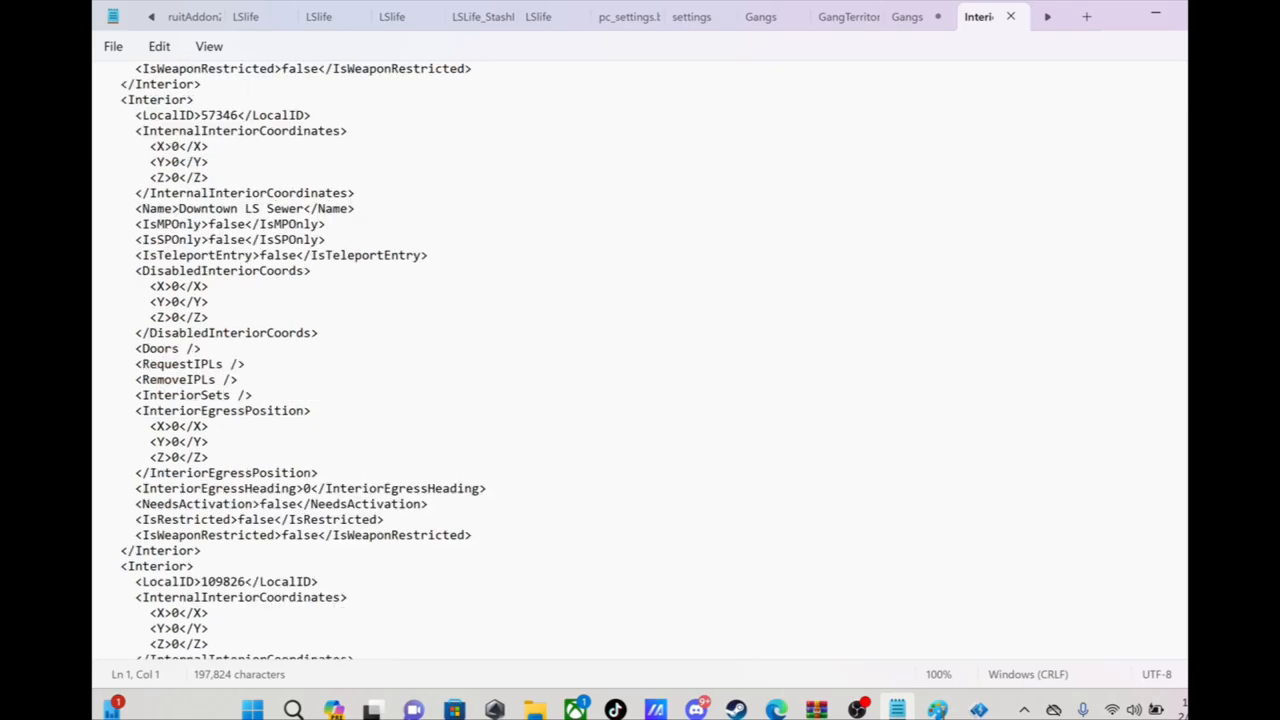
{"action": "scroll", "scroll_direction": "down", "scroll_amount": 3}
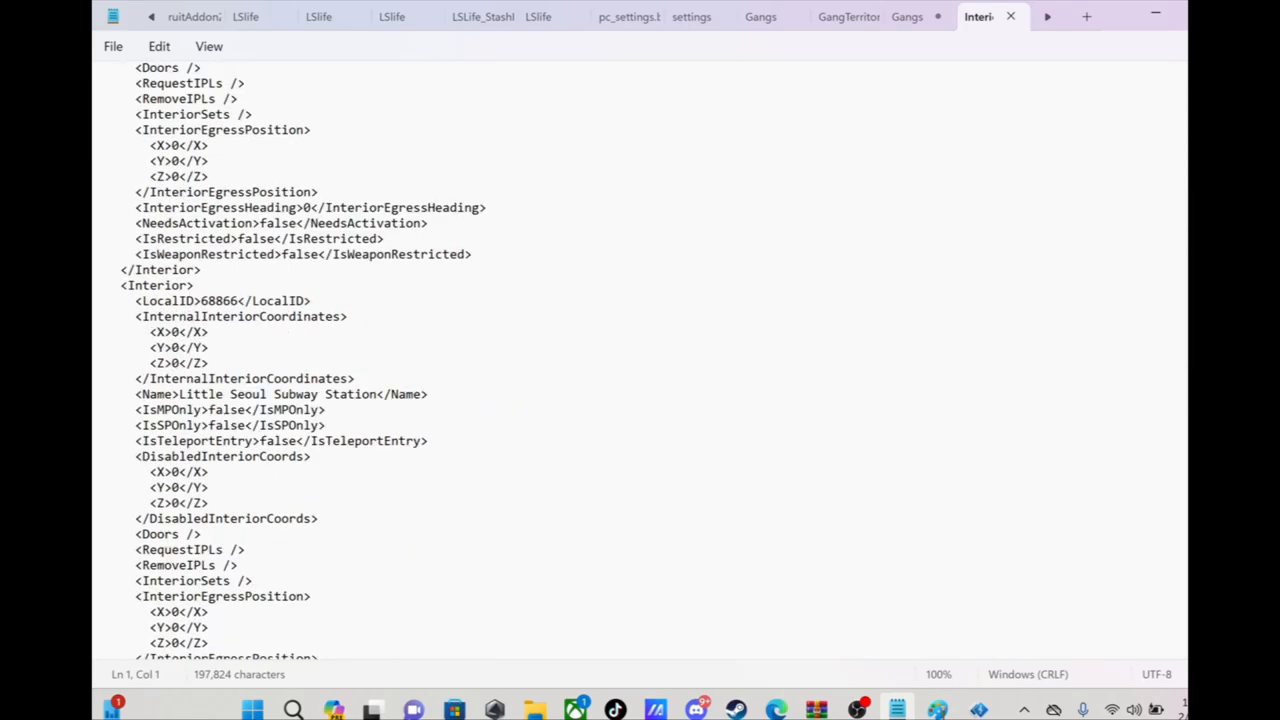
{"action": "scroll", "scroll_direction": "down", "scroll_amount": 3}
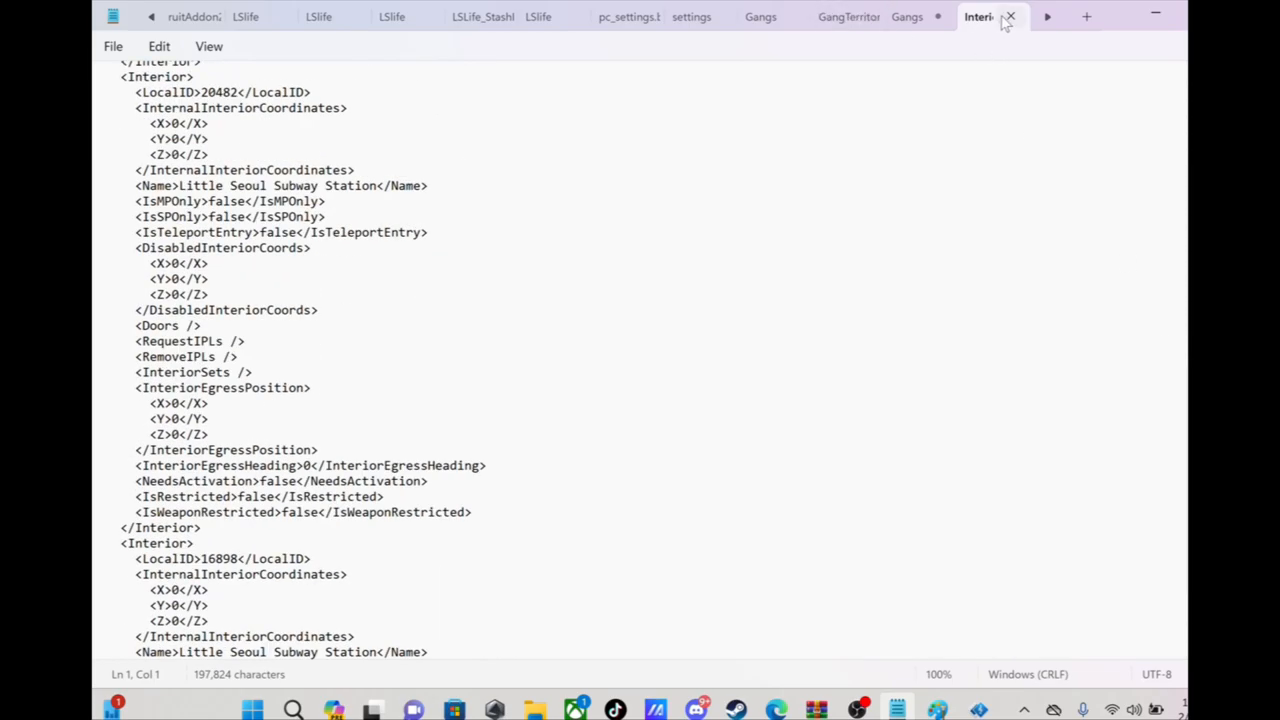
{"action": "left_click", "coordinate": [975, 17]}
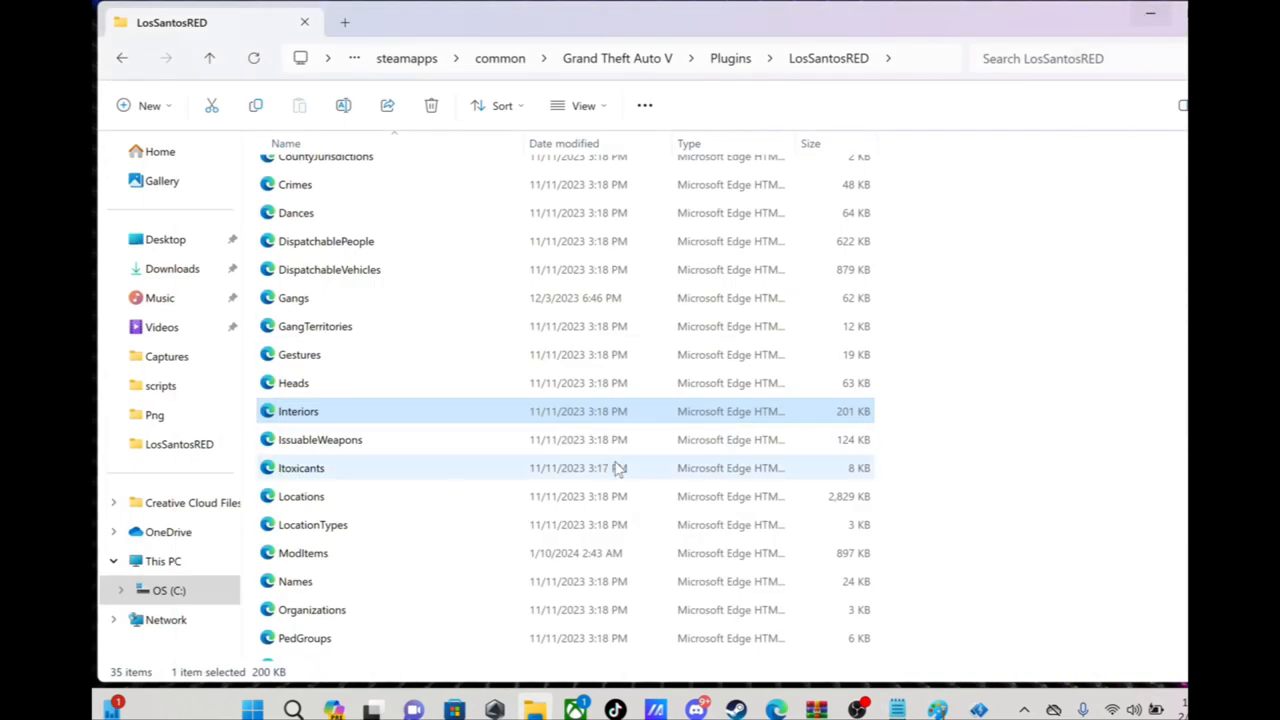
{"action": "mouse_move", "coordinate": [380, 384]}
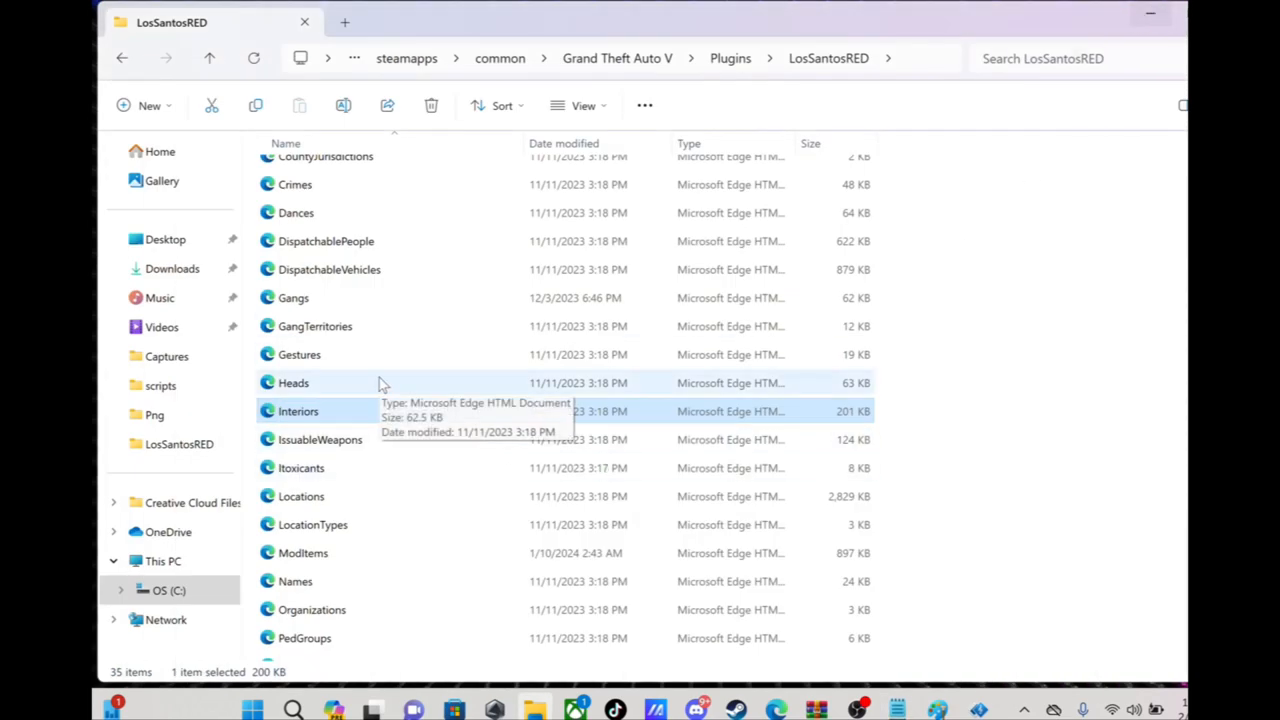
{"action": "mouse_move", "coordinate": [445, 496]}
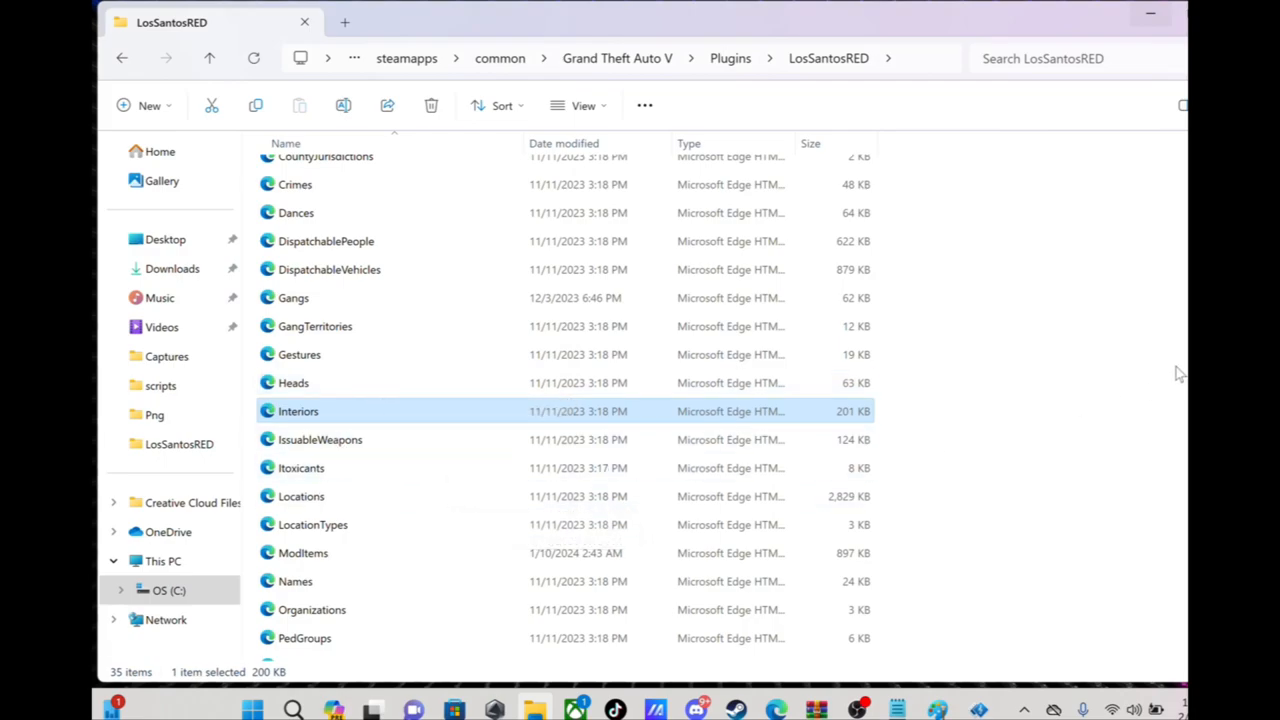
{"action": "scroll", "scroll_direction": "down", "scroll_amount": 3}
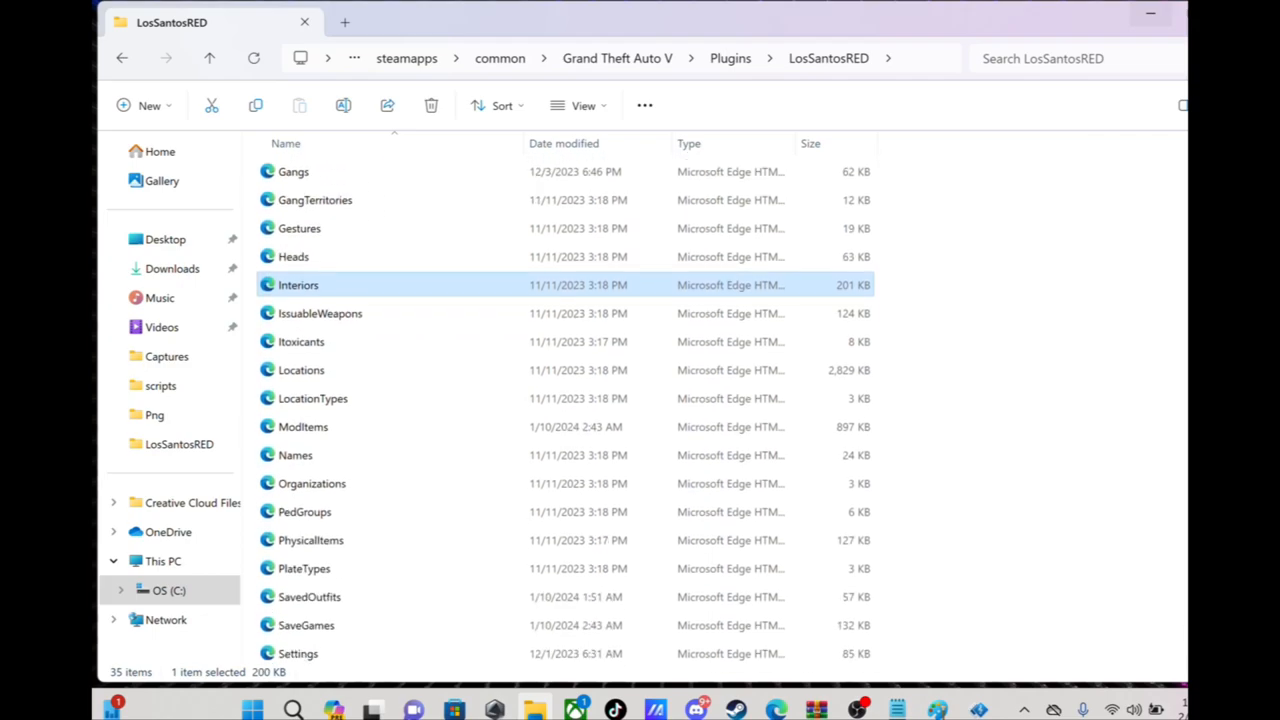
{"action": "scroll", "scroll_direction": "down", "scroll_amount": 3}
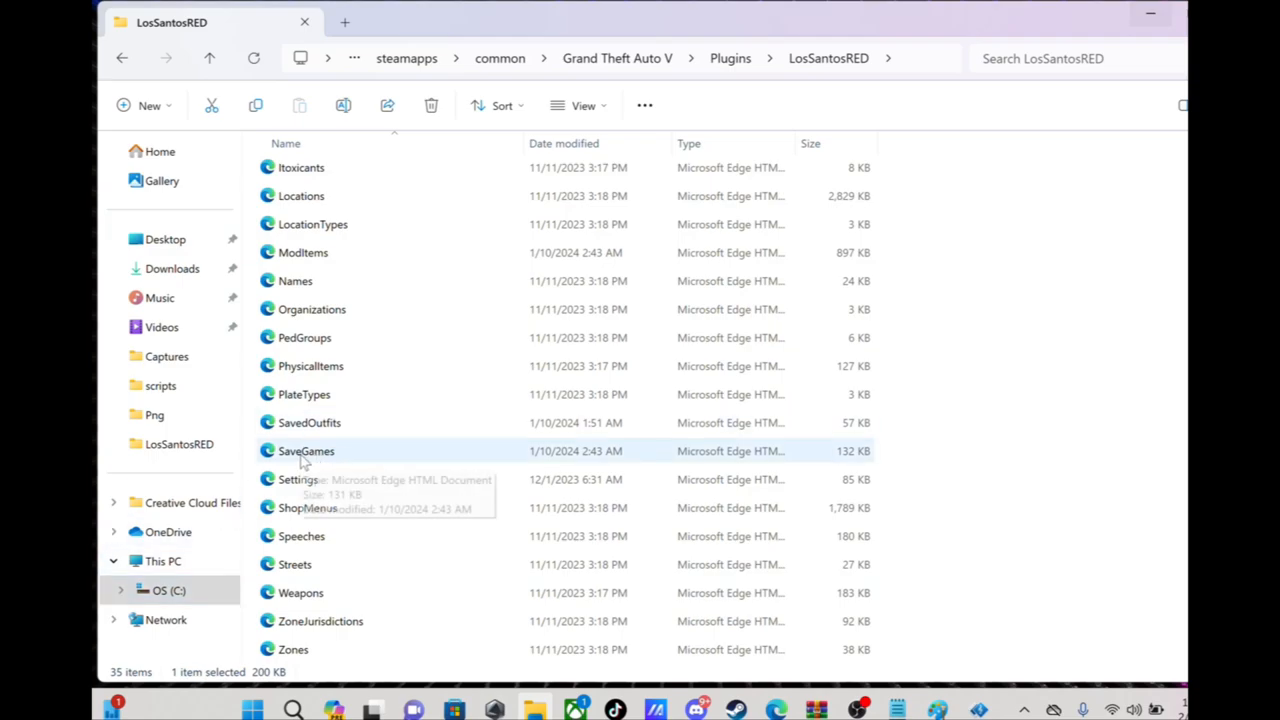
{"action": "right_click", "coordinate": [306, 451]}
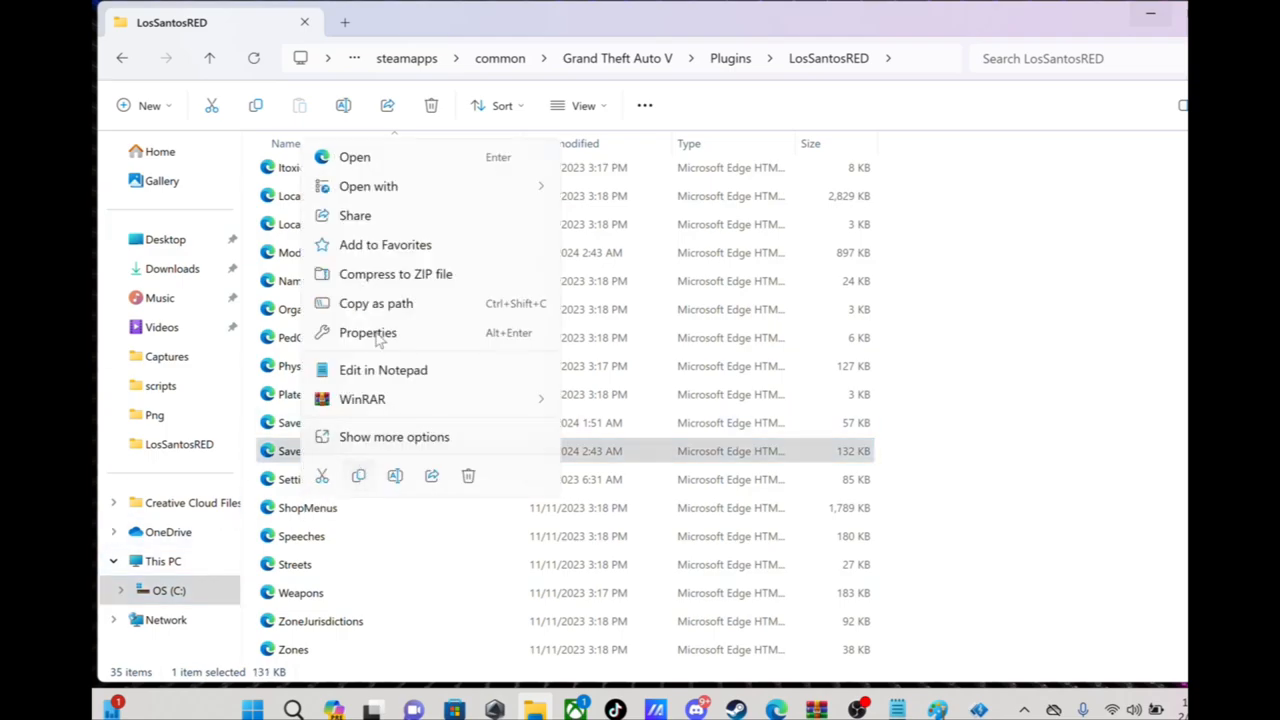
{"action": "left_click", "coordinate": [368, 186]}
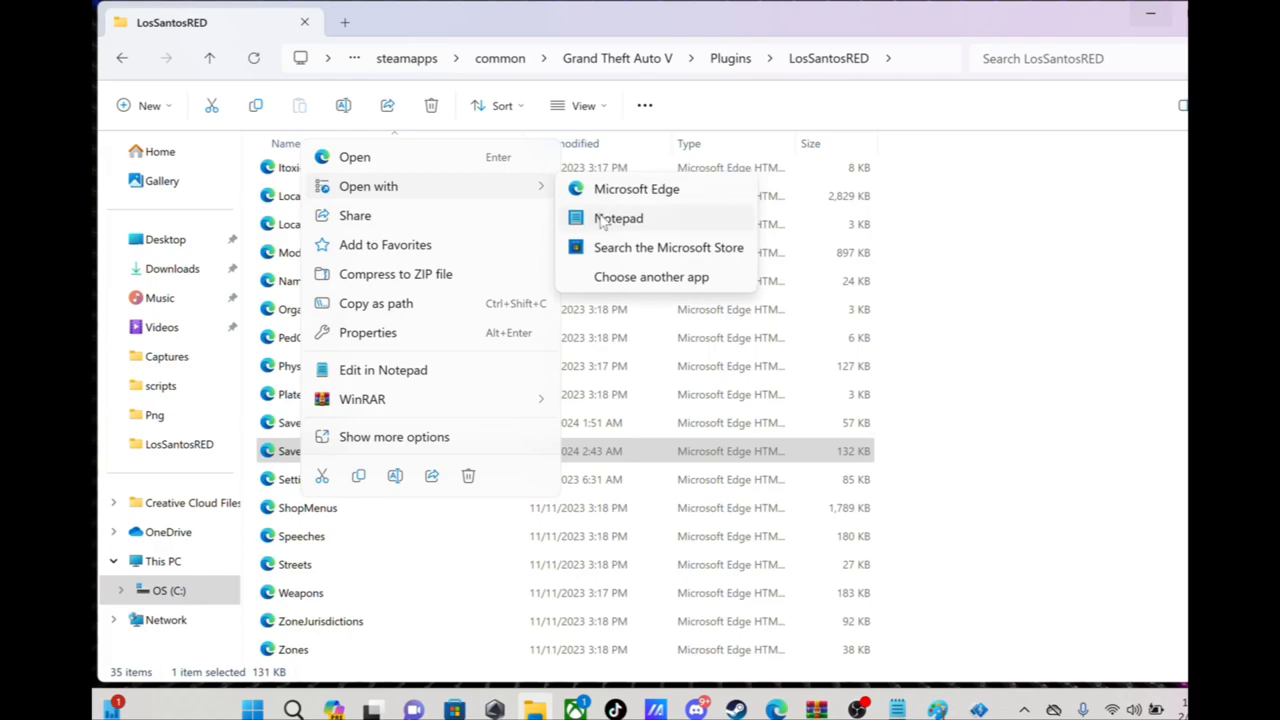
{"action": "left_click", "coordinate": [618, 218]}
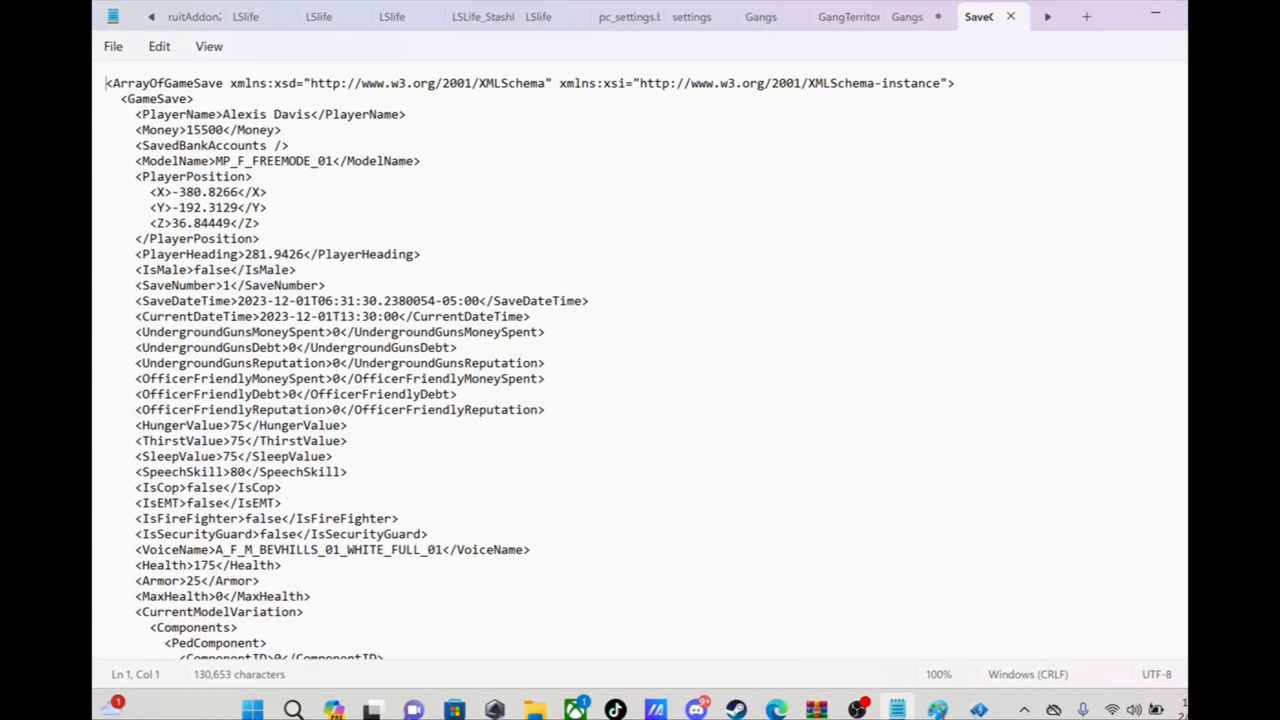
{"action": "scroll", "scroll_direction": "down", "scroll_amount": 3}
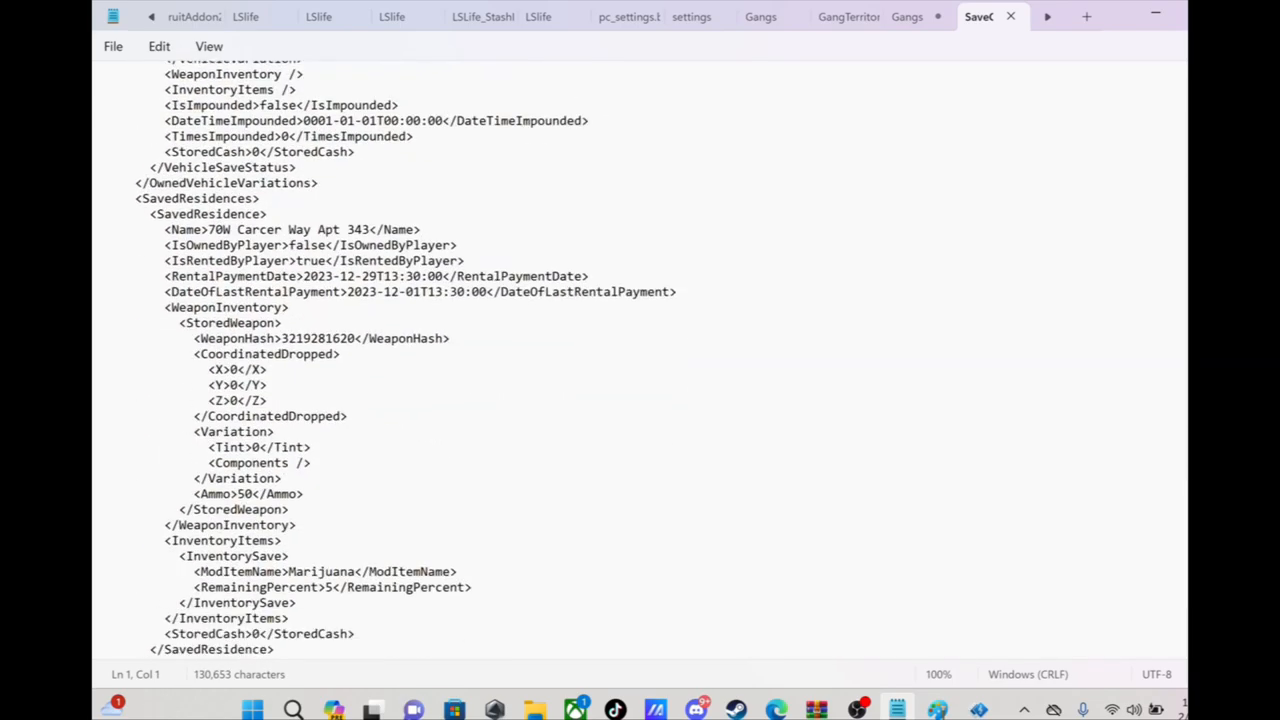
{"action": "scroll", "scroll_direction": "down", "scroll_amount": 3}
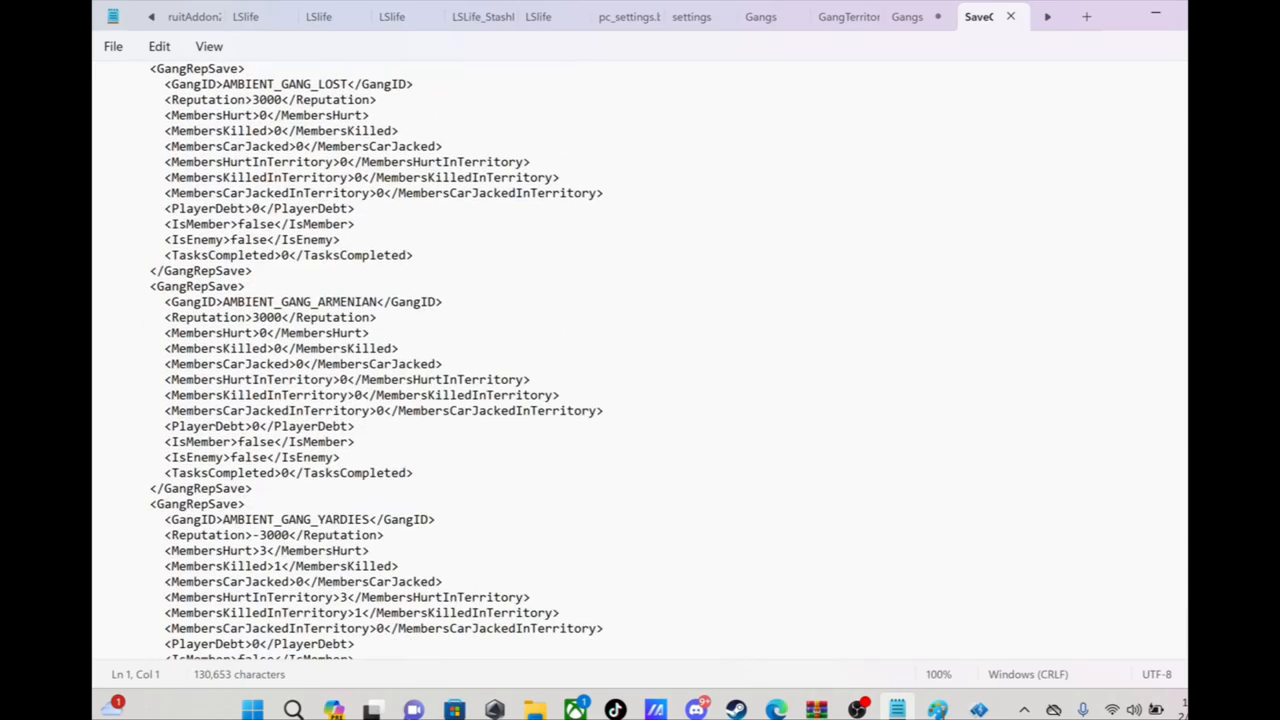
{"action": "scroll", "scroll_direction": "up", "scroll_amount": 3}
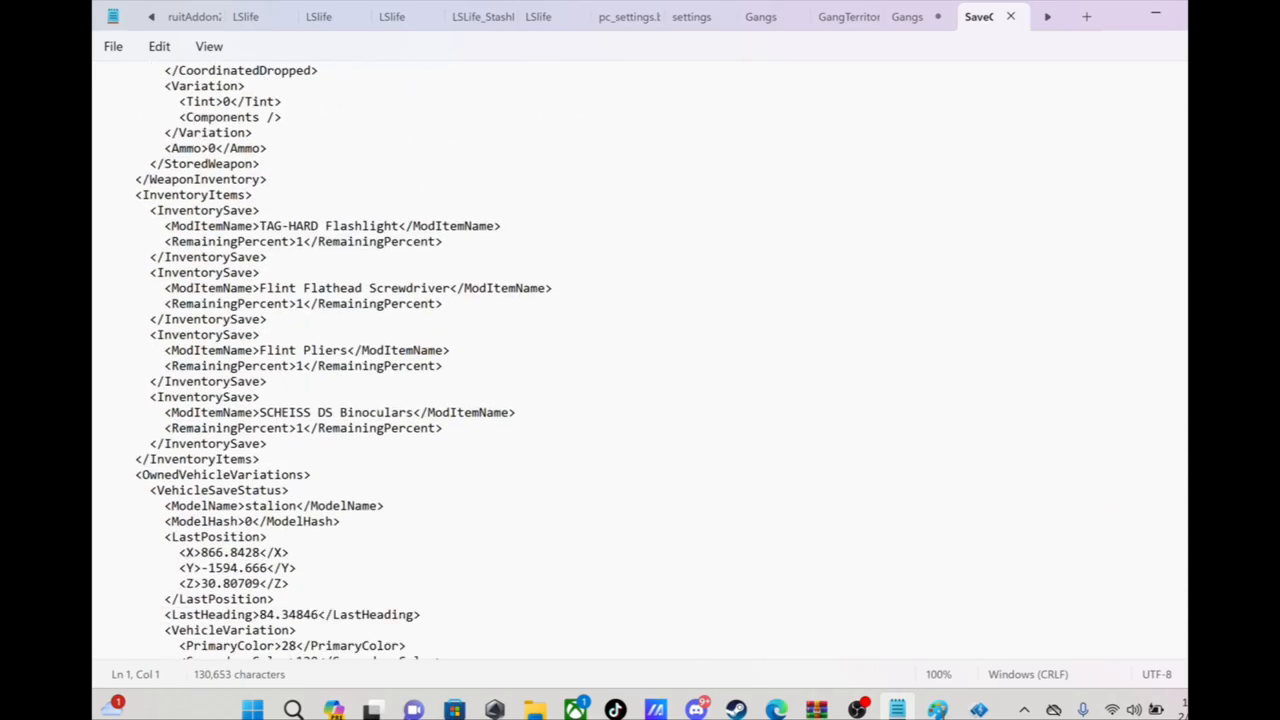
{"action": "scroll", "scroll_direction": "down", "scroll_amount": 3}
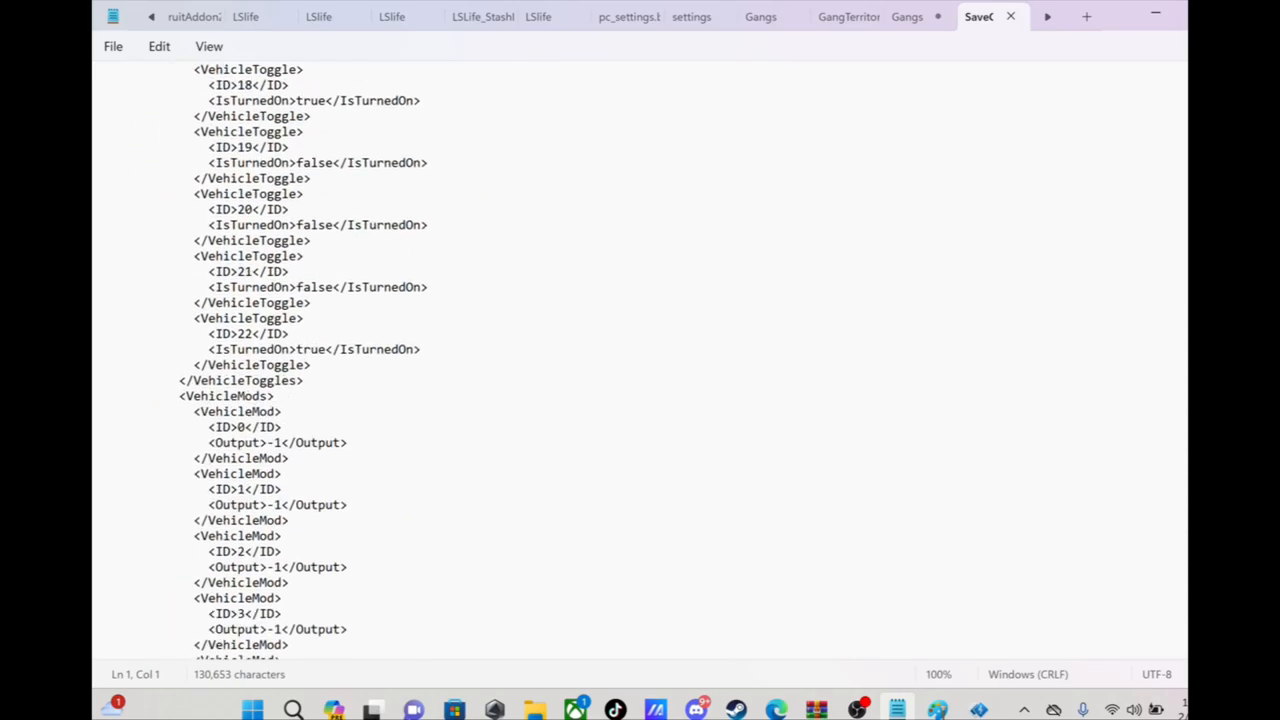
{"action": "scroll", "scroll_direction": "up", "scroll_amount": 3}
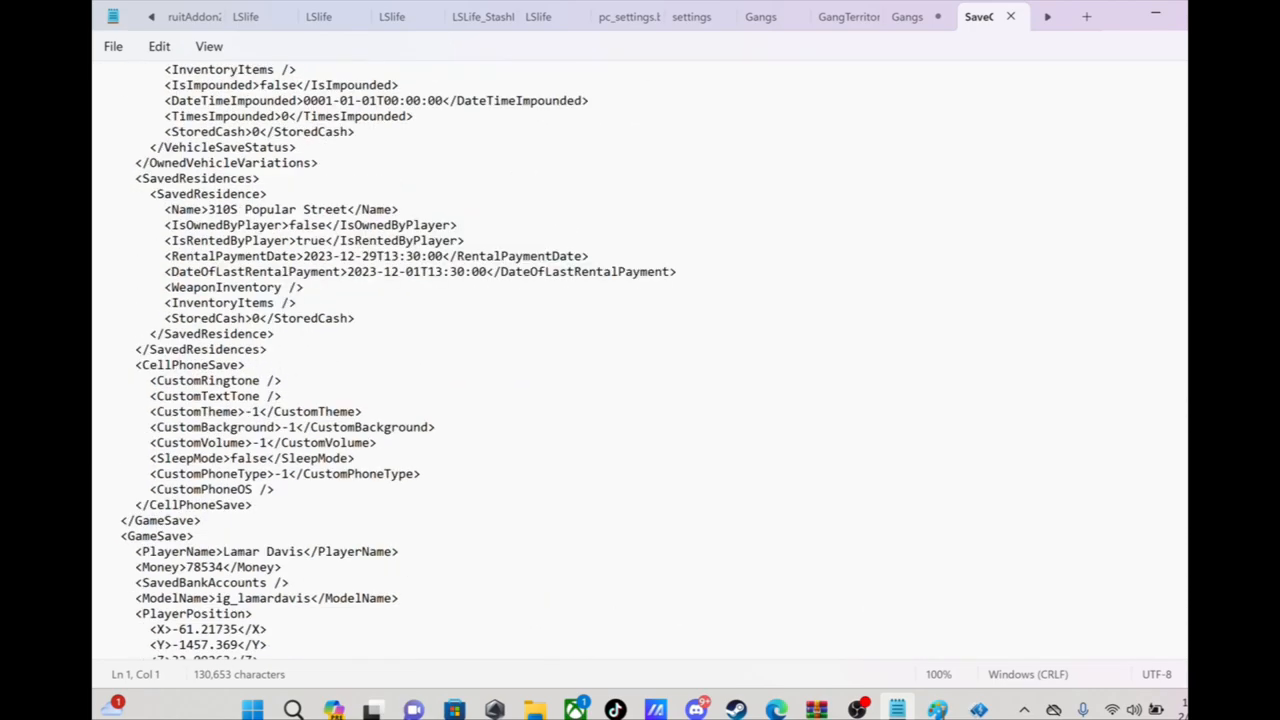
{"action": "scroll", "scroll_direction": "up", "scroll_amount": 3}
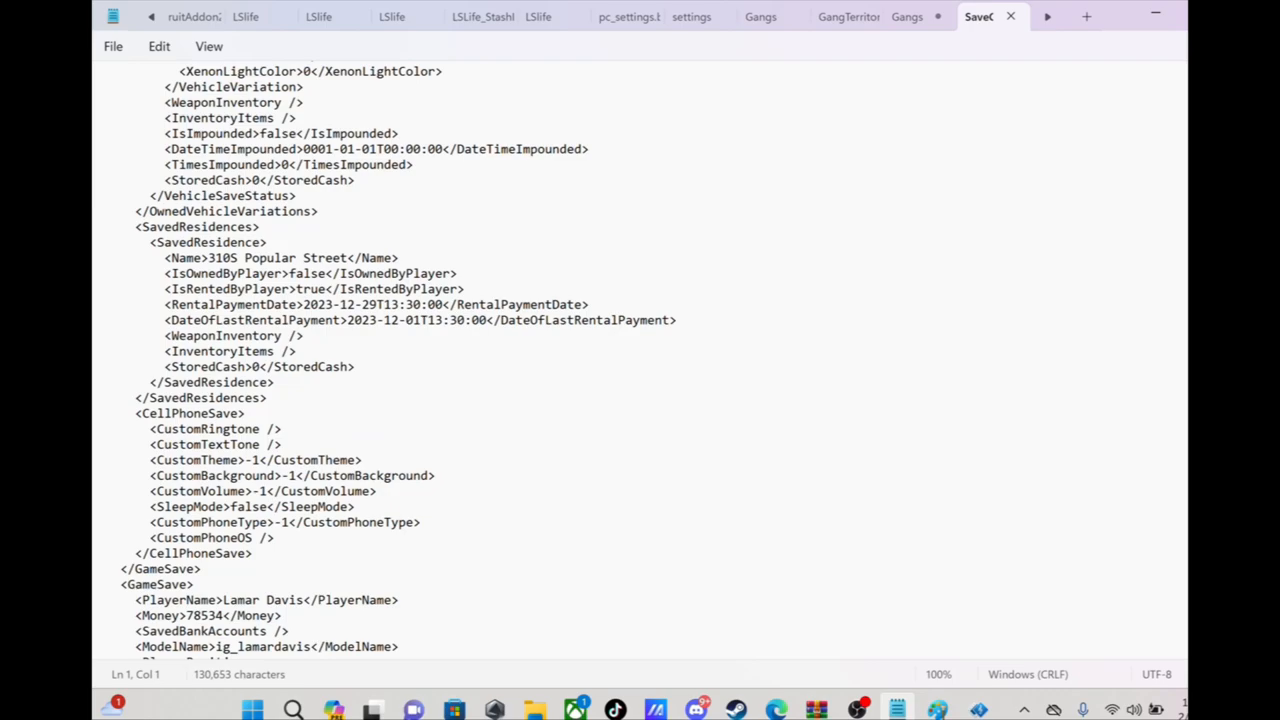
{"action": "scroll", "scroll_direction": "up", "scroll_amount": 3}
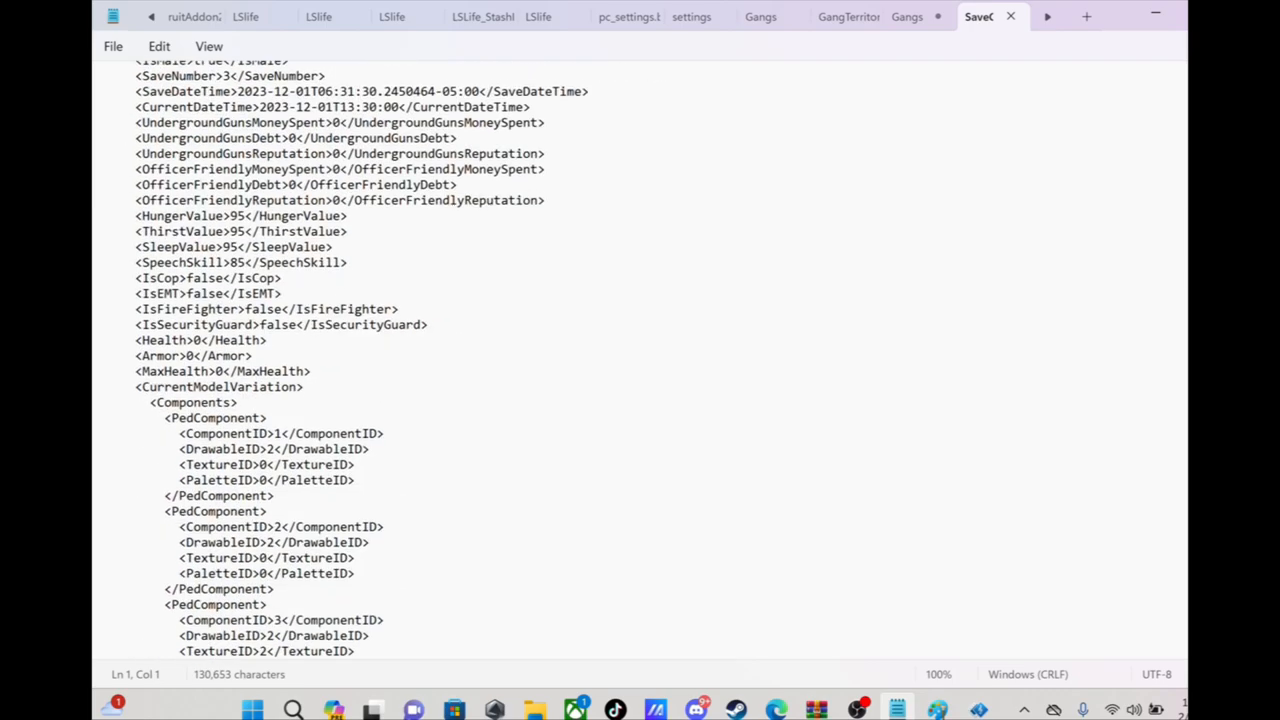
{"action": "scroll", "scroll_direction": "up", "scroll_amount": 3}
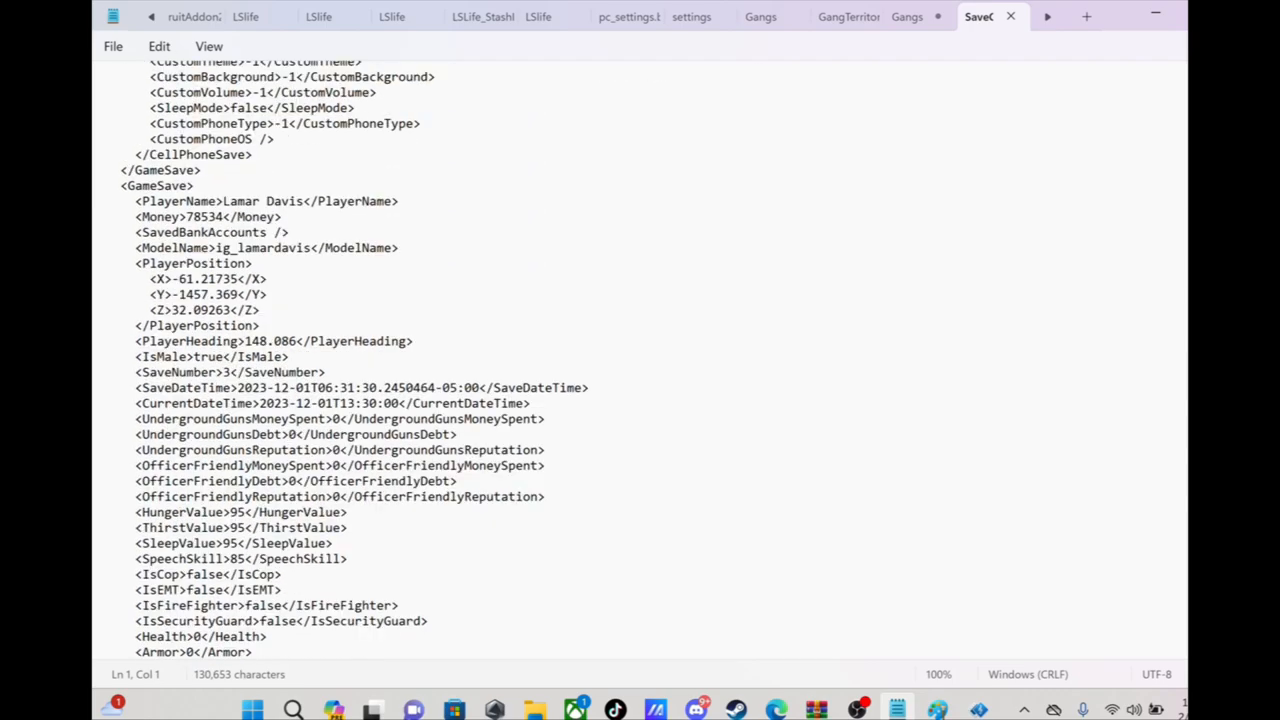
{"action": "scroll", "scroll_direction": "down", "scroll_amount": 3}
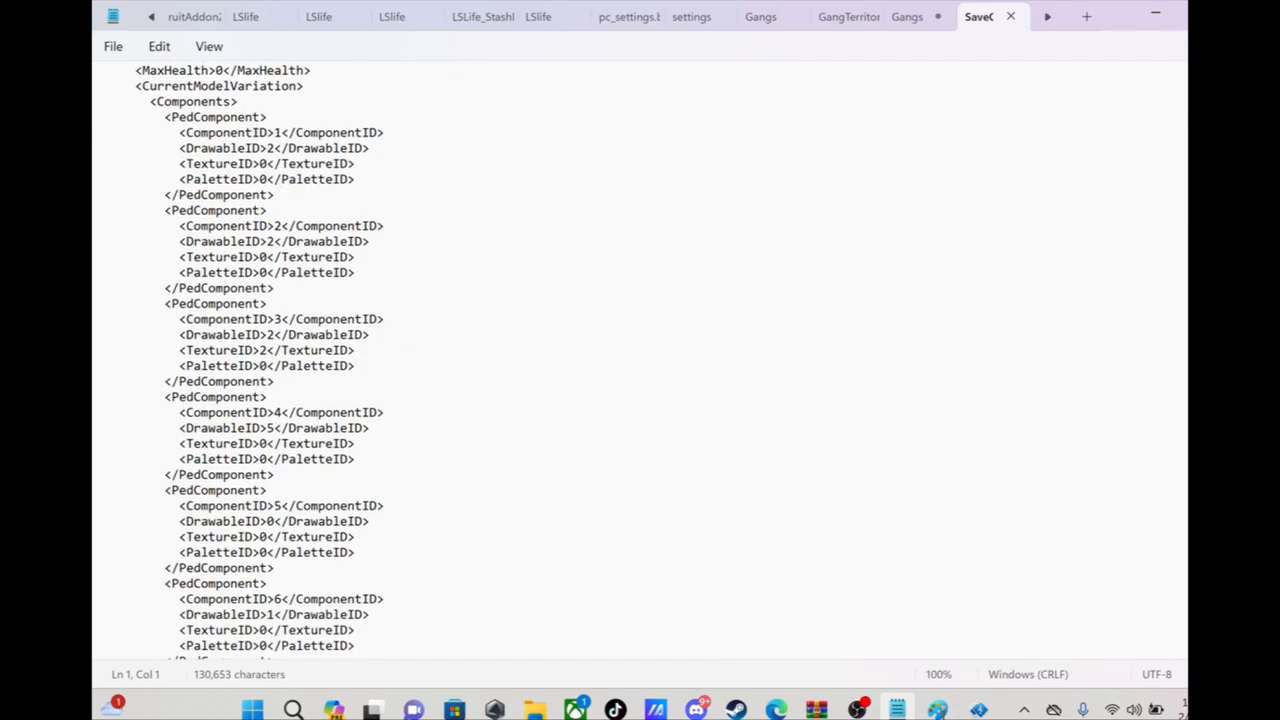
{"action": "scroll", "scroll_direction": "up", "scroll_amount": 3}
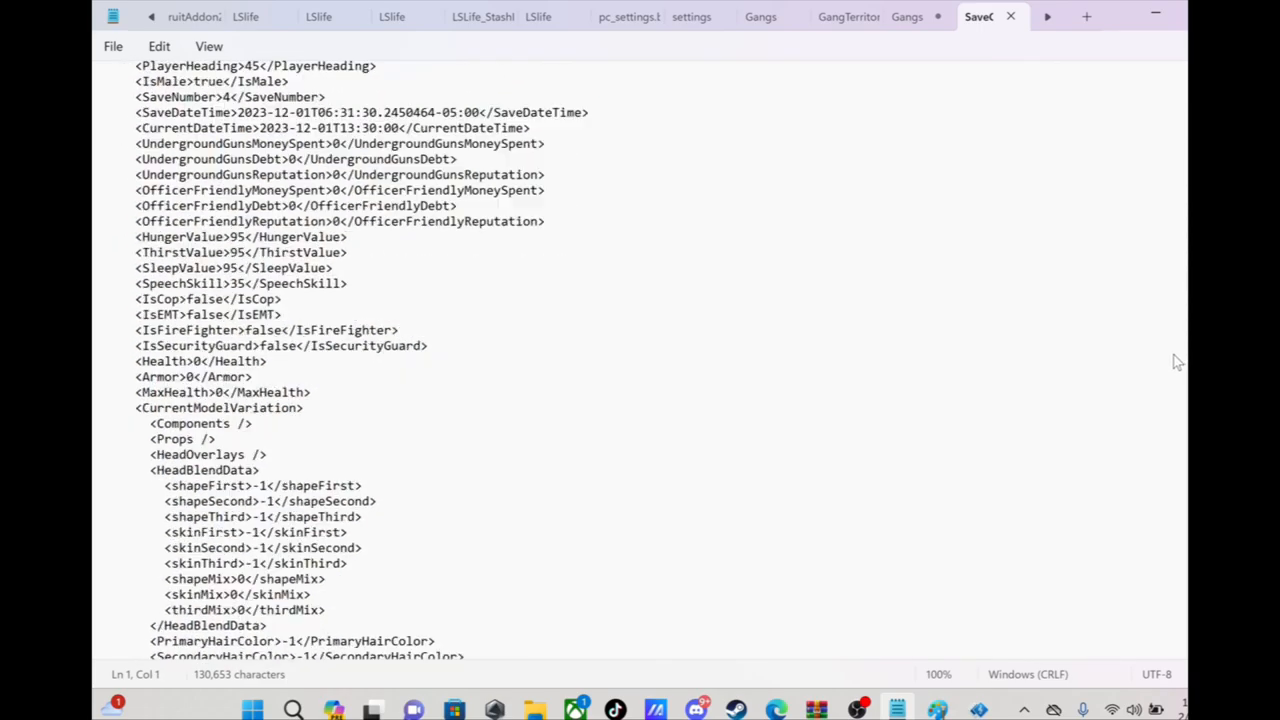
{"action": "scroll", "scroll_direction": "down", "scroll_amount": 3}
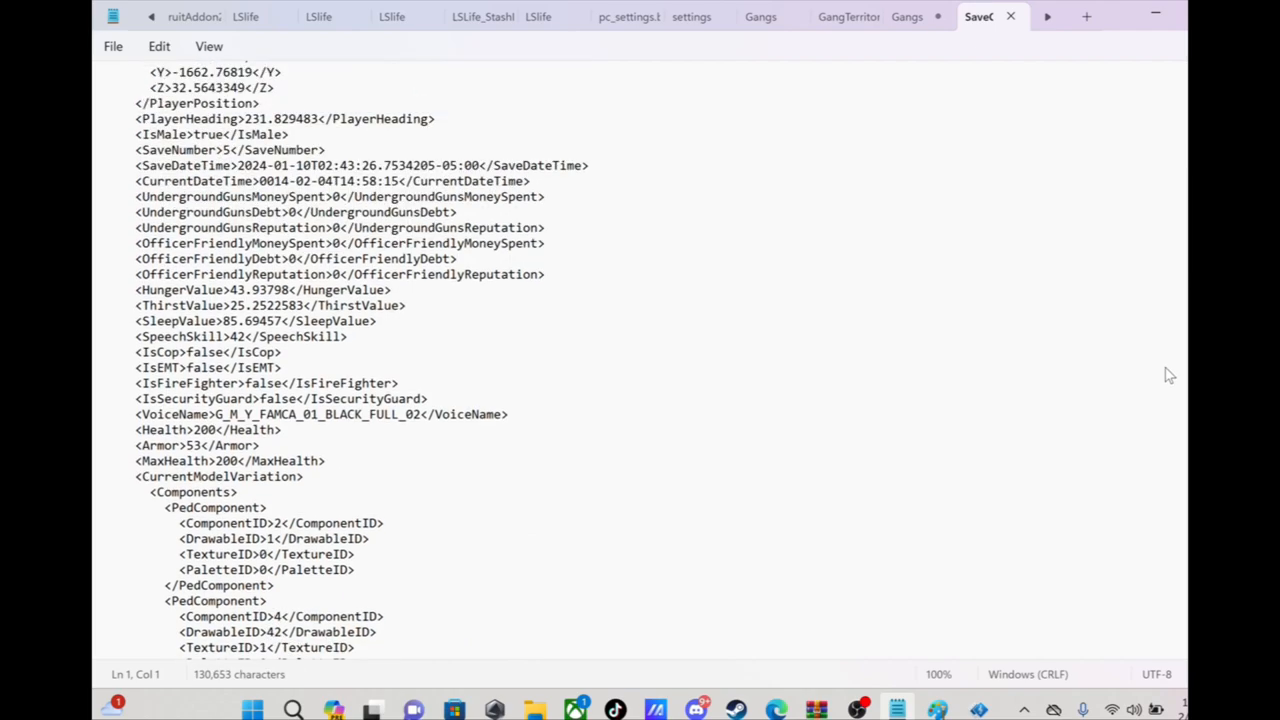
{"action": "scroll", "scroll_direction": "up", "scroll_amount": 3}
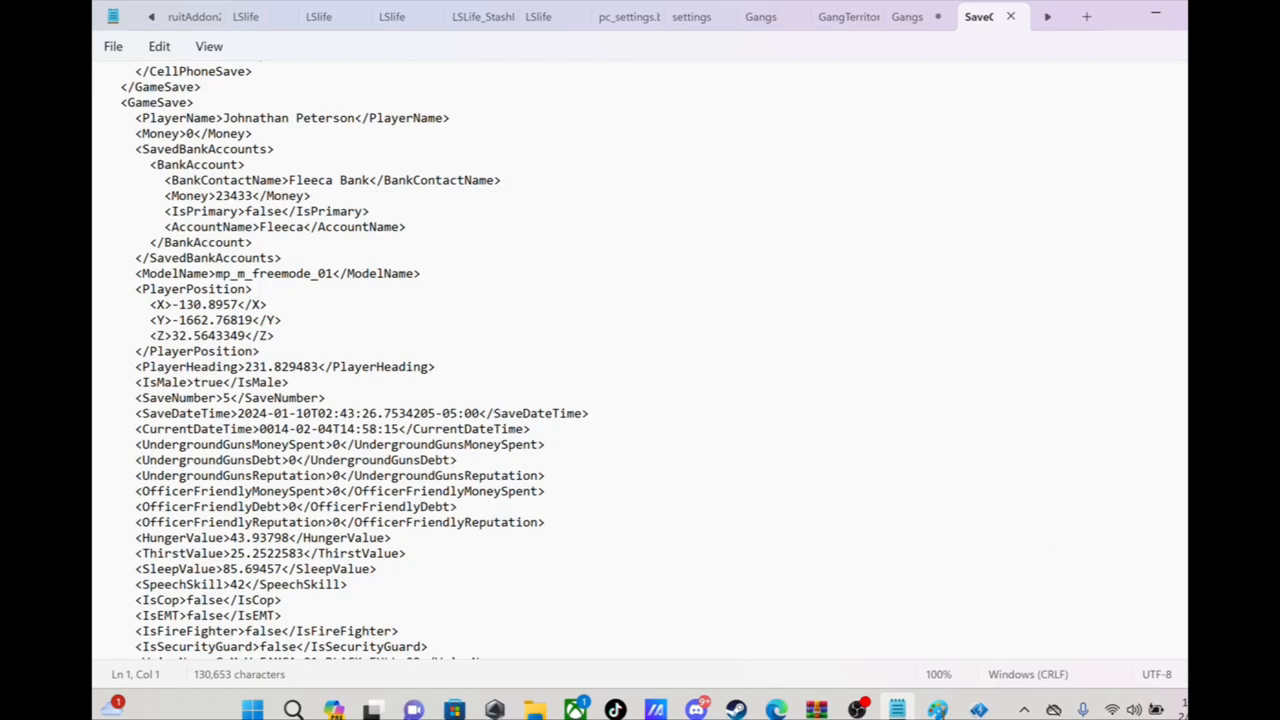
Step: Scroll past licenses, texts and contacts to AMBIENT_GANG_MEXICAN at -4983 reputation
{"action": "scroll", "scroll_direction": "down", "scroll_amount": 3}
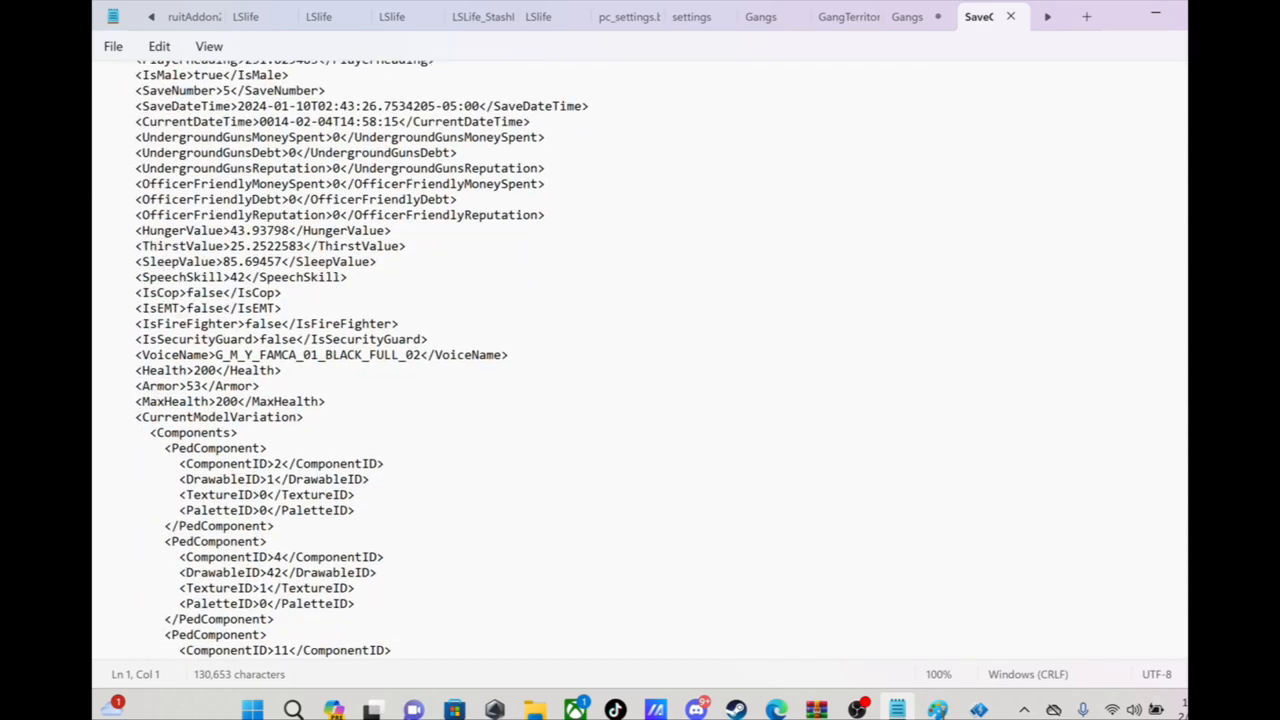
{"action": "scroll", "scroll_direction": "down", "scroll_amount": 3}
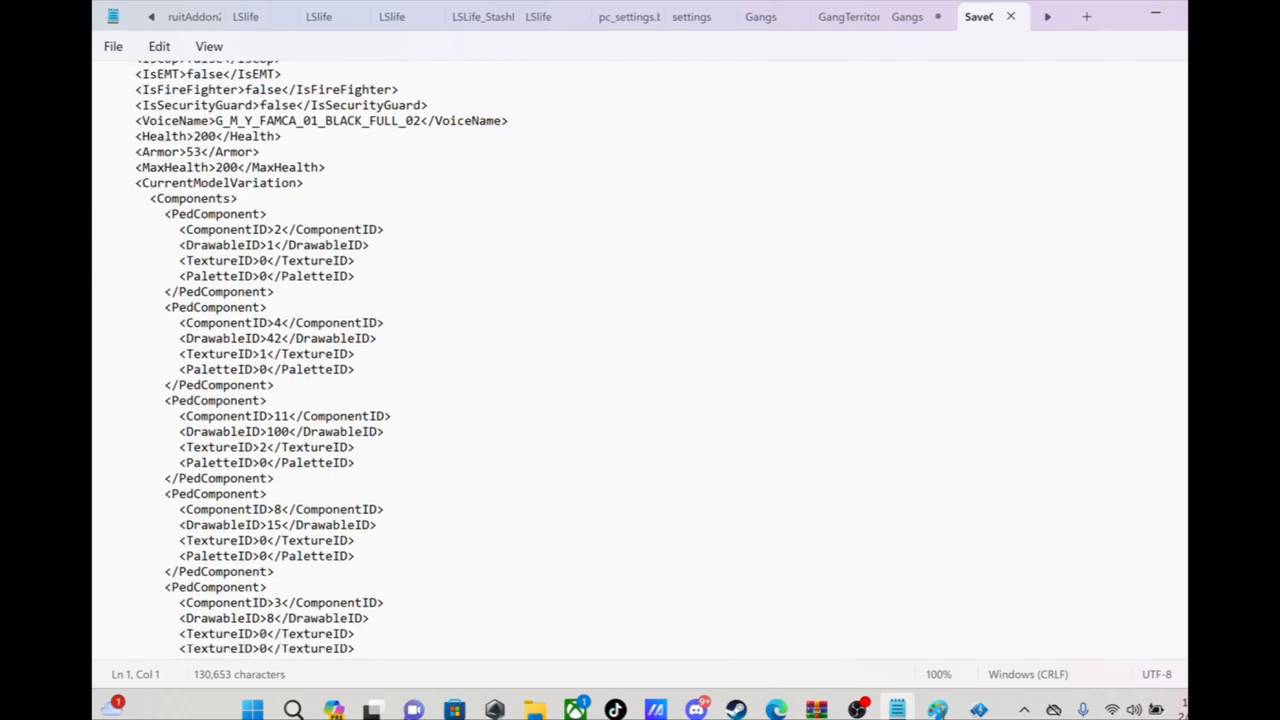
{"action": "scroll", "scroll_direction": "down", "scroll_amount": 3}
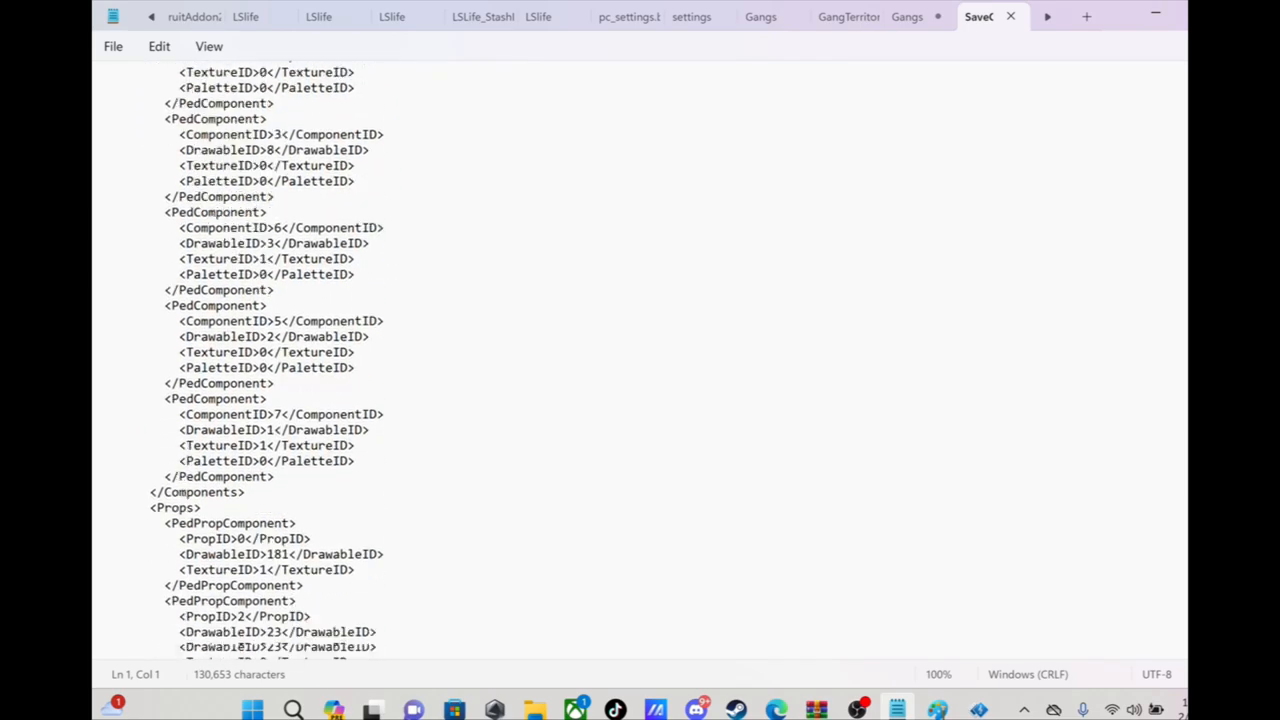
{"action": "scroll", "scroll_direction": "down", "scroll_amount": 3}
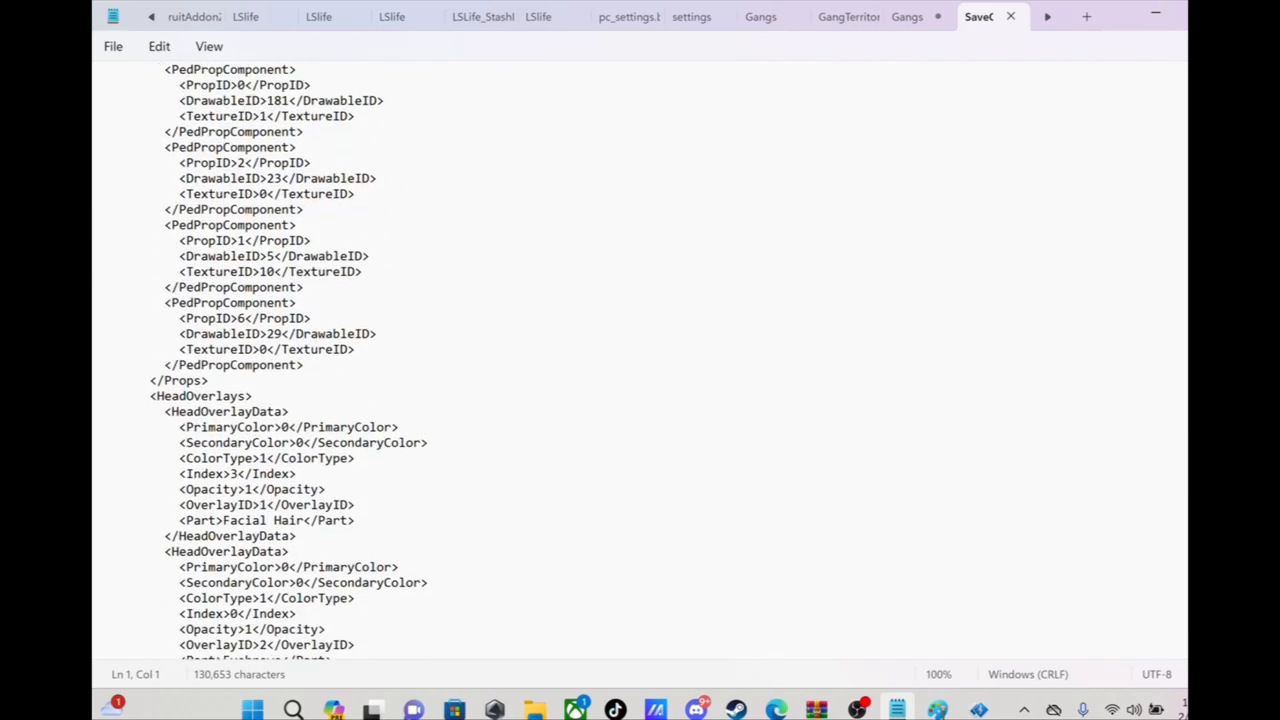
{"action": "scroll", "scroll_direction": "down", "scroll_amount": 3}
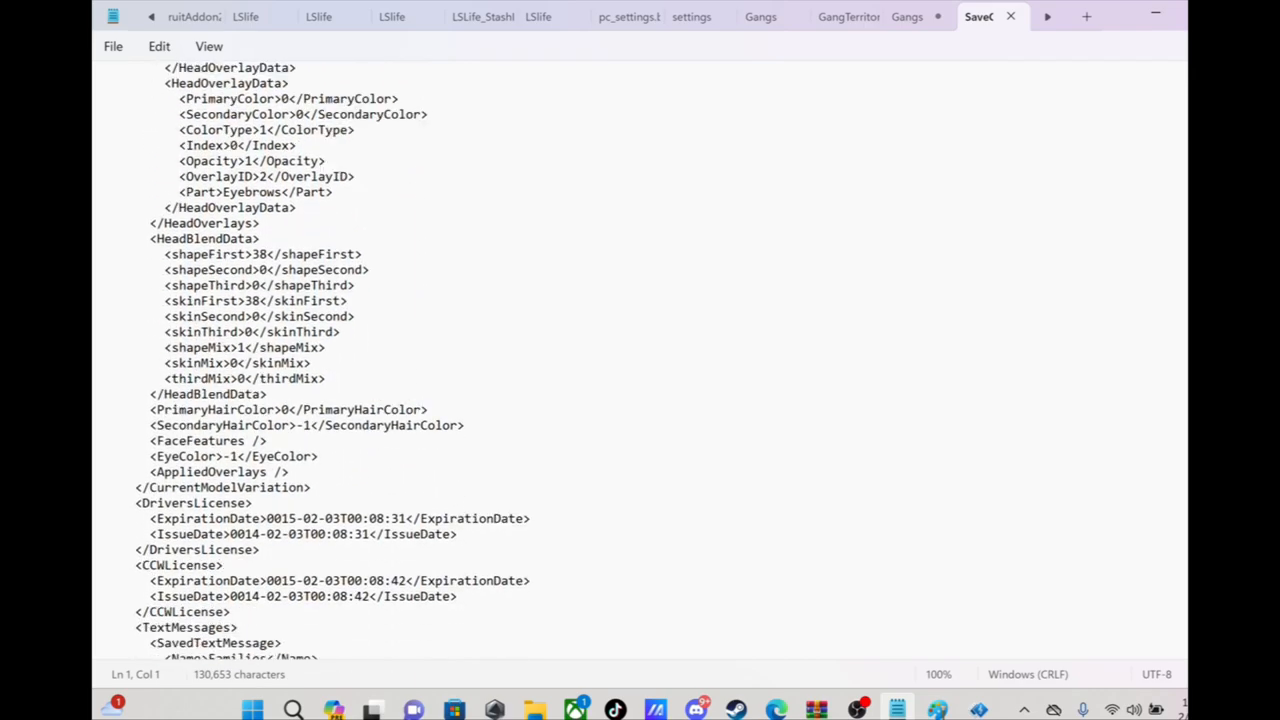
{"action": "scroll", "scroll_direction": "down", "scroll_amount": 3}
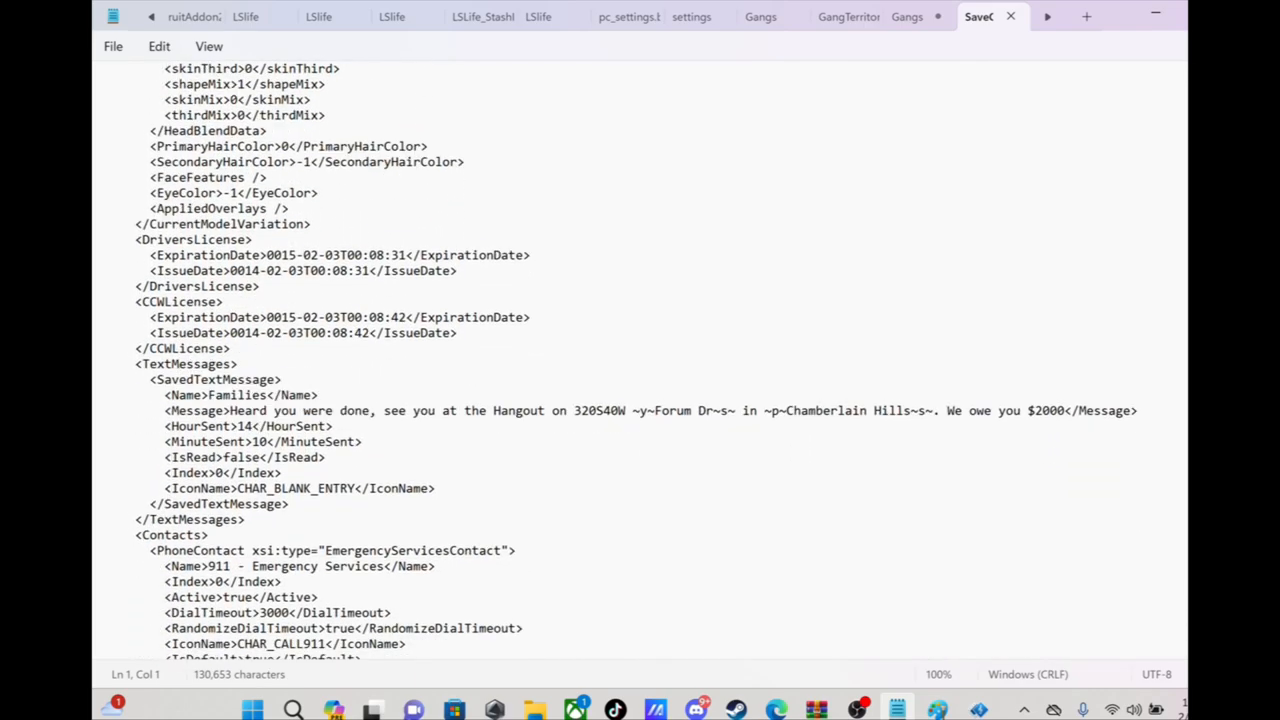
{"action": "scroll", "scroll_direction": "down", "scroll_amount": 3}
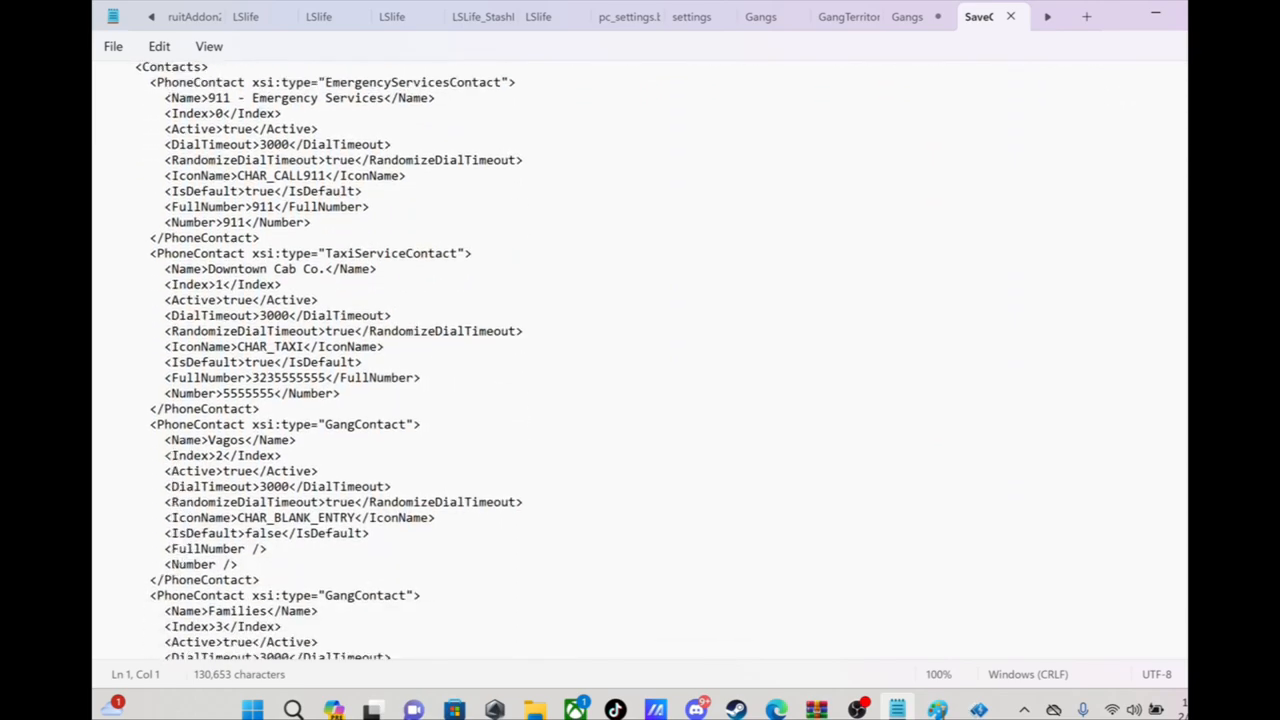
{"action": "scroll", "scroll_direction": "down", "scroll_amount": 3}
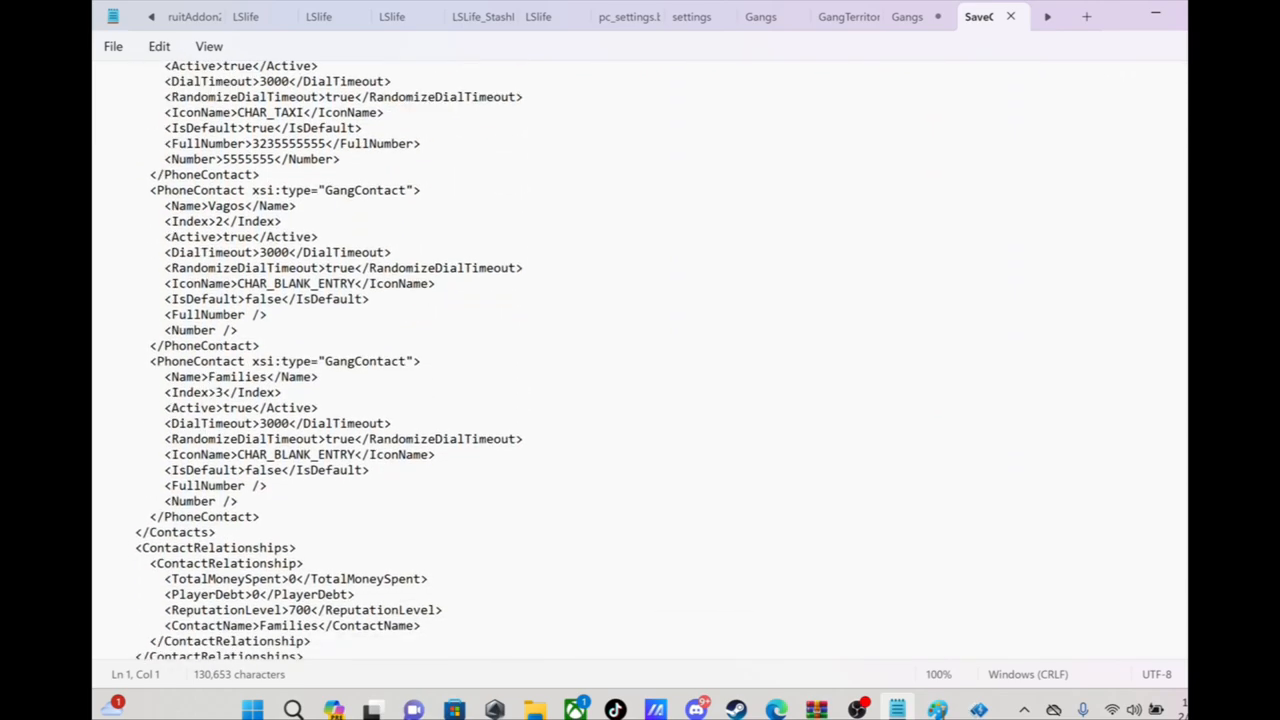
{"action": "scroll", "scroll_direction": "down", "scroll_amount": 3}
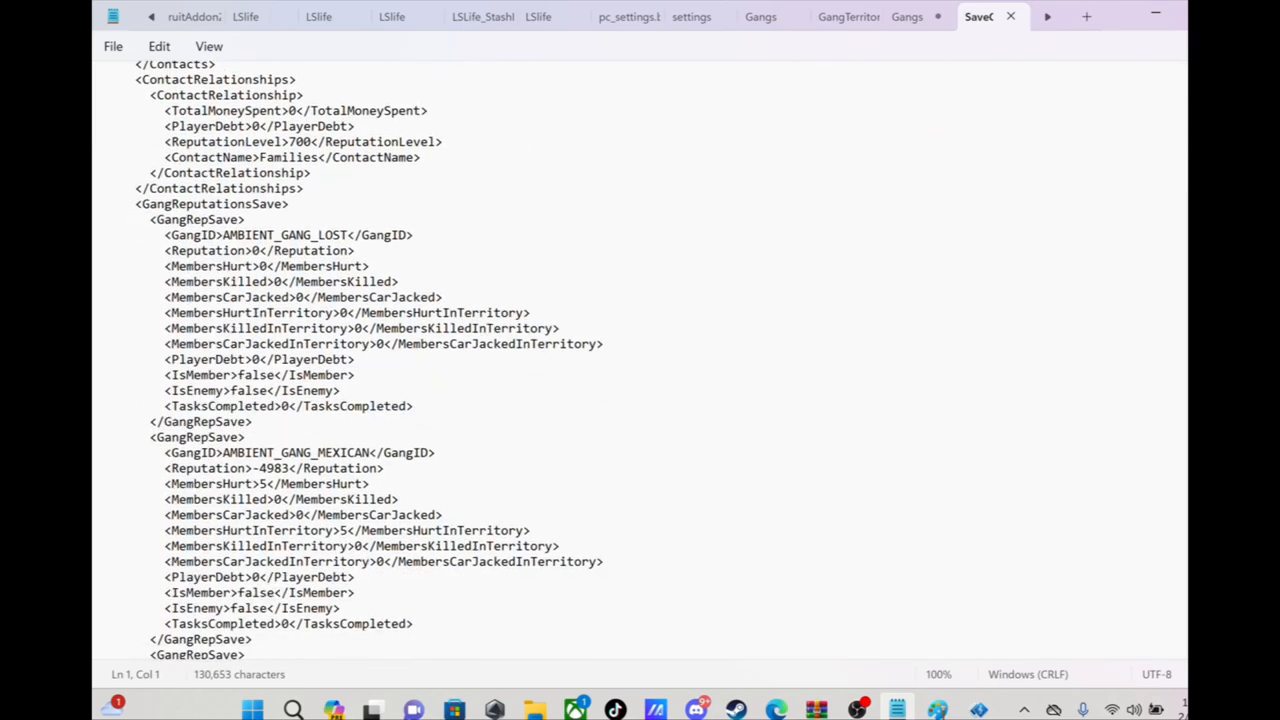
{"action": "scroll", "scroll_direction": "down", "scroll_amount": 3}
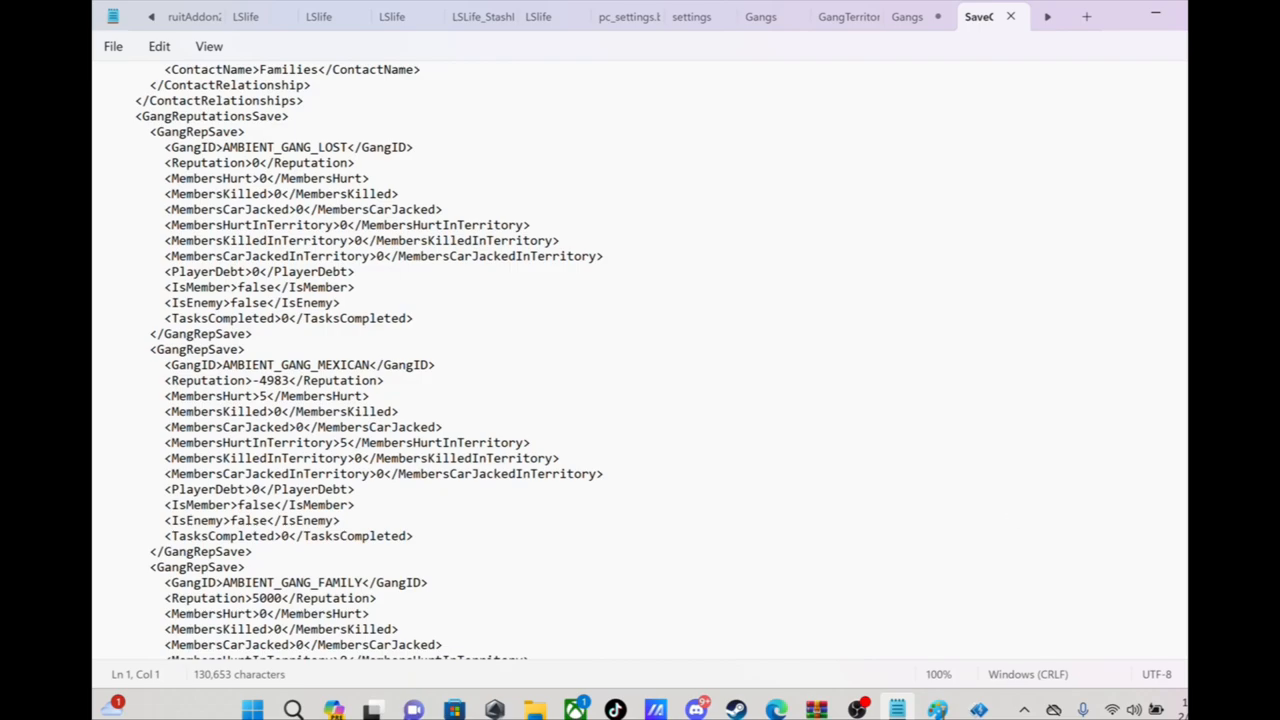
{"action": "mouse_move", "coordinate": [982, 427]}
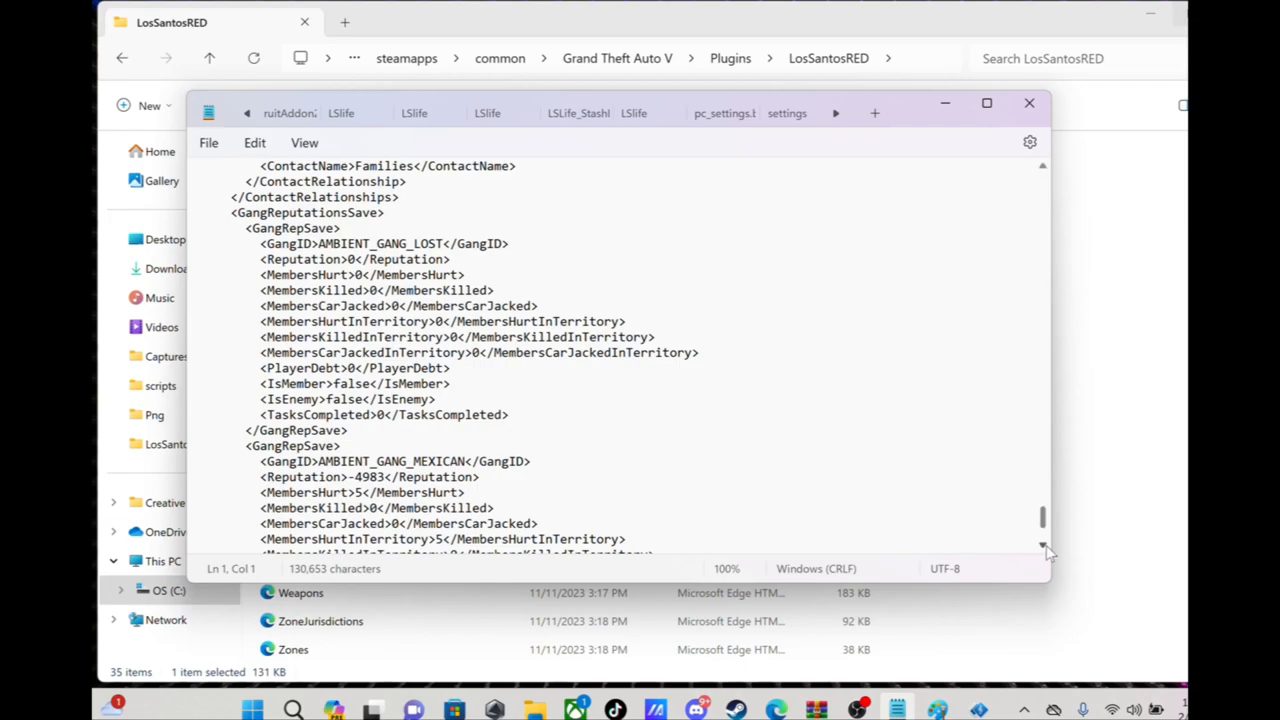
Step: Scroll past the remaining GangRepSave entries to the start of WeaponInventory
{"action": "scroll", "scroll_direction": "down", "scroll_amount": 3}
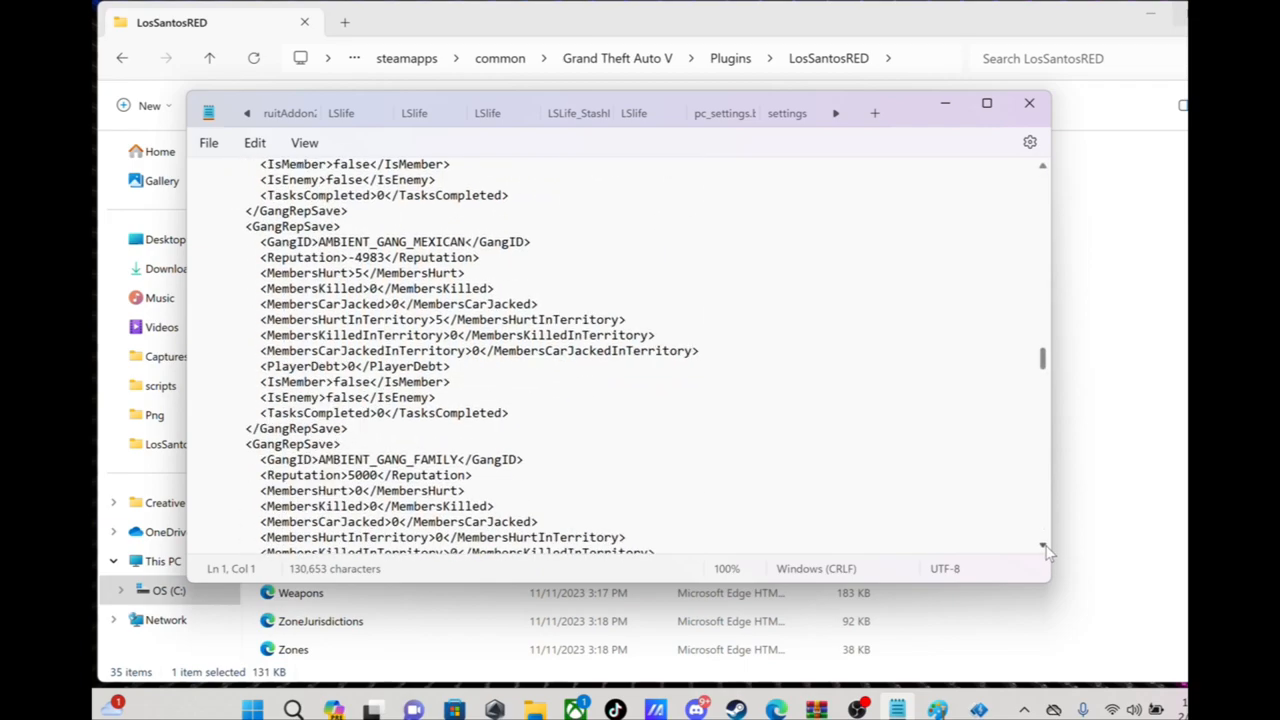
{"action": "mouse_move", "coordinate": [450, 327]}
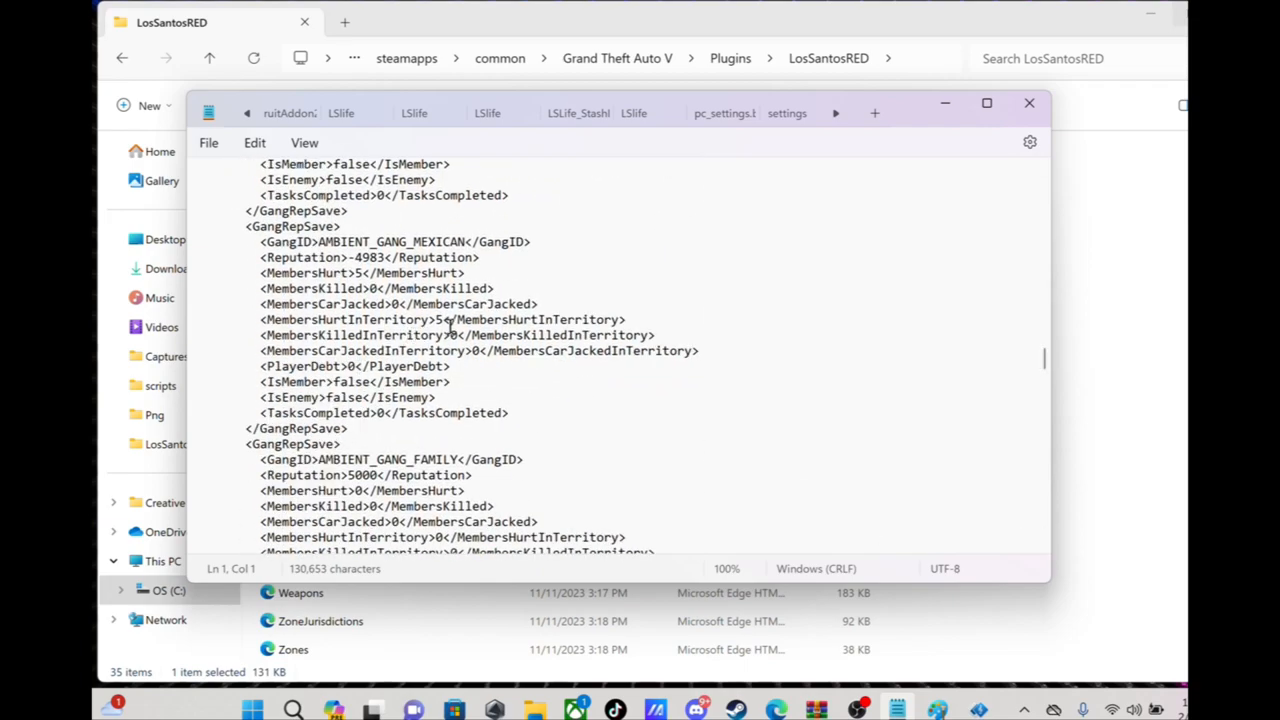
{"action": "mouse_move", "coordinate": [778, 463]}
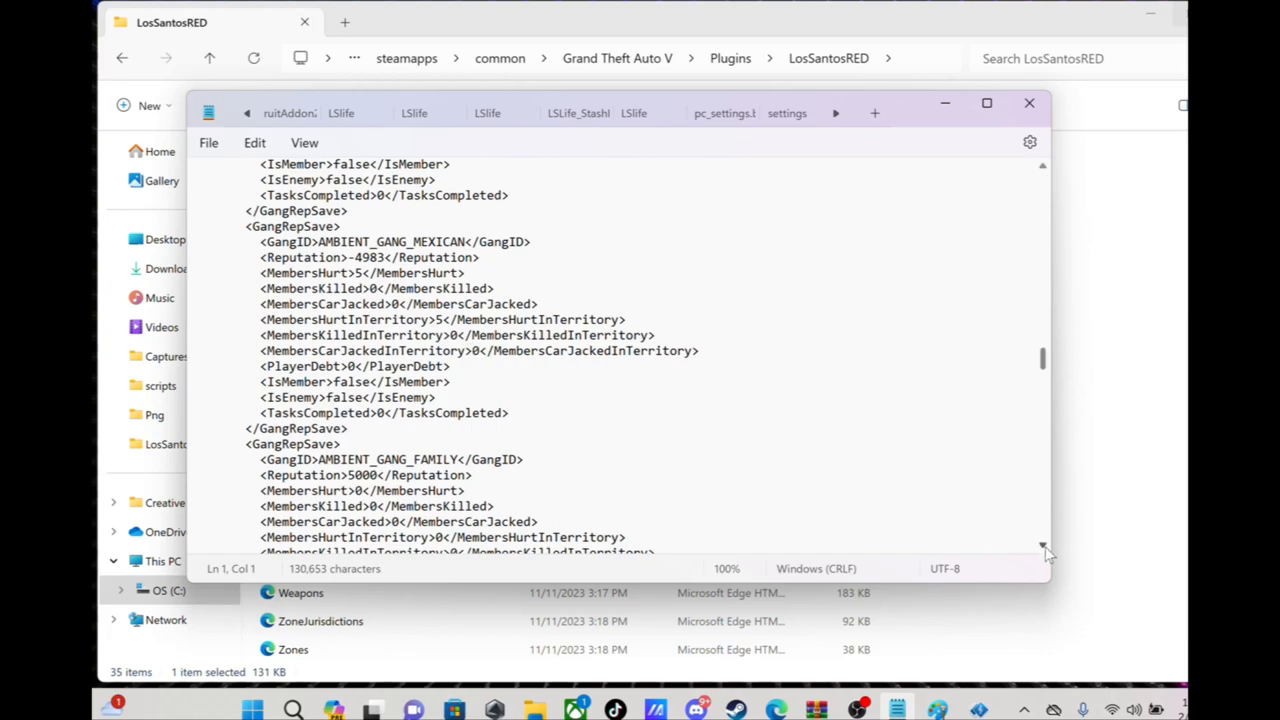
{"action": "scroll", "scroll_direction": "down", "scroll_amount": 3}
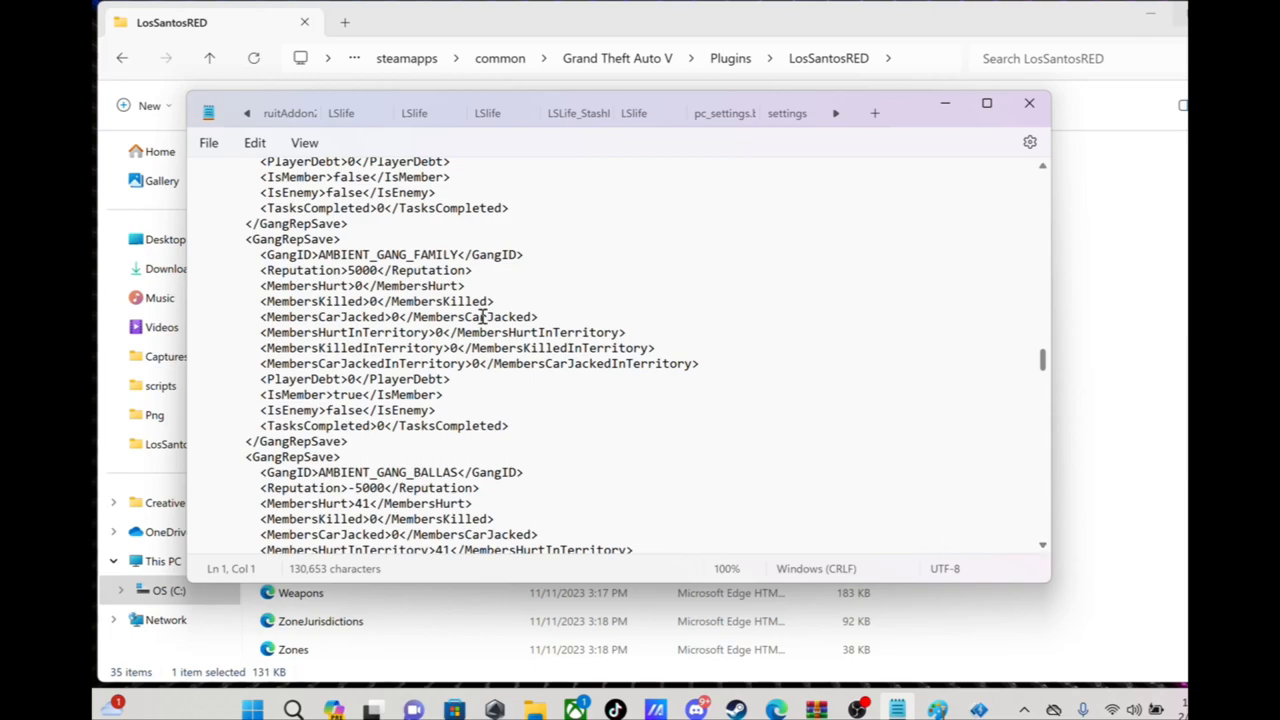
{"action": "mouse_move", "coordinate": [333, 398]}
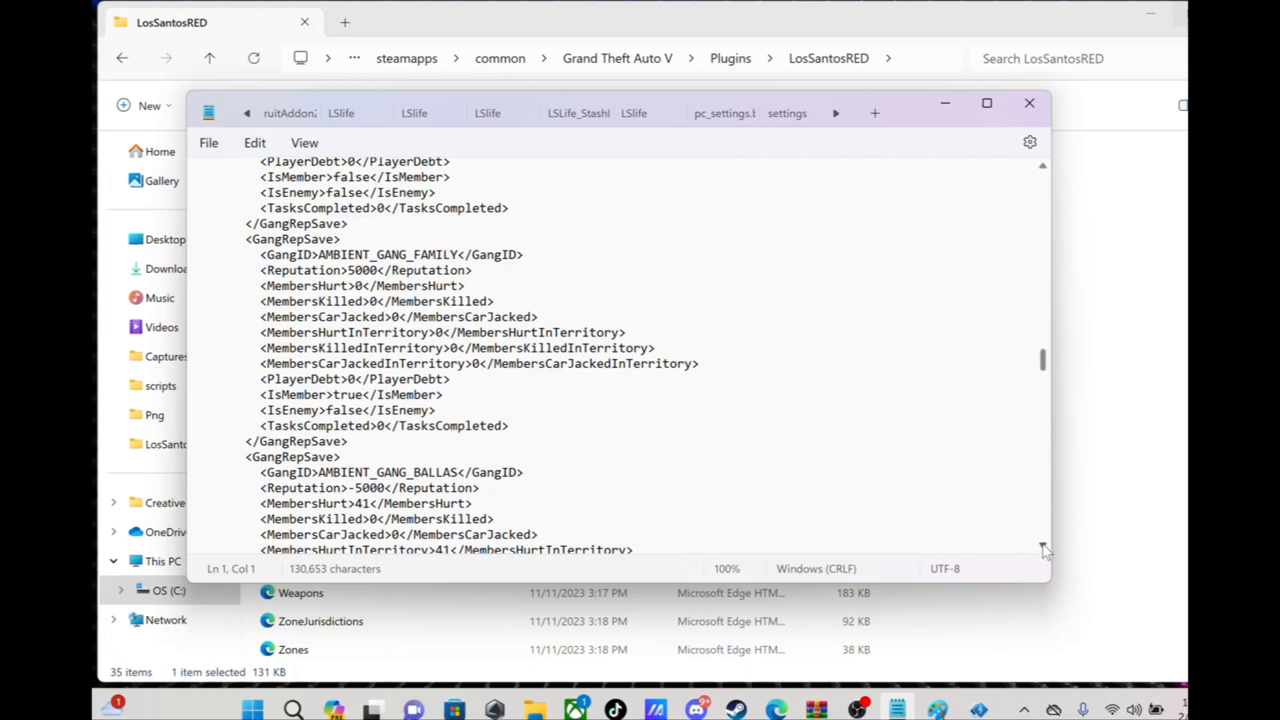
{"action": "scroll", "scroll_direction": "down", "scroll_amount": 3}
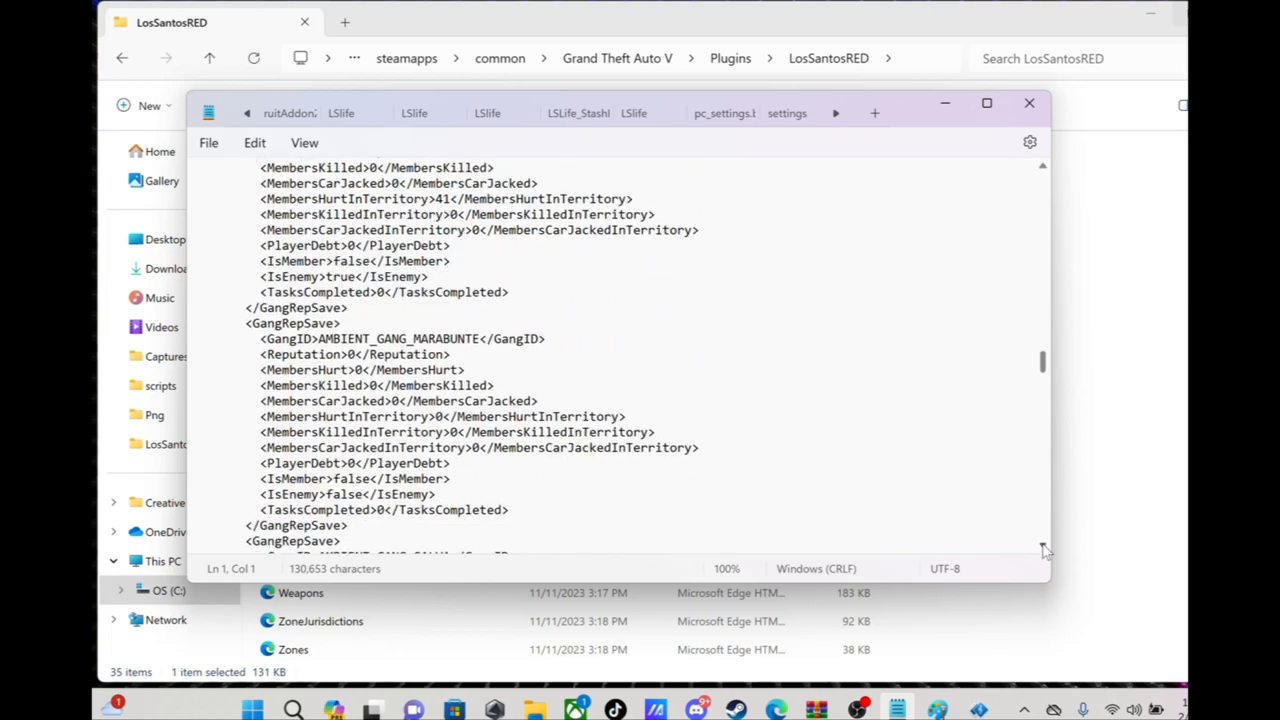
{"action": "scroll", "scroll_direction": "down", "scroll_amount": 3}
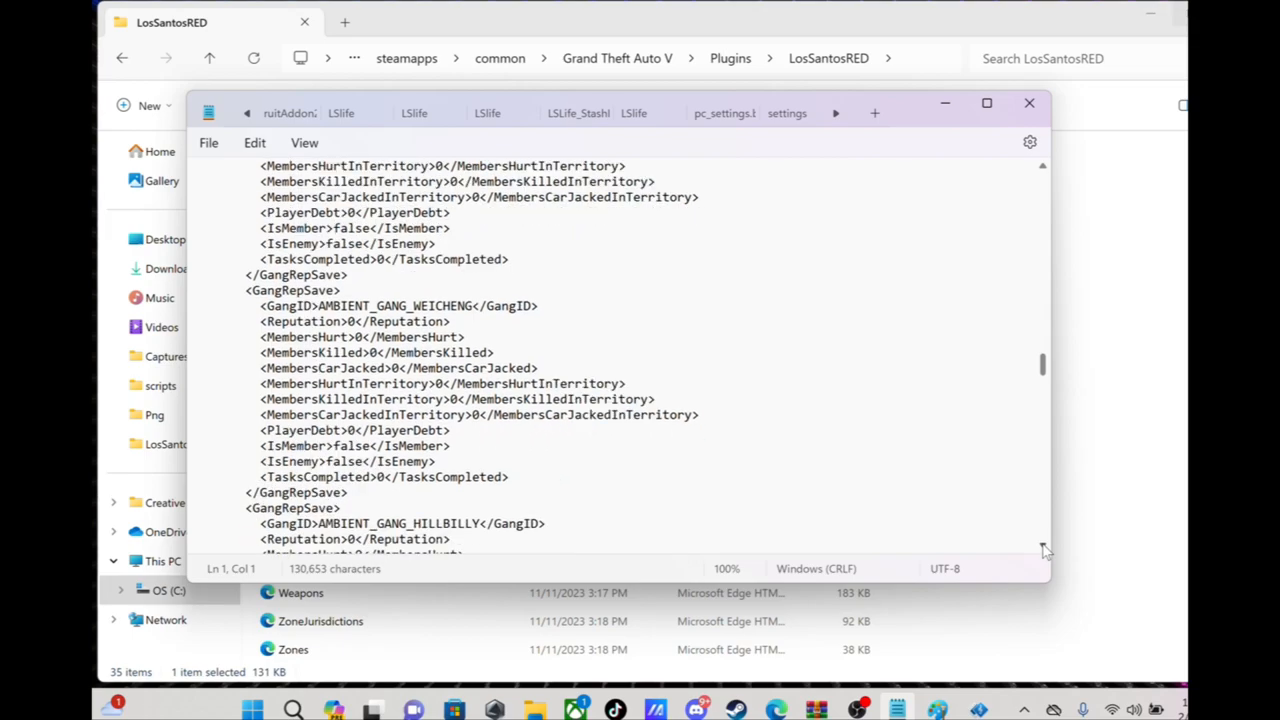
{"action": "scroll", "scroll_direction": "down", "scroll_amount": 3}
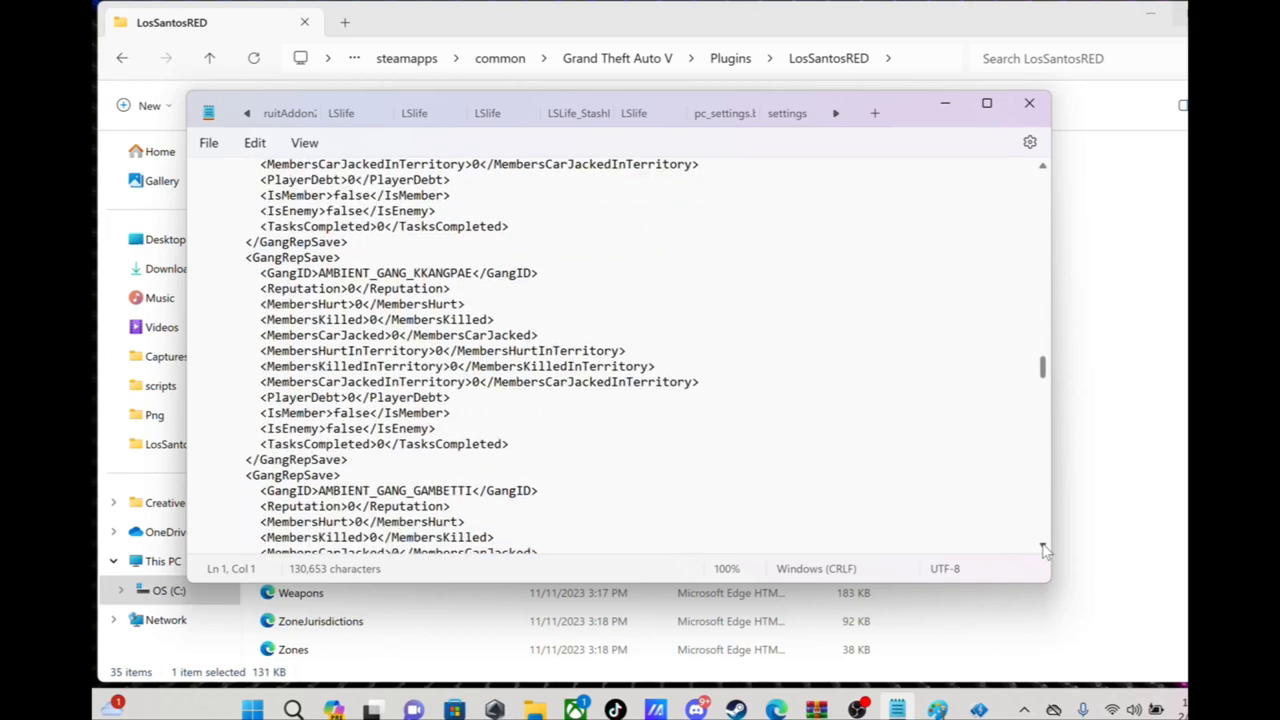
{"action": "scroll", "scroll_direction": "down", "scroll_amount": 3}
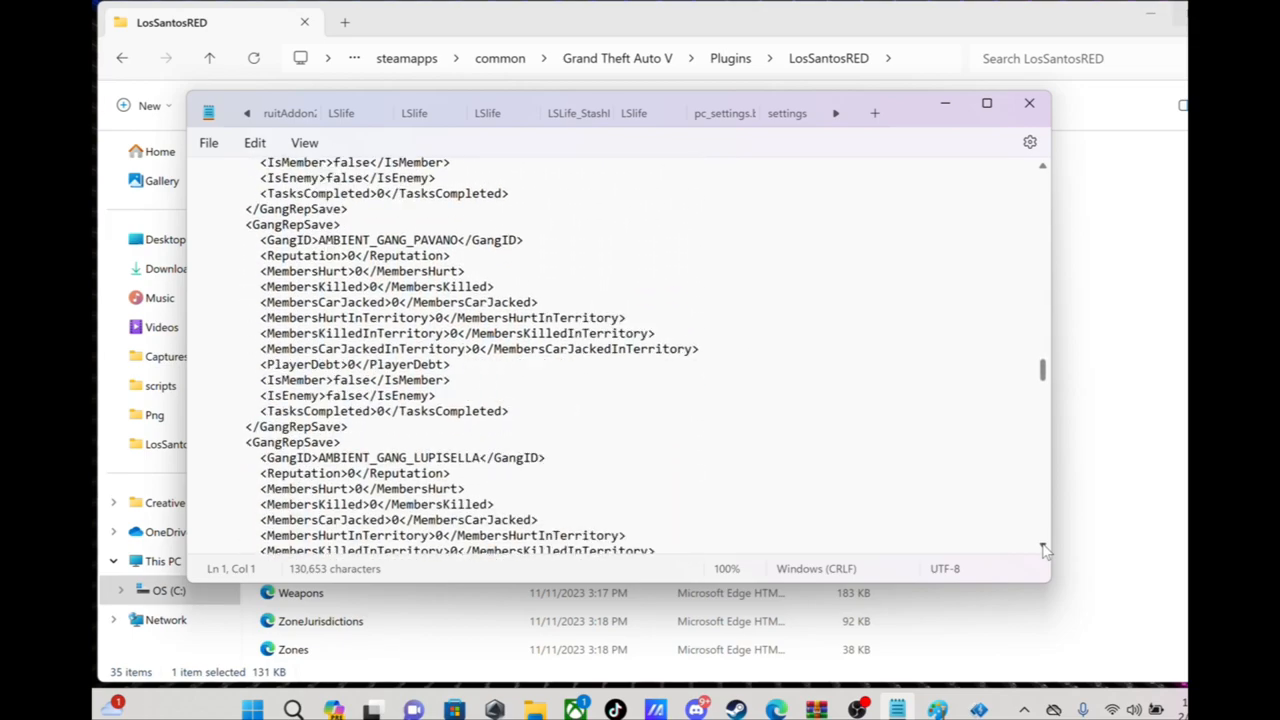
{"action": "scroll", "scroll_direction": "down", "scroll_amount": 3}
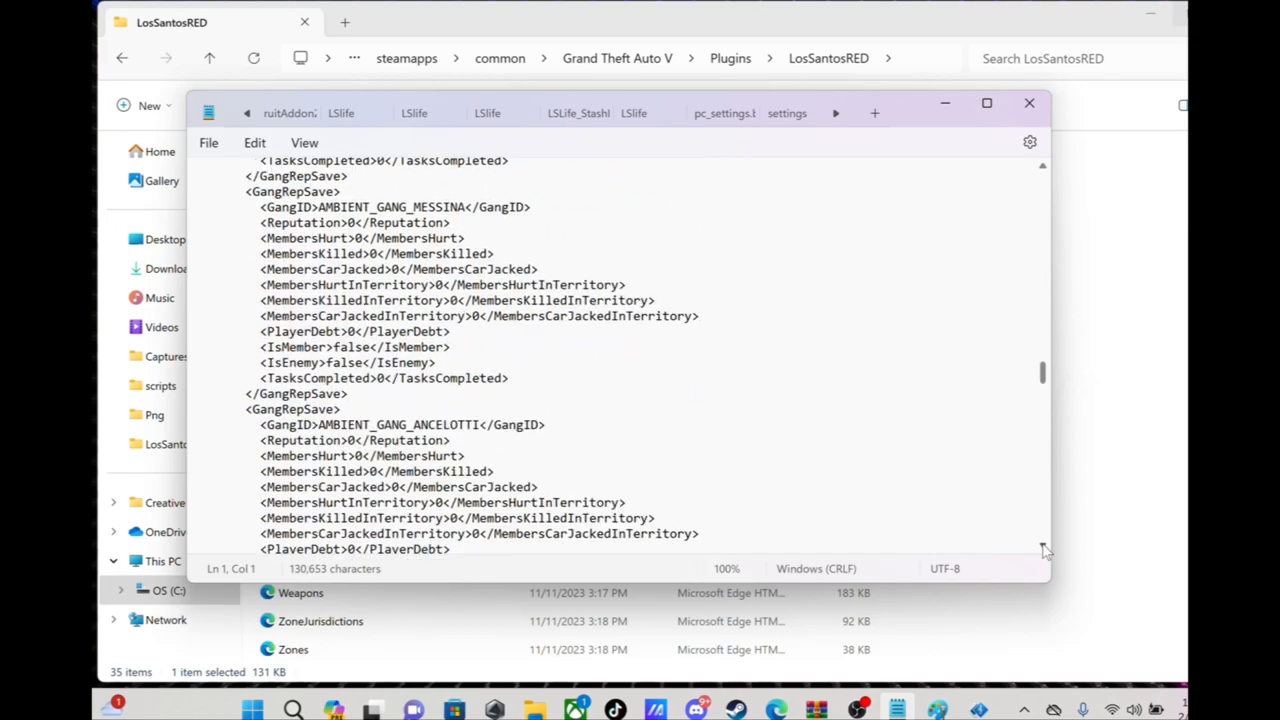
{"action": "scroll", "scroll_direction": "down", "scroll_amount": 3}
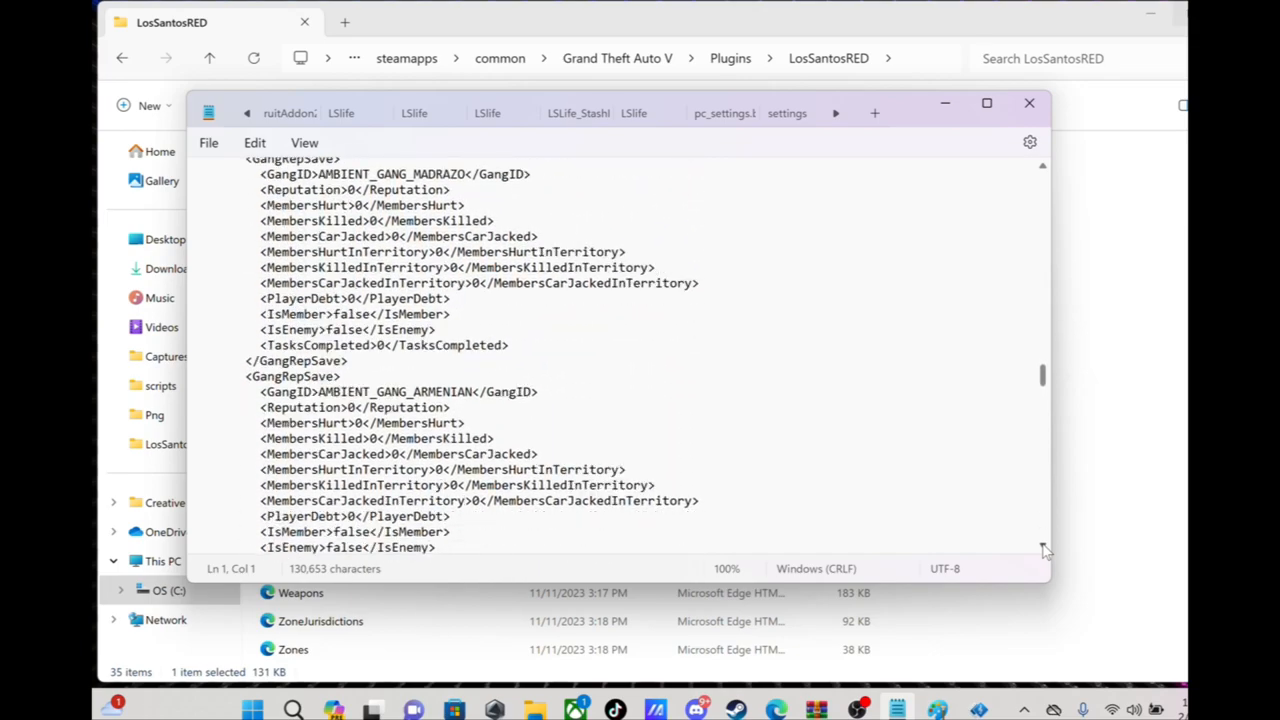
{"action": "scroll", "scroll_direction": "down", "scroll_amount": 3}
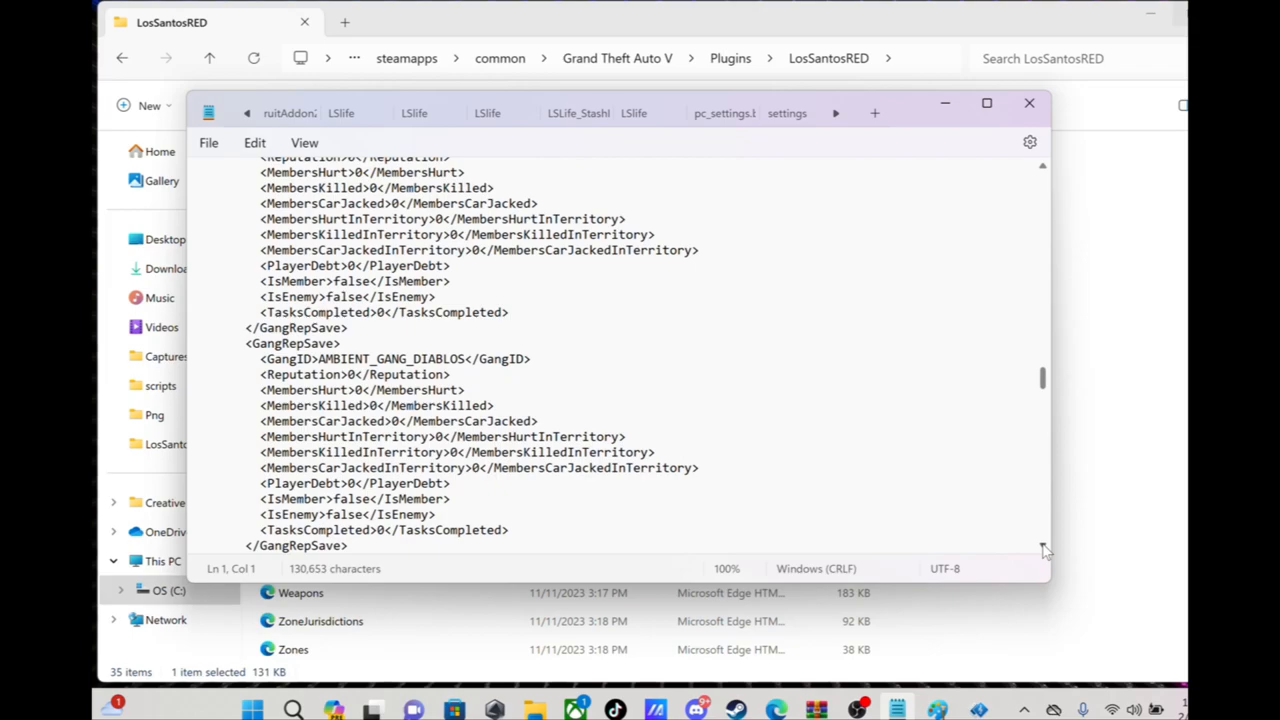
{"action": "scroll", "scroll_direction": "down", "scroll_amount": 3}
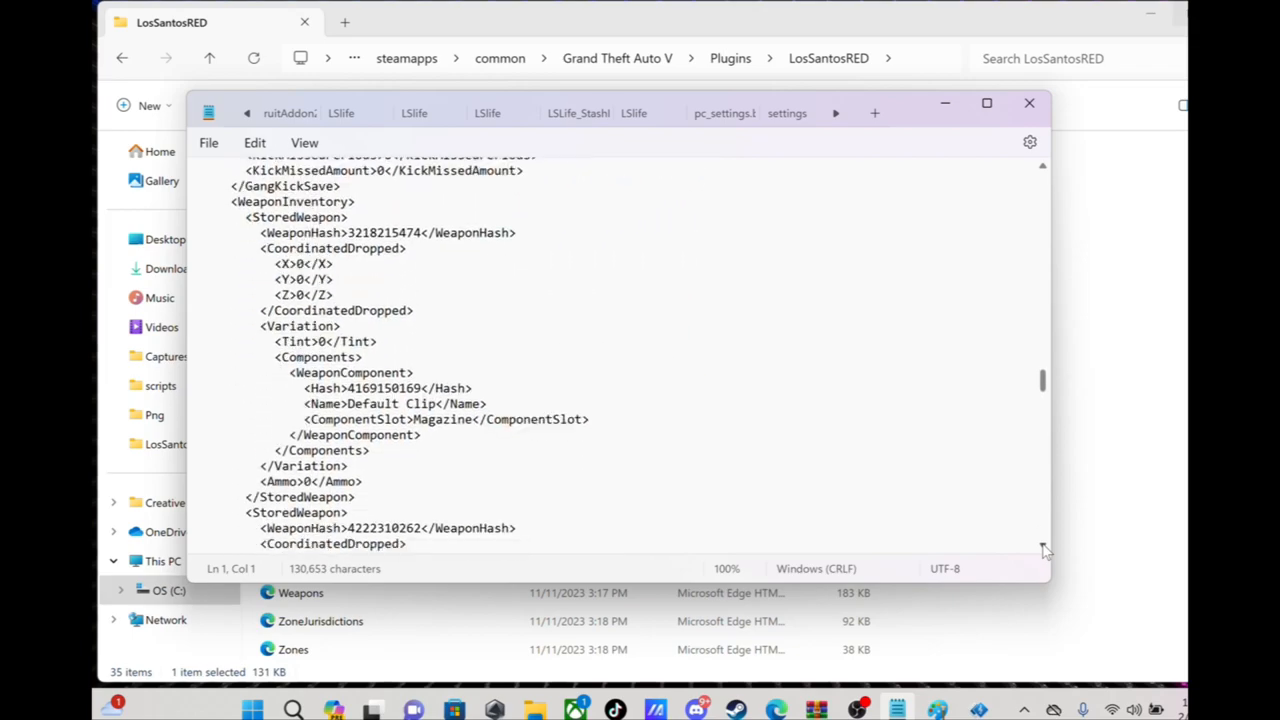
Step: Scroll through the StoredWeapon entries, including the Extended Clip one, to Flint Duct Tape
{"action": "scroll", "scroll_direction": "down", "scroll_amount": 3}
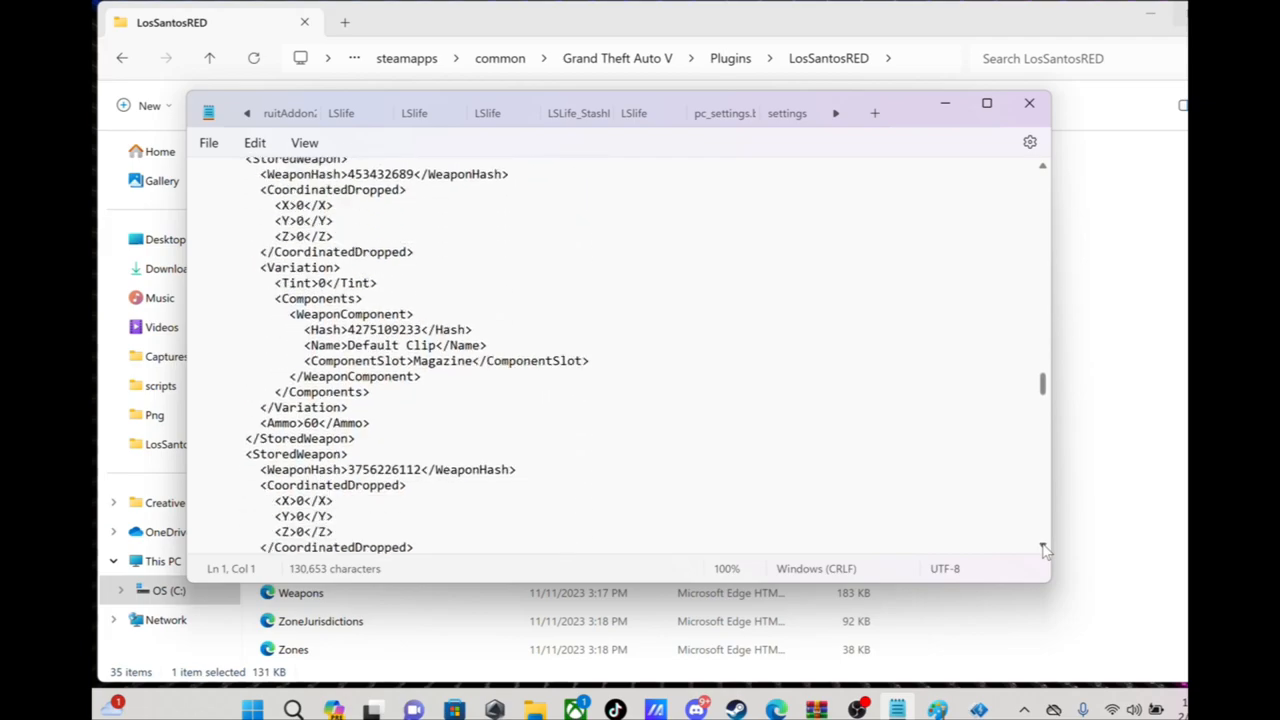
{"action": "scroll", "scroll_direction": "down", "scroll_amount": 3}
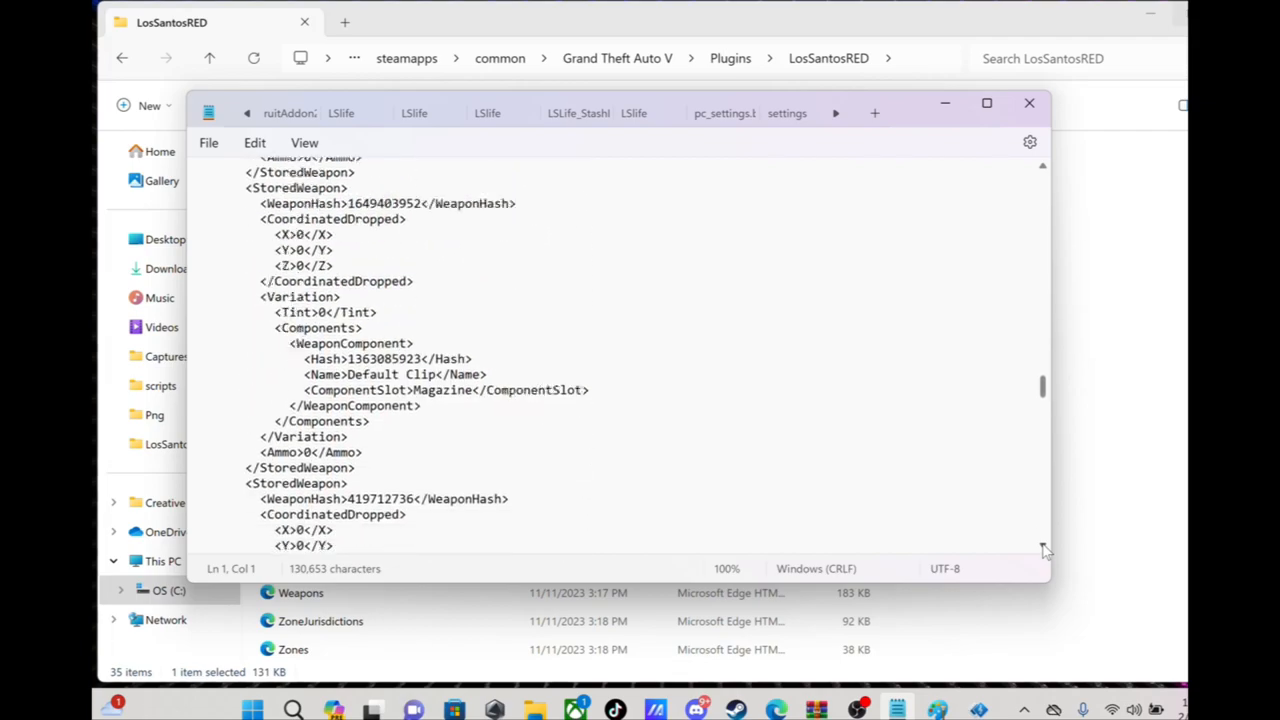
{"action": "scroll", "scroll_direction": "down", "scroll_amount": 3}
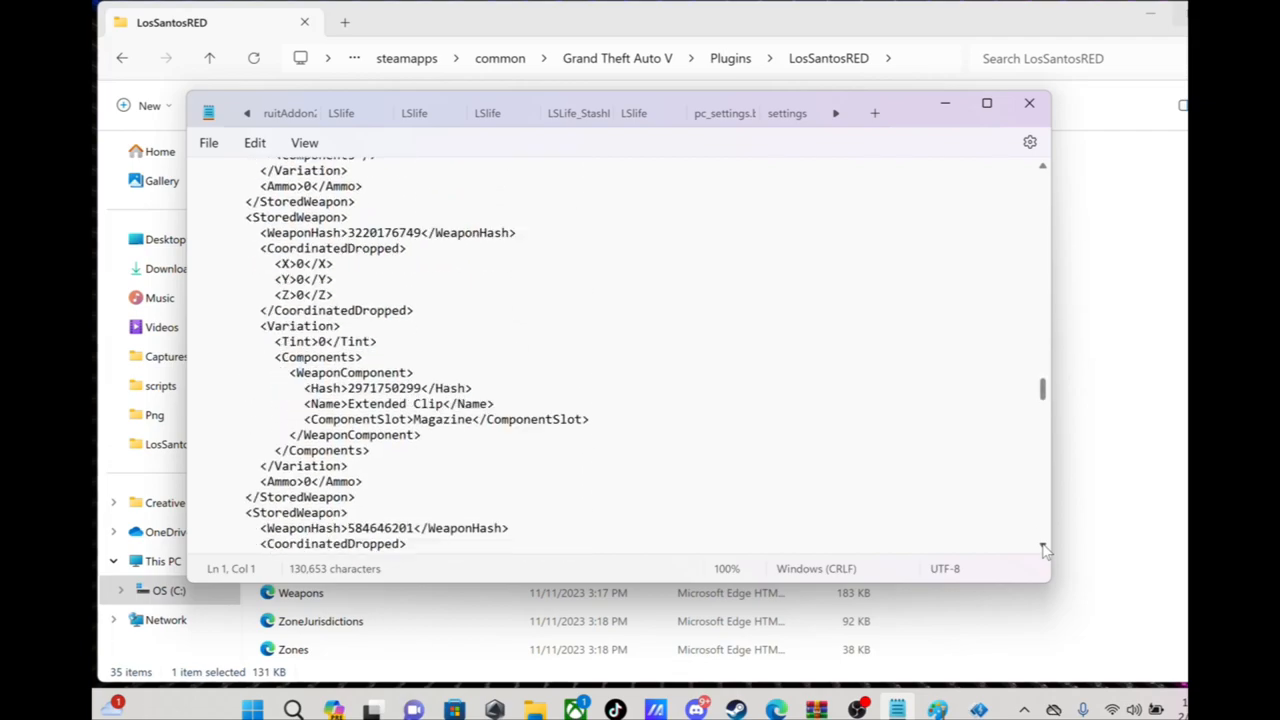
{"action": "scroll", "scroll_direction": "down", "scroll_amount": 3}
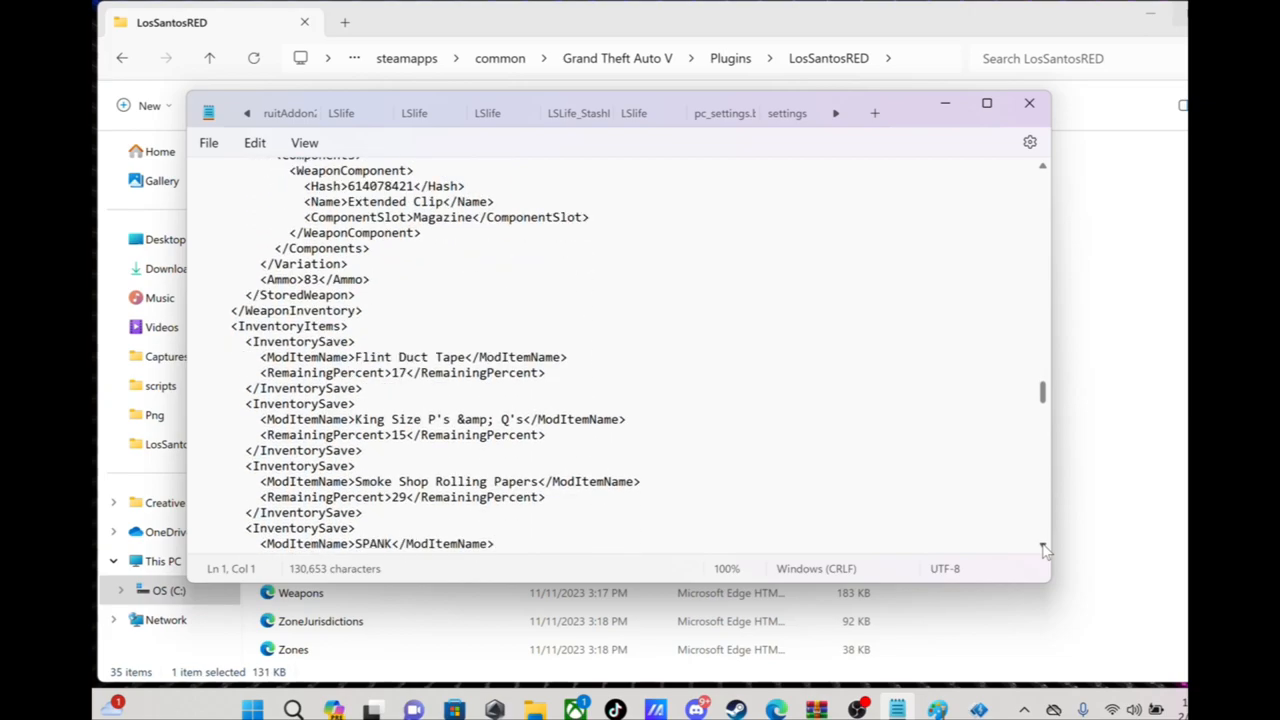
Step: Scroll the InventorySave items past XXL Sprunk and Alco Patch to Crack, Cocaine and vehicle variations
{"action": "scroll", "scroll_direction": "down", "scroll_amount": 3}
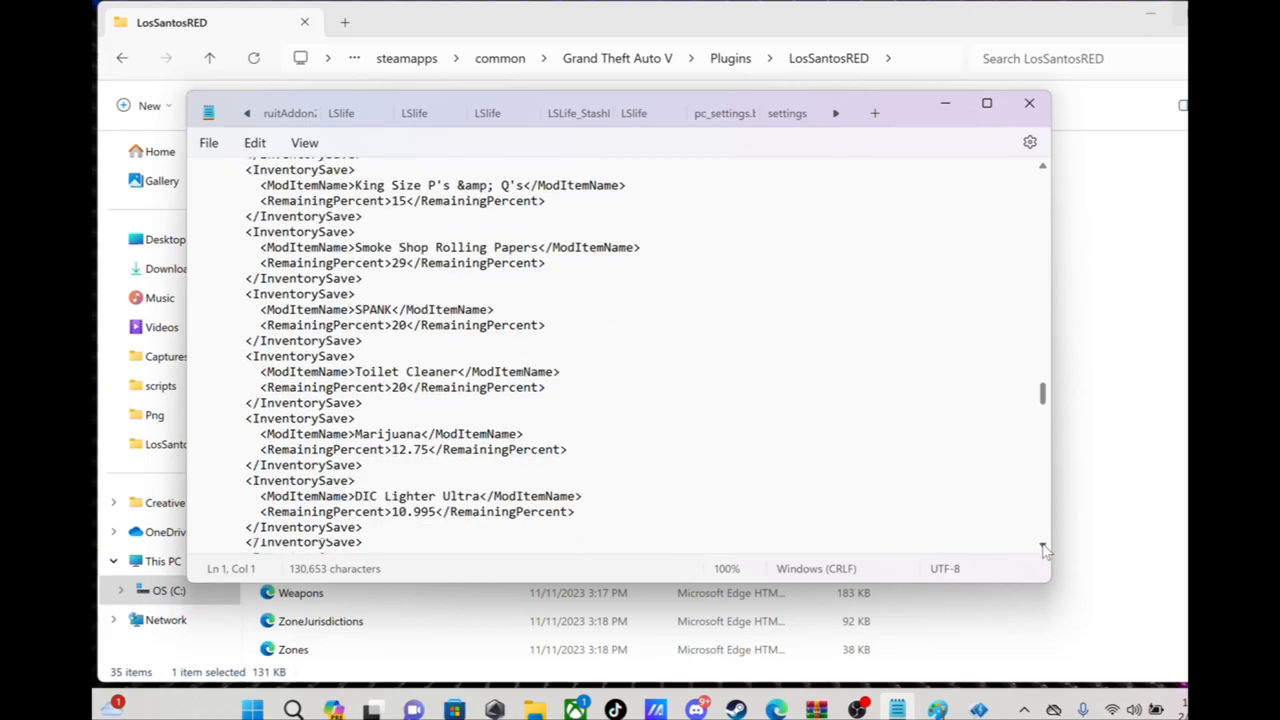
{"action": "scroll", "scroll_direction": "down", "scroll_amount": 3}
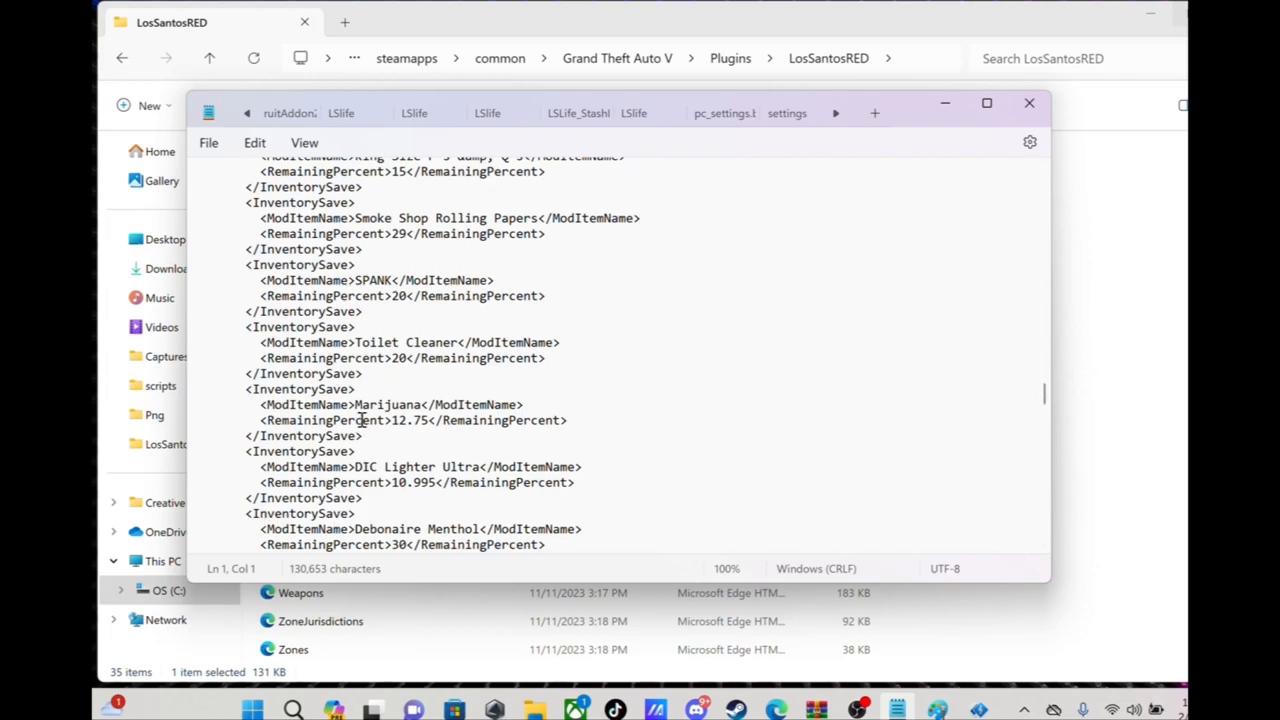
{"action": "mouse_move", "coordinate": [937, 530]}
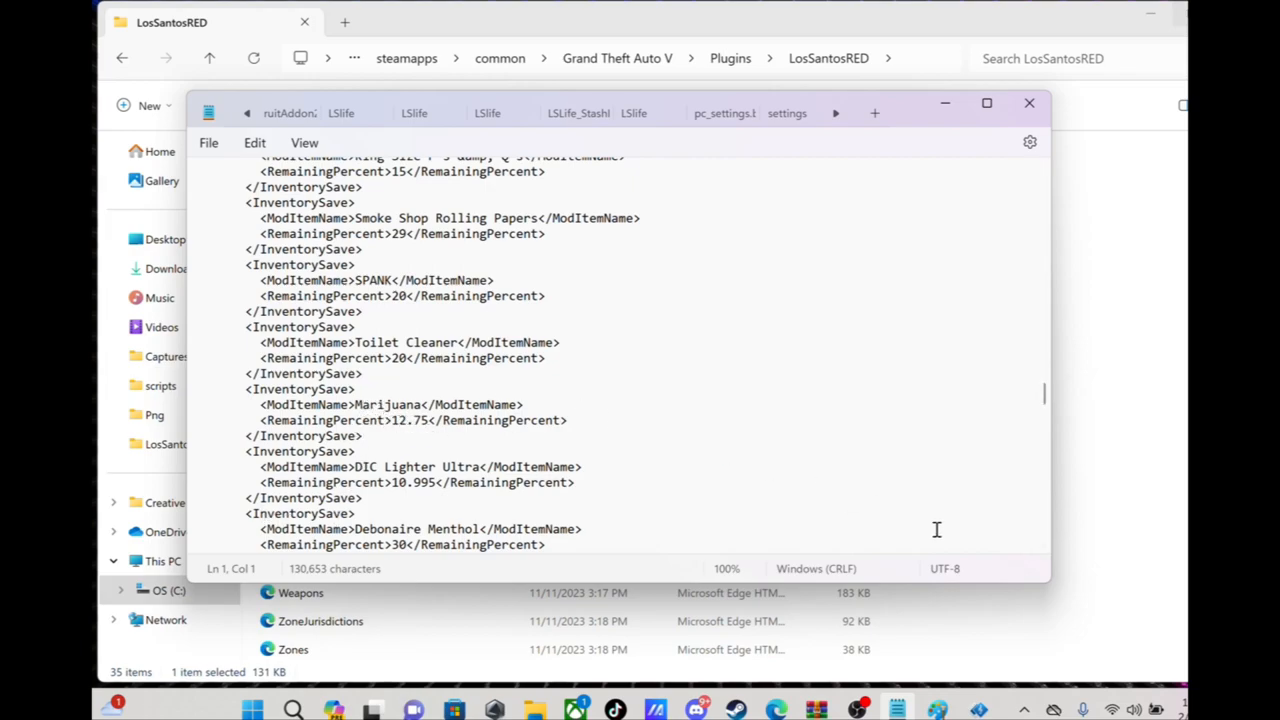
{"action": "scroll", "scroll_direction": "down", "scroll_amount": 3}
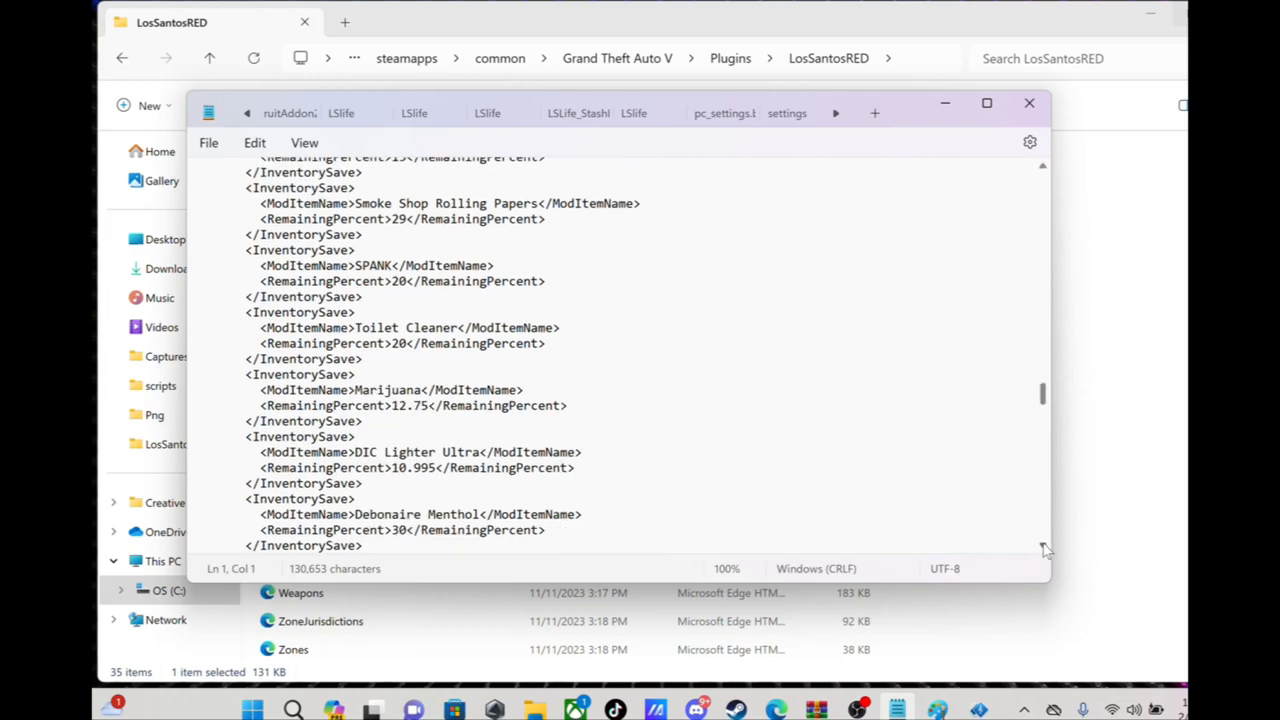
{"action": "scroll", "scroll_direction": "down", "scroll_amount": 3}
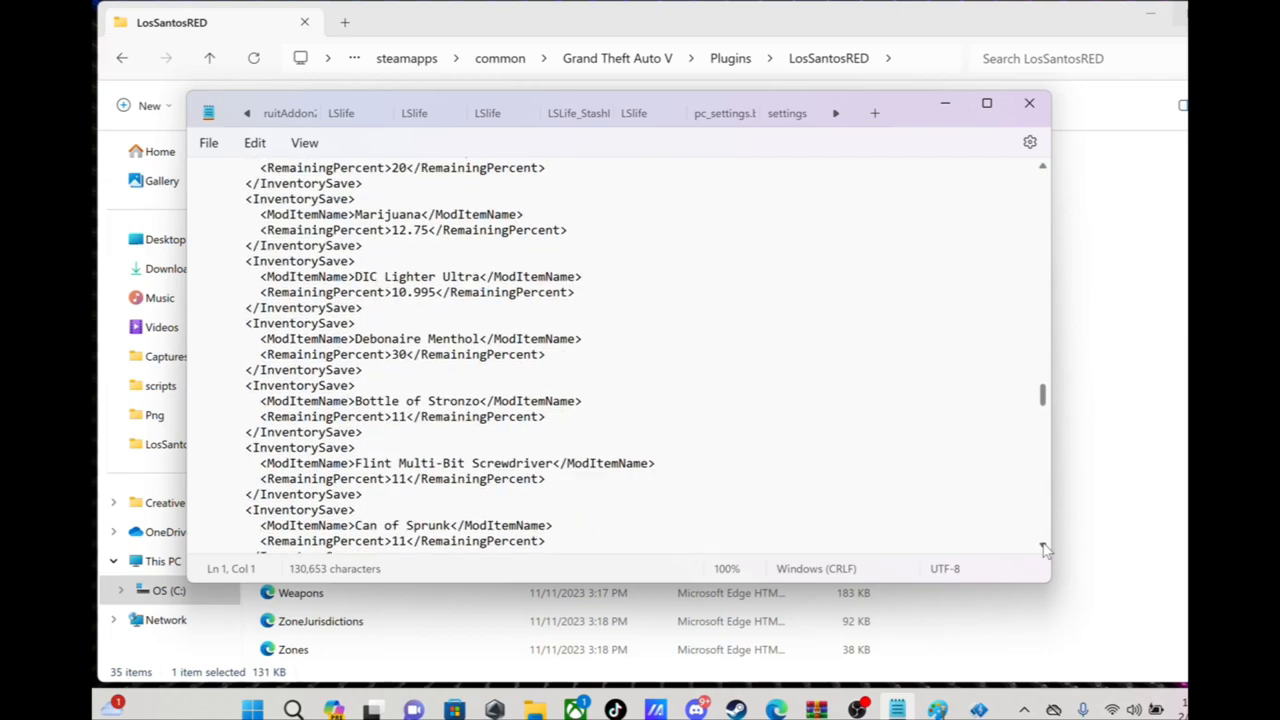
{"action": "scroll", "scroll_direction": "down", "scroll_amount": 3}
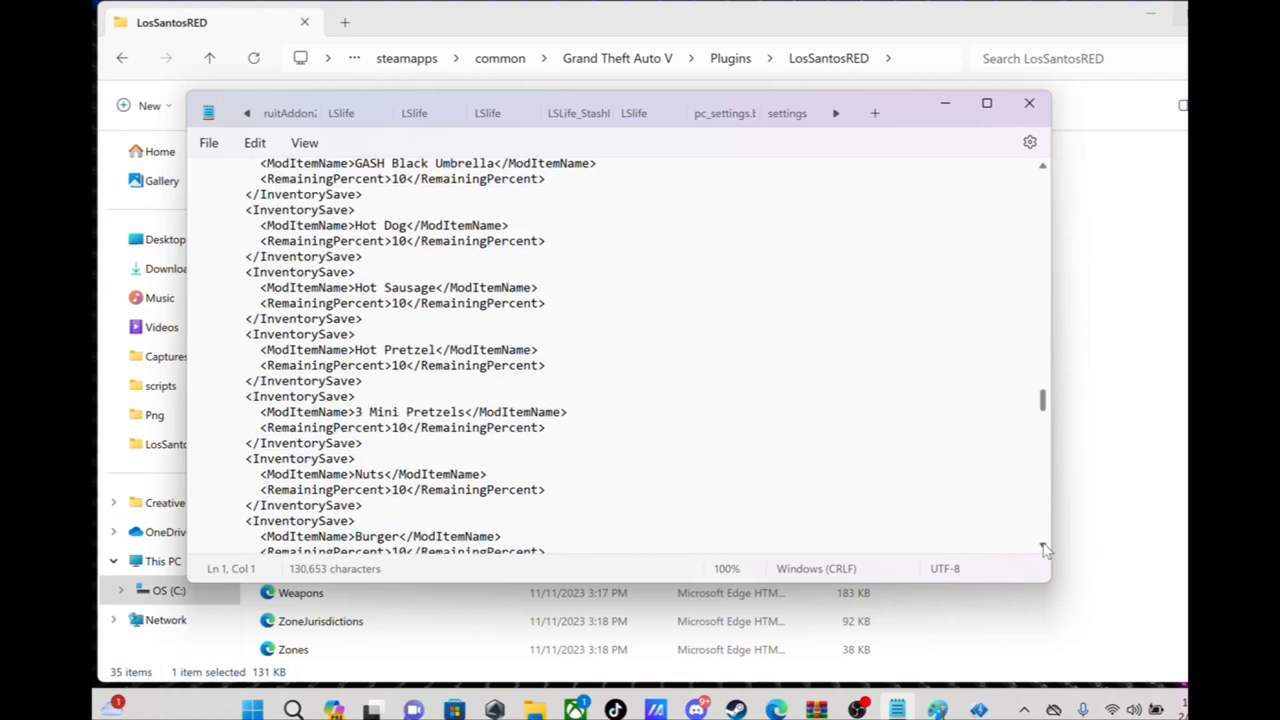
{"action": "scroll", "scroll_direction": "down", "scroll_amount": 3}
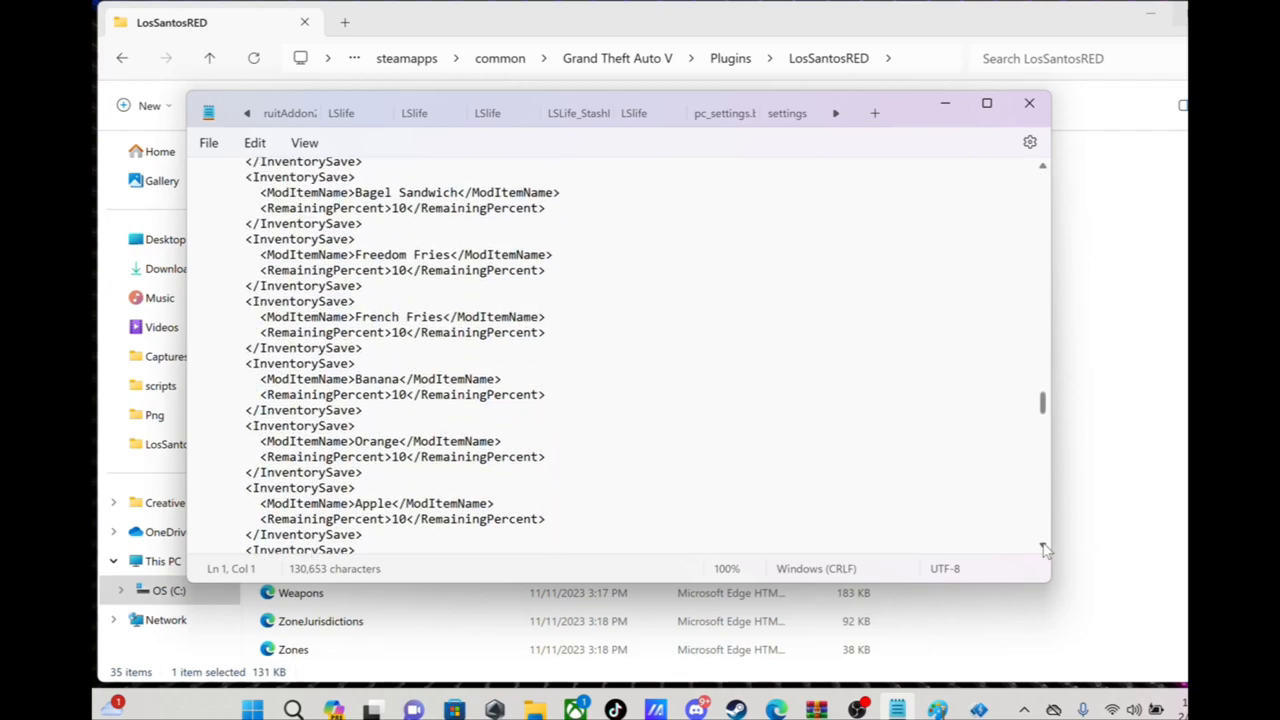
{"action": "scroll", "scroll_direction": "up", "scroll_amount": 3}
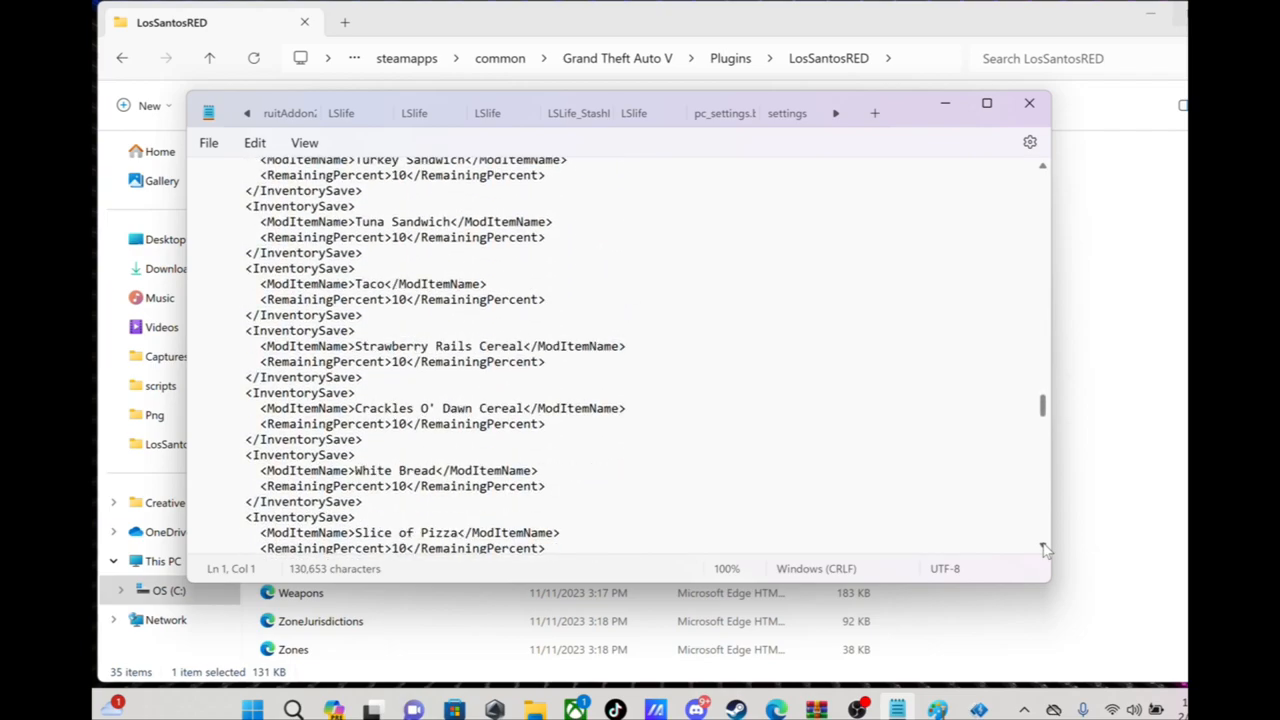
{"action": "scroll", "scroll_direction": "down", "scroll_amount": 3}
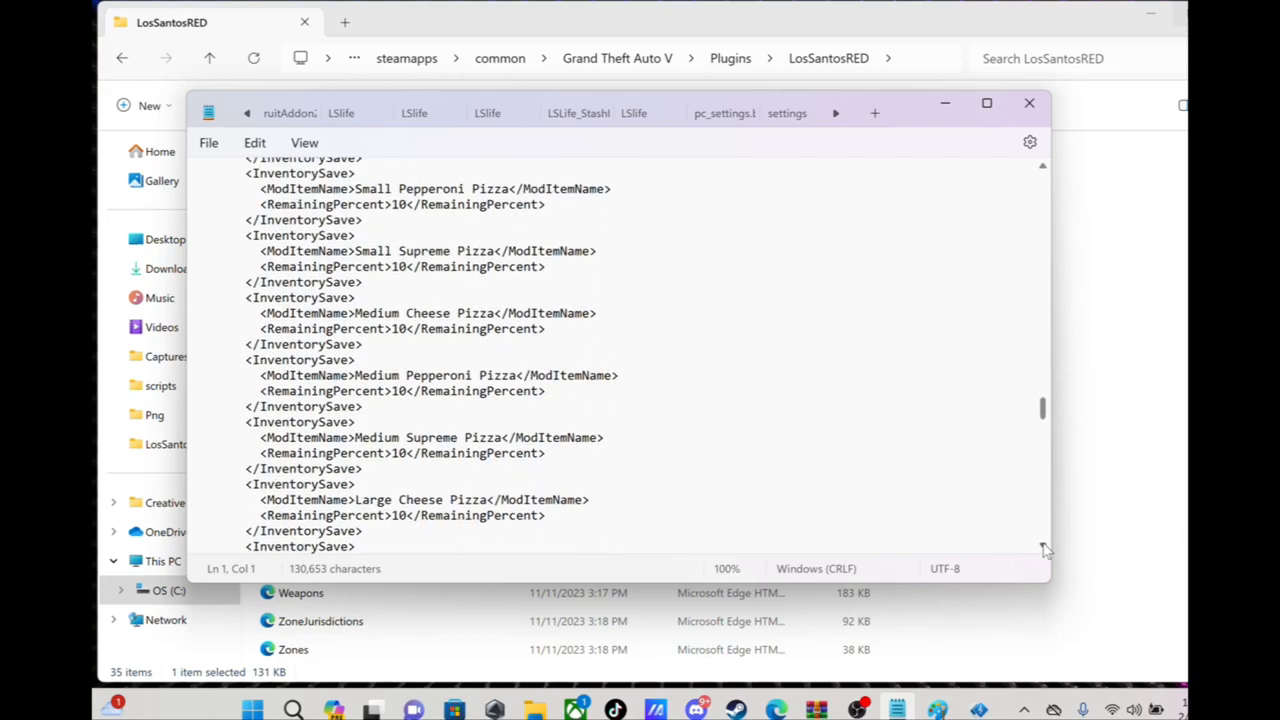
{"action": "scroll", "scroll_direction": "down", "scroll_amount": 3}
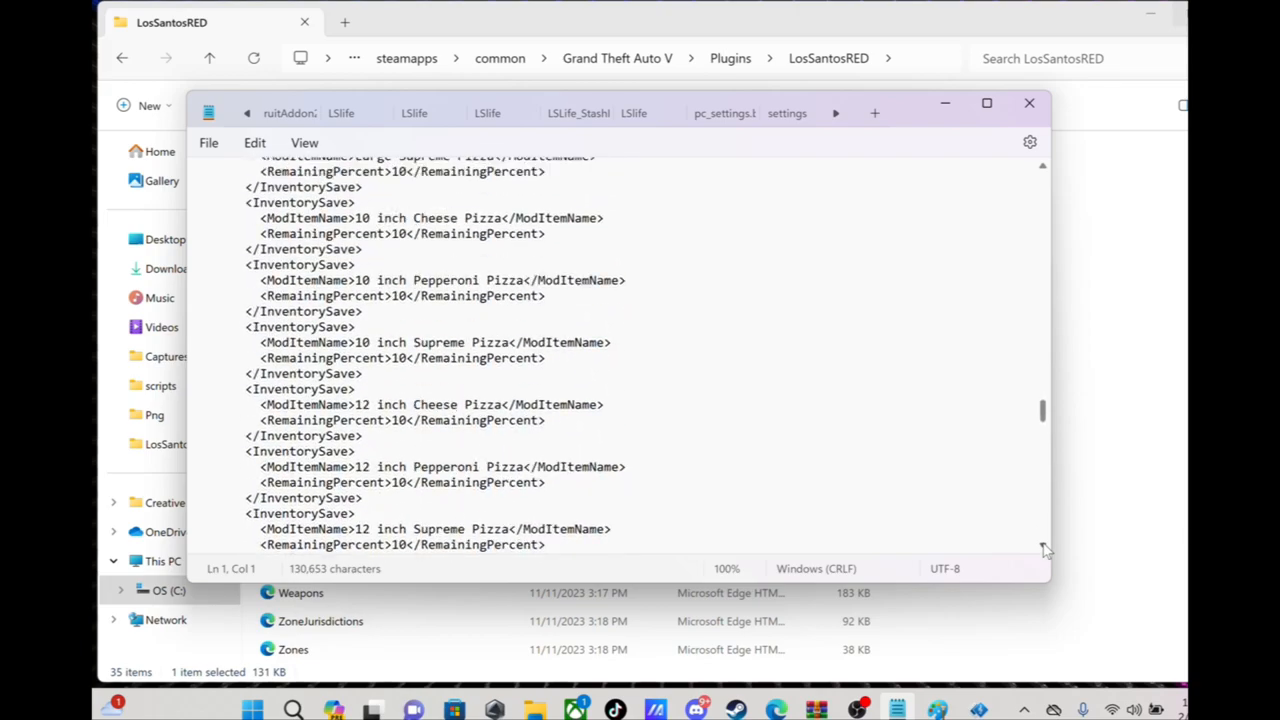
{"action": "scroll", "scroll_direction": "down", "scroll_amount": 3}
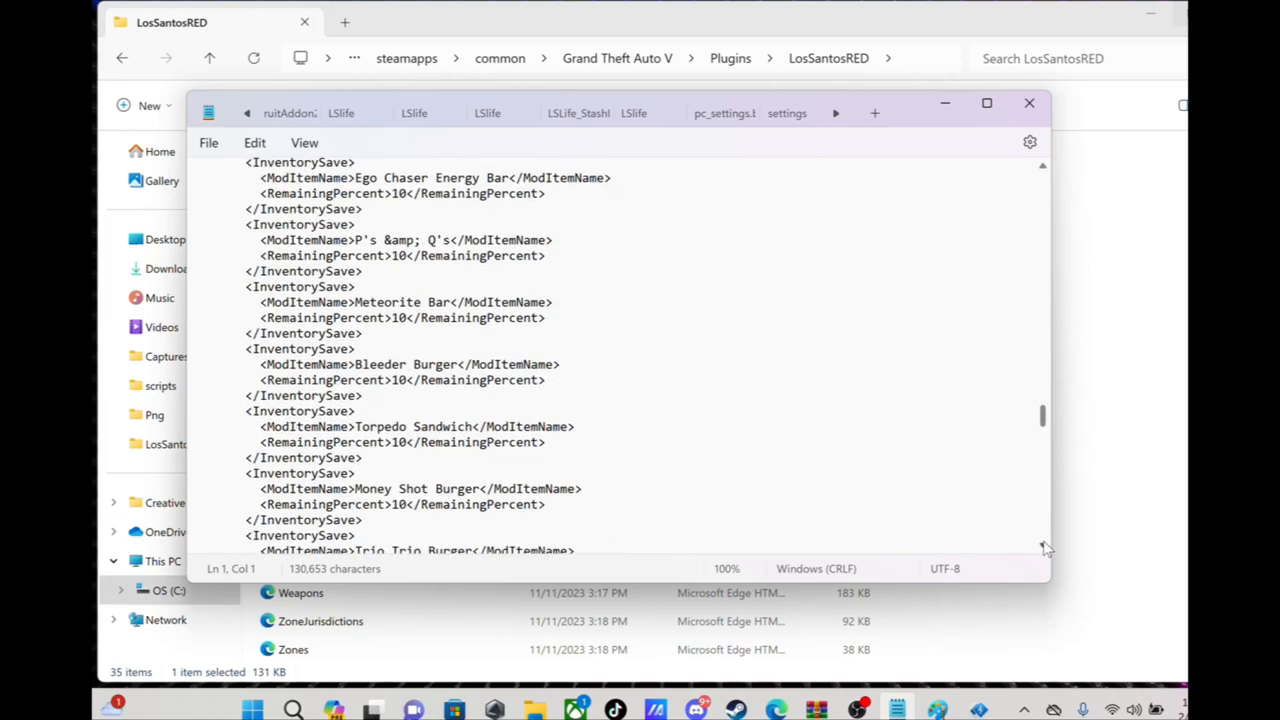
{"action": "scroll", "scroll_direction": "down", "scroll_amount": 3}
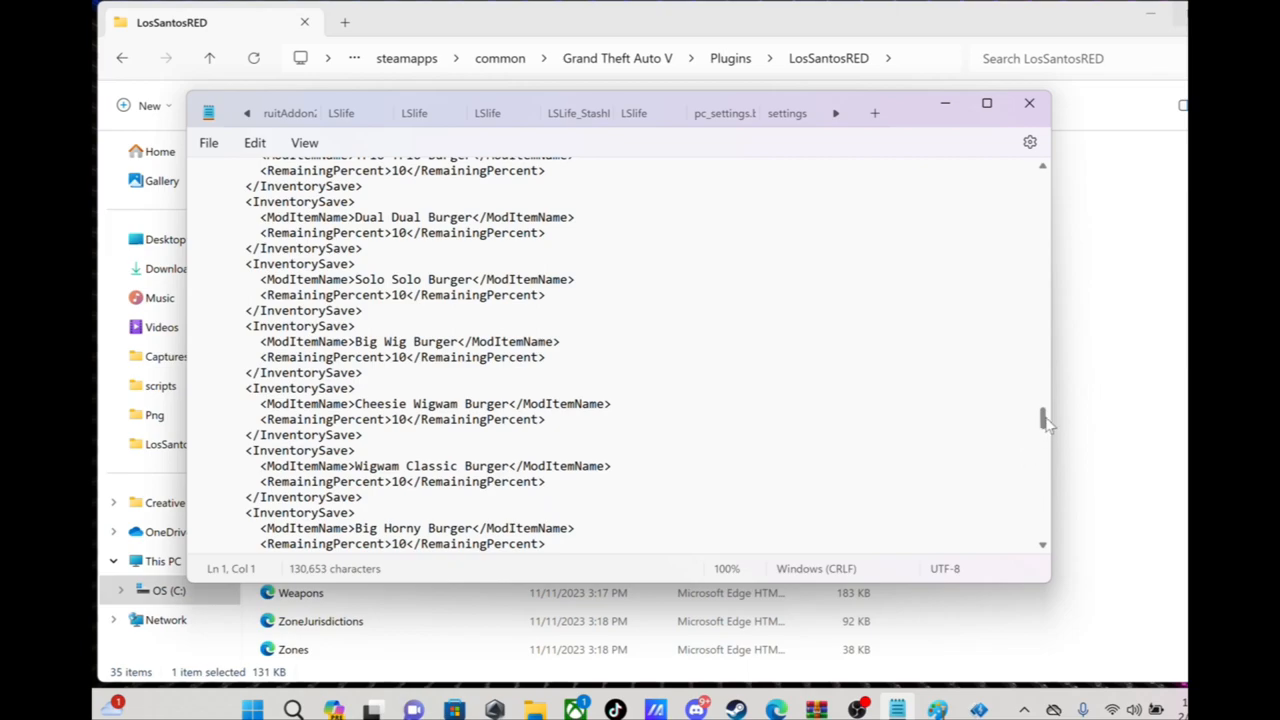
{"action": "scroll", "scroll_direction": "down", "scroll_amount": 3}
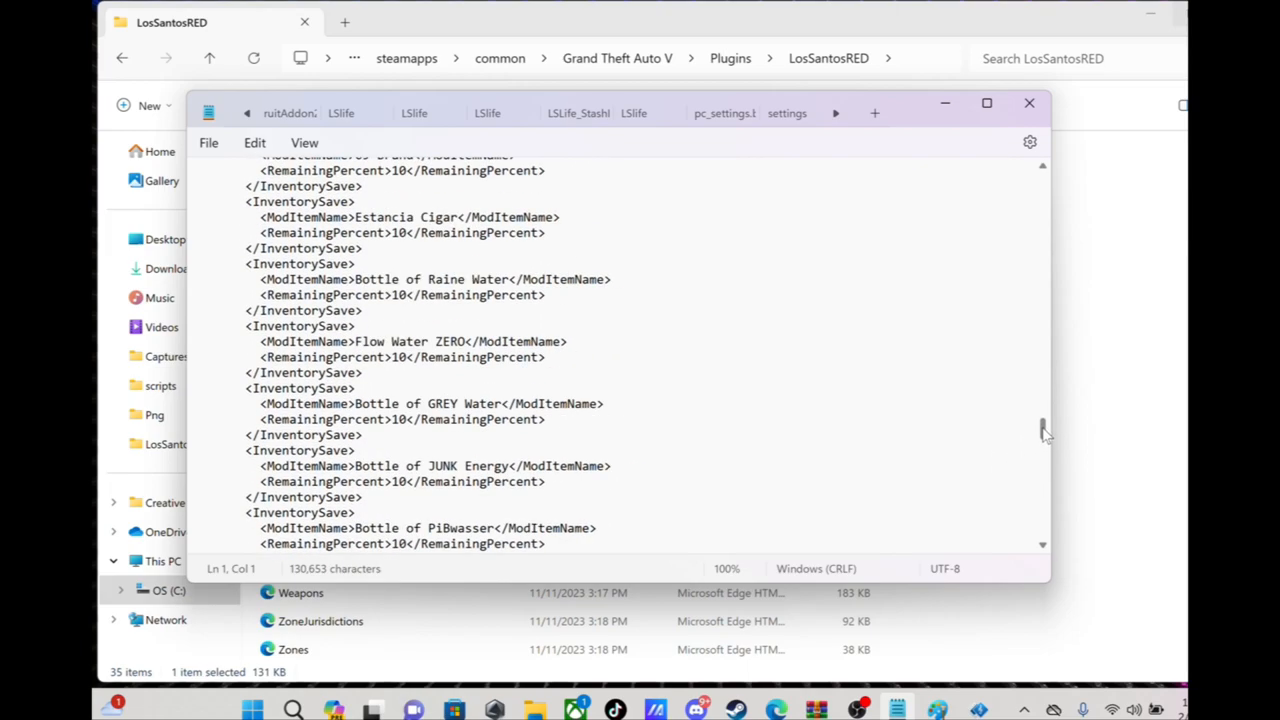
{"action": "scroll", "scroll_direction": "down", "scroll_amount": 3}
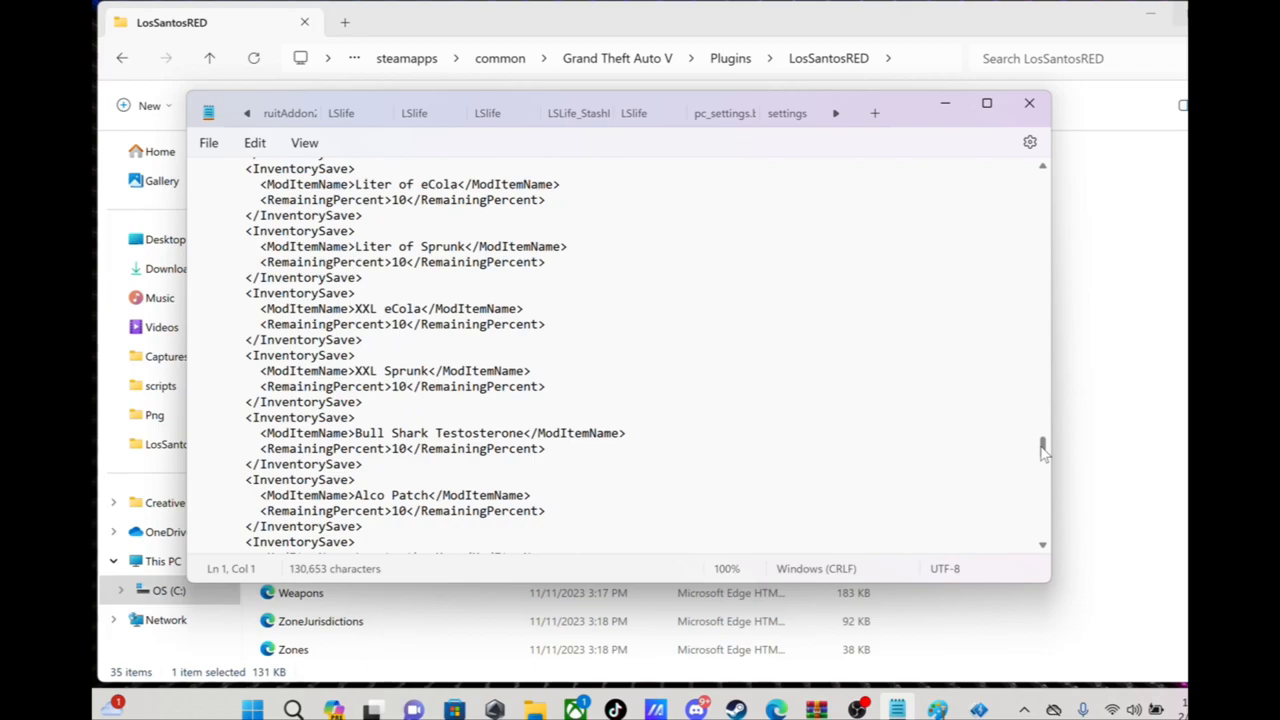
{"action": "scroll", "scroll_direction": "down", "scroll_amount": 3}
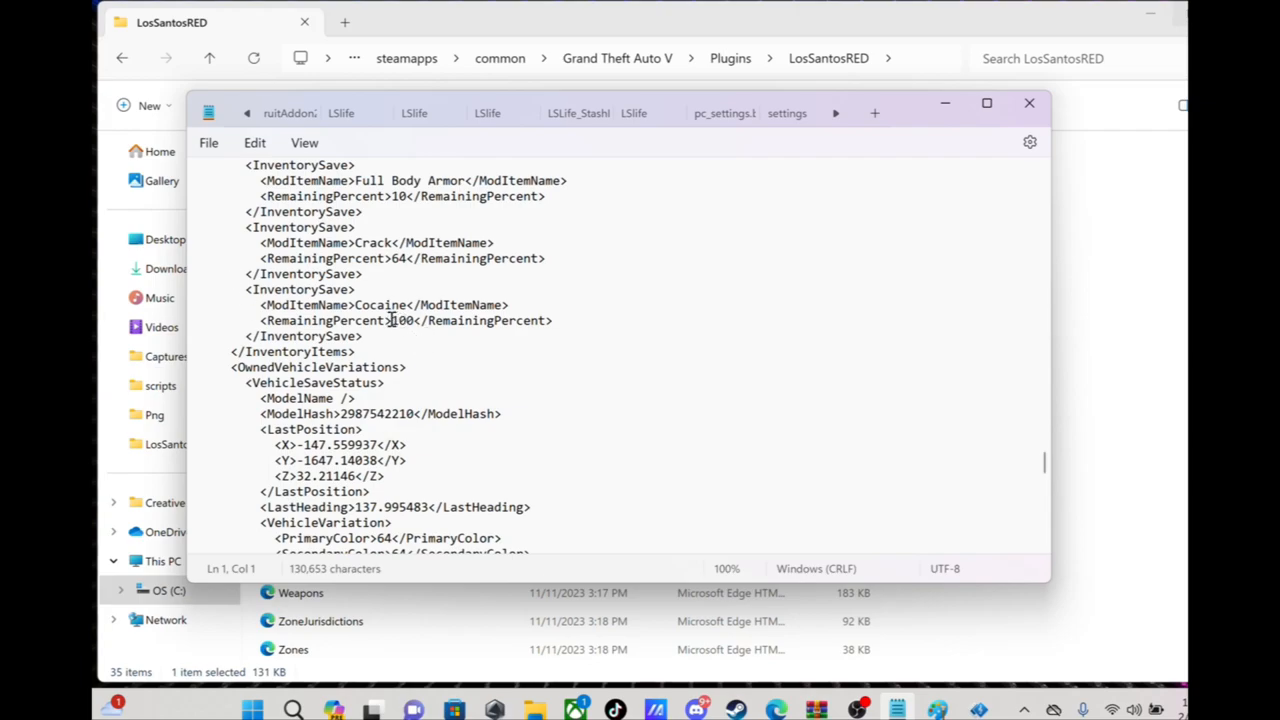
{"action": "mouse_move", "coordinate": [388, 263]}
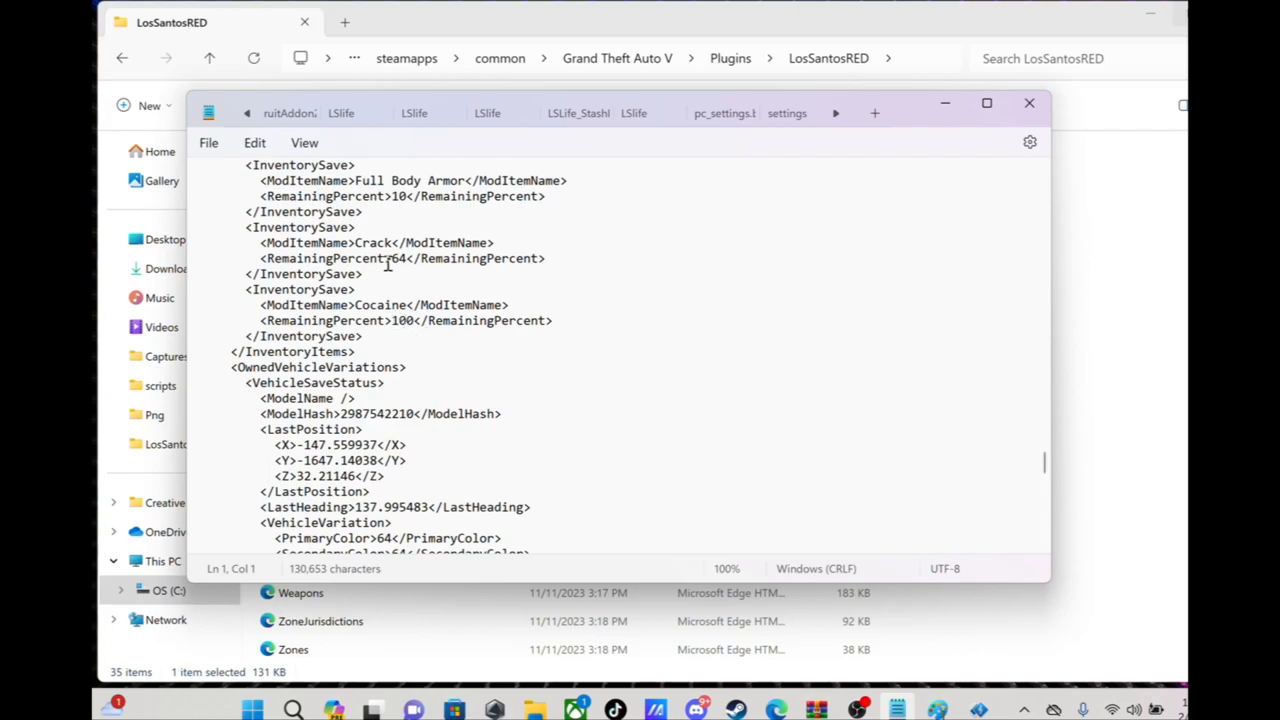
{"action": "mouse_move", "coordinate": [1038, 465]}
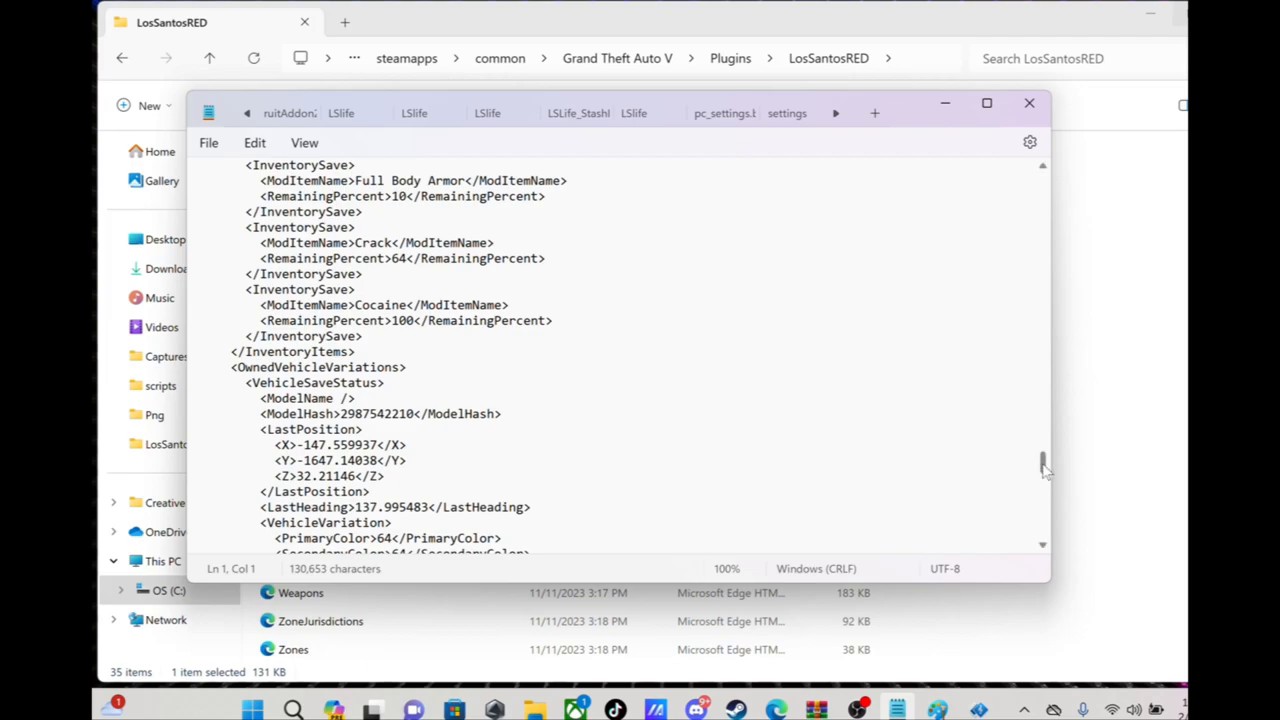
Step: Scroll to the 20W Strawberry Apt 2 stash: Marijuana 820, Crack 900, Cocaine 2900, cash 29053
{"action": "scroll", "scroll_direction": "down", "scroll_amount": 3}
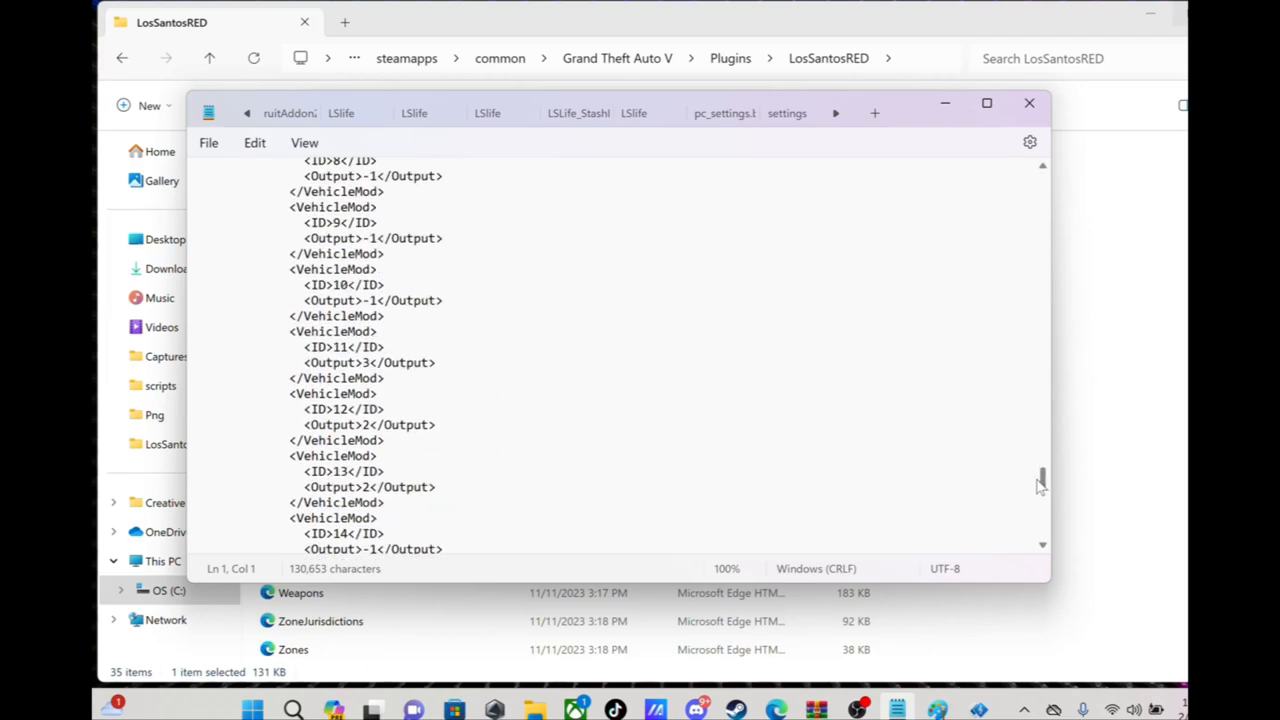
{"action": "scroll", "scroll_direction": "down", "scroll_amount": 3}
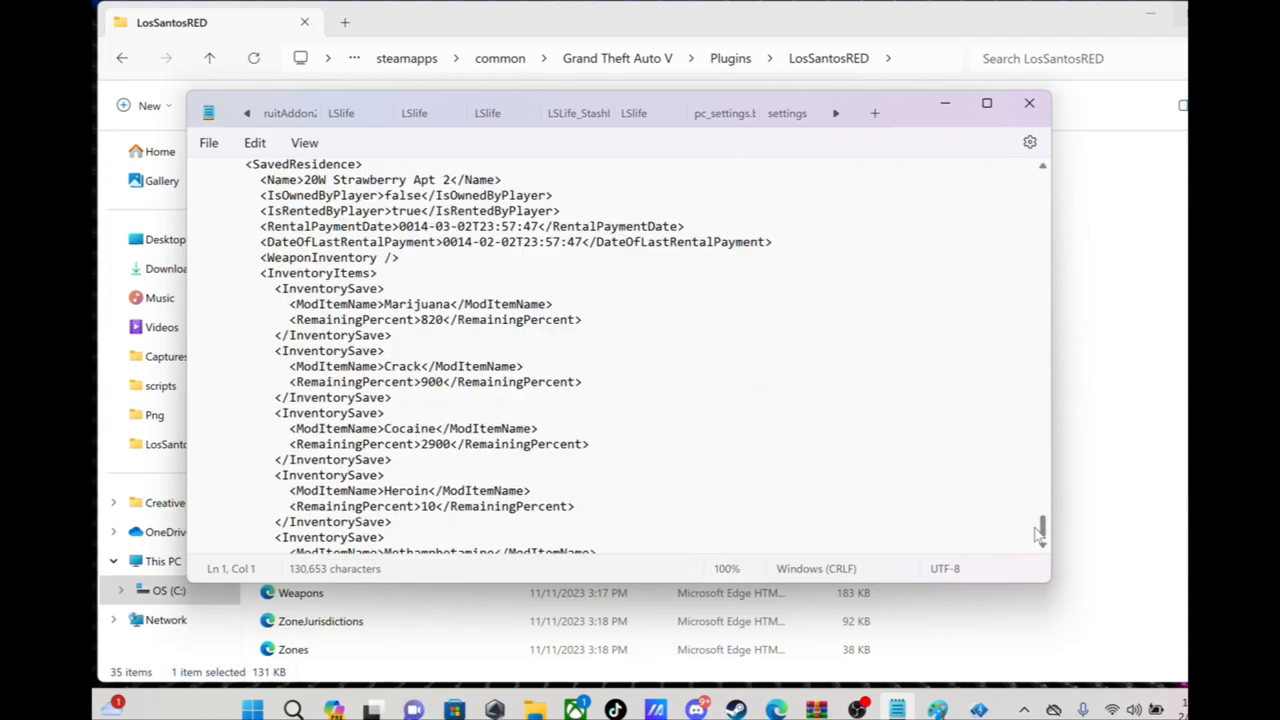
{"action": "scroll", "scroll_direction": "down", "scroll_amount": 3}
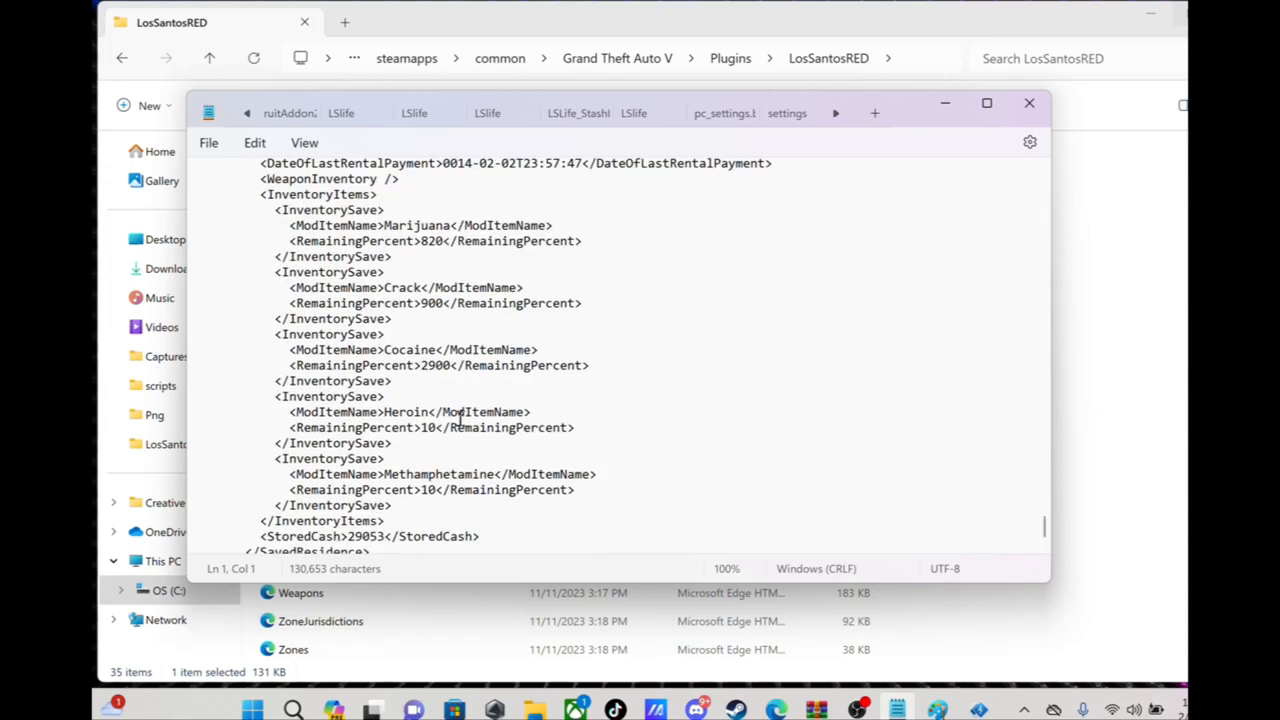
{"action": "mouse_move", "coordinate": [782, 291]}
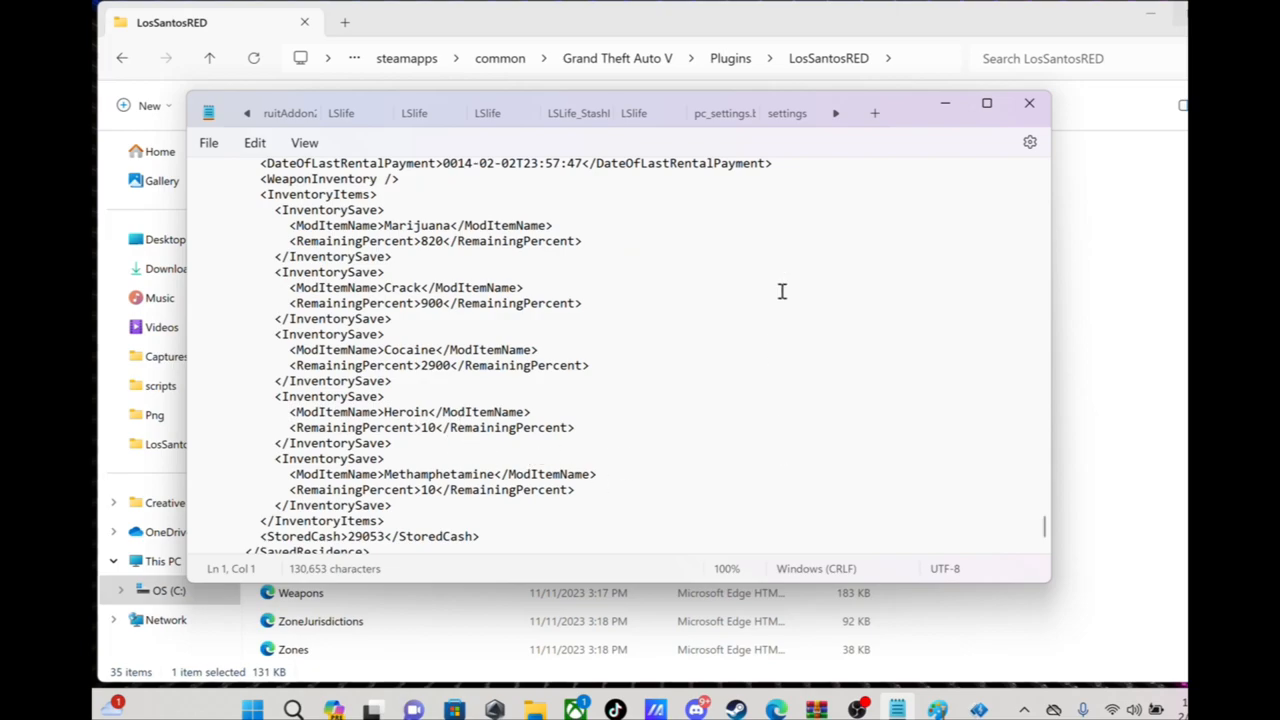
Step: Minimize Notepad and scroll the LosSantosRED folder up to AlternateConfigs, audio and images
{"action": "left_click", "coordinate": [1028, 103]}
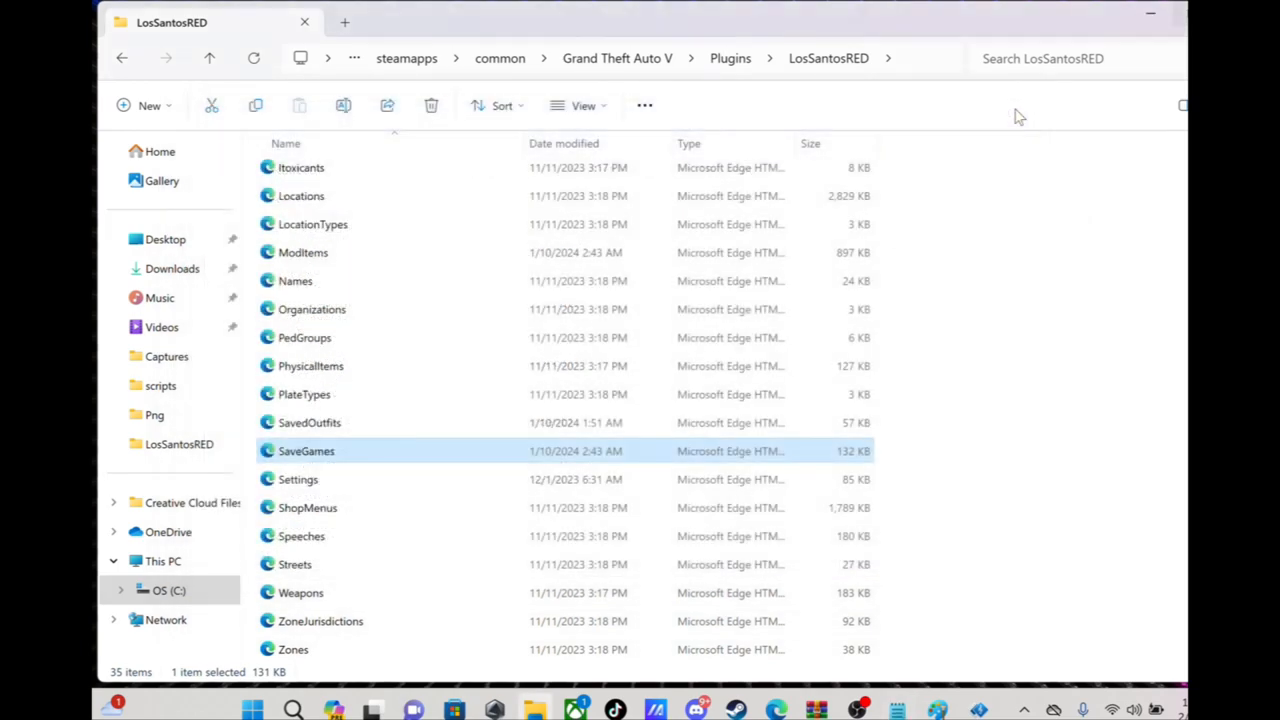
{"action": "mouse_move", "coordinate": [301, 536]}
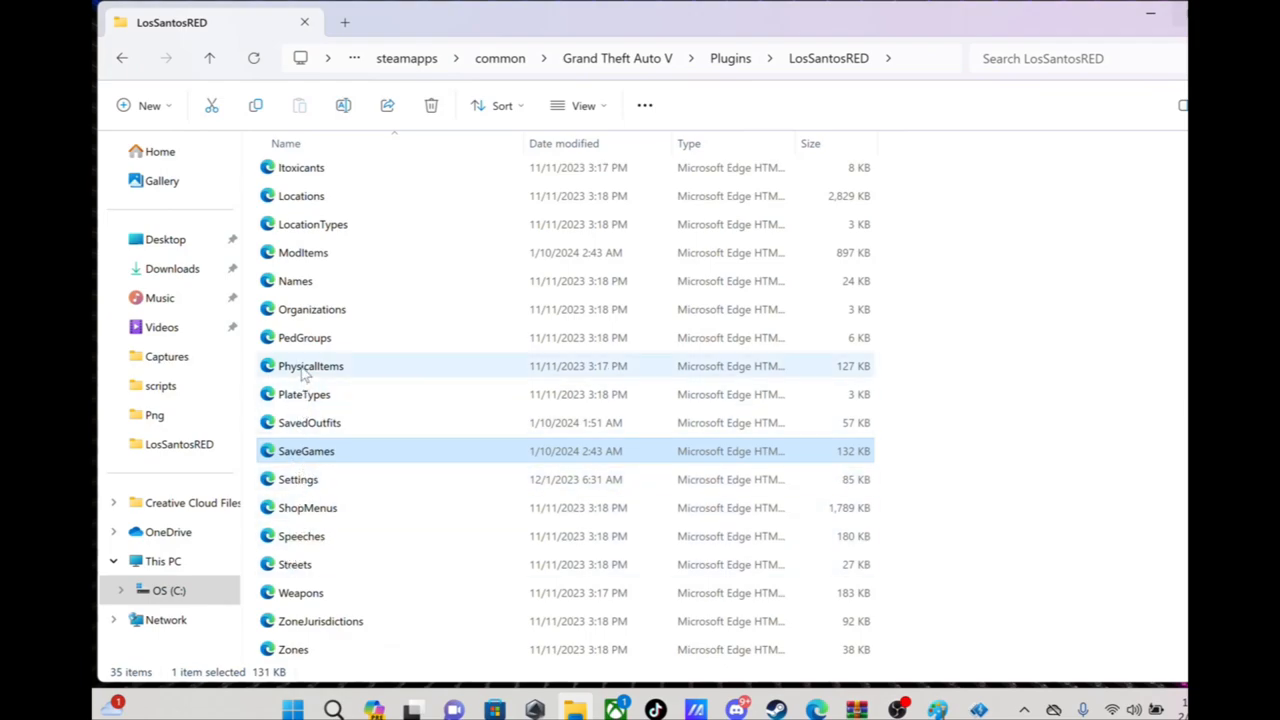
{"action": "mouse_move", "coordinate": [315, 196]}
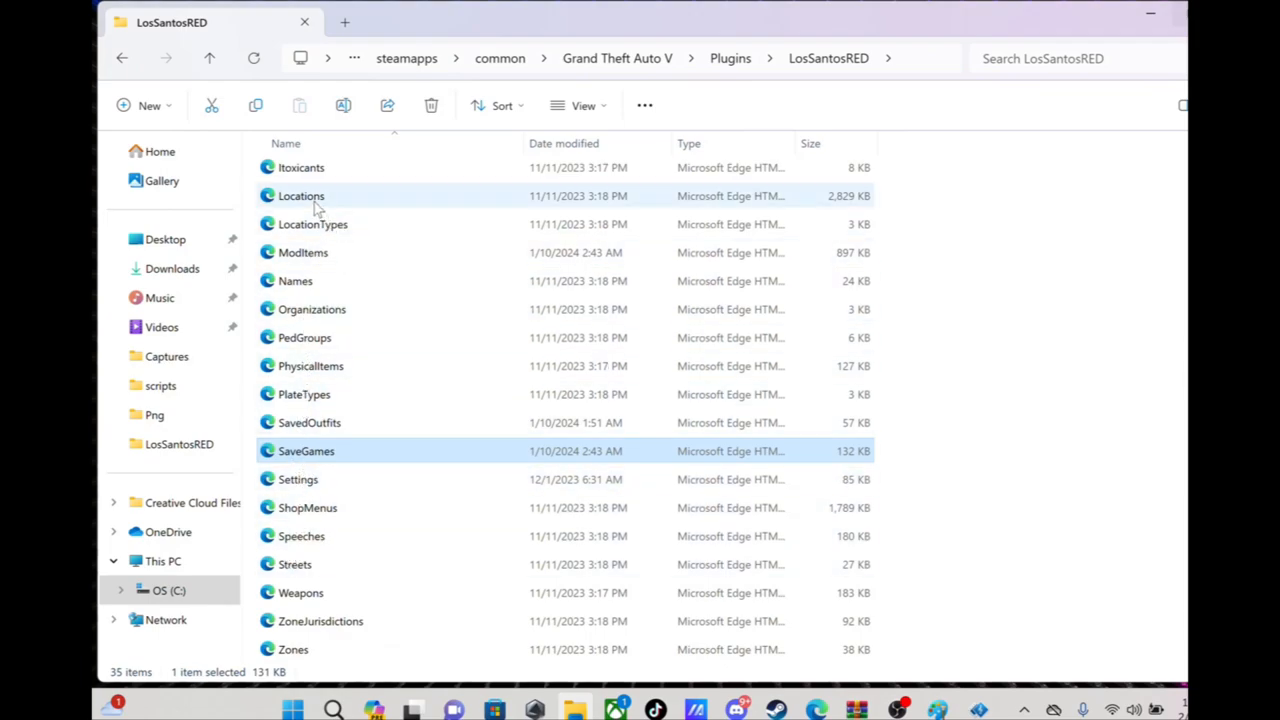
{"action": "mouse_move", "coordinate": [313, 210]}
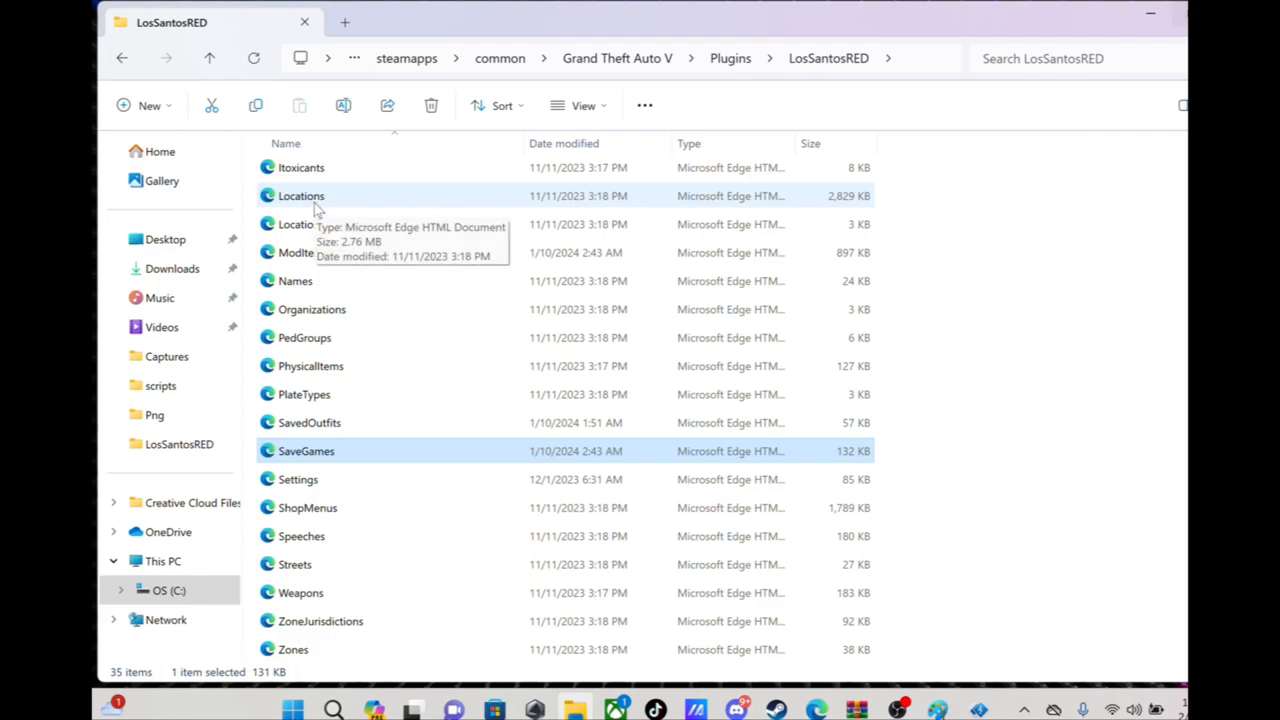
{"action": "mouse_move", "coordinate": [312, 205]}
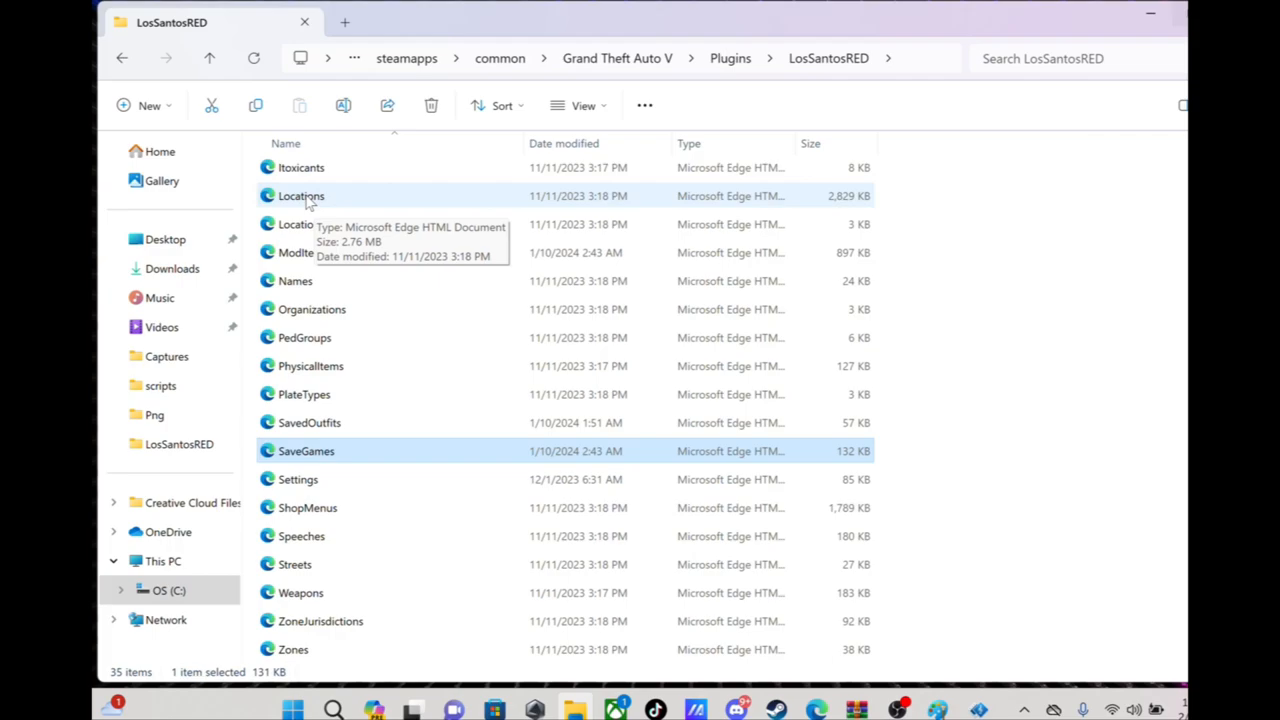
{"action": "mouse_move", "coordinate": [477, 423]}
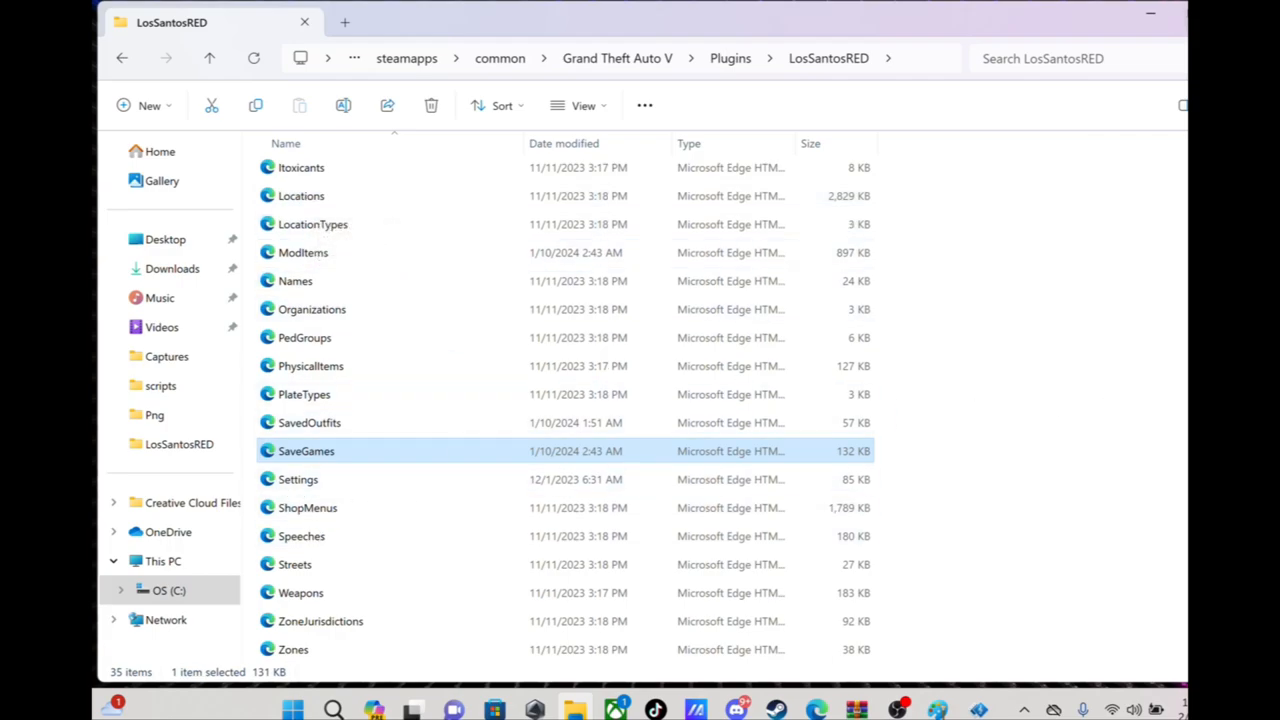
{"action": "scroll", "scroll_direction": "up", "scroll_amount": 3}
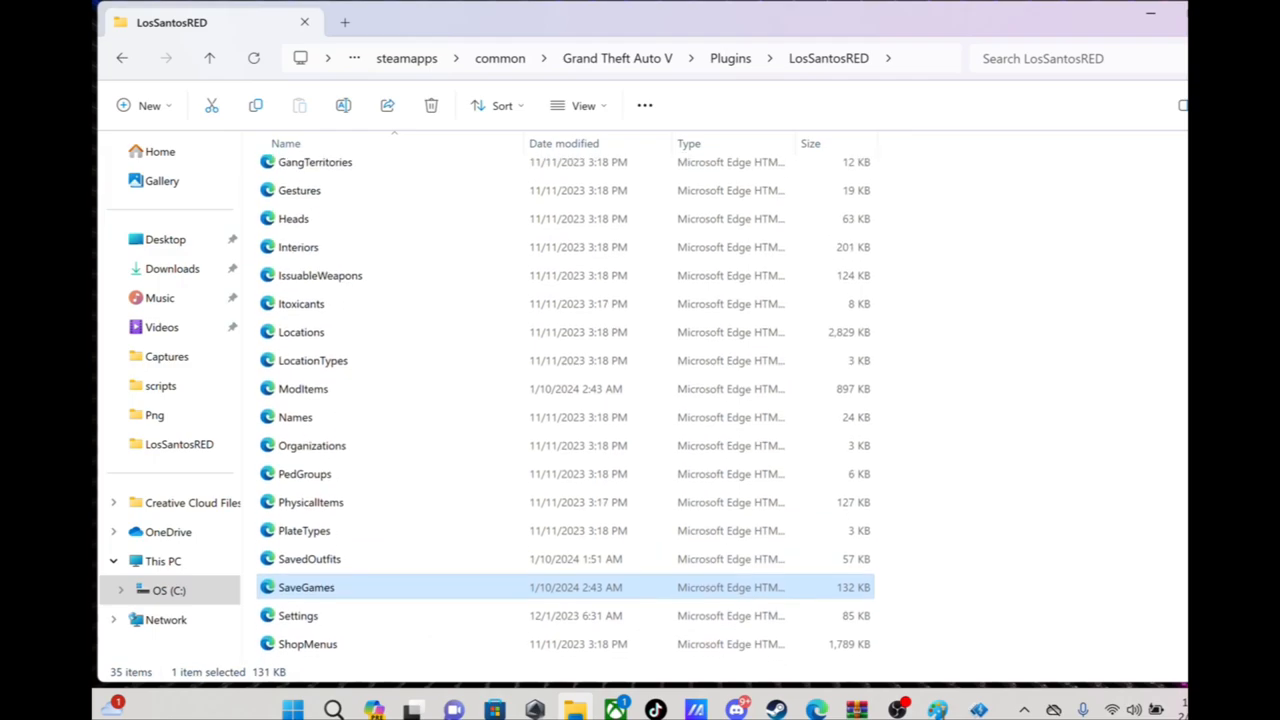
{"action": "scroll", "scroll_direction": "up", "scroll_amount": 3}
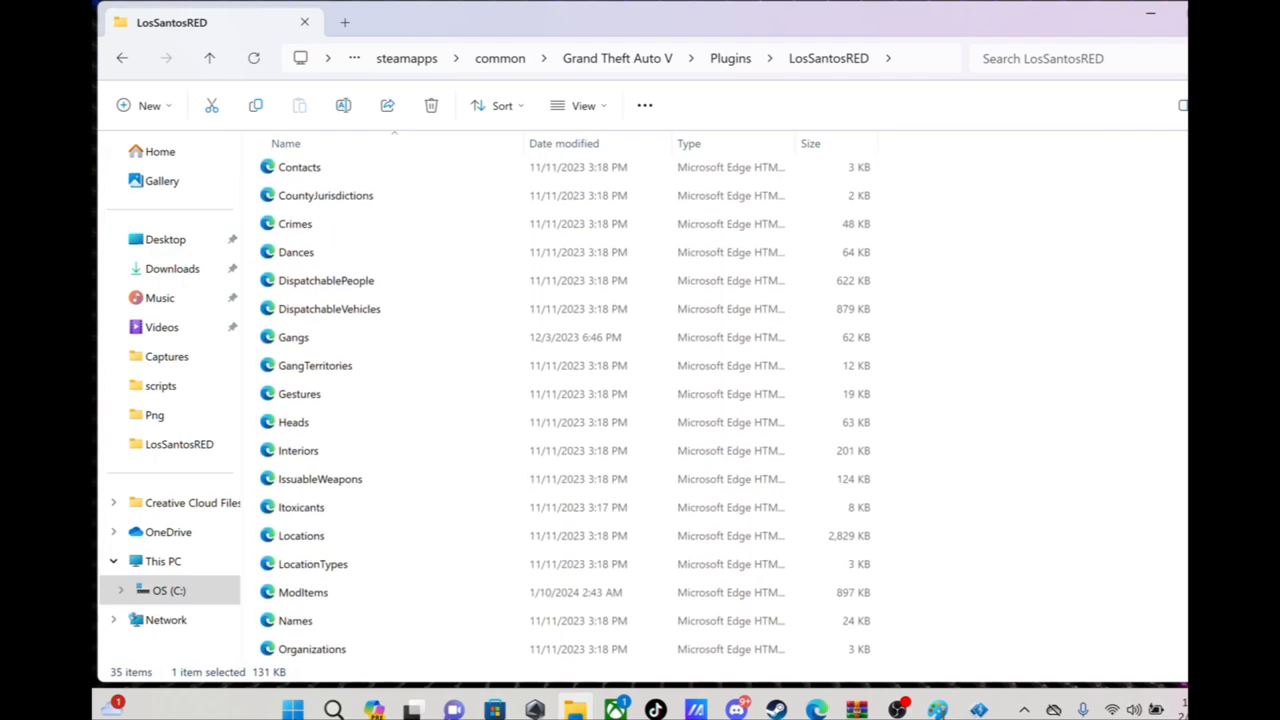
{"action": "scroll", "scroll_direction": "up", "scroll_amount": 3}
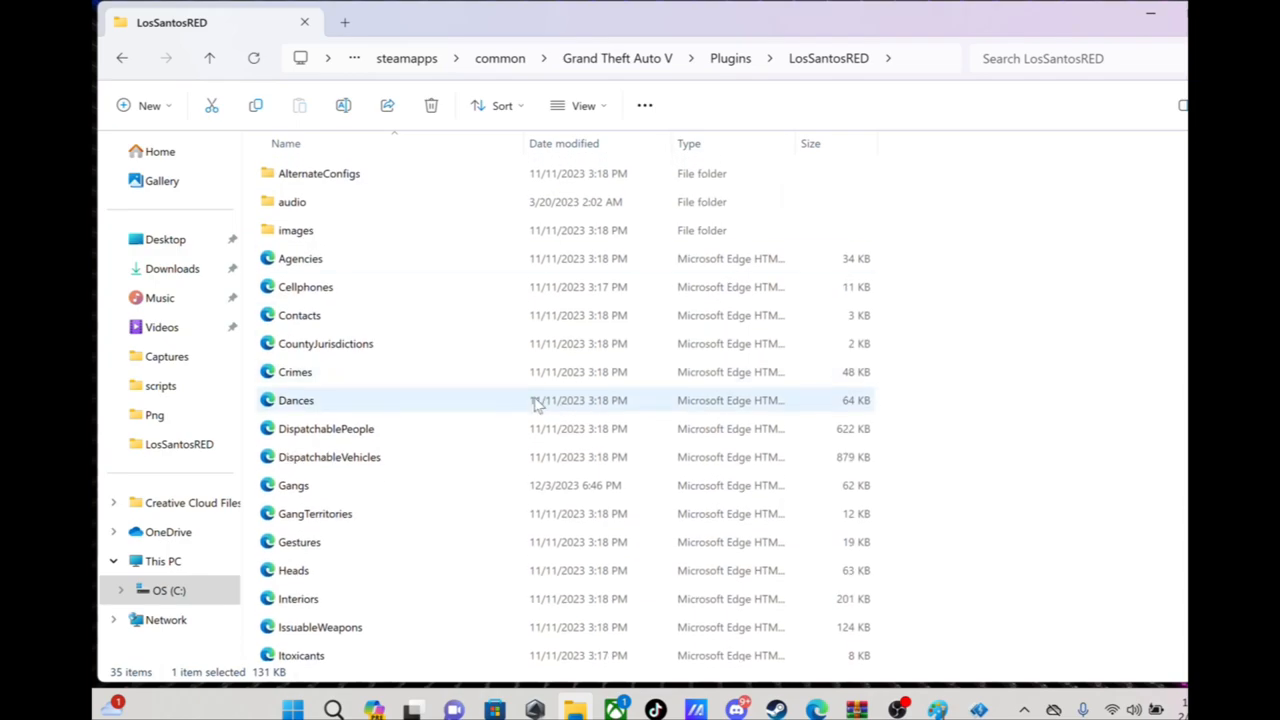
{"action": "mouse_move", "coordinate": [295, 372]}
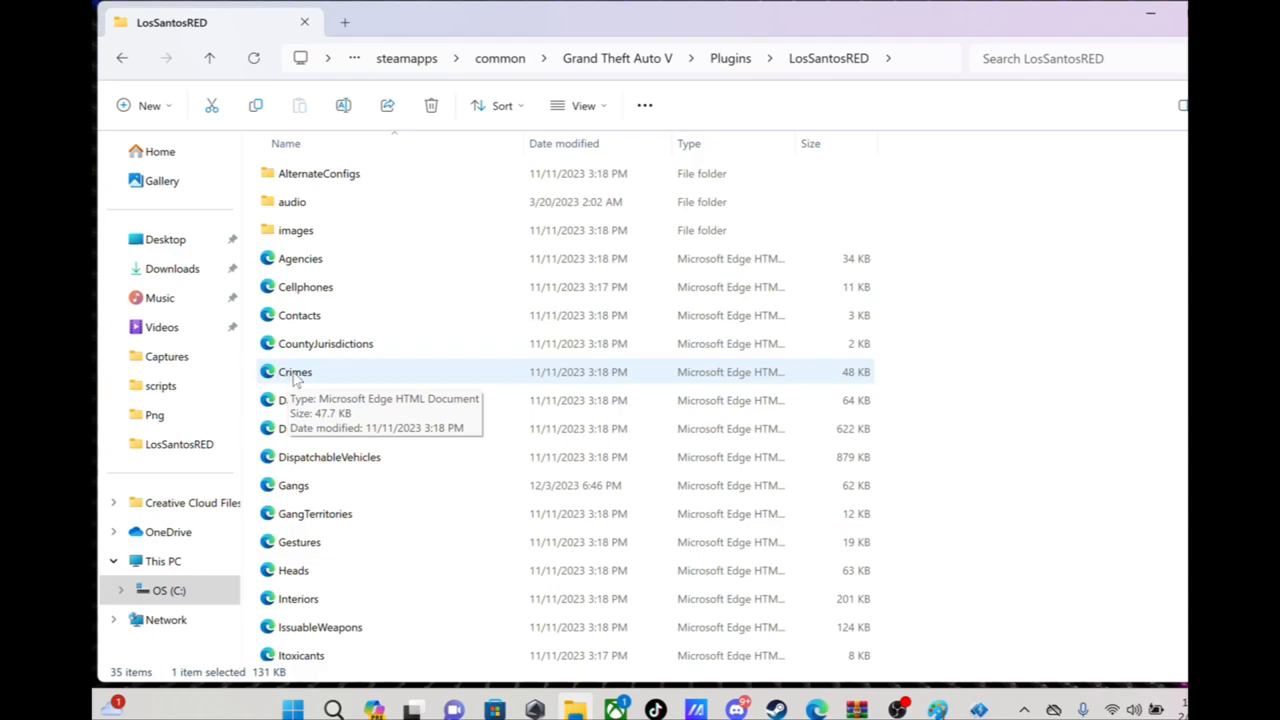
{"action": "mouse_move", "coordinate": [1147, 17]}
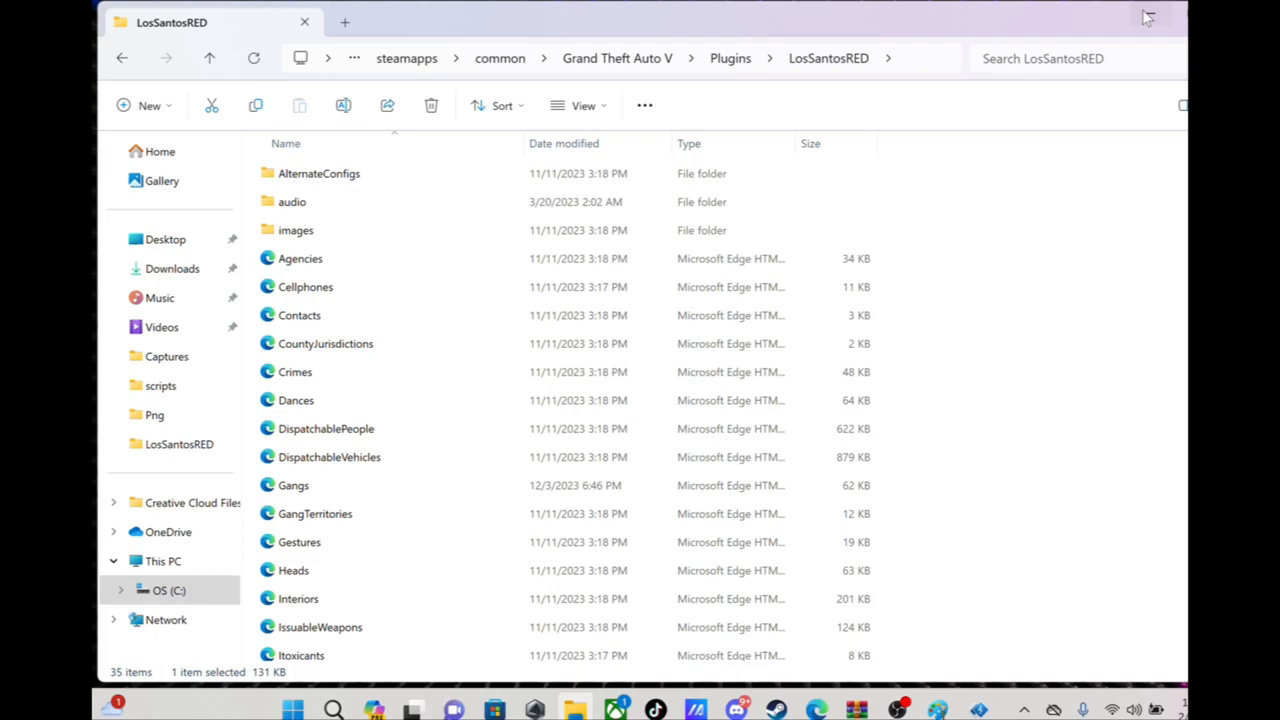